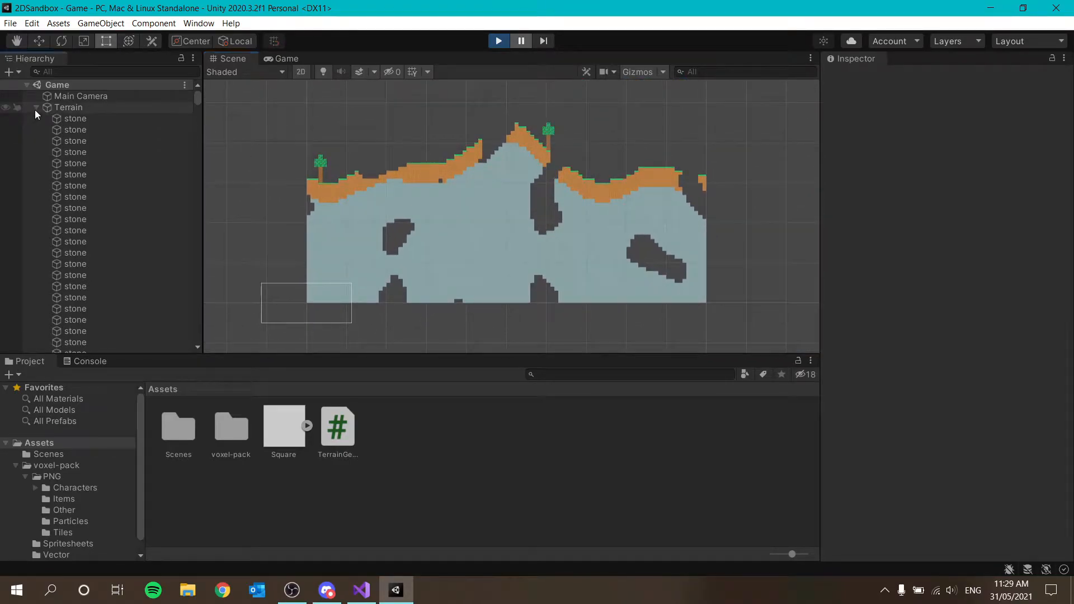
# - Exit Play mode in Unity so the generated stone, dirt and grass terrain disappears
pyautogui.click(37, 107)
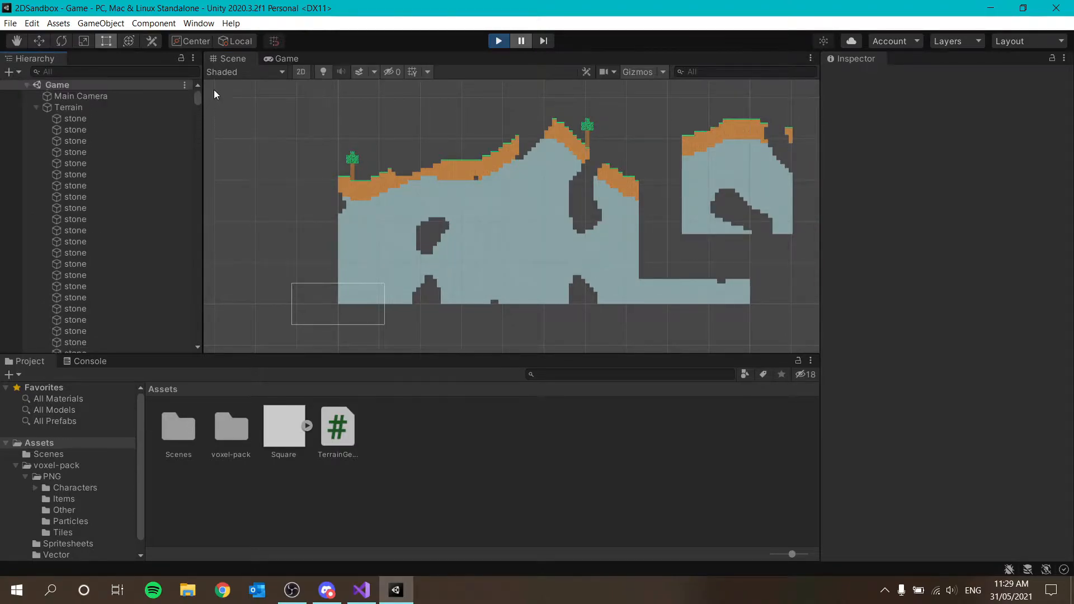
pyautogui.click(36, 107)
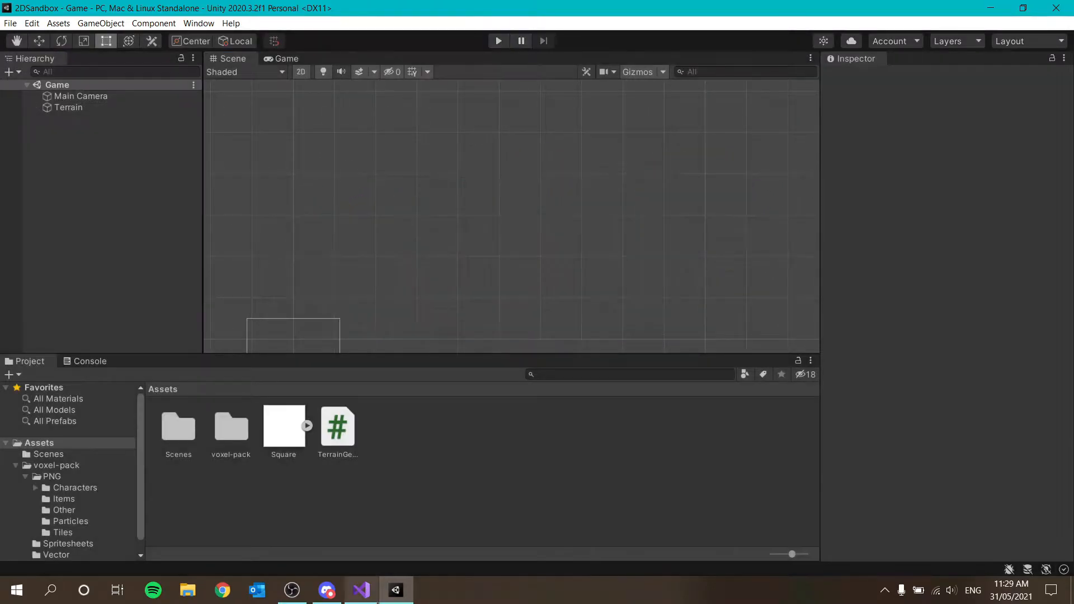
# - Add 'public int chunkSize = 16;' under the Generation Settings header in TerrainGeneration
pyautogui.click(359, 589)
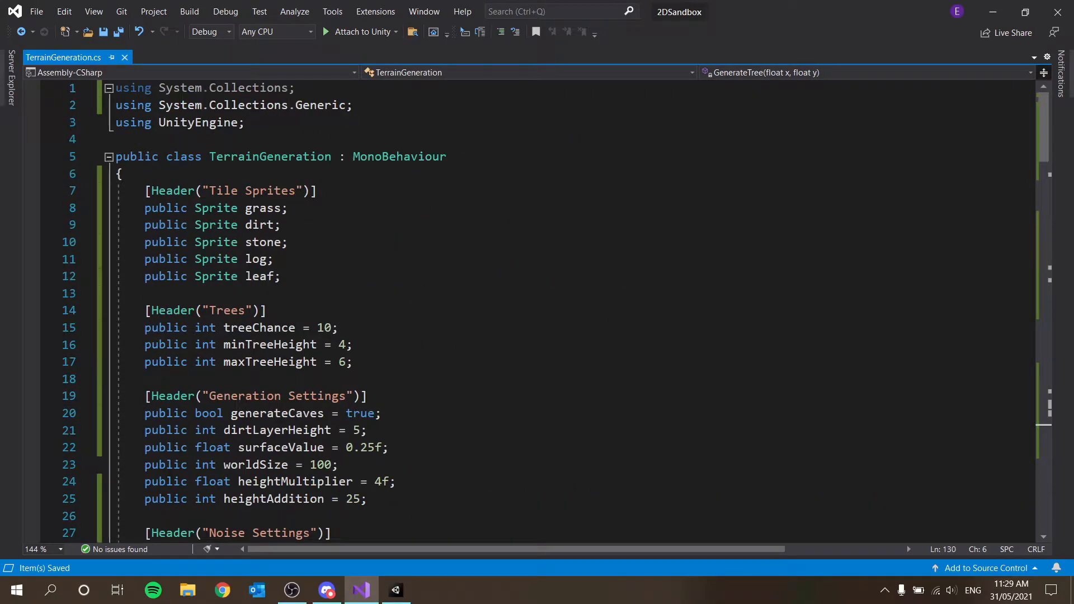
pyautogui.scroll(-3)
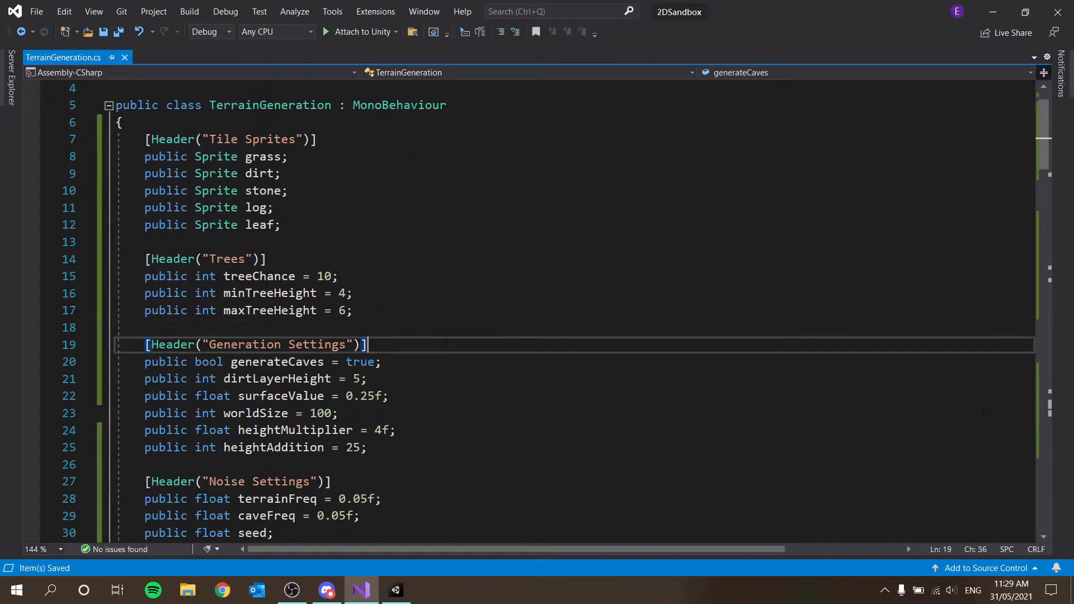
pyautogui.press('Enter')
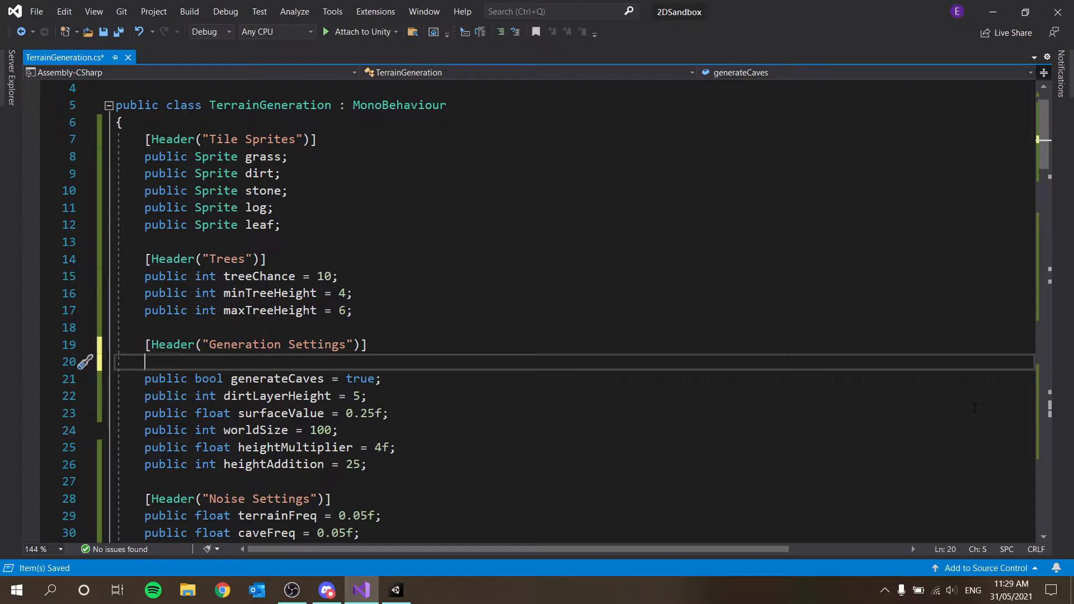
pyautogui.write('public i')
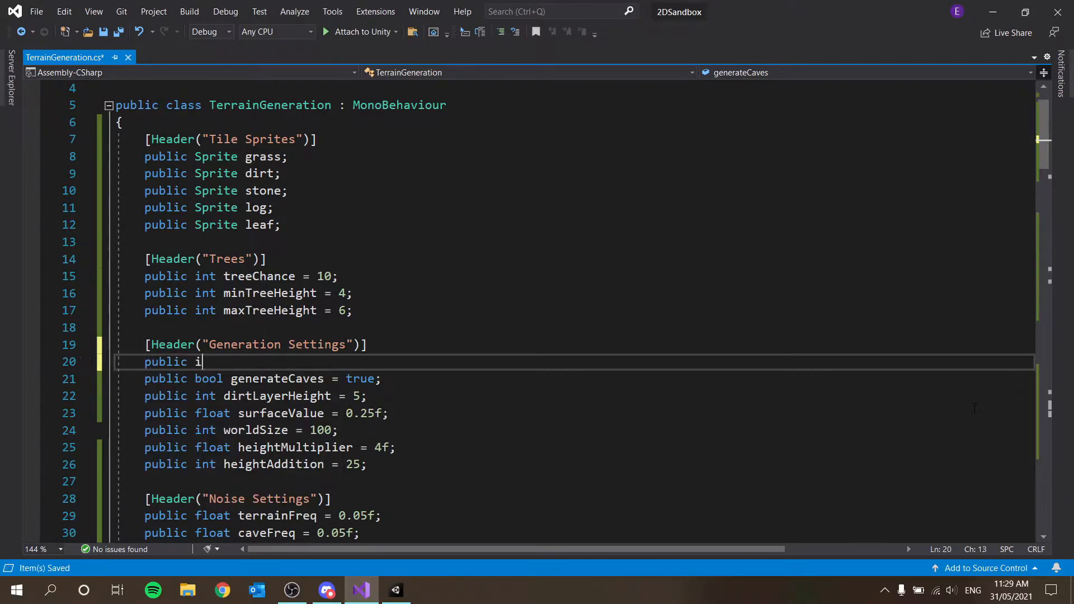
pyautogui.write('nt ch')
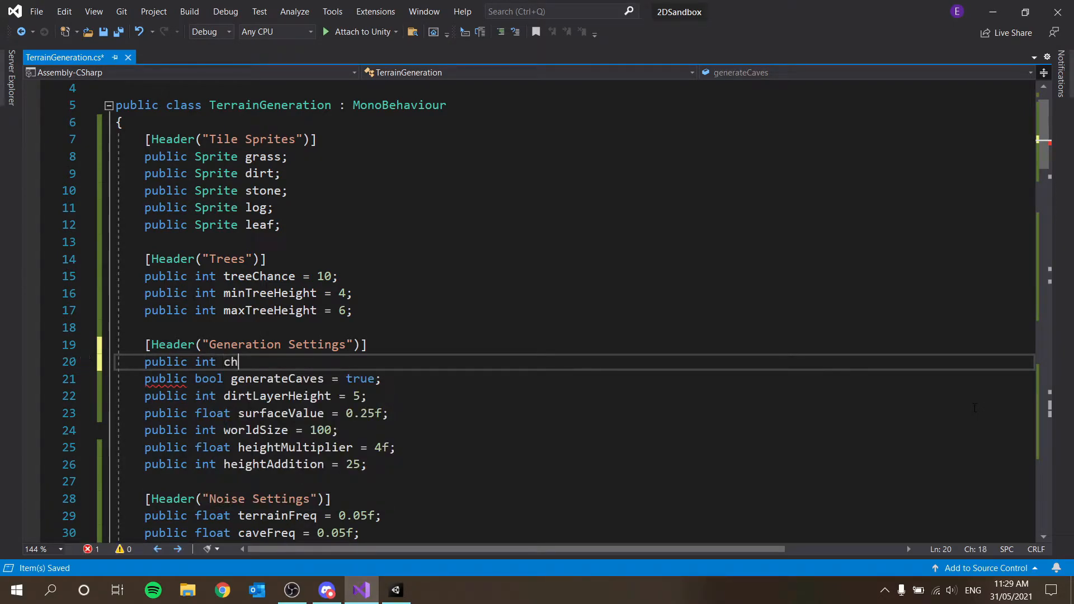
pyautogui.write('unkSize')
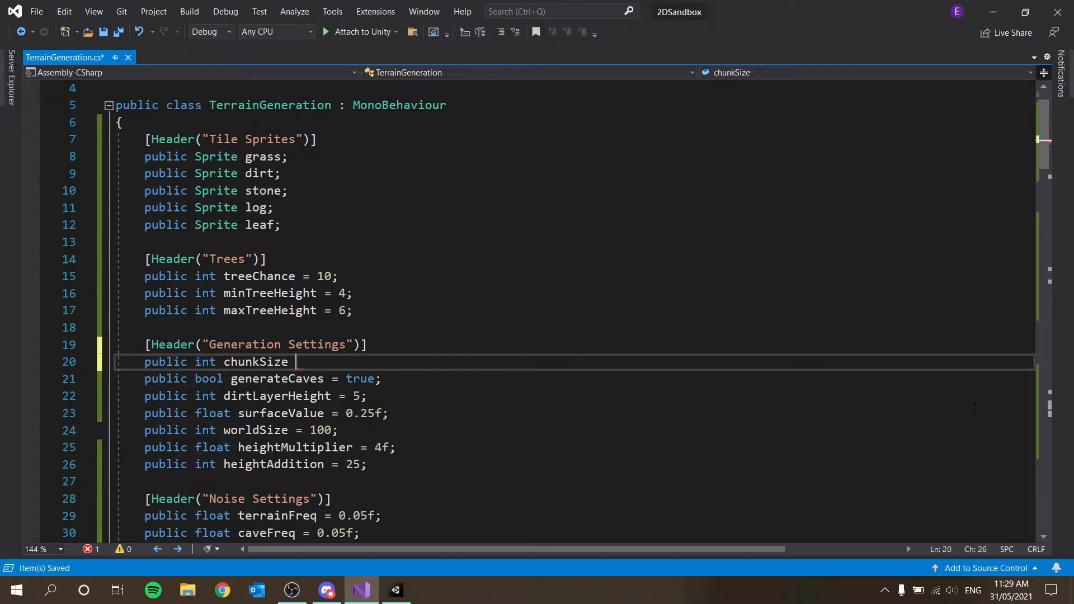
pyautogui.write('= 16;')
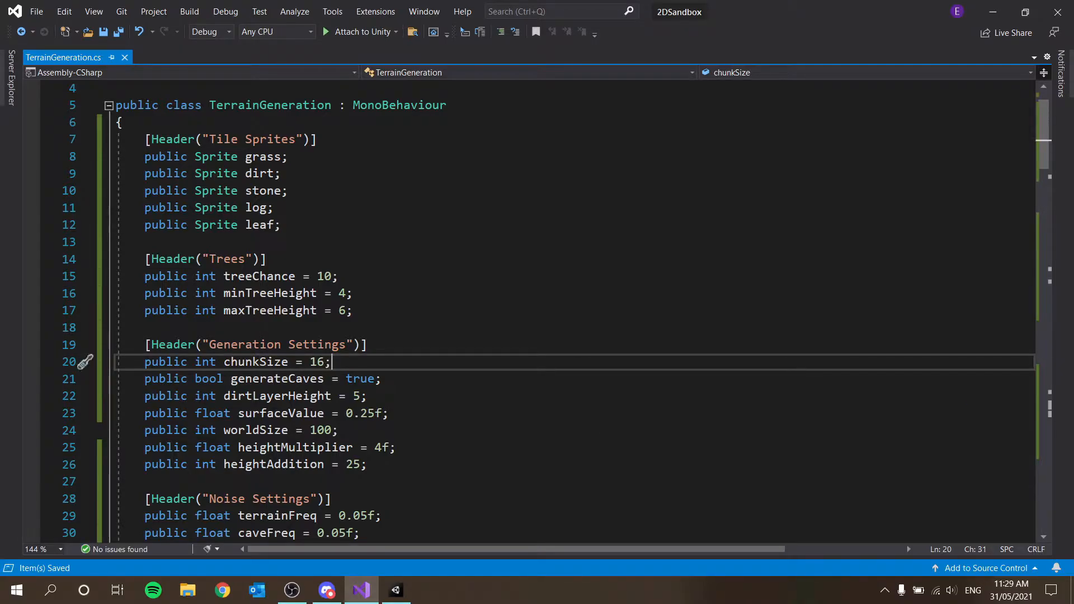
pyautogui.scroll(-3)
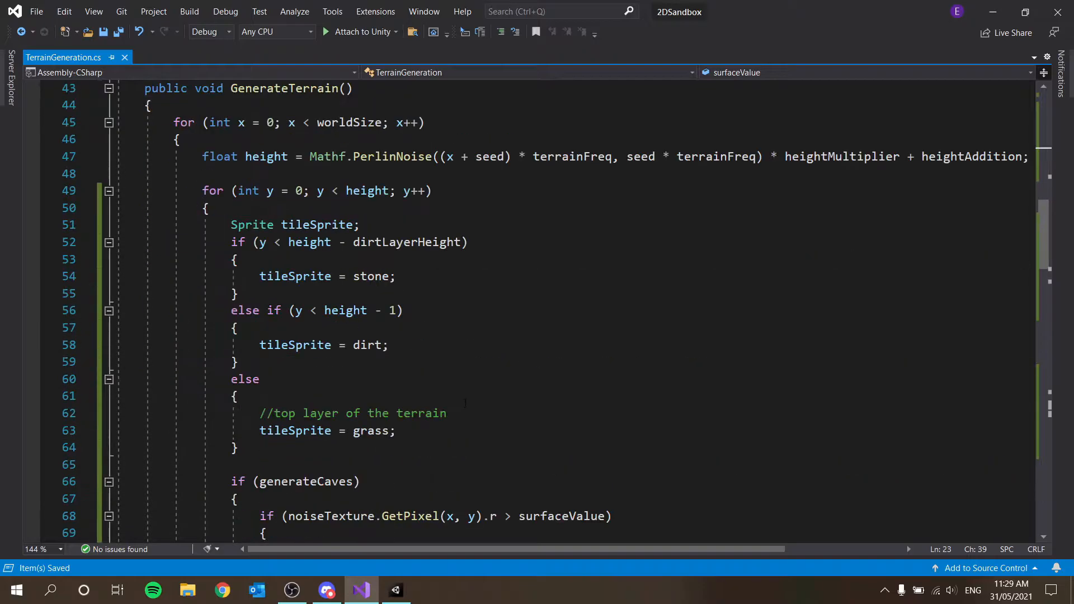
pyautogui.scroll(-3)
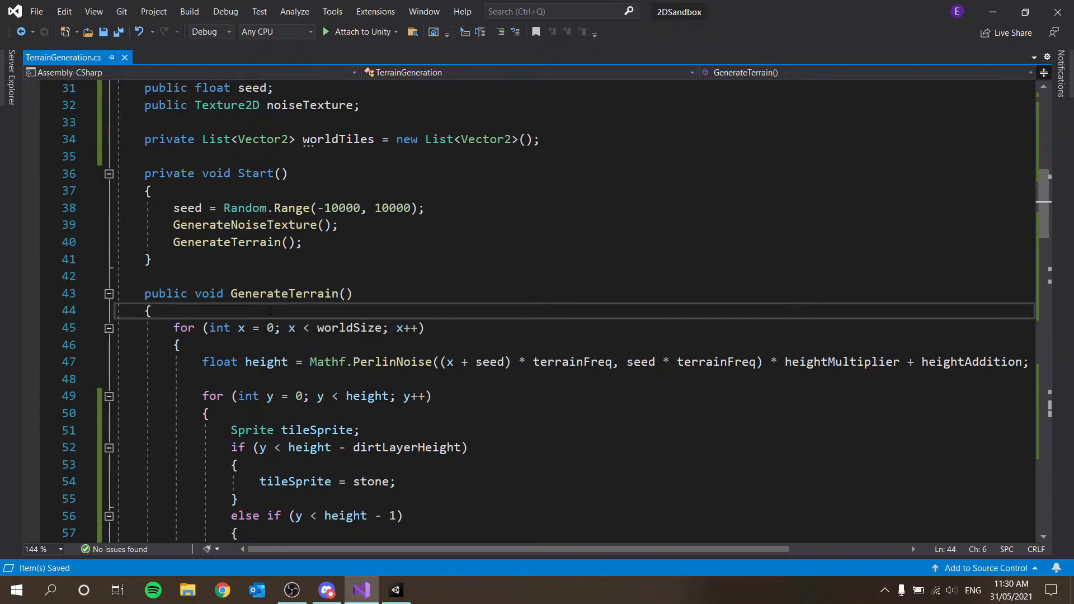
pyautogui.scroll(-3)
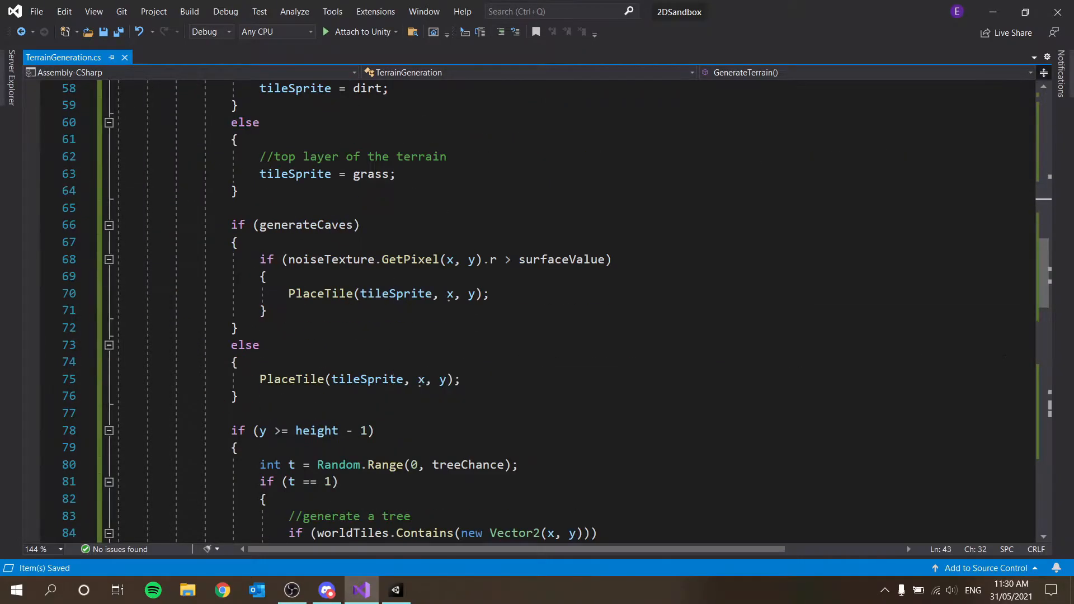
pyautogui.scroll(3)
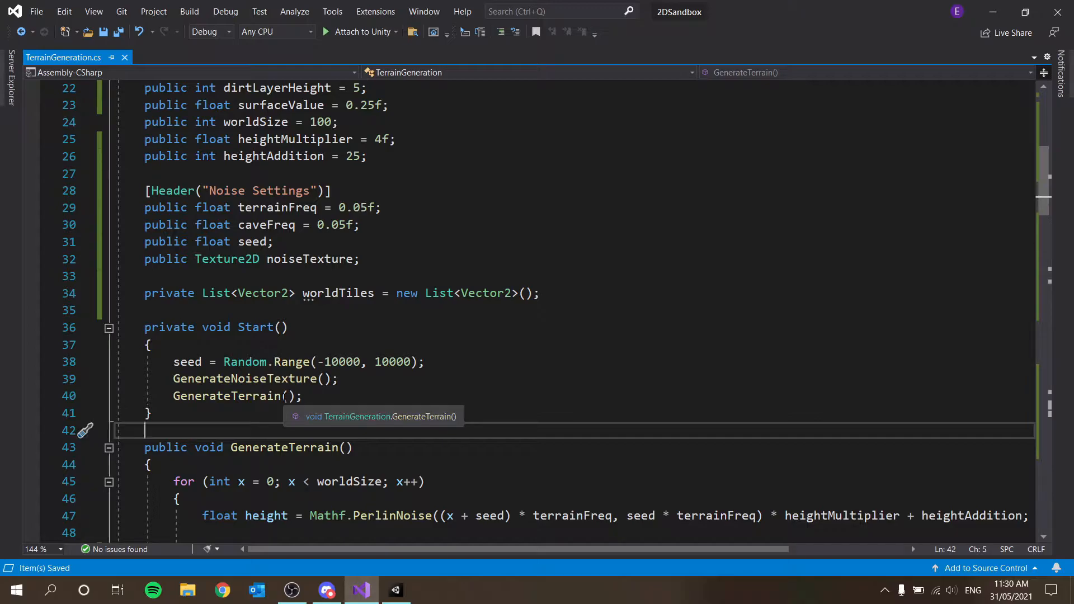
# - Write an empty 'public void CreateChunks()' method in TerrainGeneration
pyautogui.write('pu')
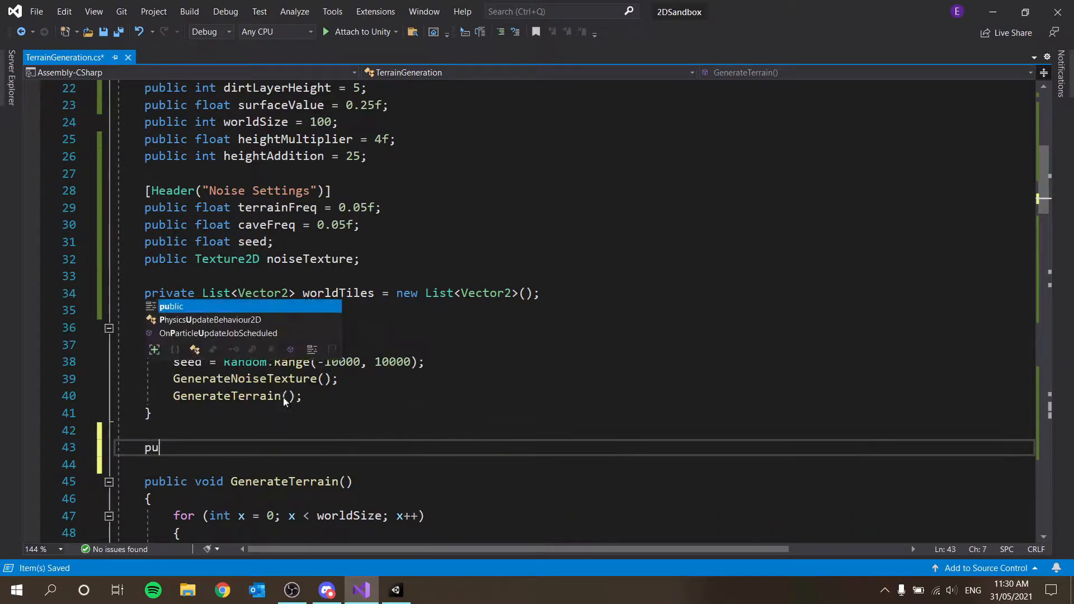
pyautogui.write('blic void Creat')
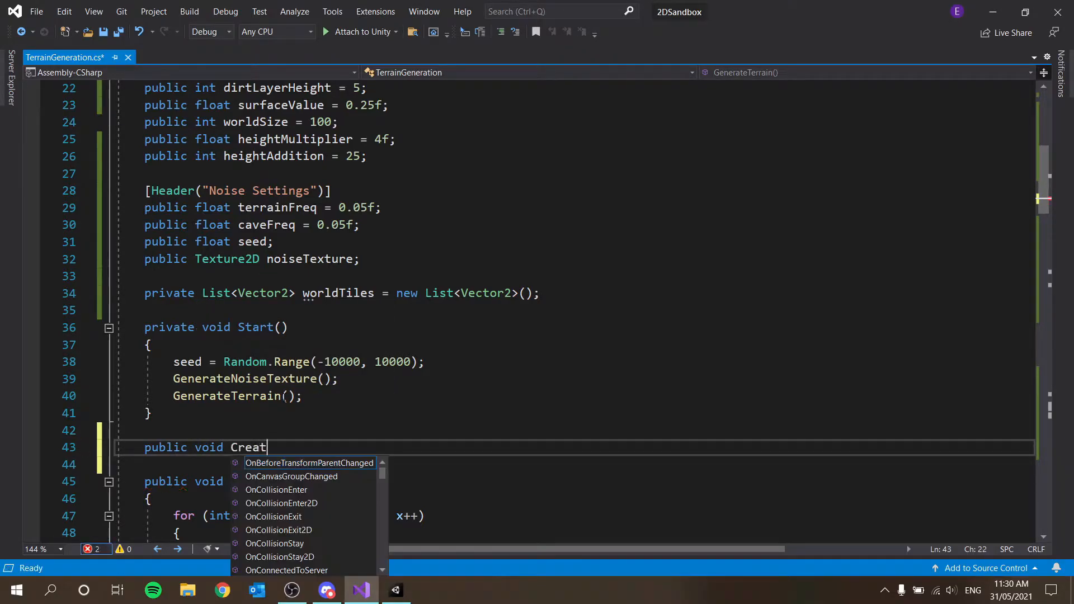
pyautogui.write('eChunks')
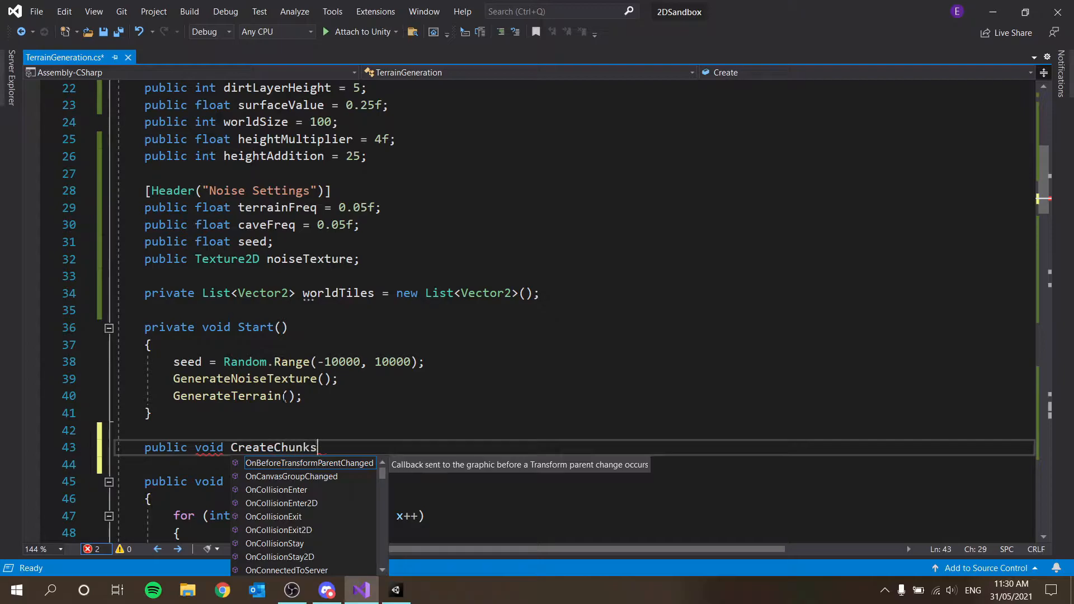
pyautogui.write('()')
pyautogui.click(585, 464)
pyautogui.write('{')
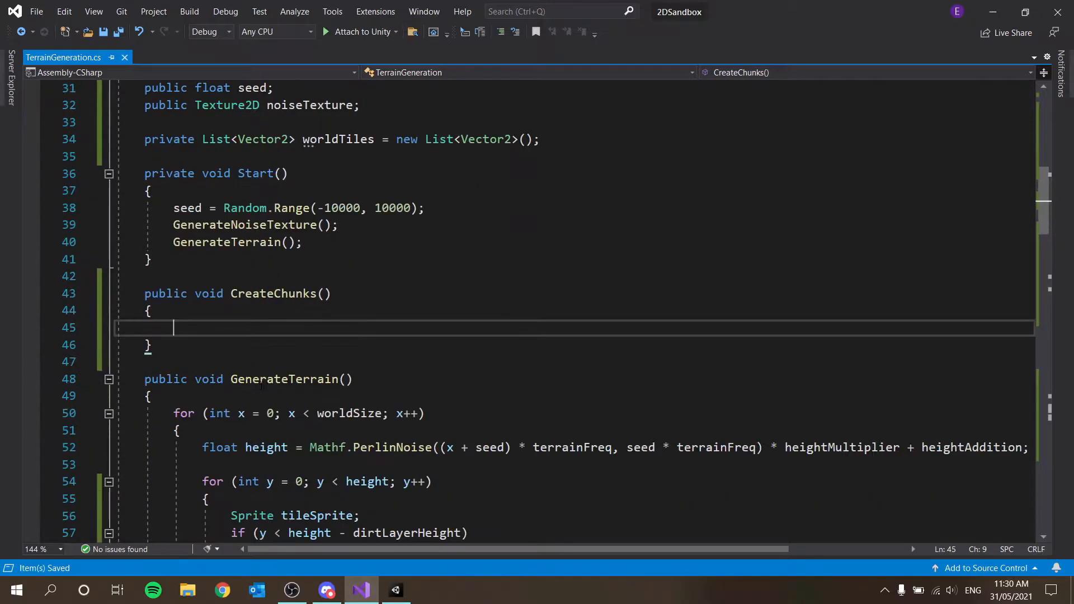
# - Comment out GenerateTerrain() in Start, call CreateChunks instead, and save
pyautogui.write('//')
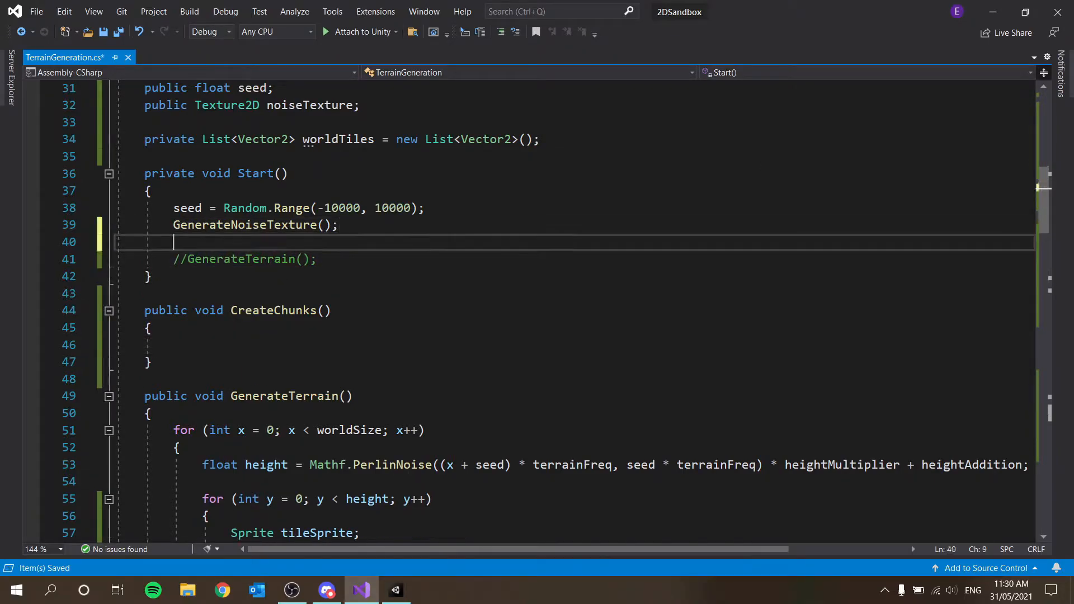
pyautogui.write('G')
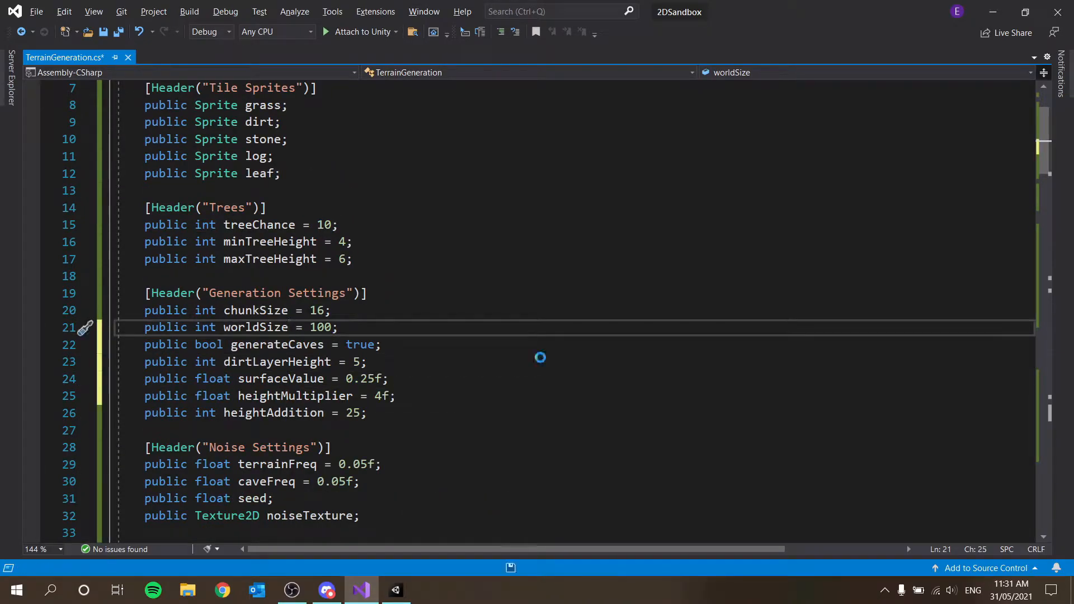
pyautogui.press('ctrl+s')
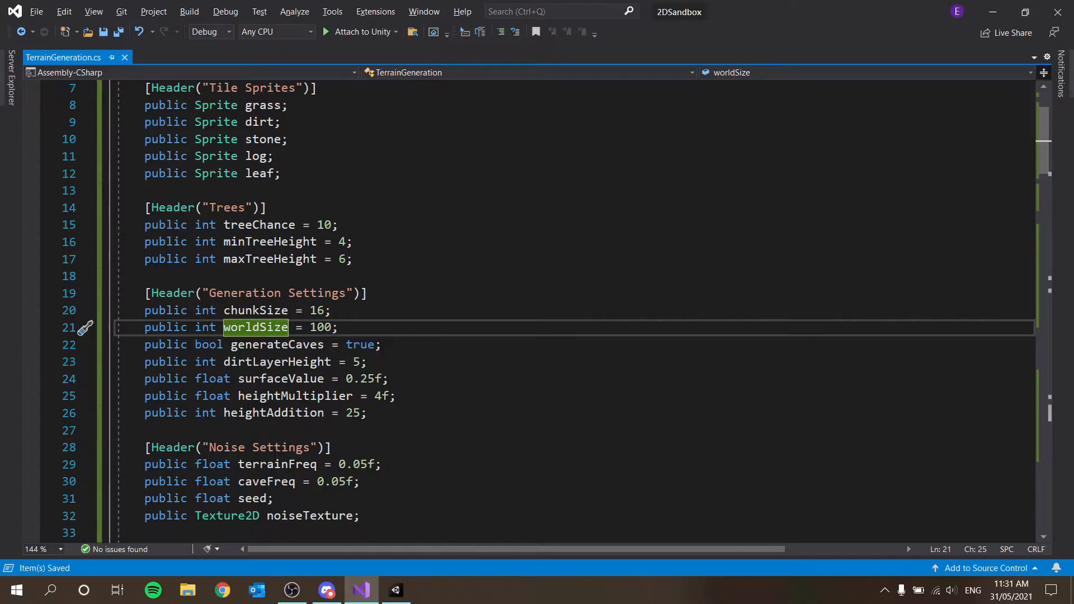
pyautogui.scroll(-3)
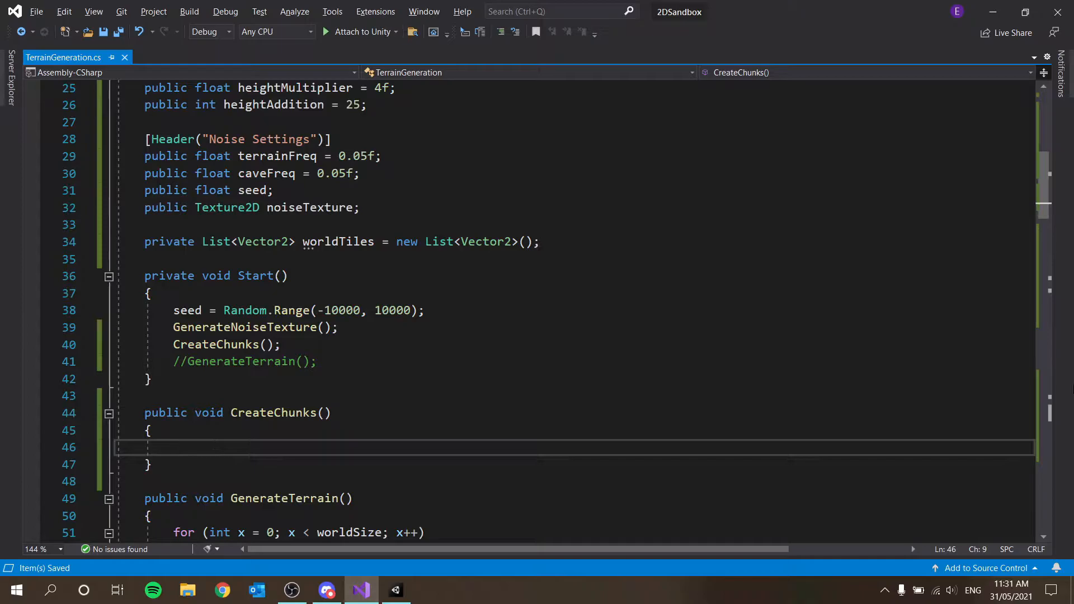
# - Compute numChunks as worldSize / chunkSize and loop i from 0 to numChunks
pyautogui.write('int numChunks = wol')
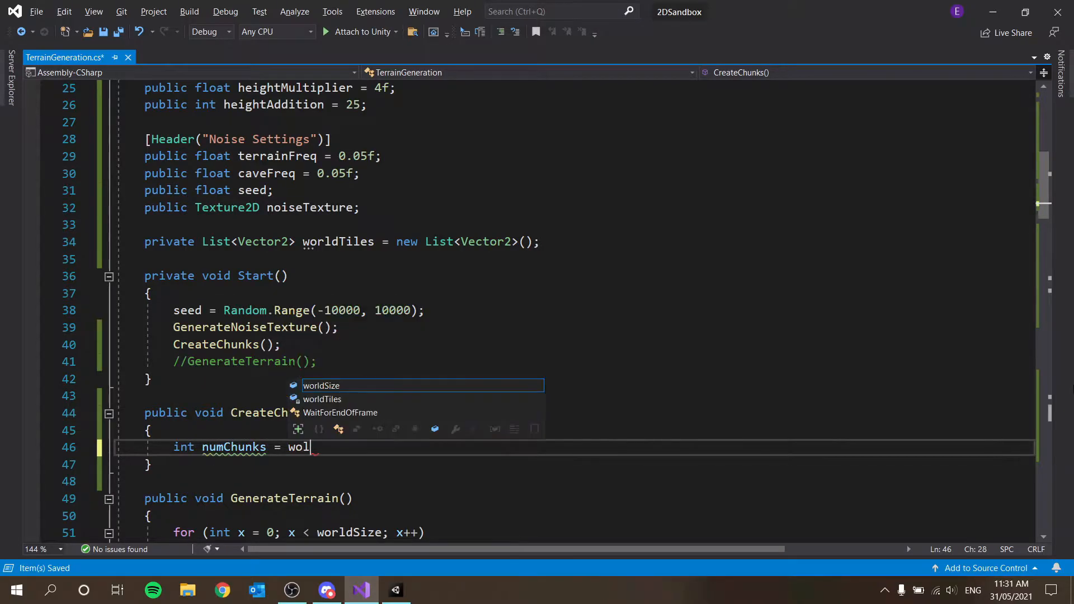
pyautogui.write('rldSize / chunkSize;')
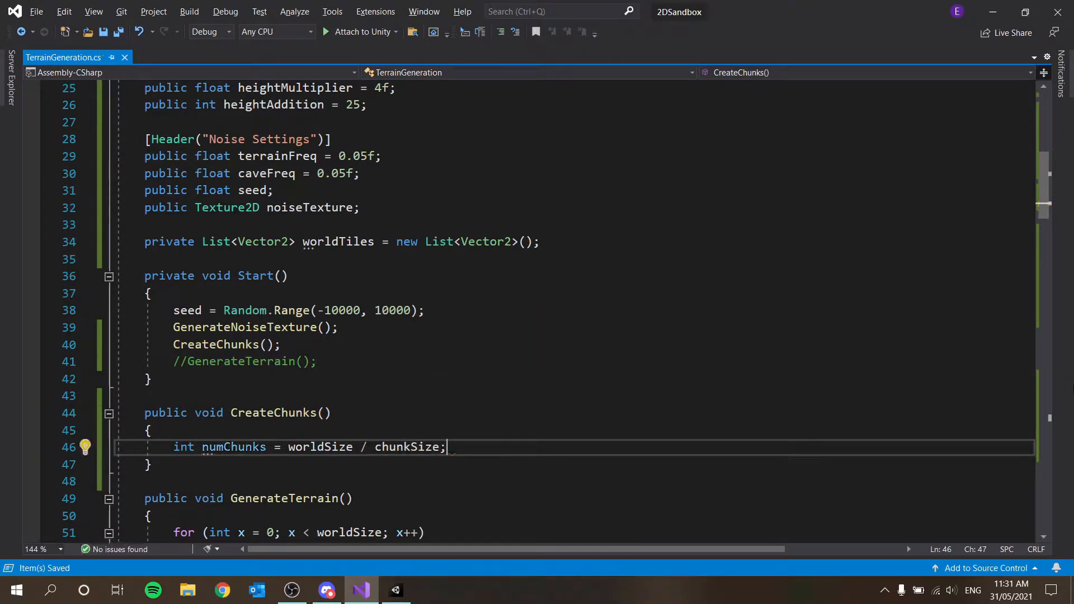
pyautogui.write('for')
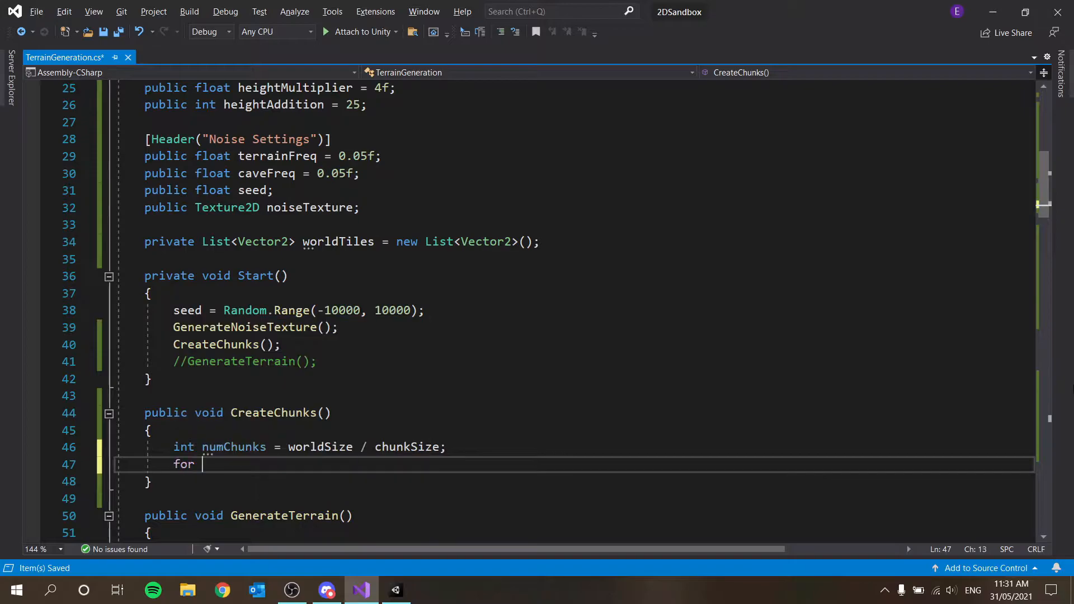
pyautogui.write('(int i = 0;')
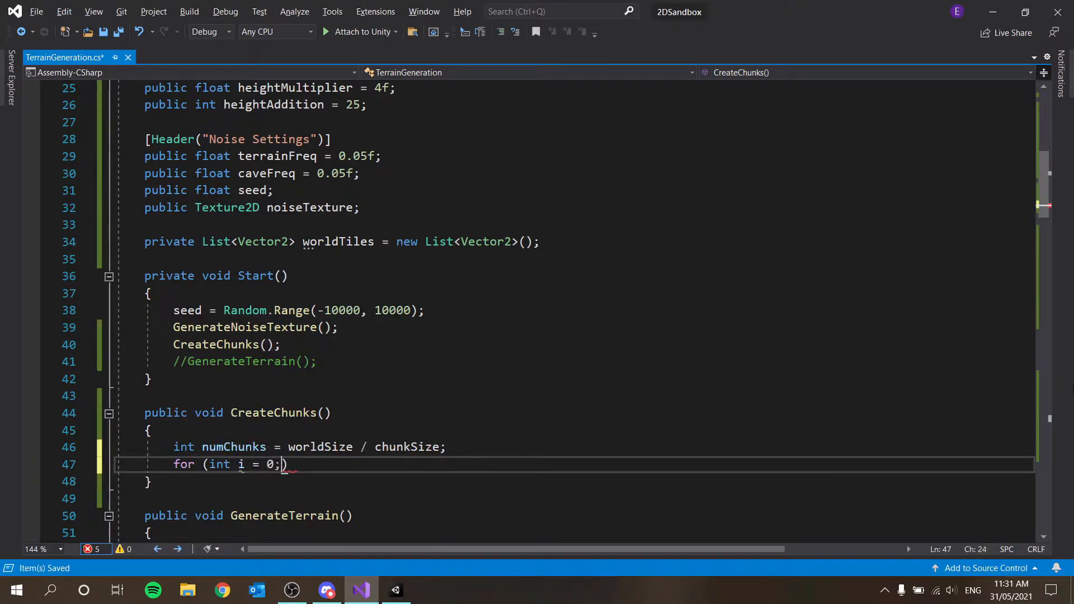
pyautogui.write('i < numch')
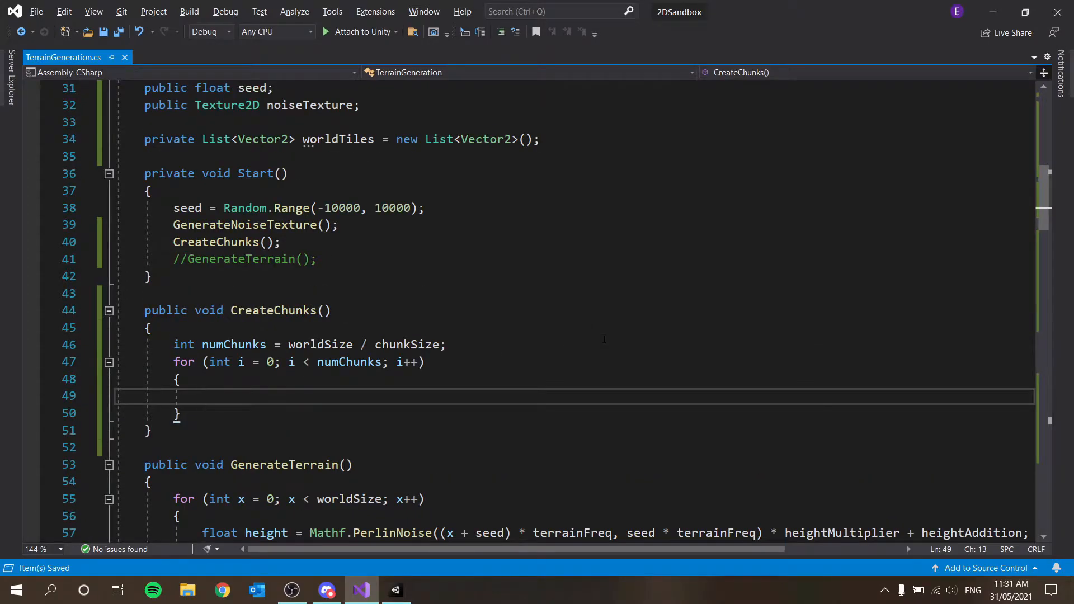
# - Inside the loop create a new GameObject named i.ToString(), then save
pyautogui.write('game')
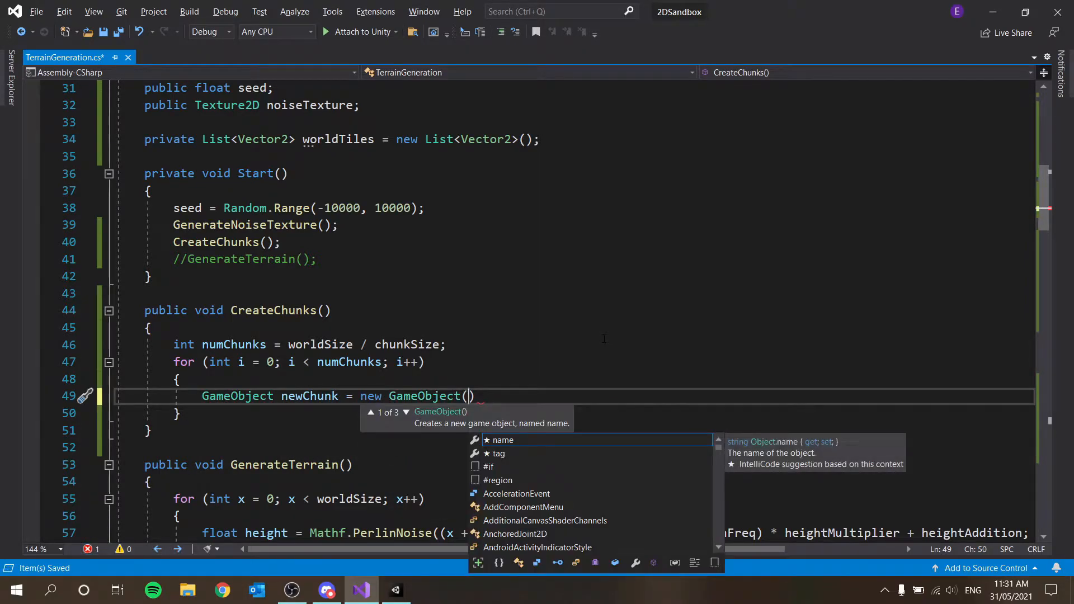
pyautogui.write('name =')
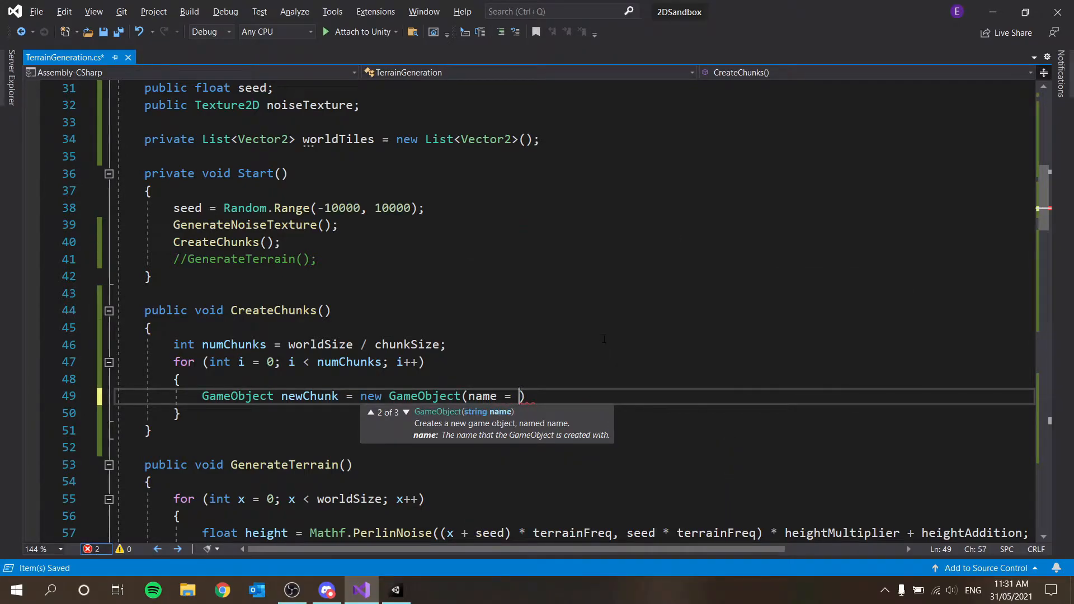
pyautogui.write('i.ToString')
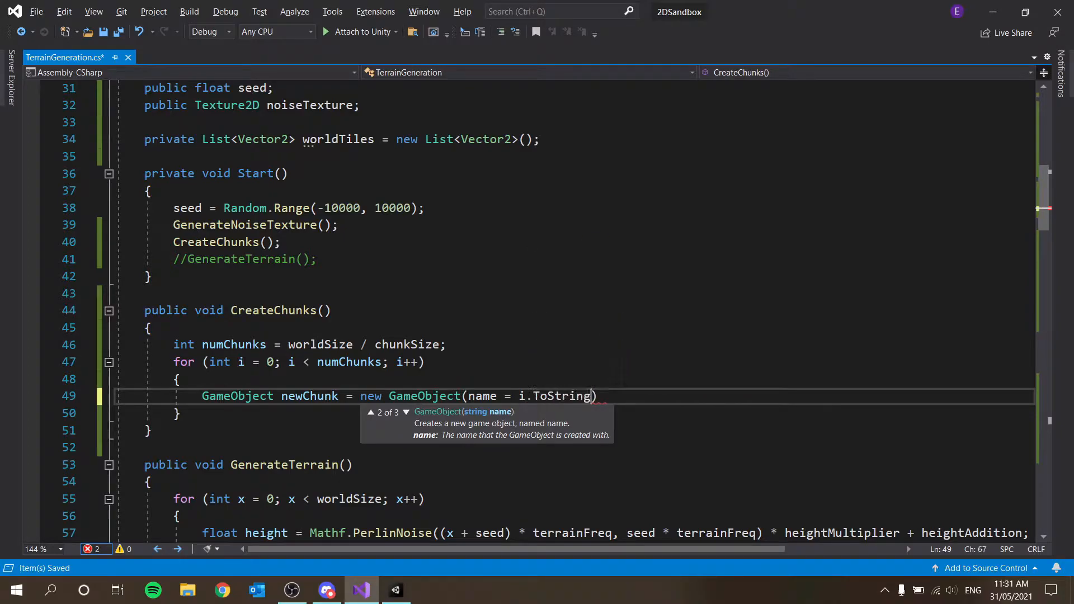
pyautogui.write('()')
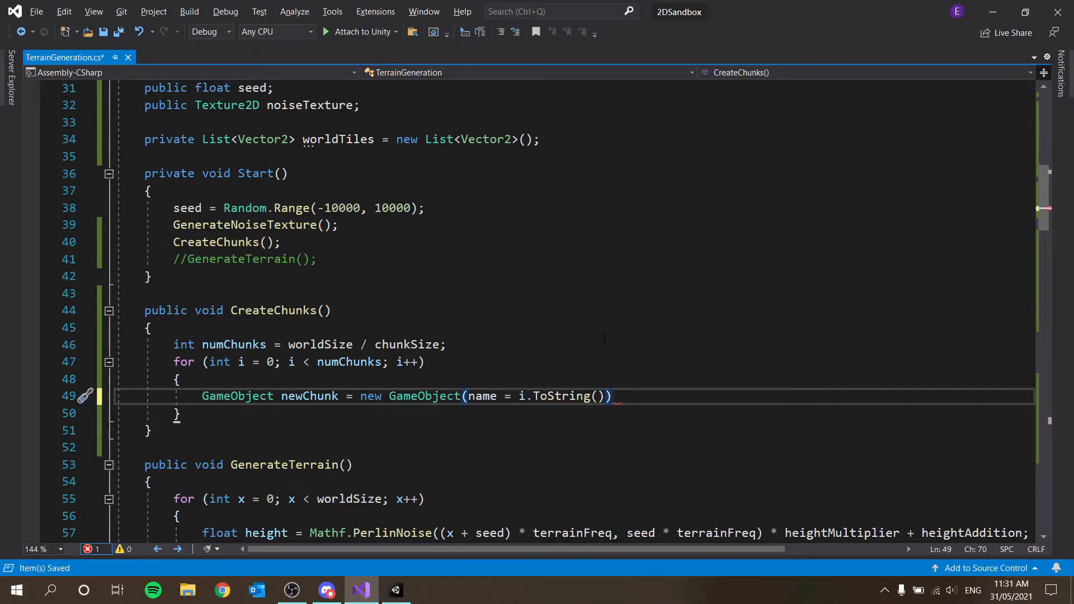
pyautogui.write(';')
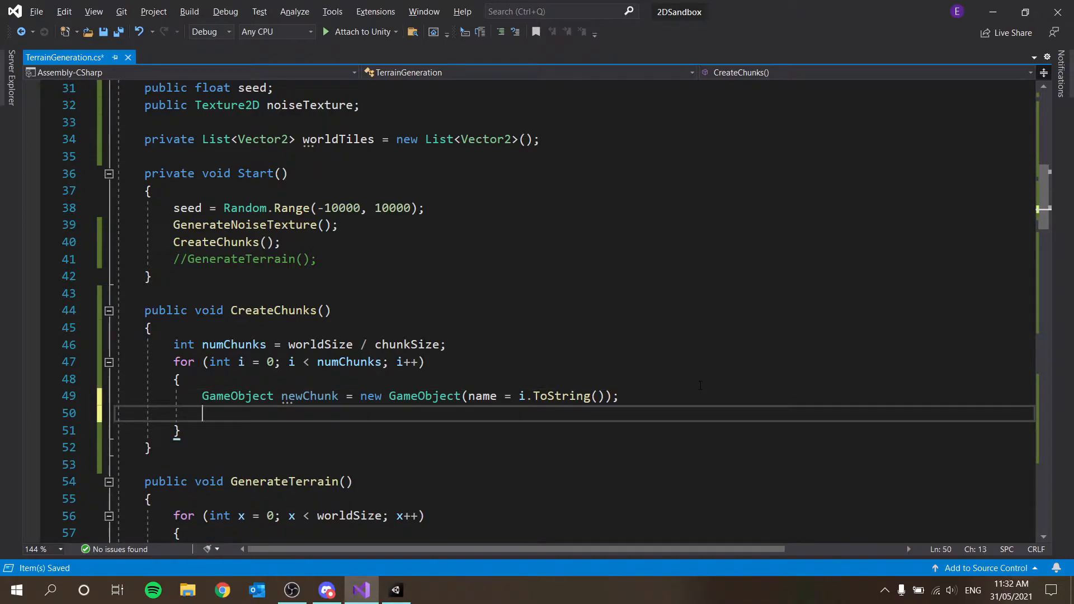
pyautogui.press('Backspace')
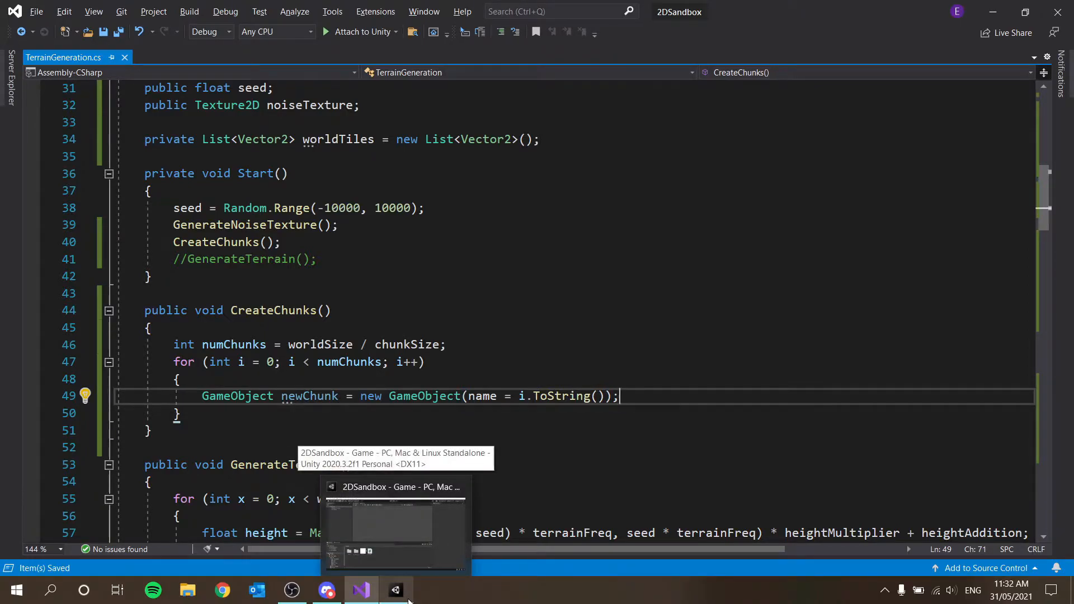
# - Play the scene in Unity, inspect chunk objects 0 through 5 in the Hierarchy, then stop
pyautogui.click(394, 590)
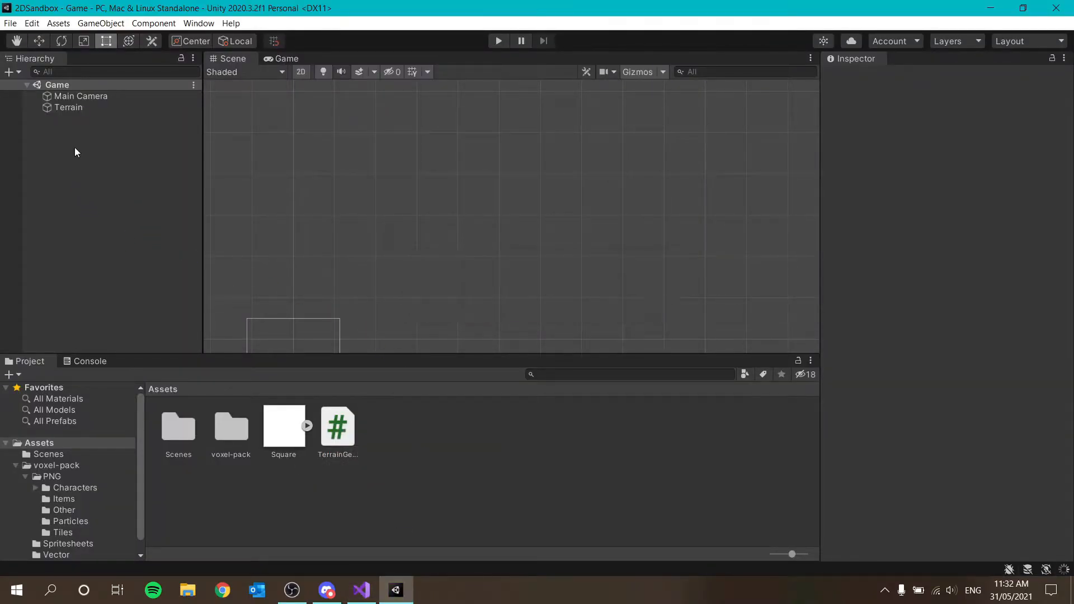
pyautogui.click(67, 108)
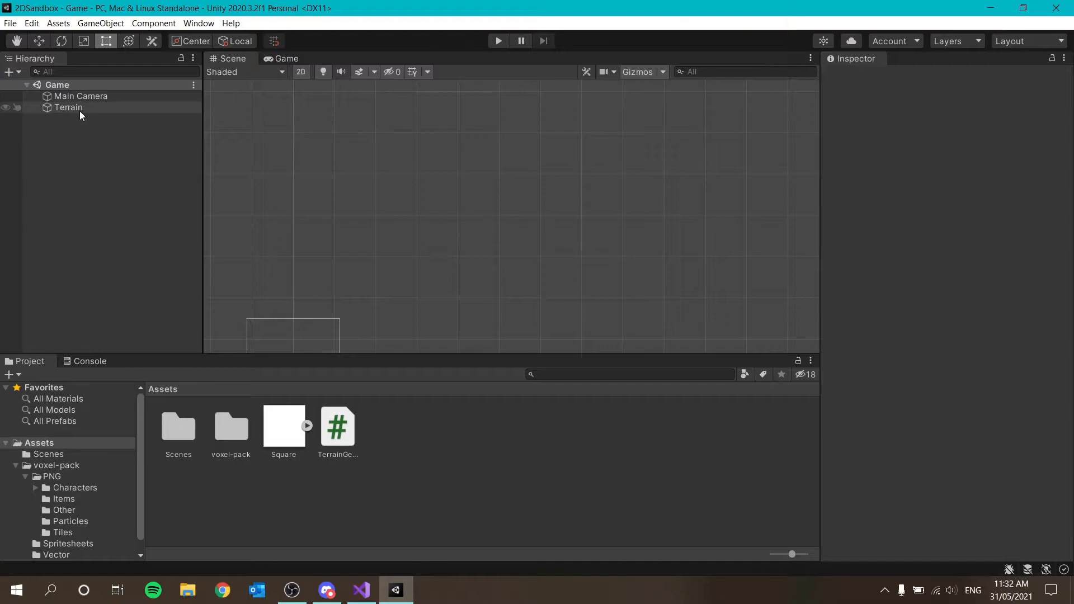
pyautogui.click(67, 108)
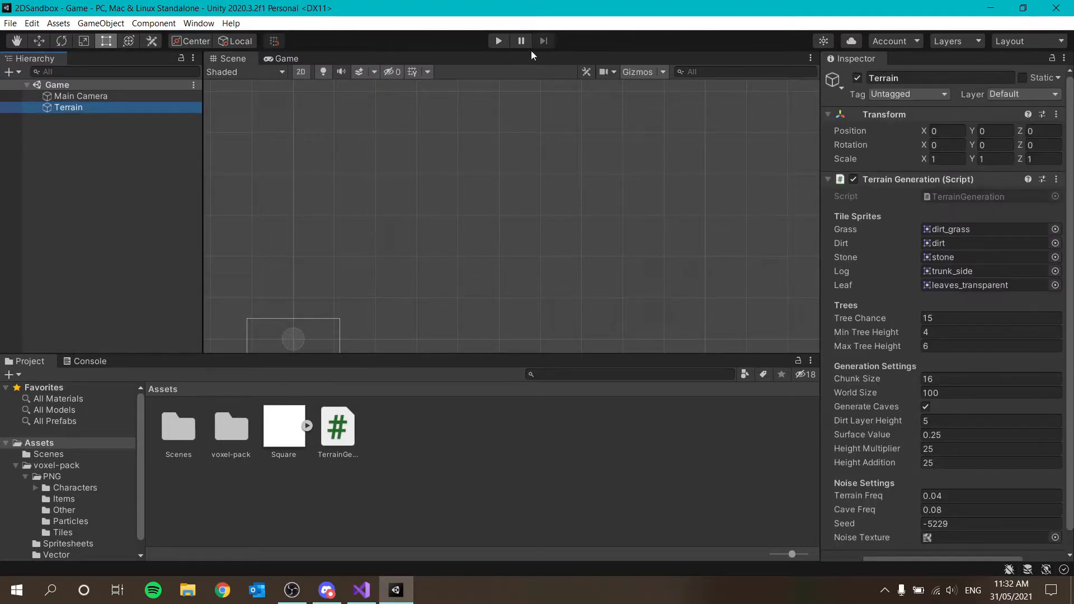
pyautogui.click(498, 40)
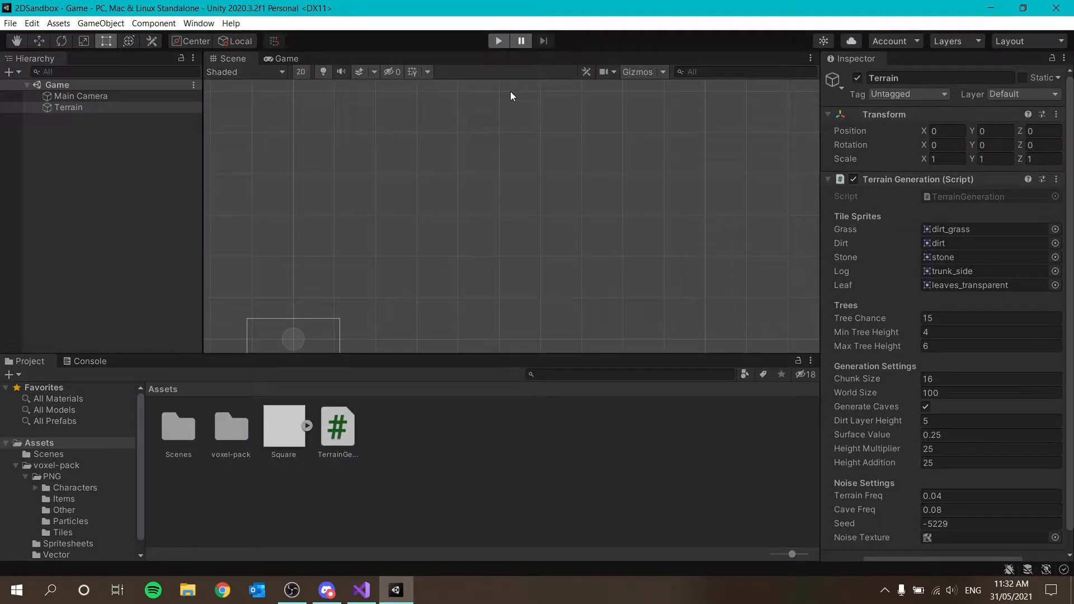
pyautogui.click(498, 40)
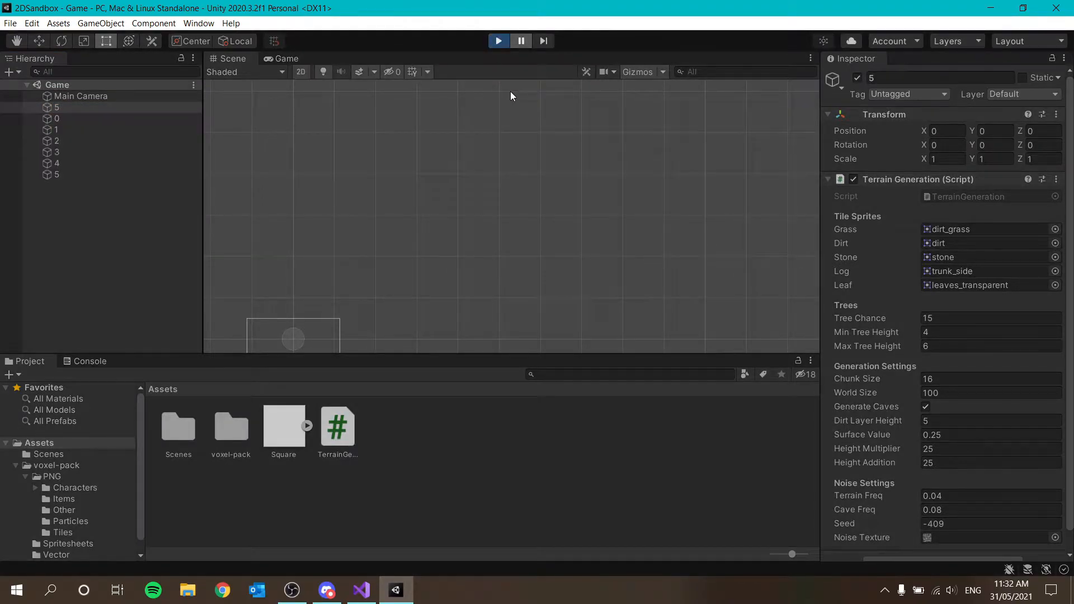
pyautogui.click(56, 118)
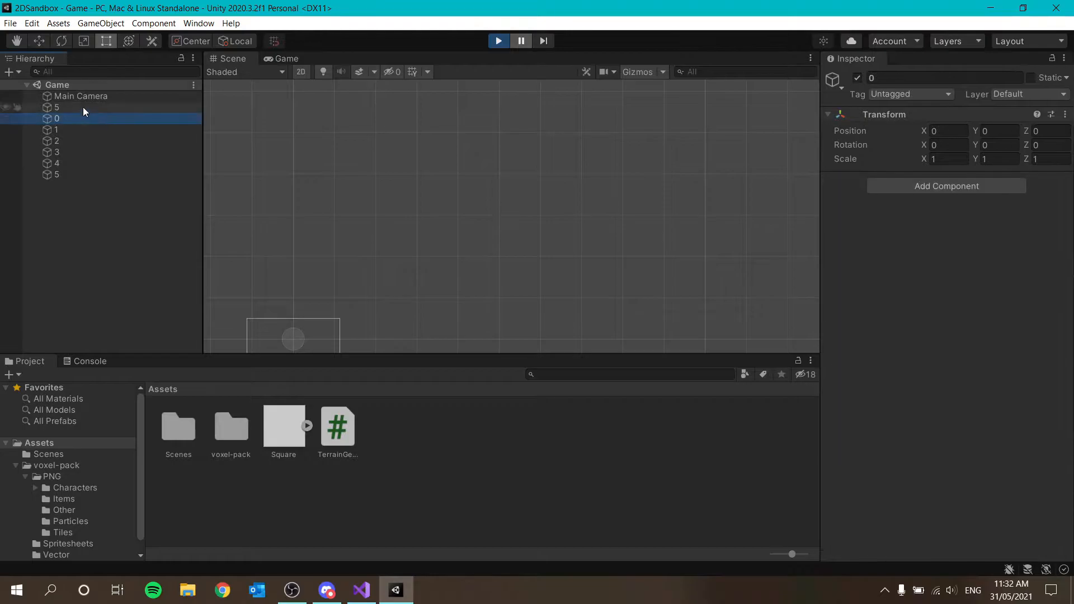
pyautogui.click(55, 108)
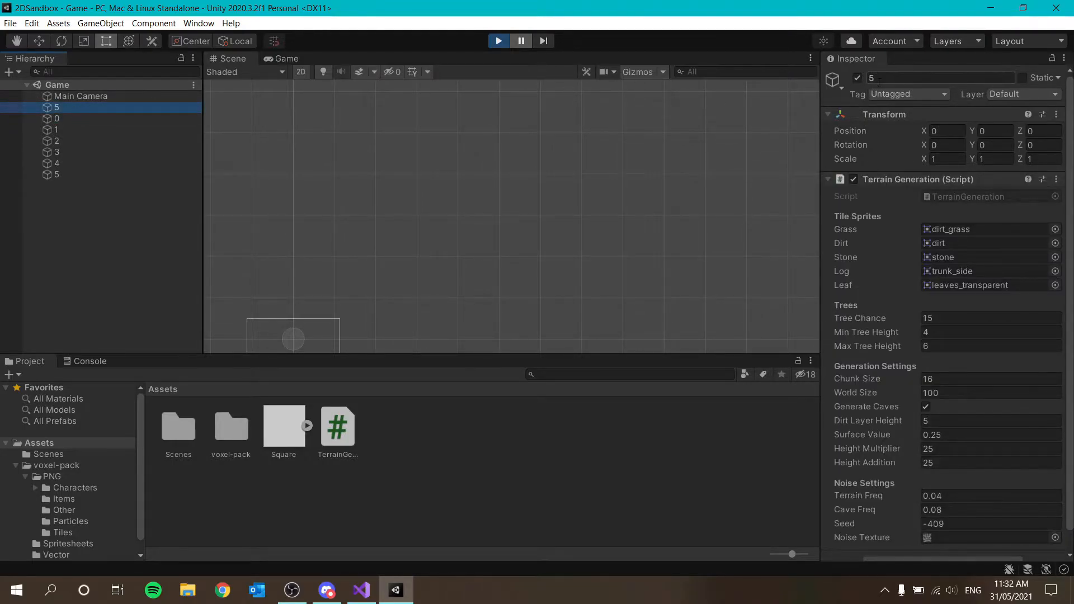
pyautogui.click(56, 152)
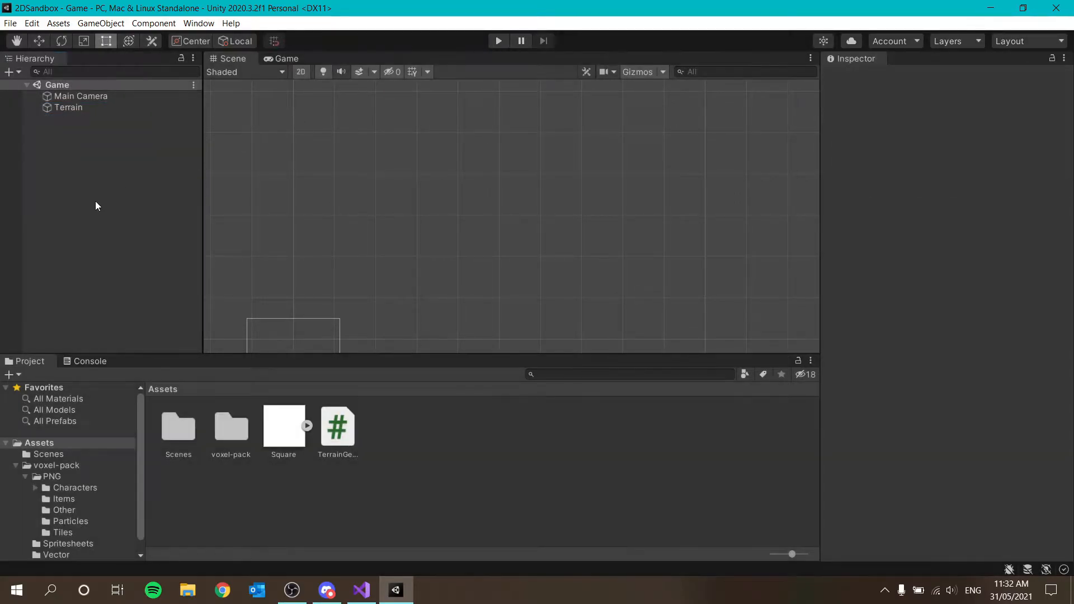
# - Start a loop line assigning newChunk.transform.parent = this in CreateChunks
pyautogui.click(360, 589)
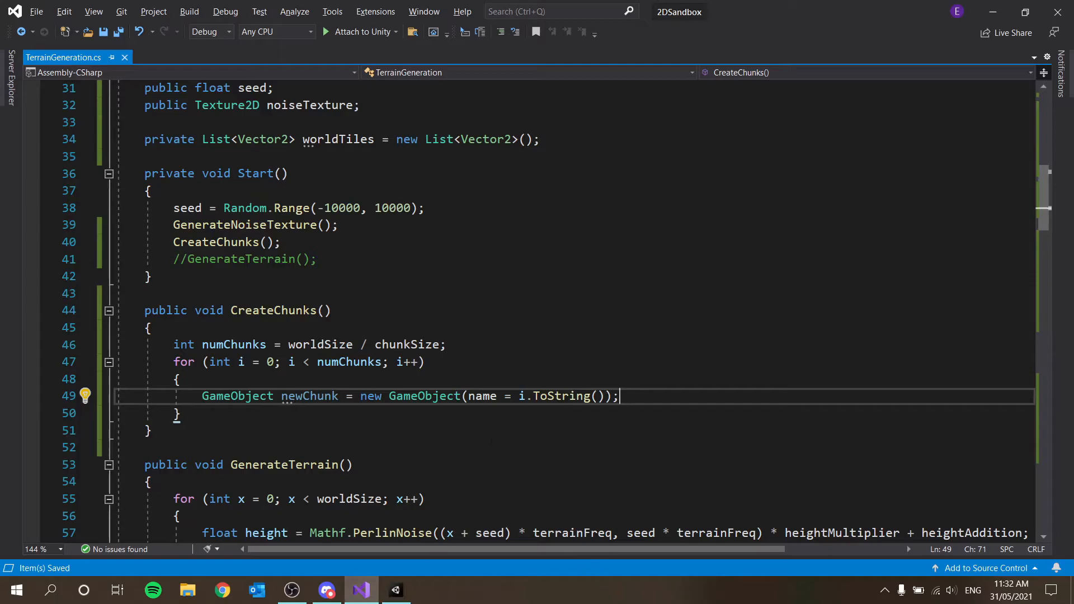
pyautogui.write('newChunk.t')
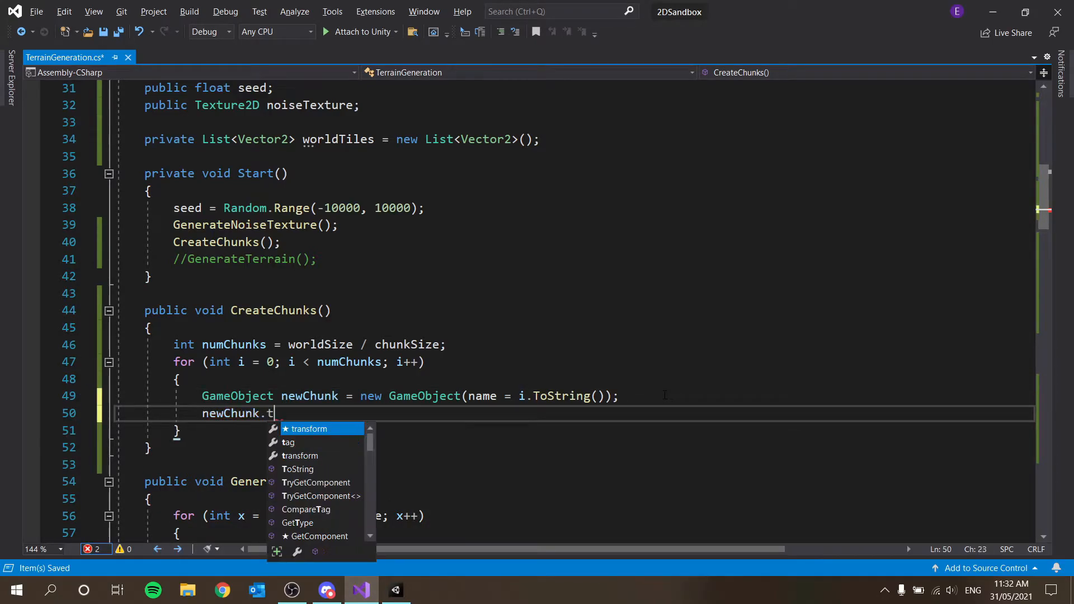
pyautogui.write('ransform.parent = this')
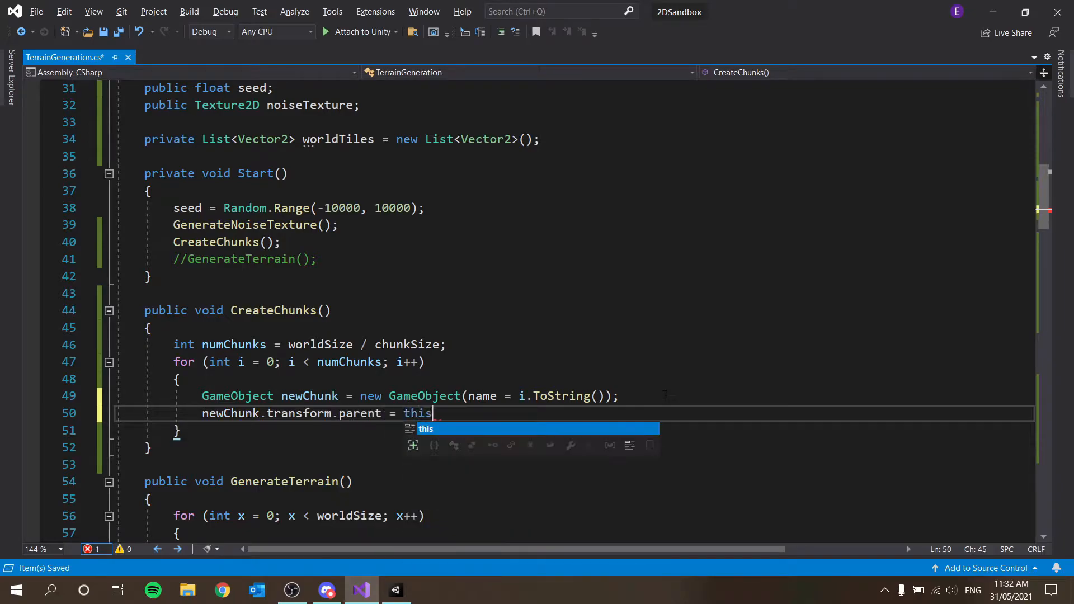
# - Set parent to this.transform, then play in Unity and check chunks 0–5 nested under the generator
pyautogui.write('.transform;')
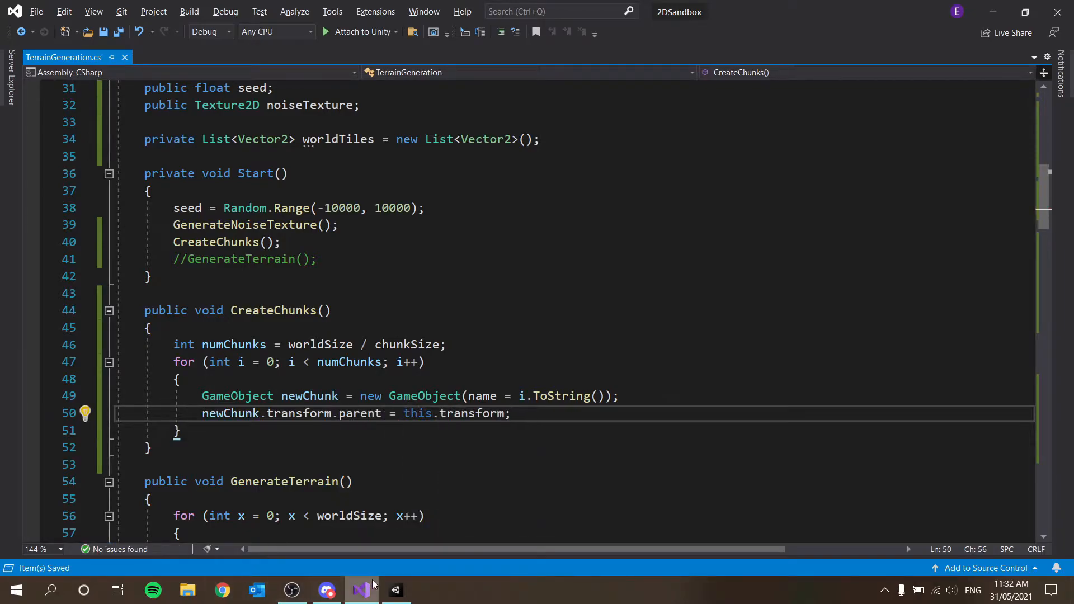
pyautogui.click(394, 589)
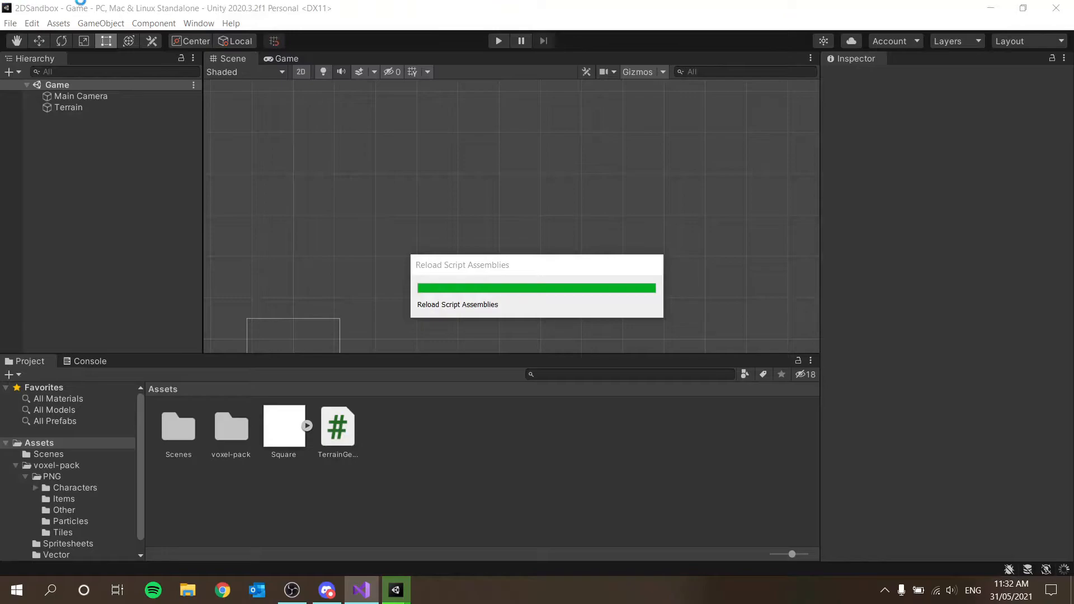
pyautogui.click(498, 40)
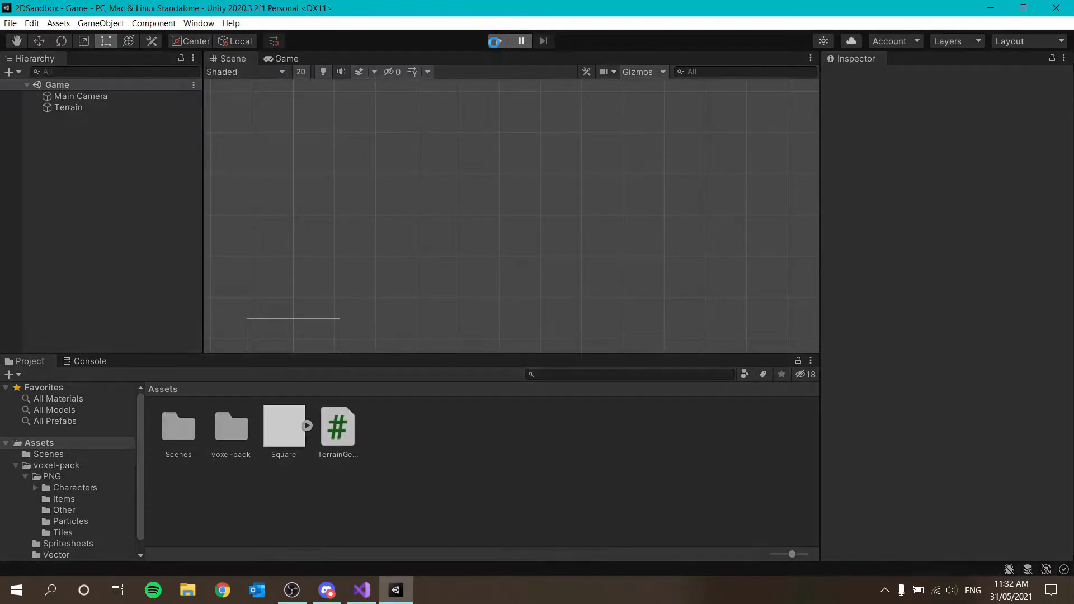
pyautogui.click(498, 41)
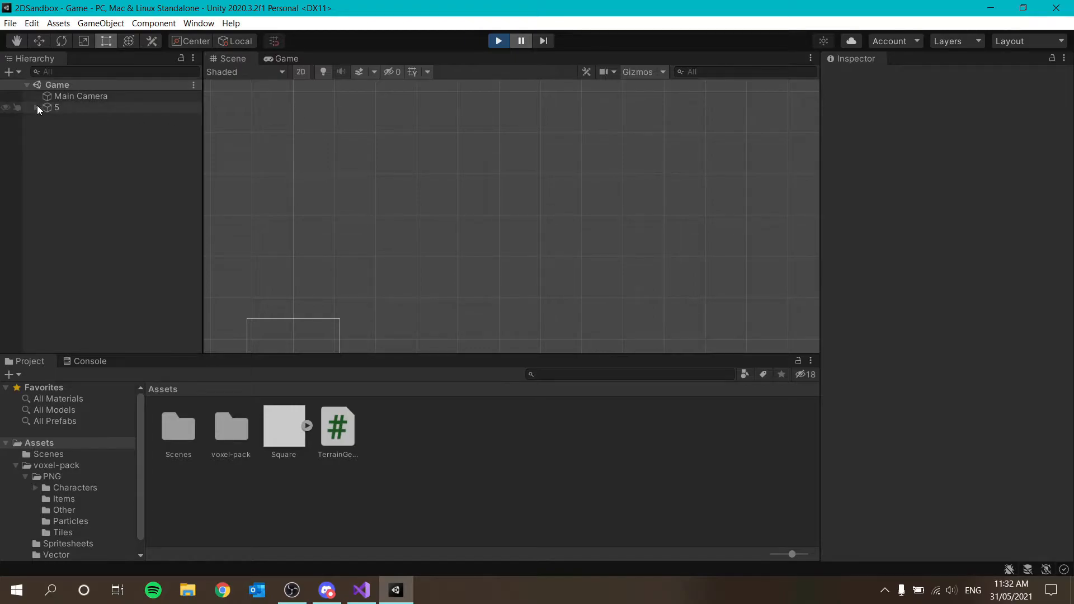
pyautogui.click(37, 107)
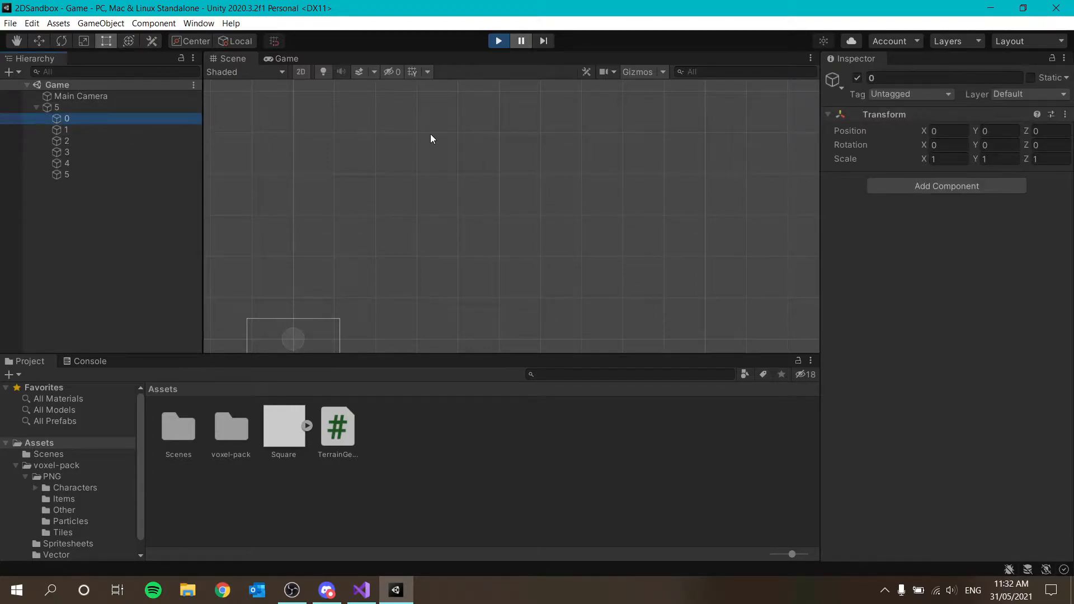
pyautogui.click(67, 163)
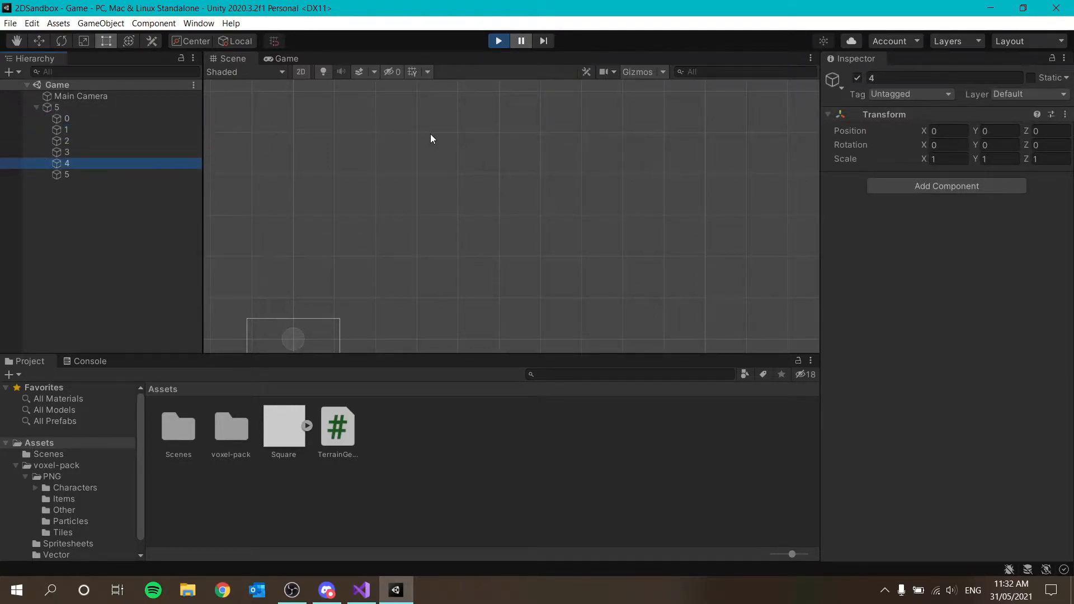
pyautogui.click(65, 107)
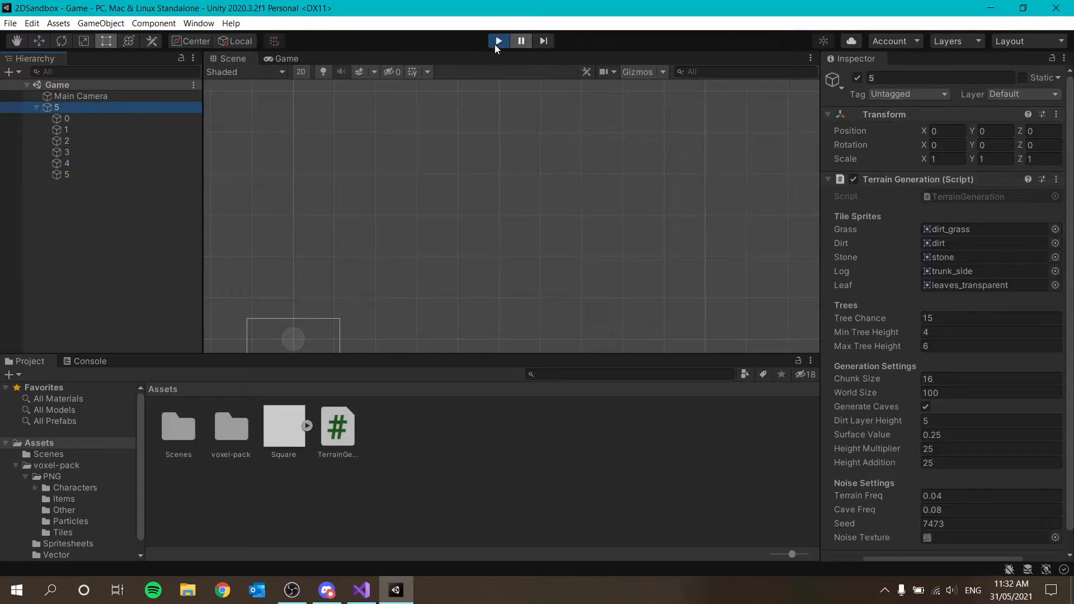
pyautogui.click(361, 590)
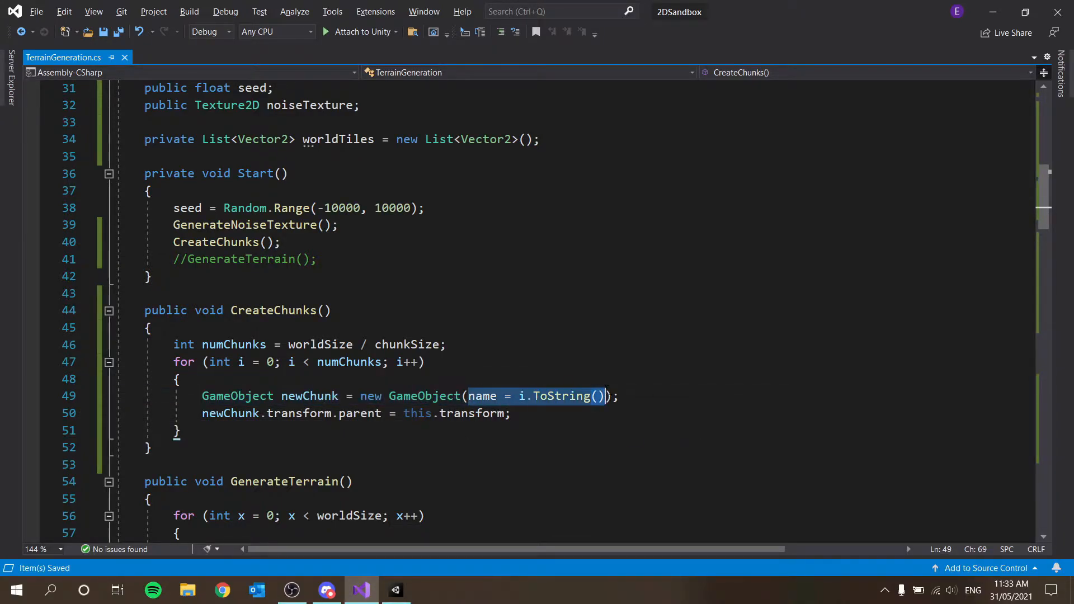
# - Delete name = i.ToString() from new GameObject(...) and let Unity reload the script
pyautogui.press('Delete')
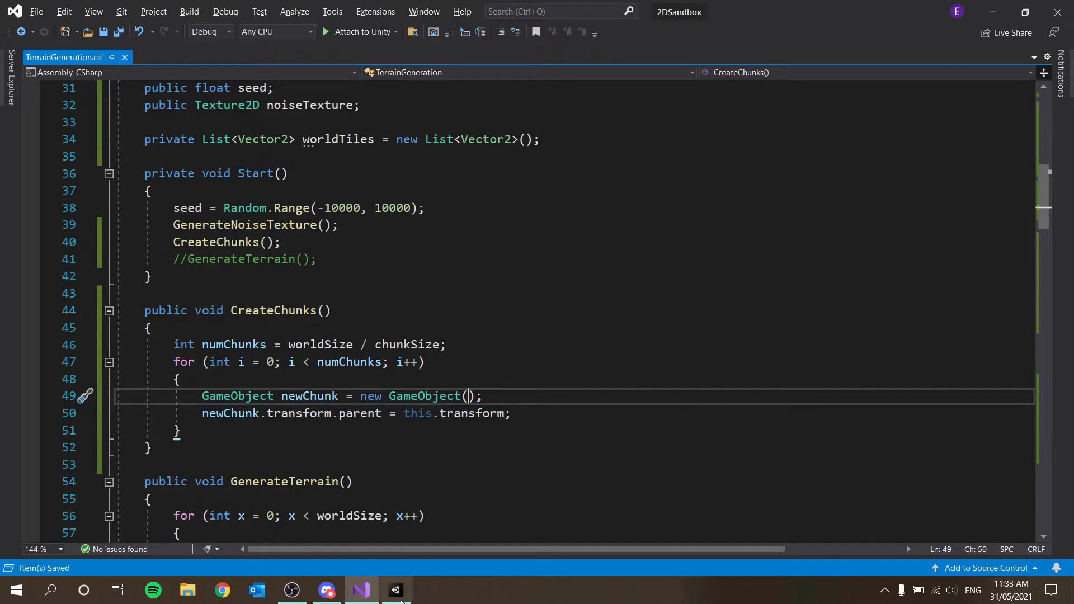
pyautogui.click(394, 590)
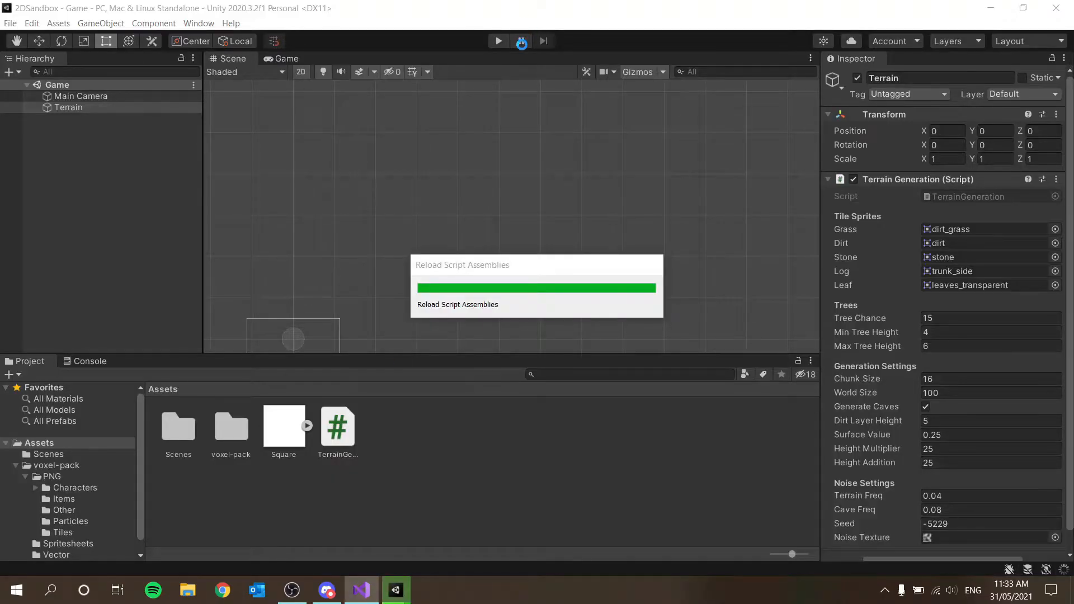
pyautogui.click(498, 41)
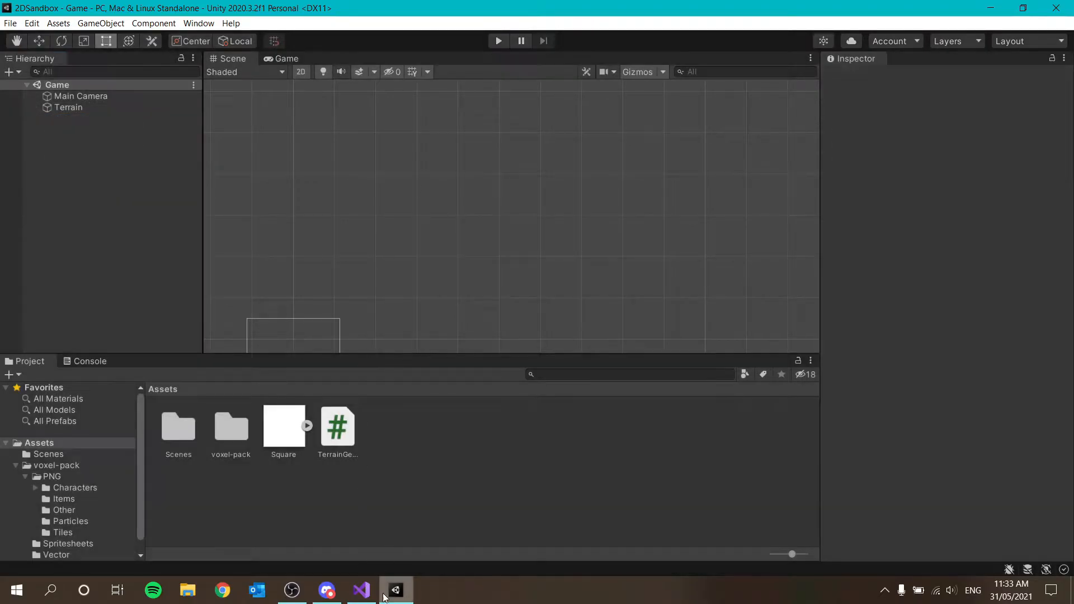
# - Add a line 'newChunk.name = i.ToString' above the parent assignment, then return to Unity
pyautogui.click(359, 590)
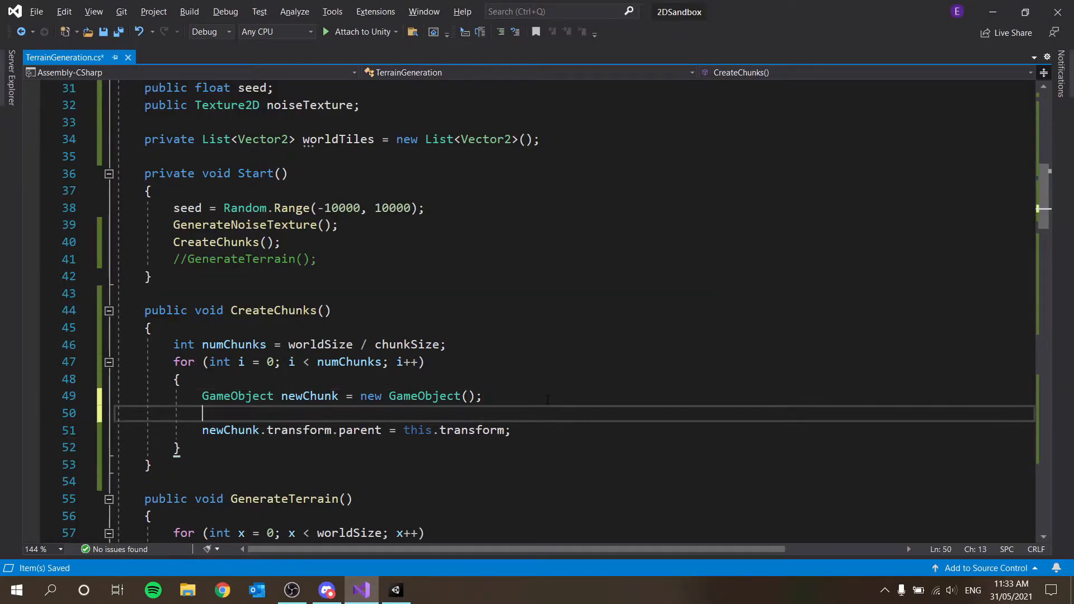
pyautogui.write('newChunk.t')
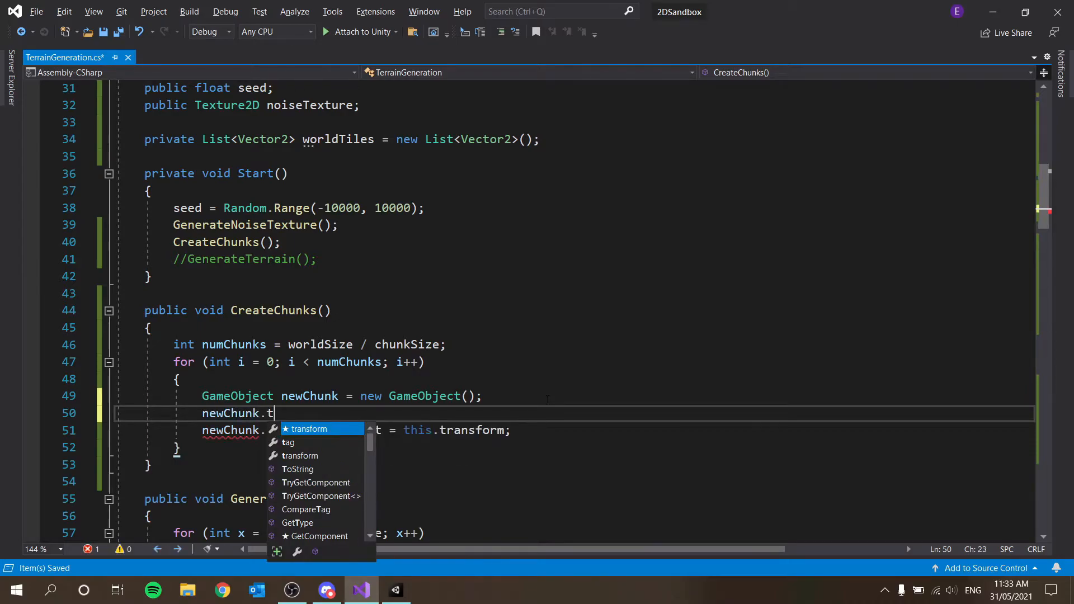
pyautogui.write('name =')
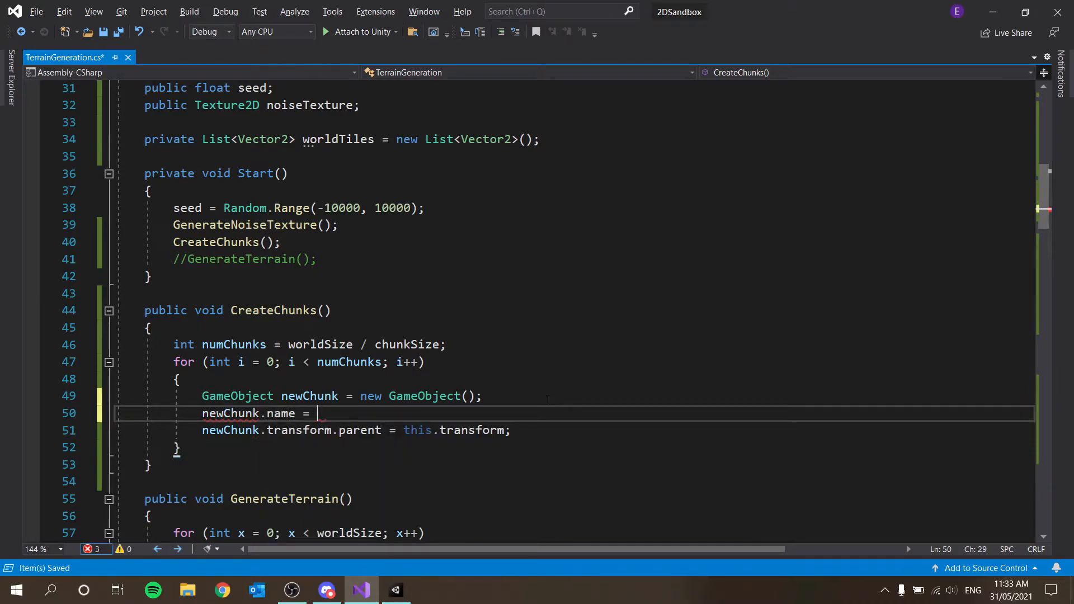
pyautogui.write('i.ToString')
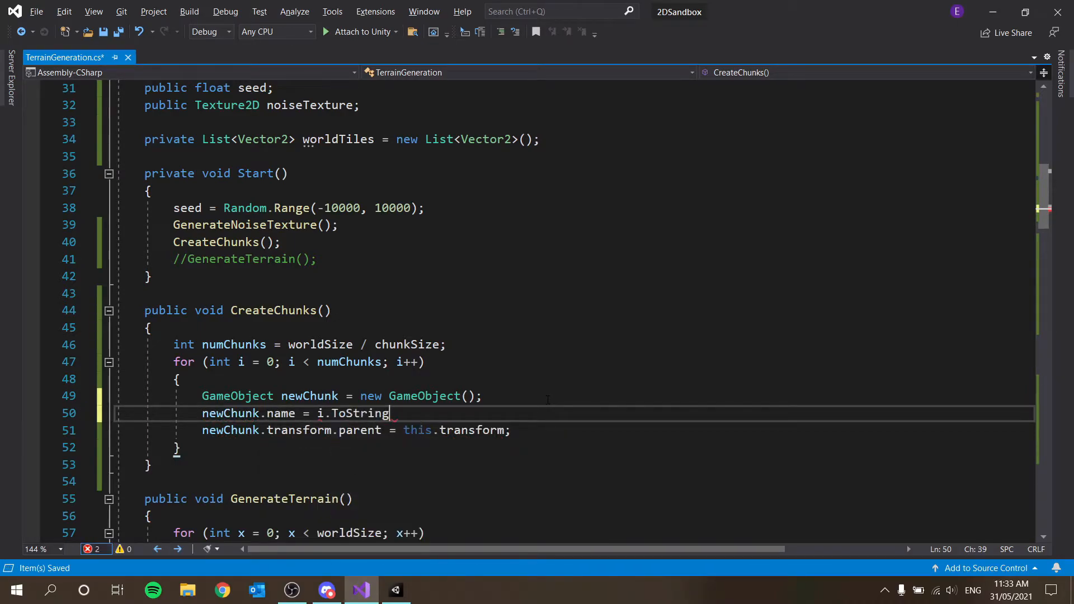
pyautogui.click(394, 590)
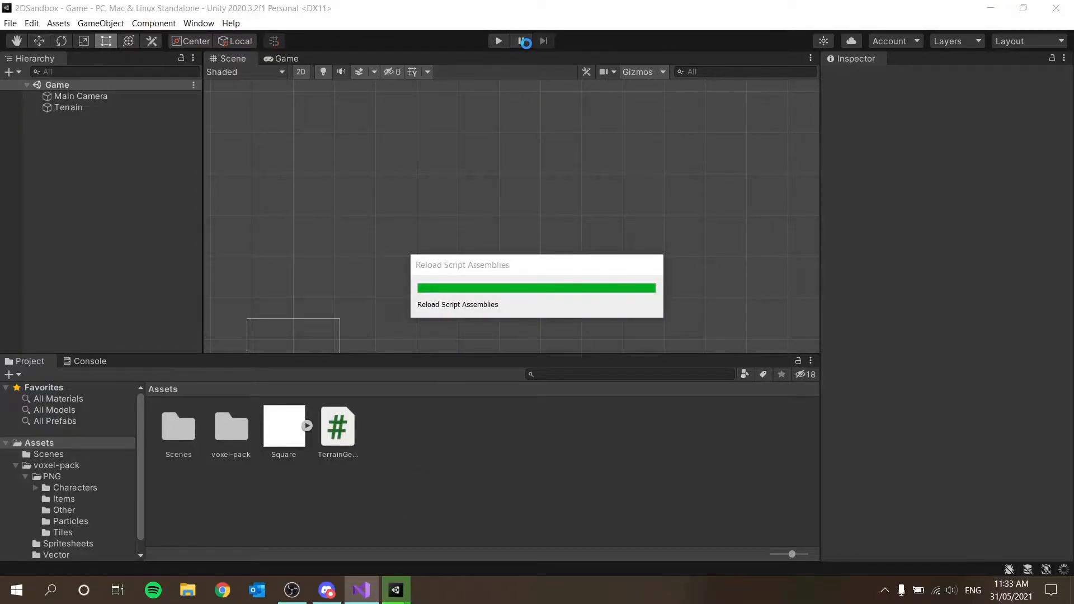
# - Play the scene, check Terrain's numbered children 0–5, stop, and return to Visual Studio
pyautogui.click(498, 41)
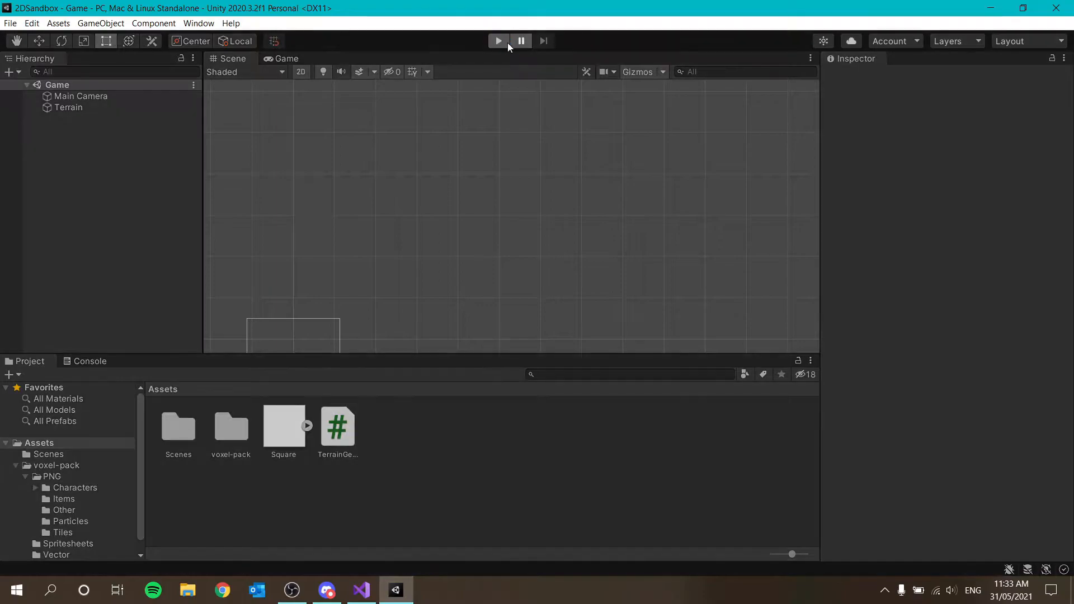
pyautogui.click(498, 40)
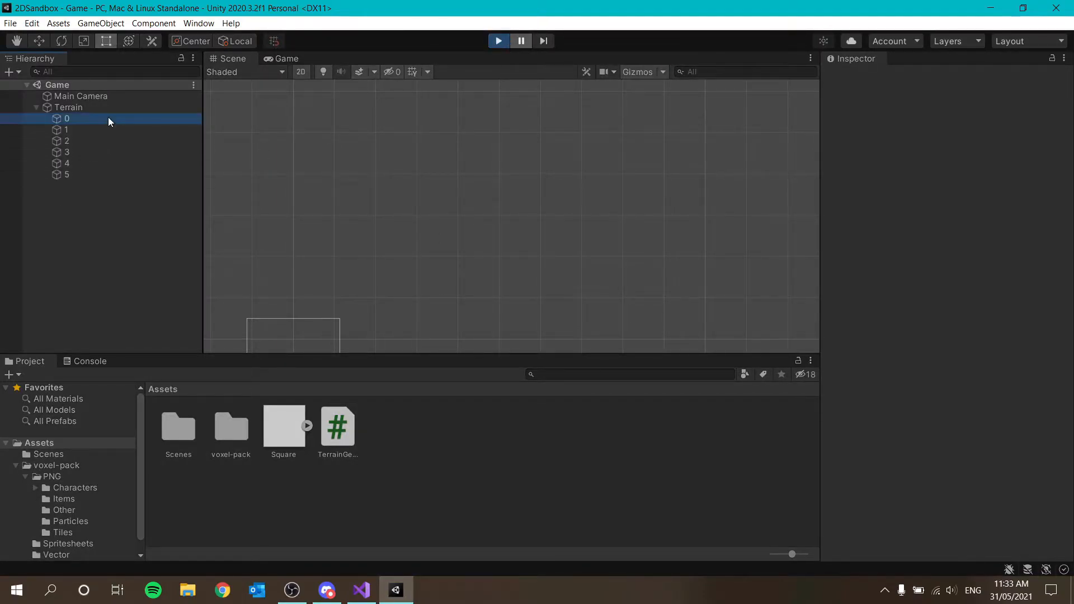
pyautogui.click(67, 163)
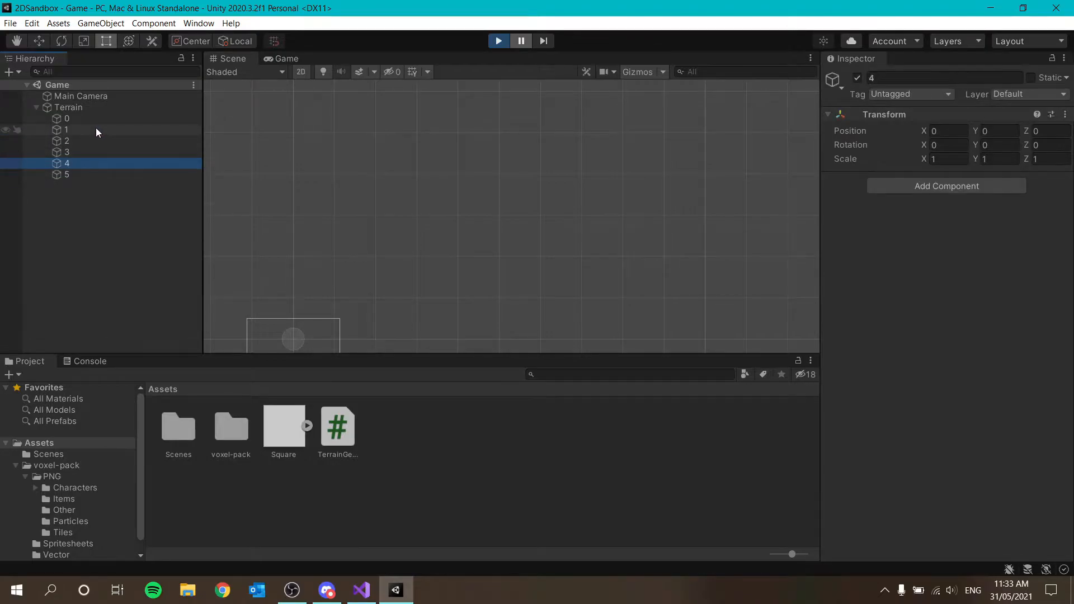
pyautogui.click(66, 152)
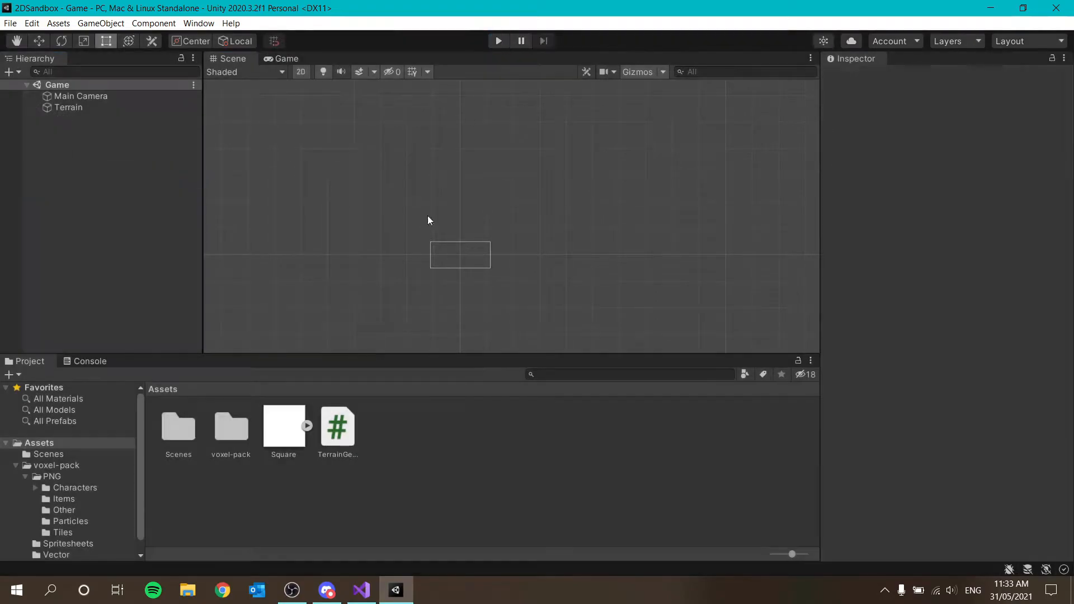
pyautogui.click(360, 589)
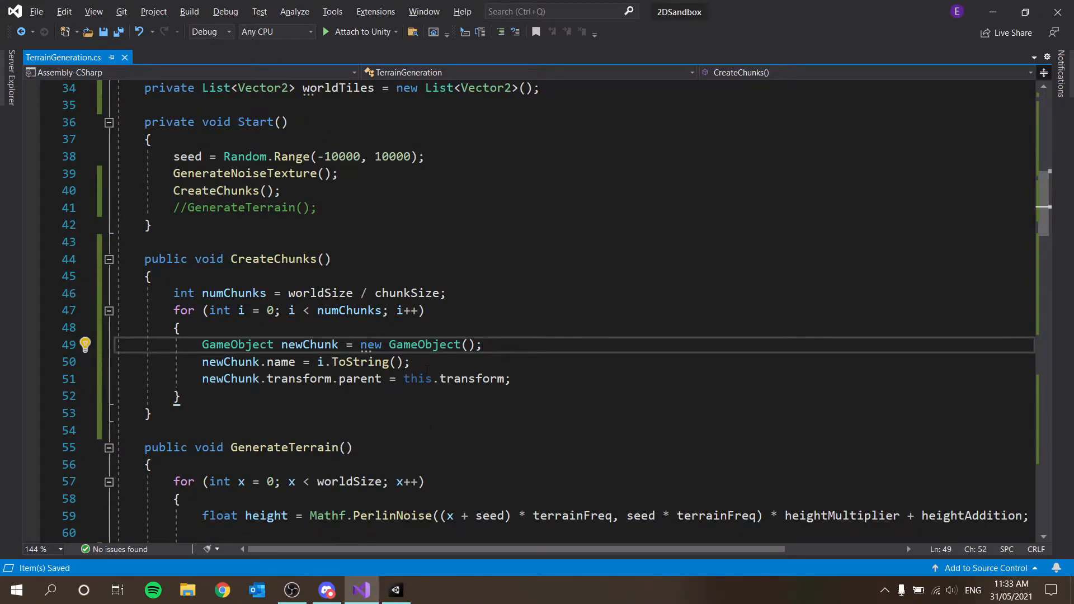
pyautogui.scroll(-3)
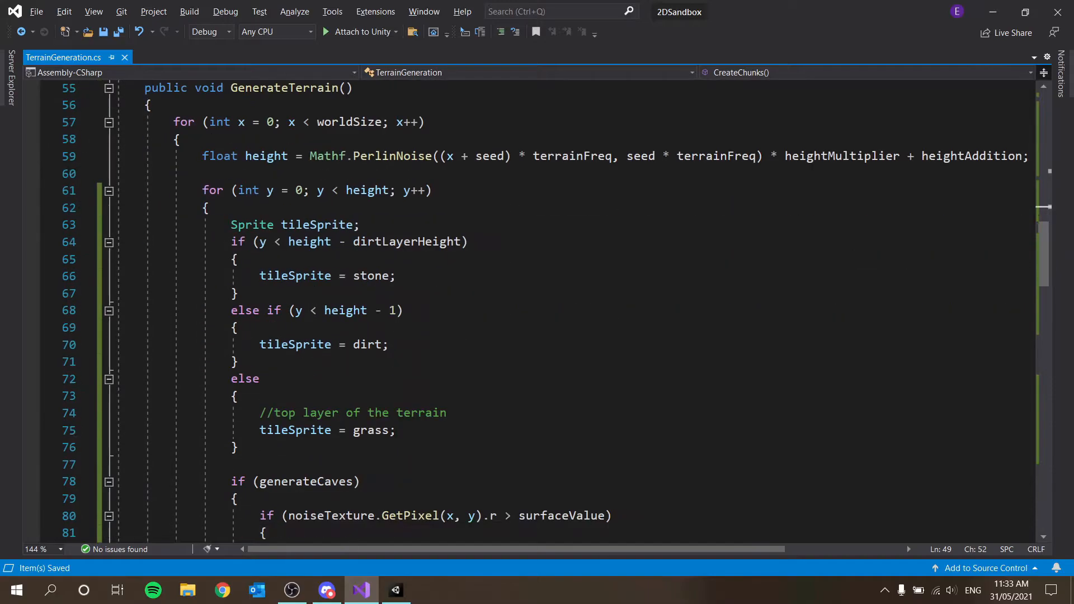
pyautogui.scroll(-3)
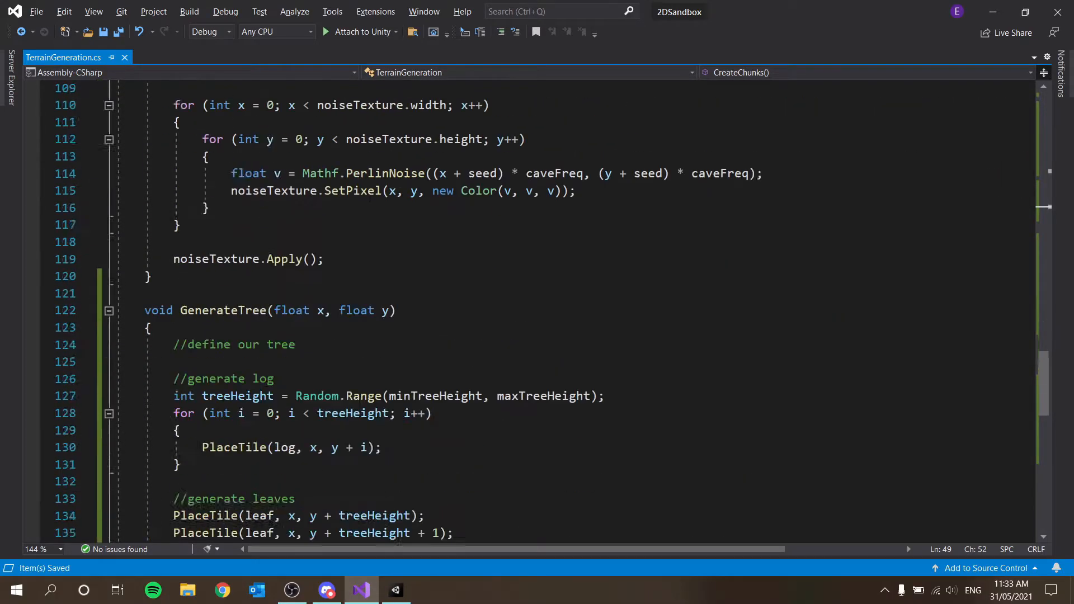
pyautogui.scroll(-3)
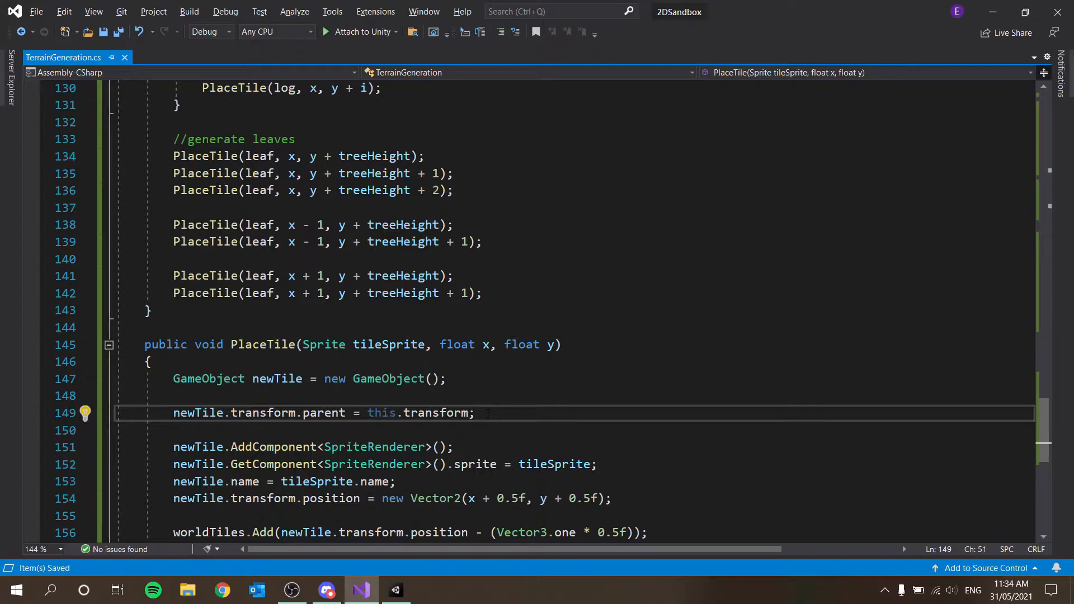
pyautogui.click(555, 344)
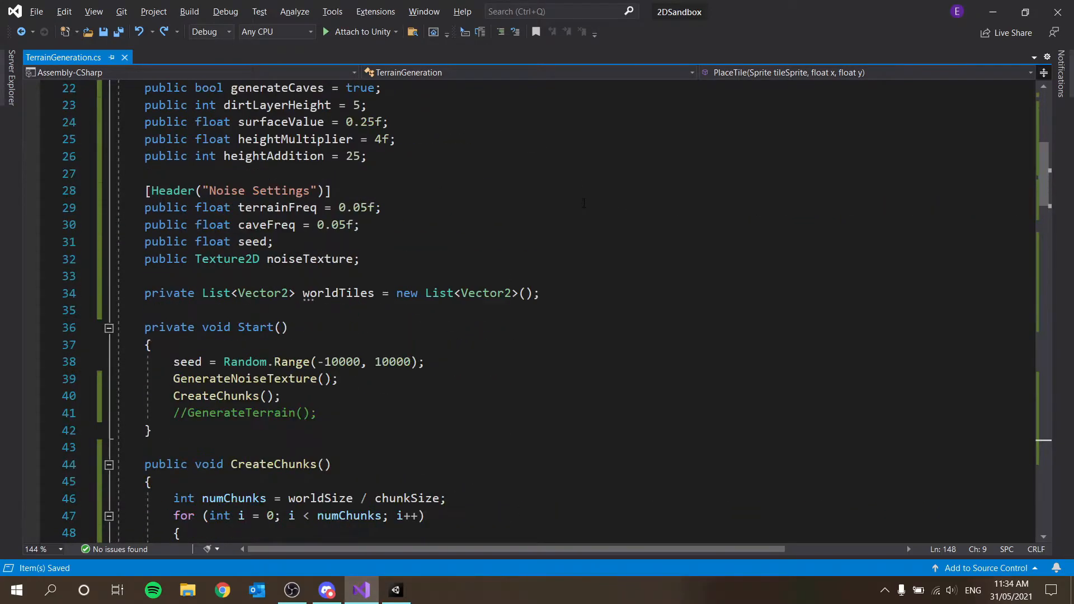
pyautogui.scroll(-3)
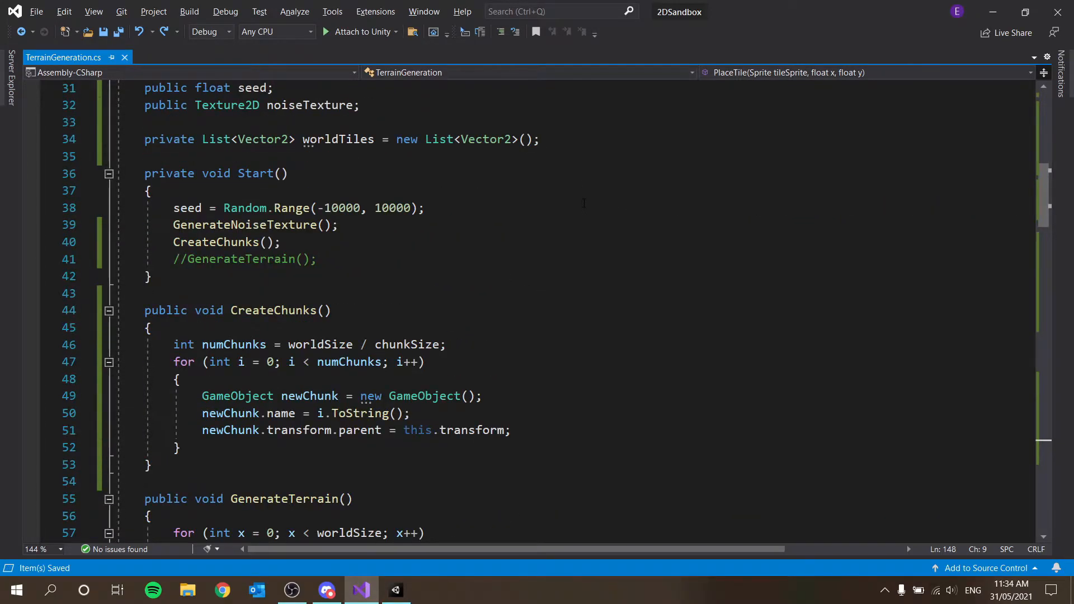
pyautogui.scroll(-3)
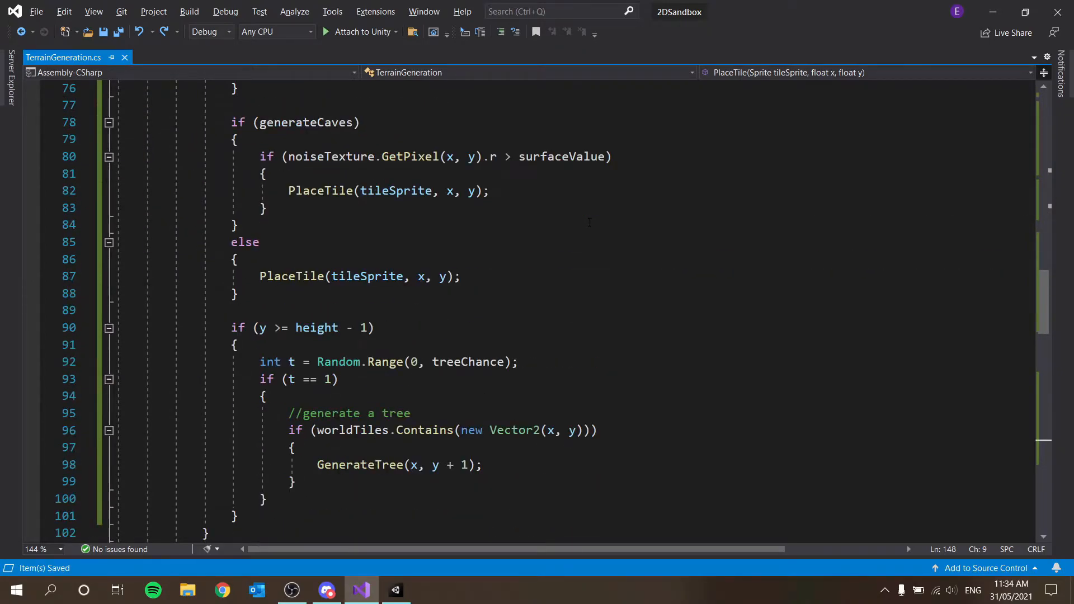
pyautogui.scroll(-3)
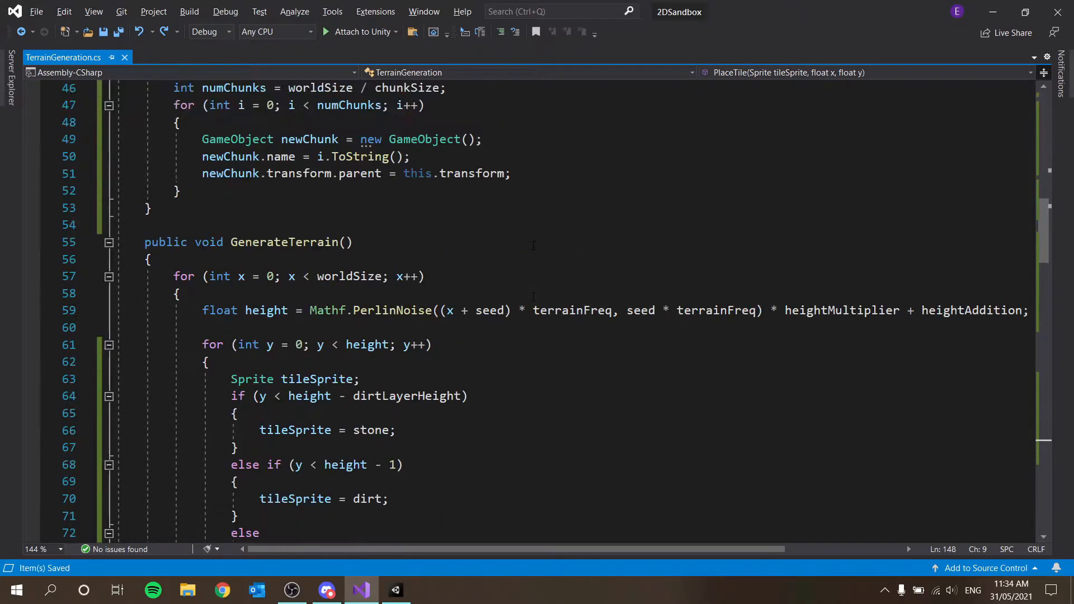
pyautogui.scroll(-3)
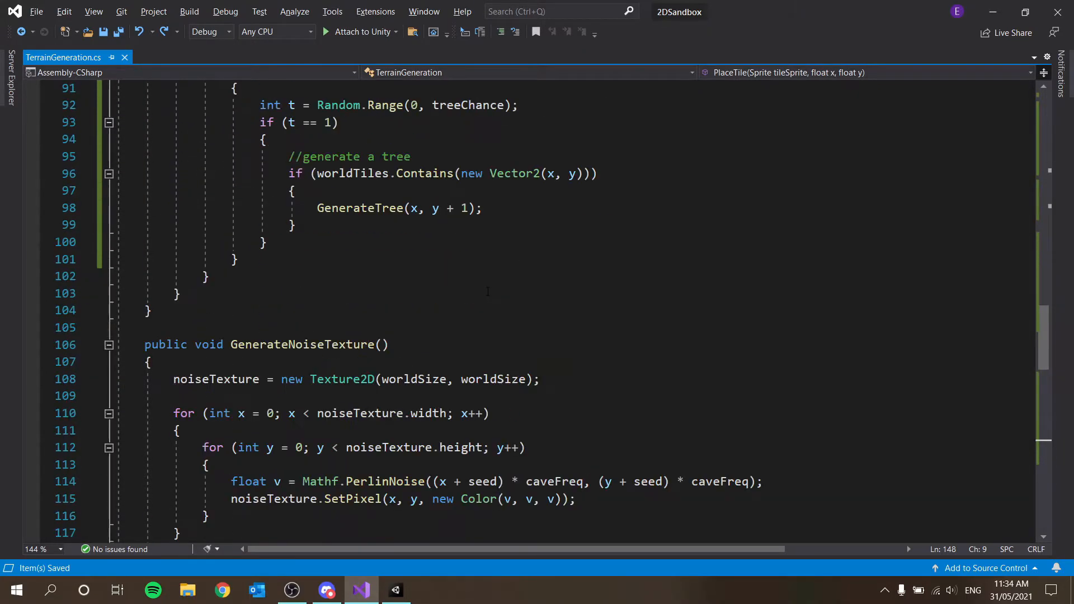
pyautogui.scroll(-3)
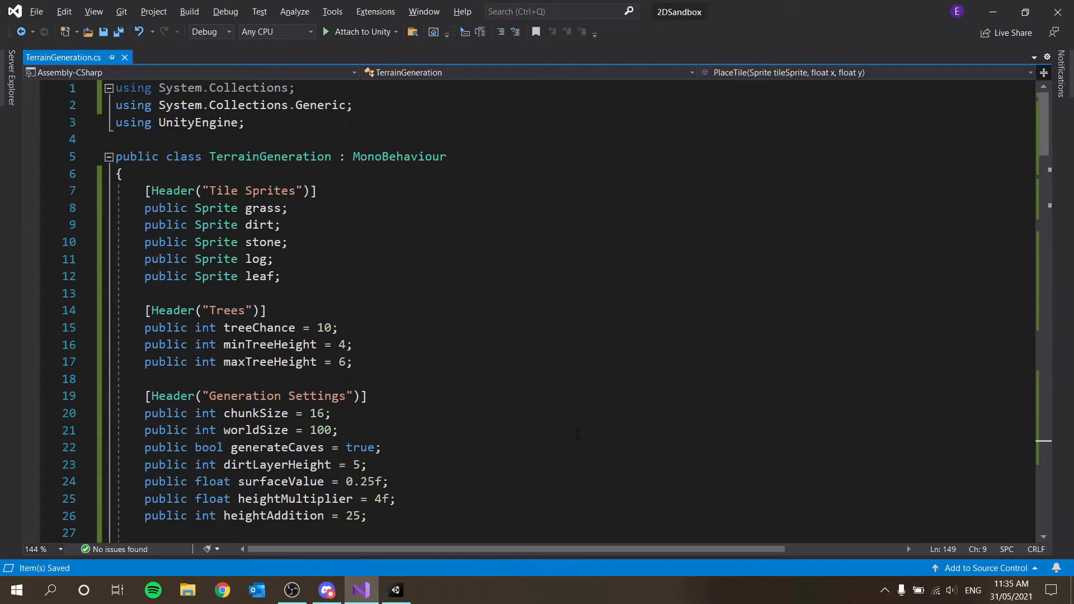
# - Add the field 'private GameObject[] worldChunks;' on a new line above worldTiles
pyautogui.scroll(-3)
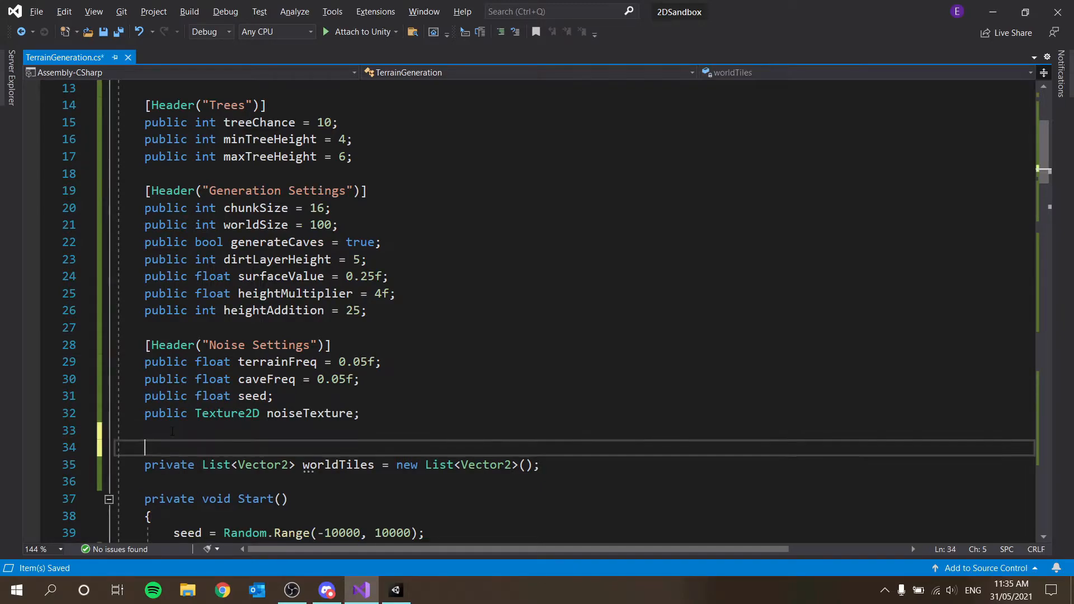
pyautogui.write('private')
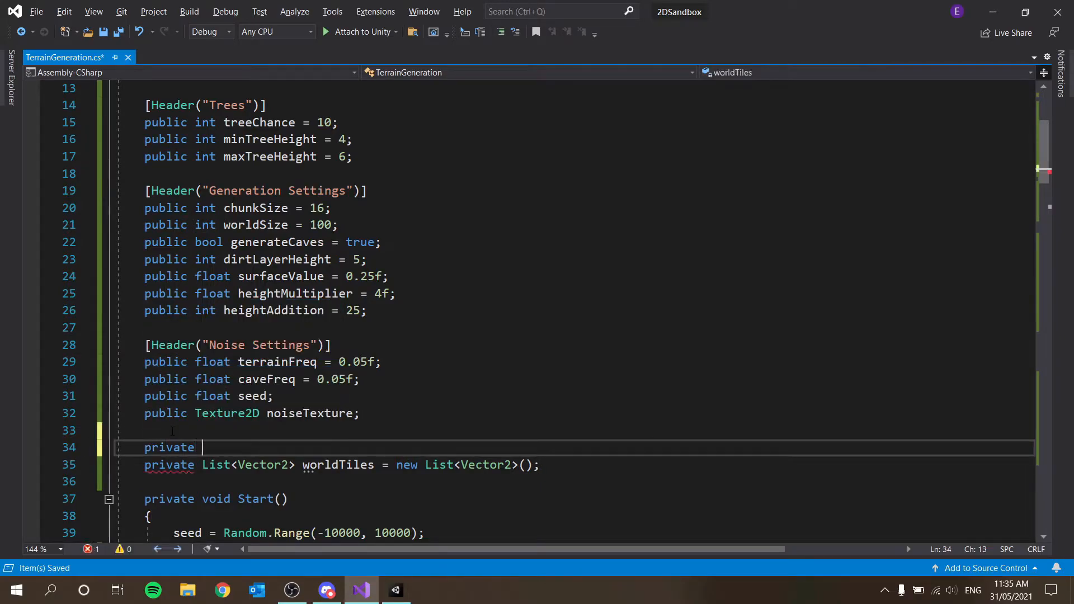
pyautogui.write('GameObject')
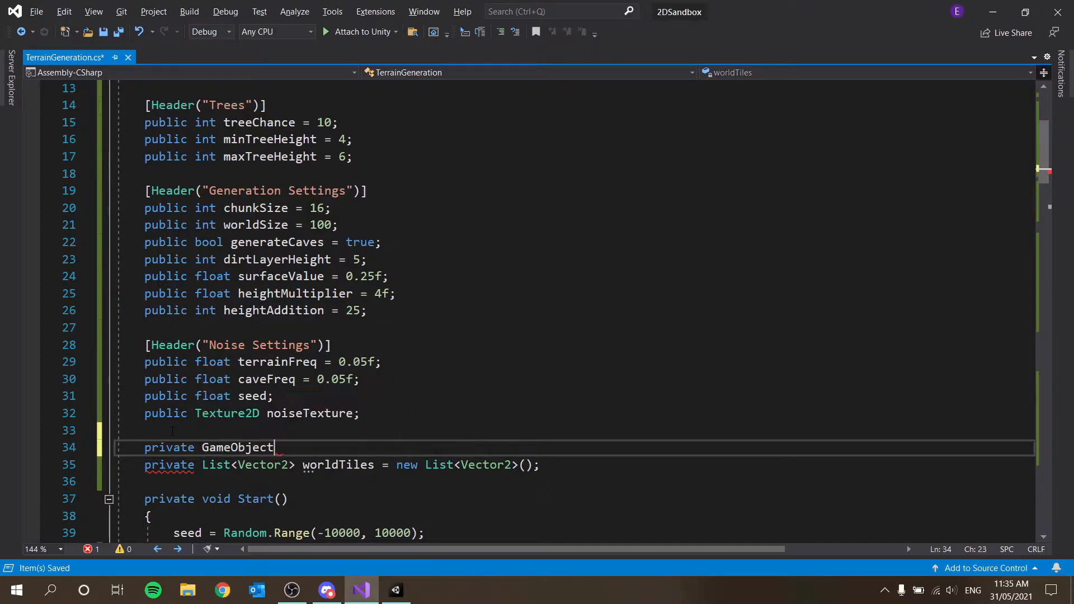
pyautogui.write('[]')
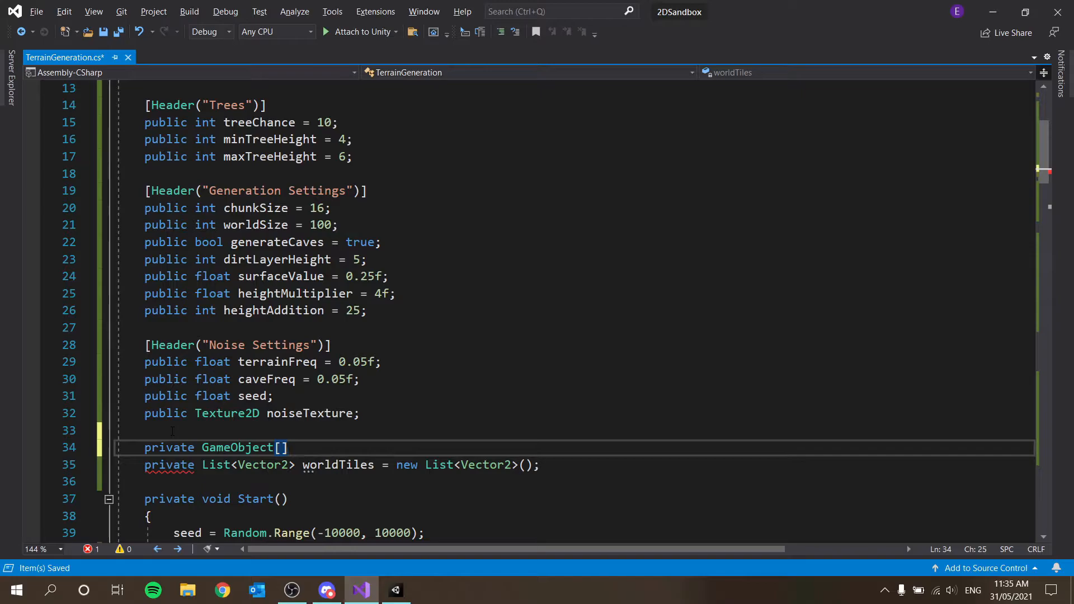
pyautogui.write('ch')
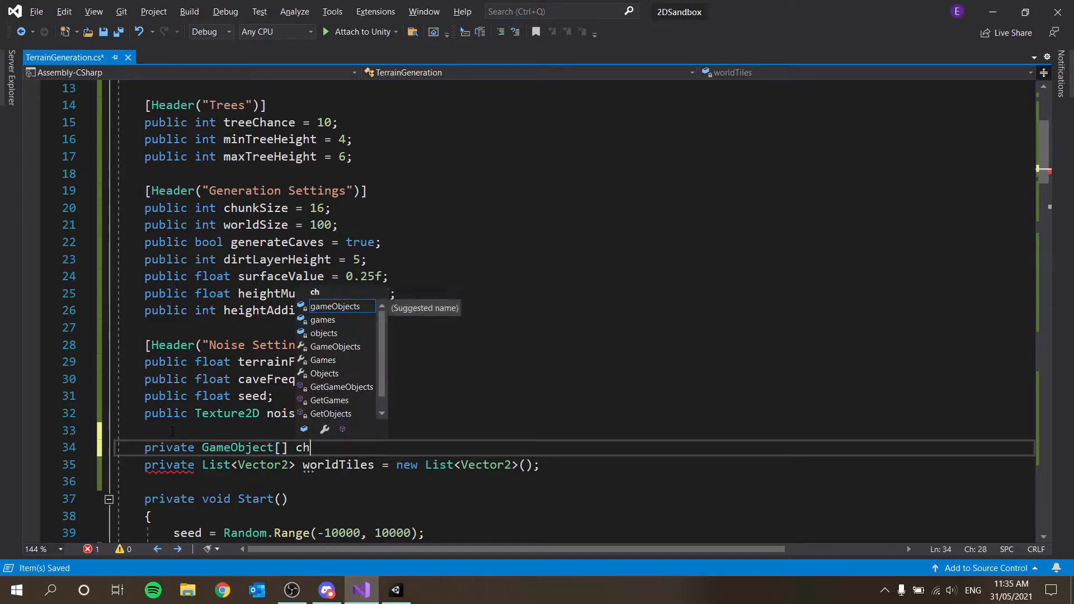
pyautogui.press('backspace')
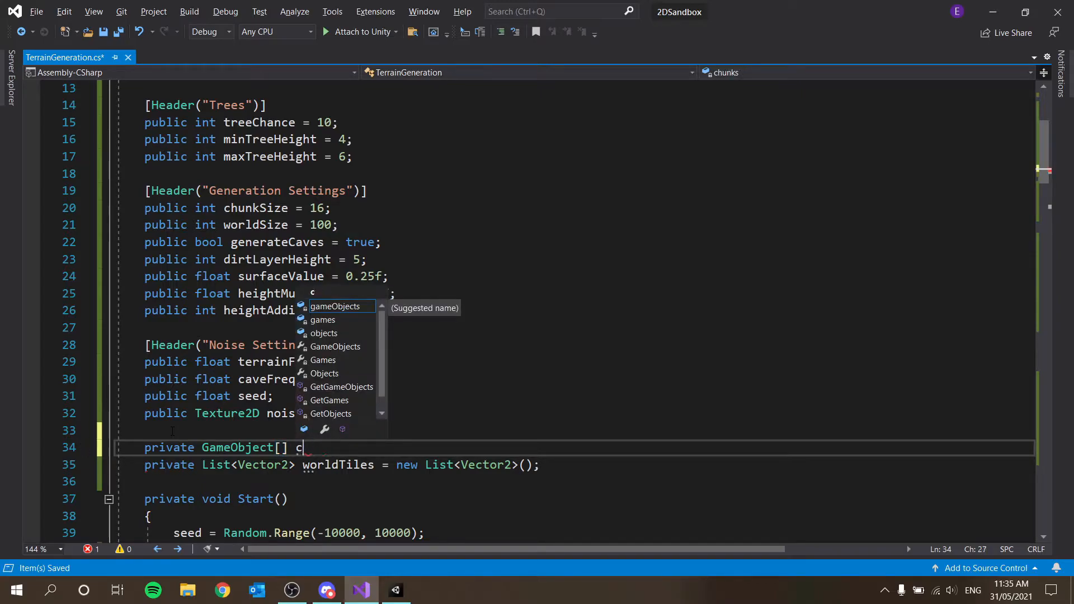
pyautogui.write('orl')
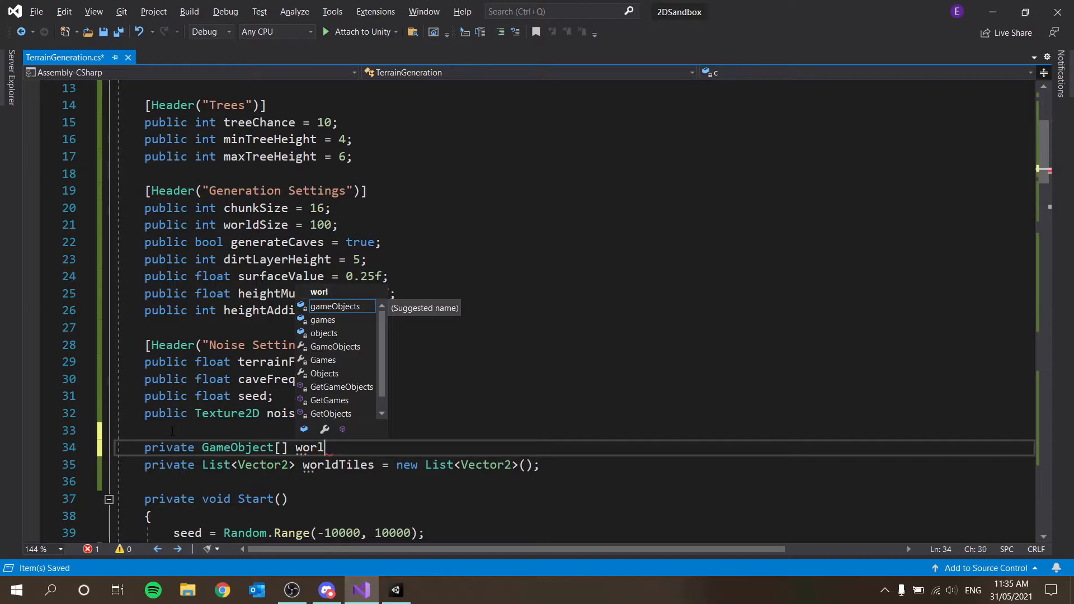
pyautogui.write('dChunks;')
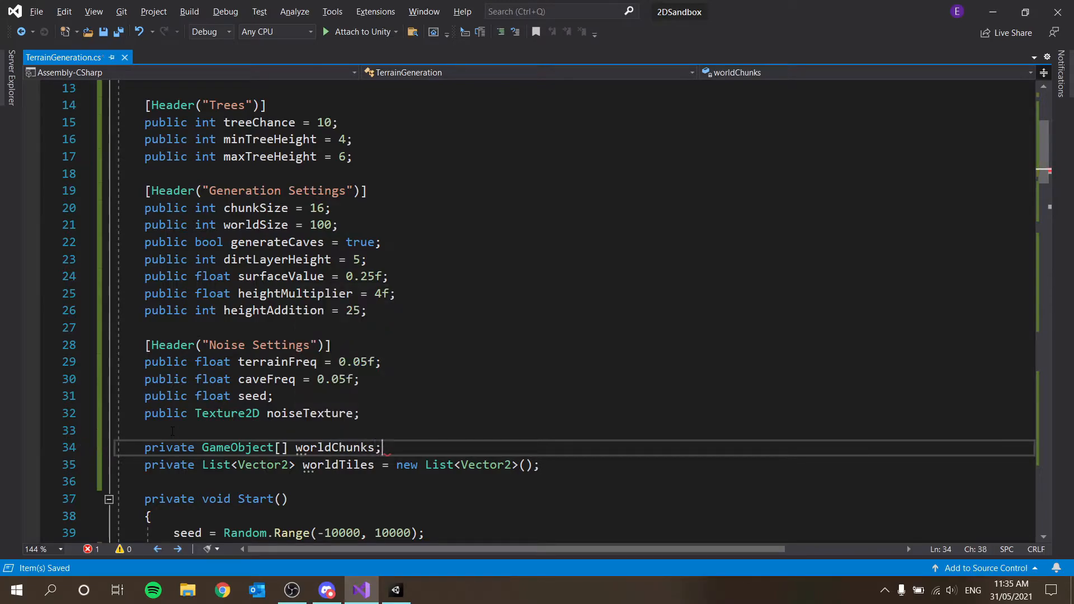
pyautogui.scroll(-3)
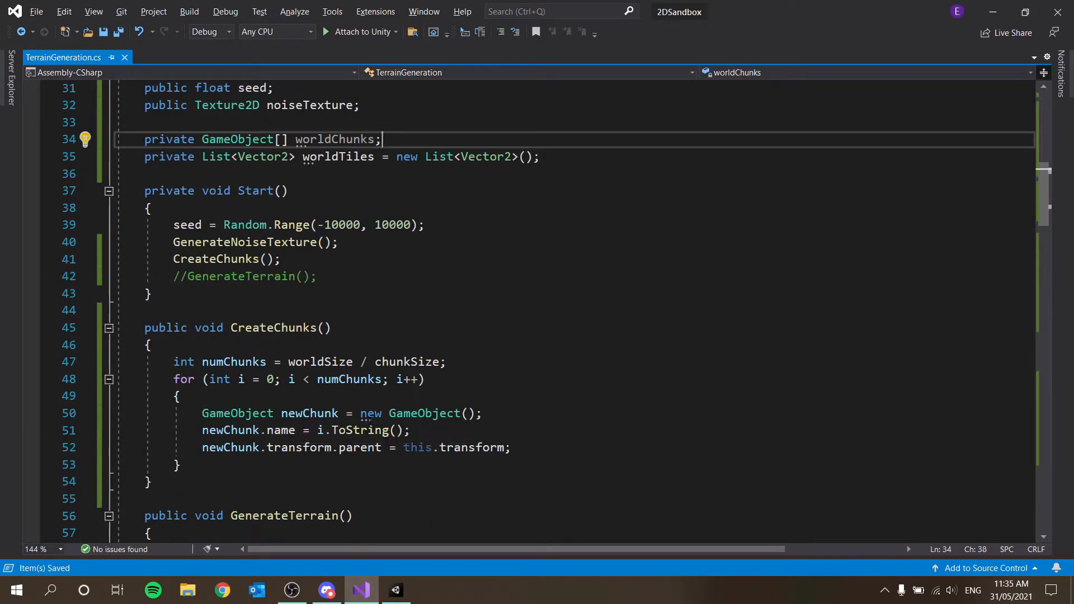
# - In CreateChunks, allocate worldChunks as a new GameObject array of numChunks
pyautogui.press('enter')
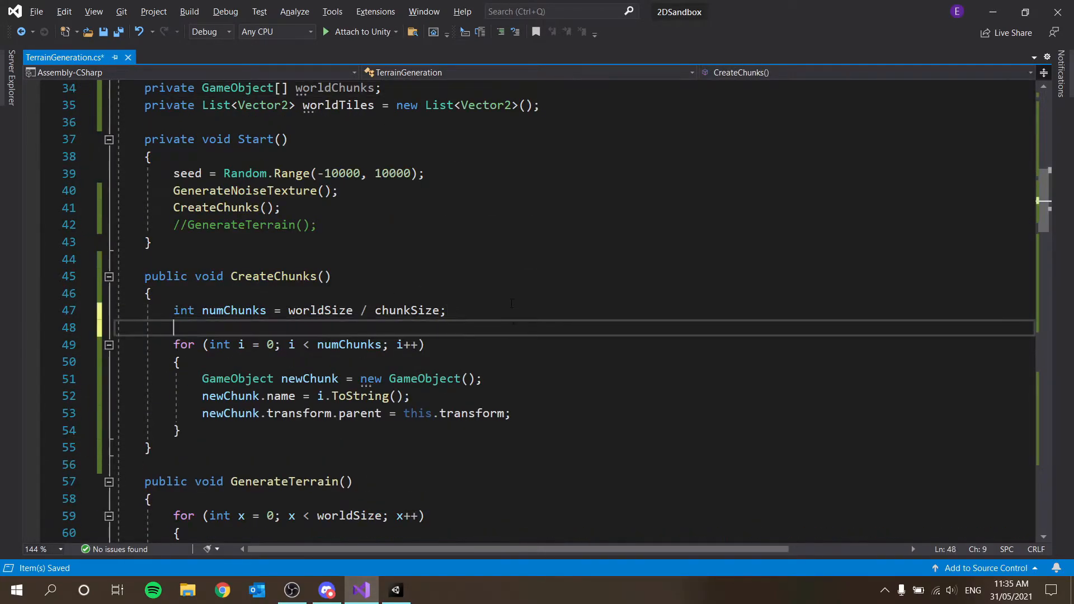
pyautogui.write('worldChunks = new')
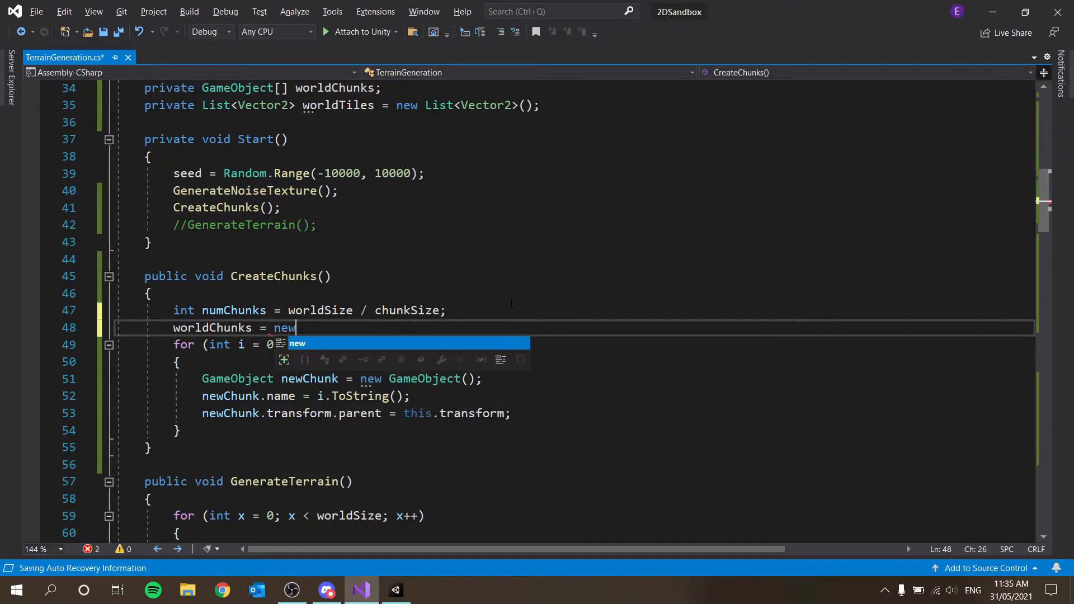
pyautogui.write('GameObject[]')
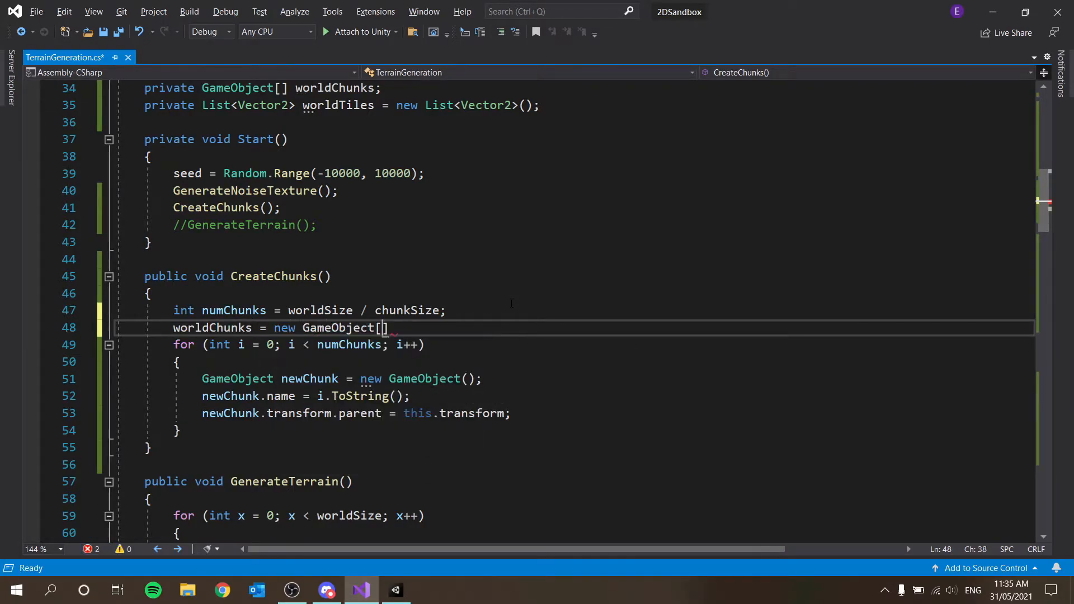
pyautogui.write('numChunks')
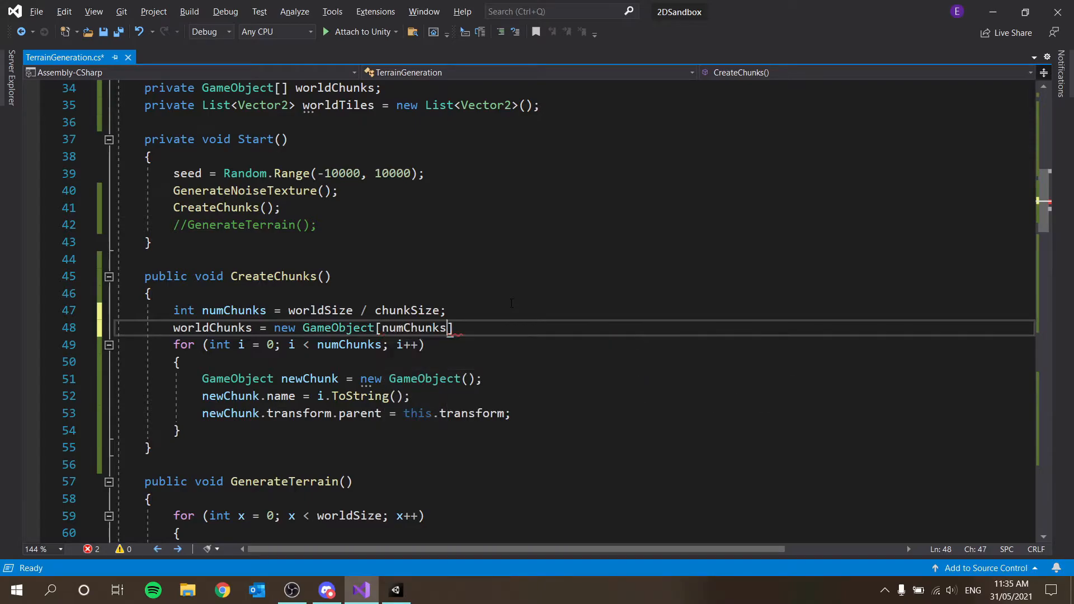
pyautogui.write(';')
pyautogui.press('Enter')
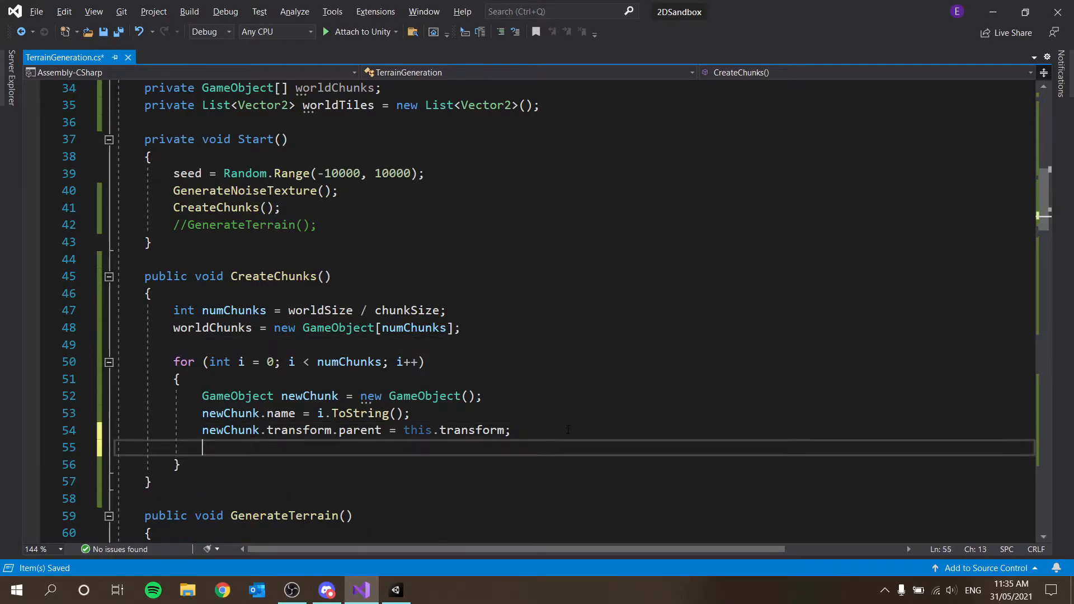
# - Store each new chunk in worldChunks[i] and make the field public
pyautogui.write('worldChunks[i]')
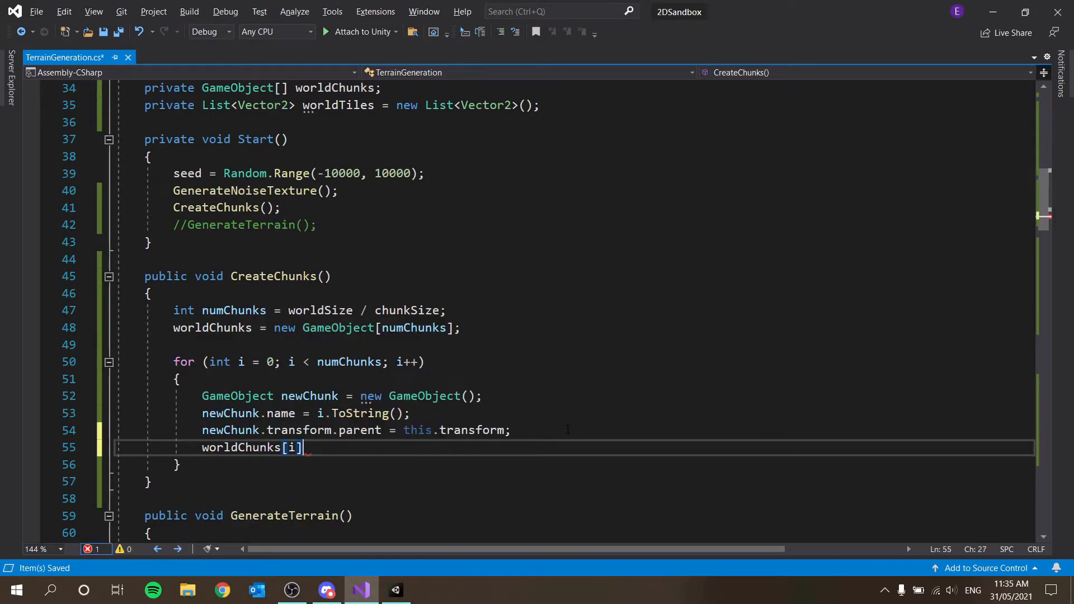
pyautogui.write('= newChunk;')
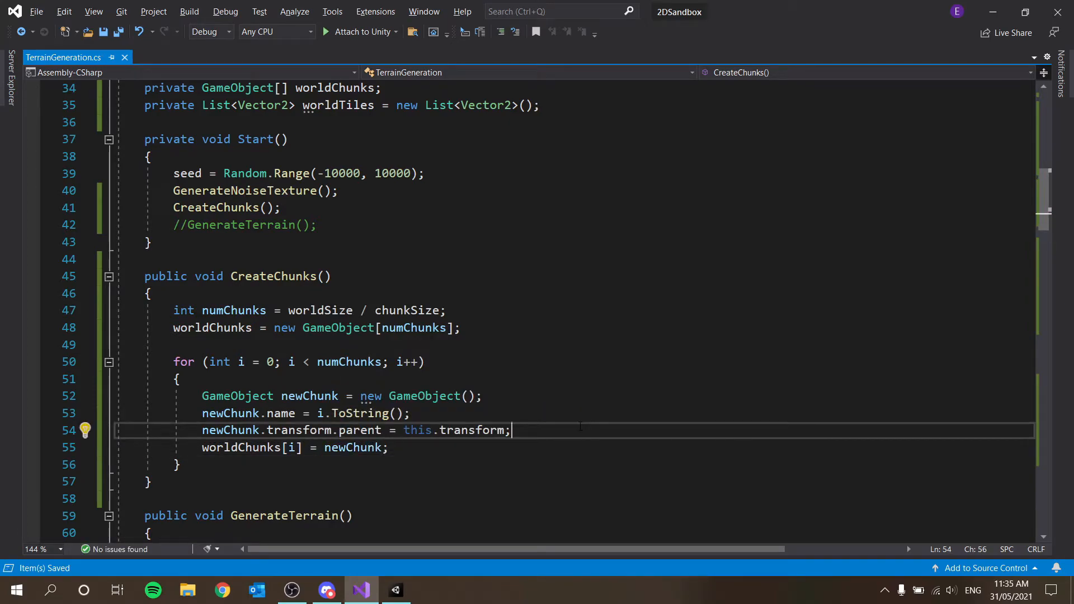
pyautogui.scroll(-3)
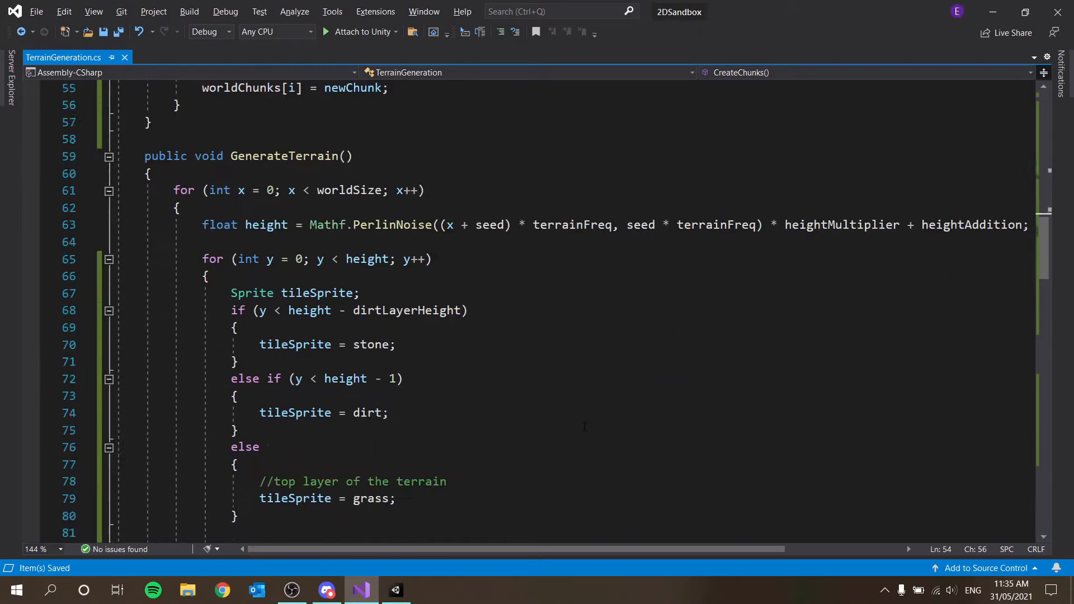
pyautogui.scroll(3)
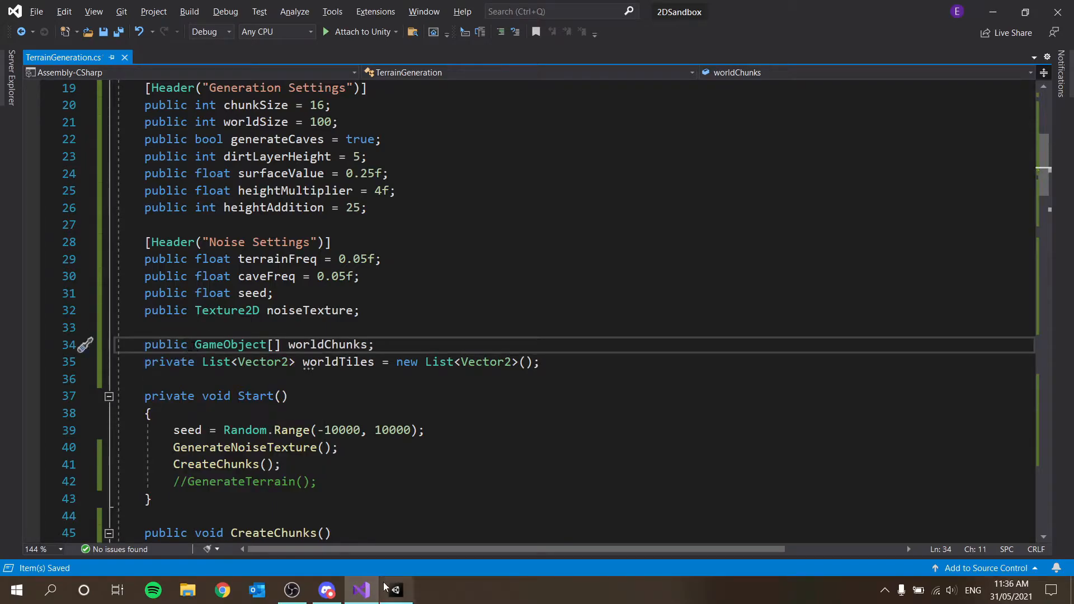
# - Play the scene in Unity and check World Chunks lists chunks 0–5 under Terrain
pyautogui.click(394, 589)
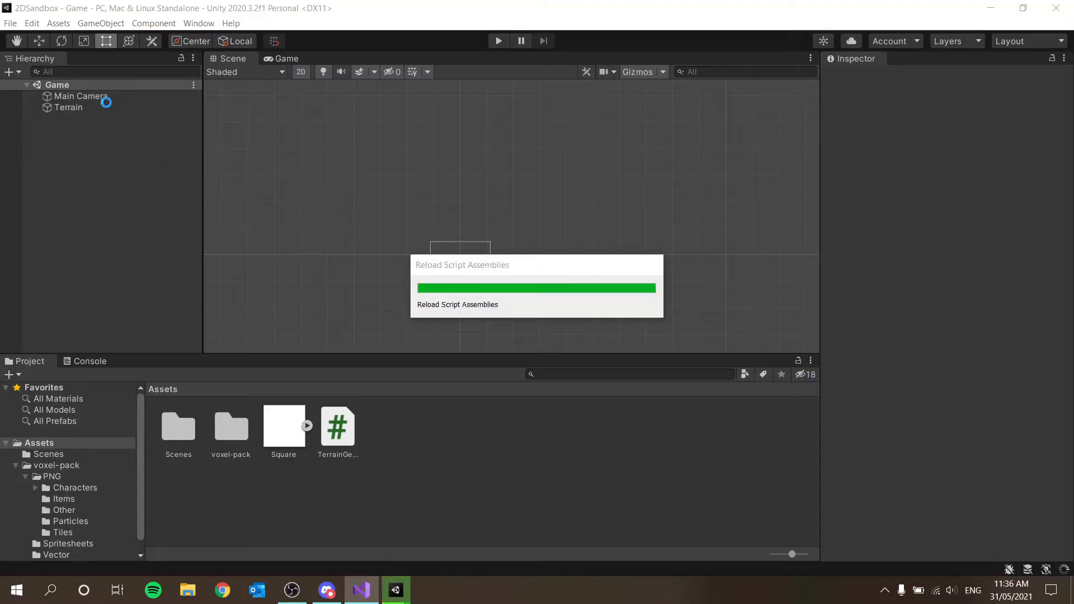
pyautogui.click(68, 107)
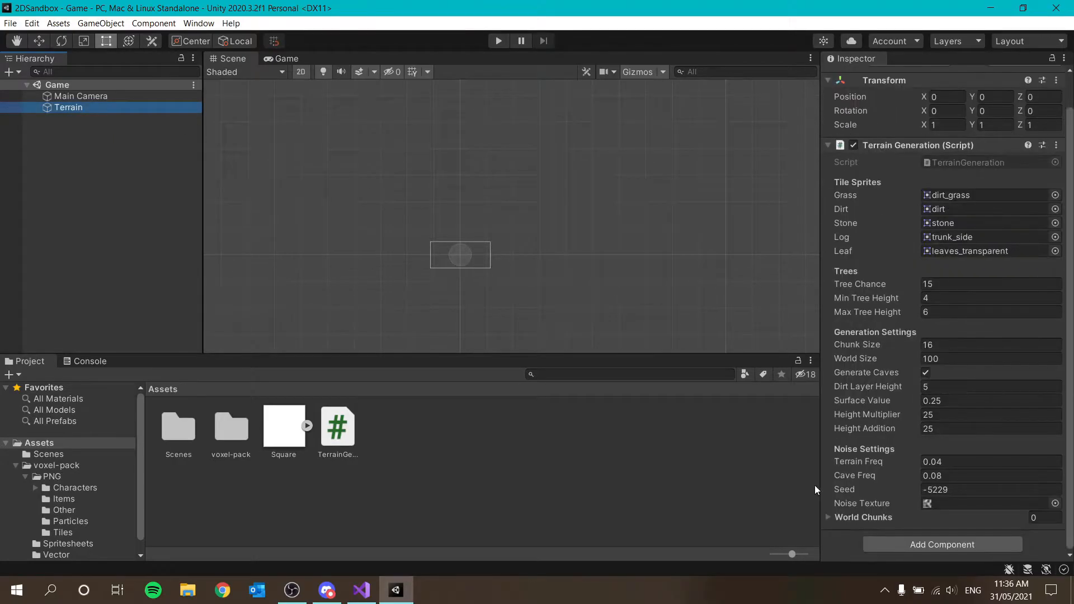
pyautogui.click(828, 517)
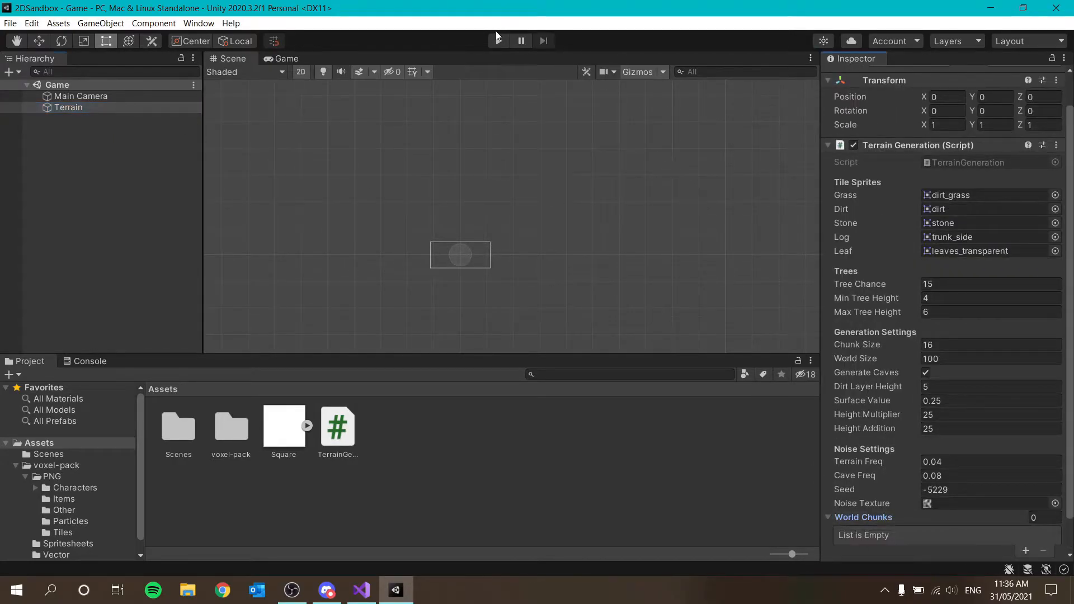
pyautogui.click(497, 40)
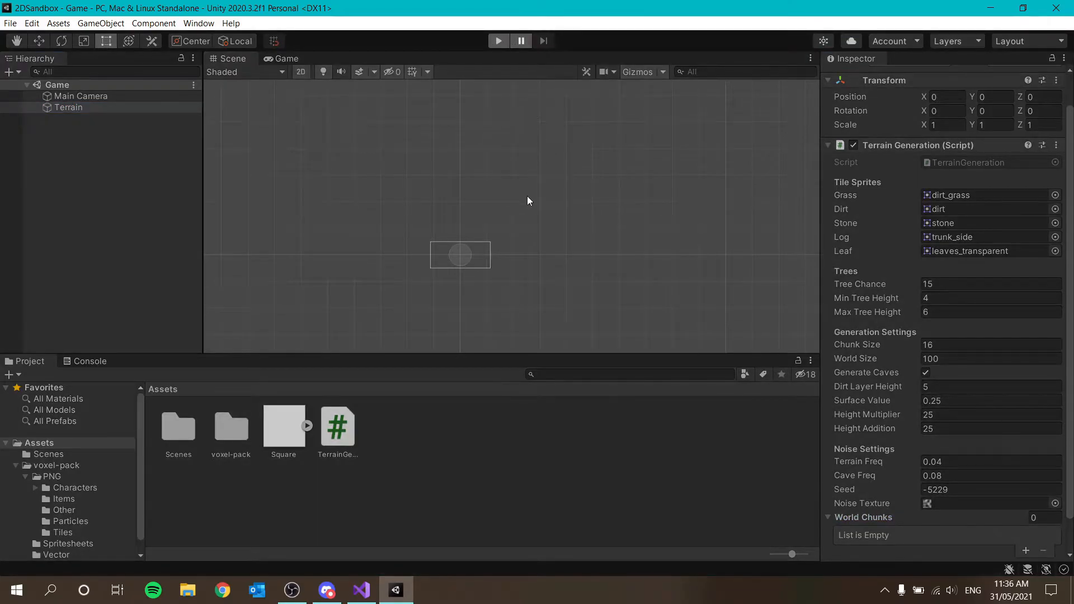
pyautogui.click(498, 40)
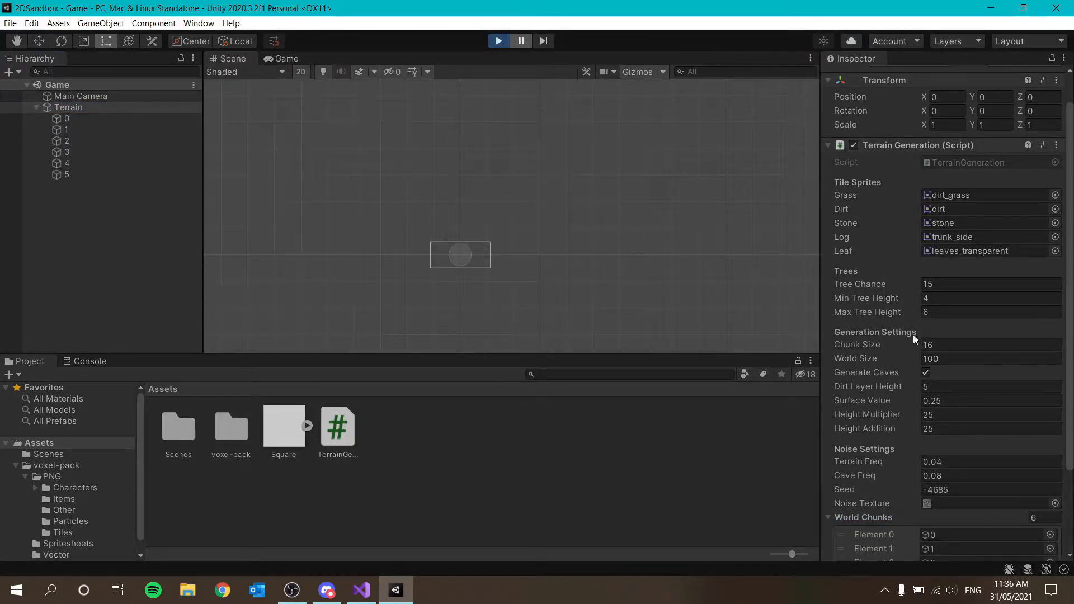
pyautogui.scroll(-3)
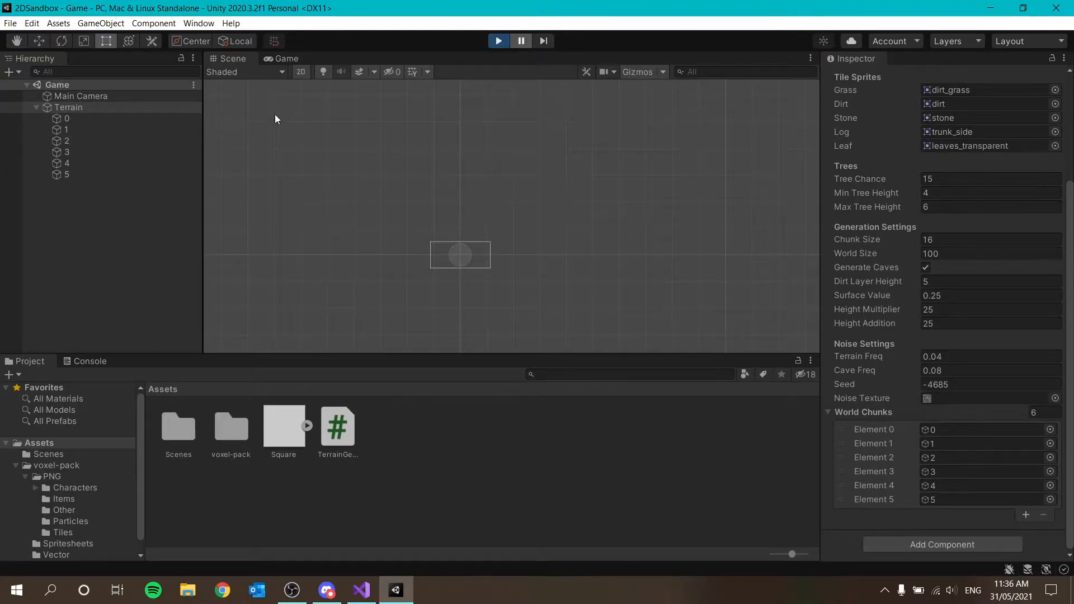
pyautogui.click(361, 589)
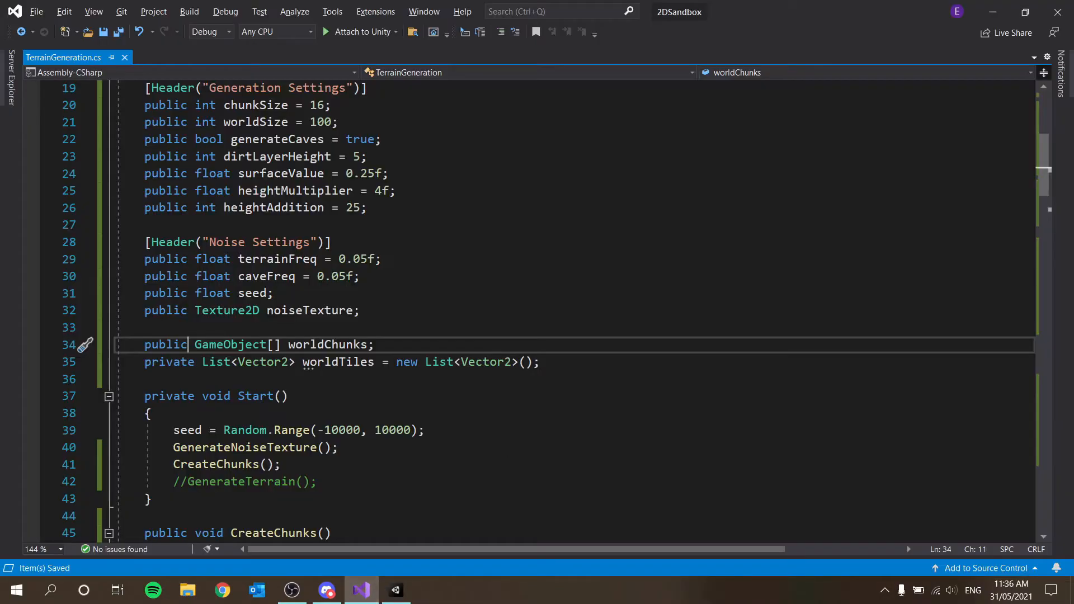
# - Scroll down to PlaceTile and save the script
pyautogui.scroll(-3)
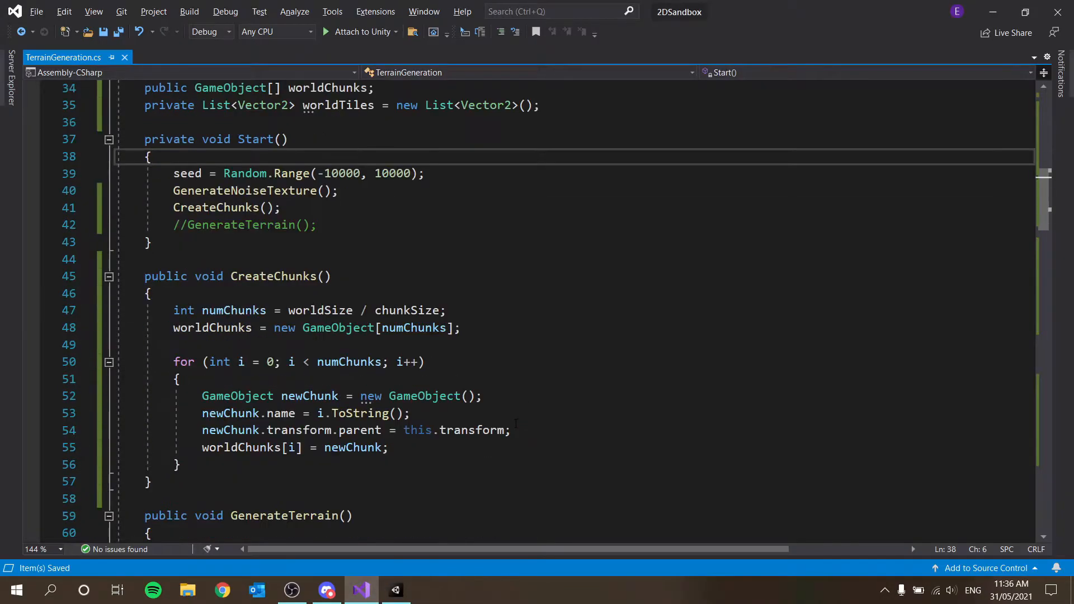
pyautogui.scroll(-3)
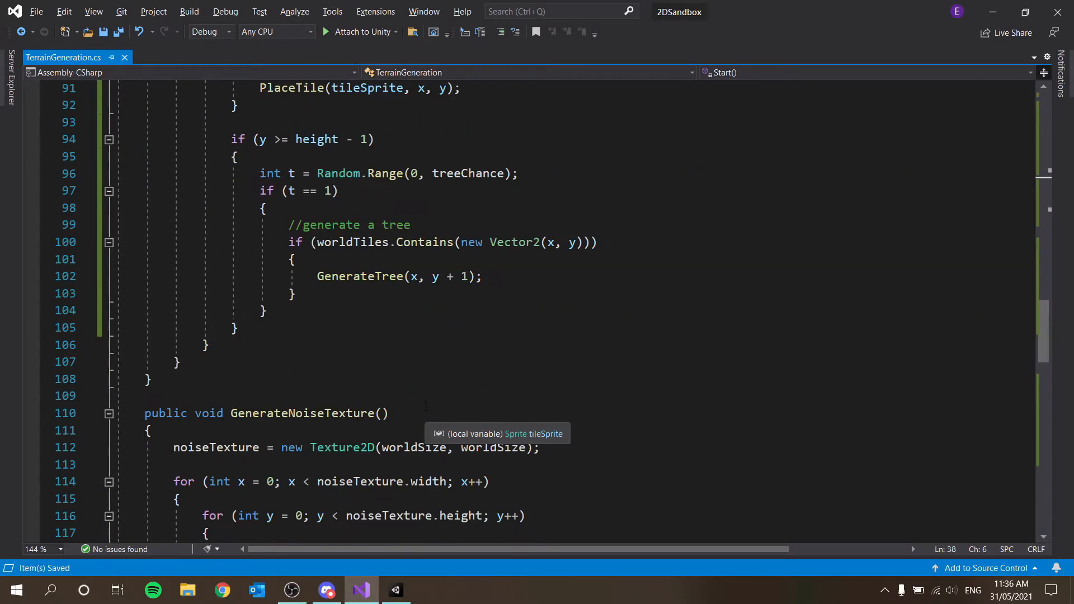
pyautogui.scroll(-3)
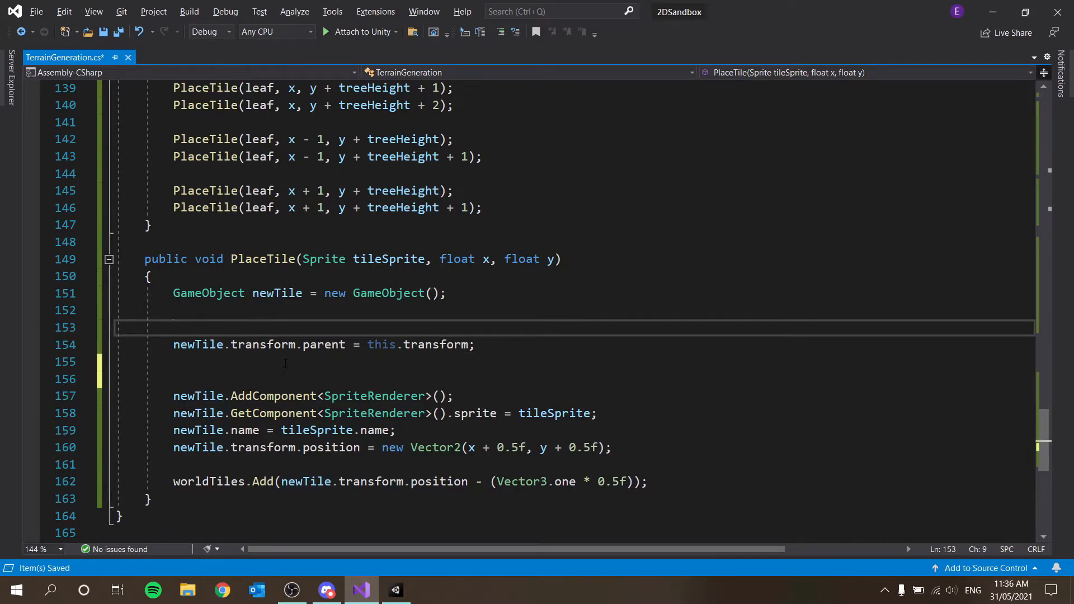
pyautogui.press('ctrl+s')
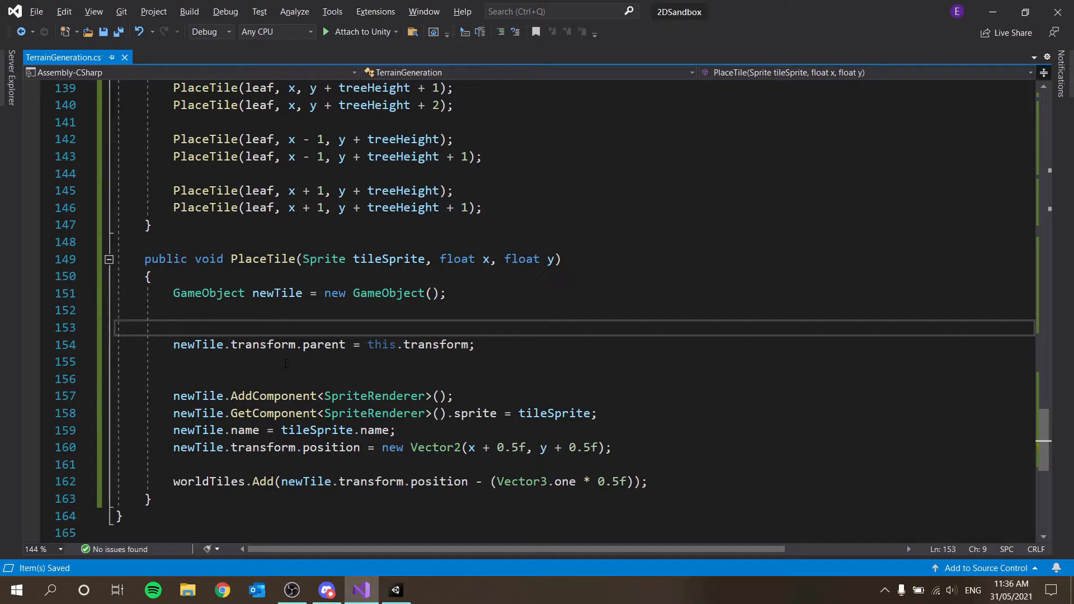
# - Start the line 'int chunkCoord = x' above the tile's parent assignment
pyautogui.write('int')
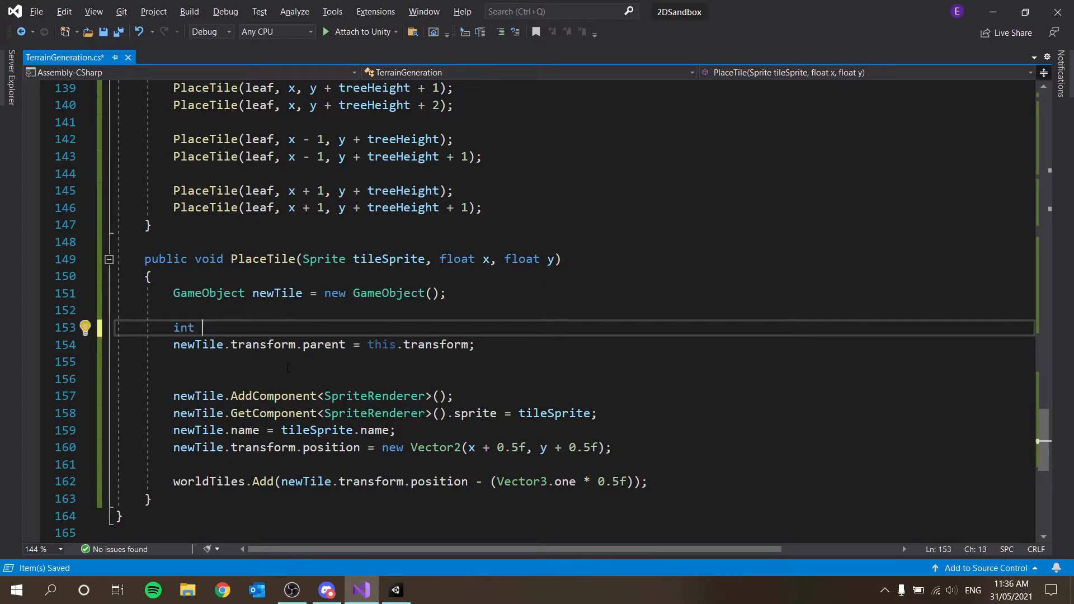
pyautogui.write('chunkCoor')
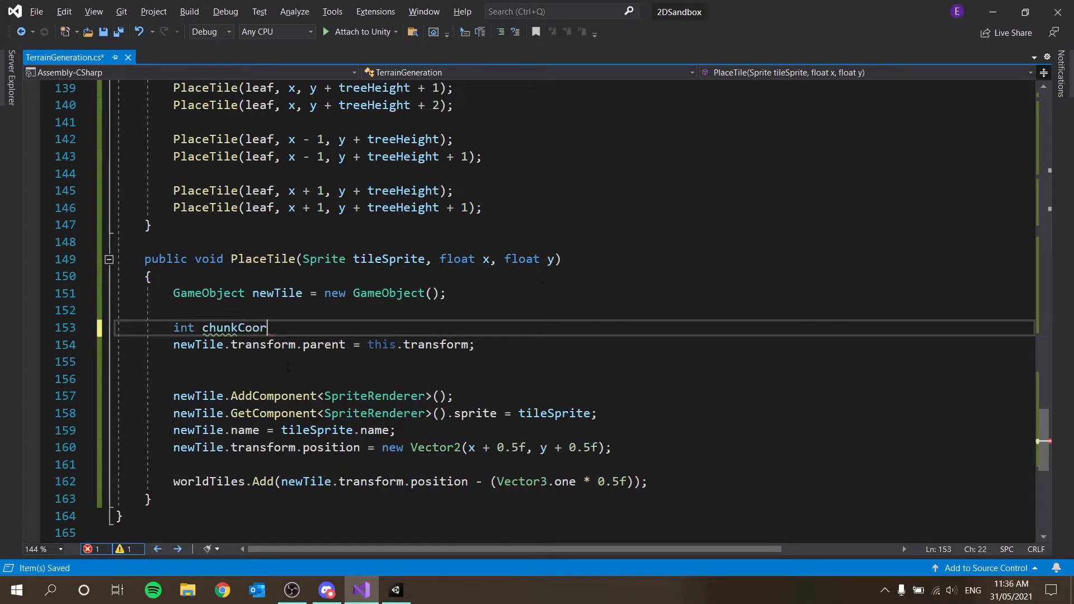
pyautogui.write('di')
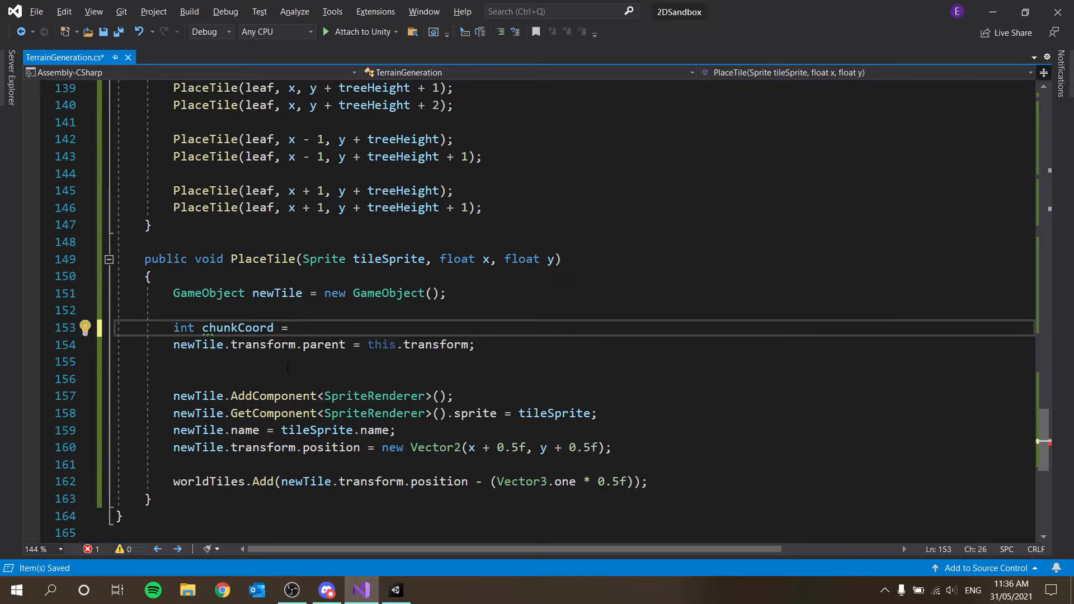
pyautogui.write('x')
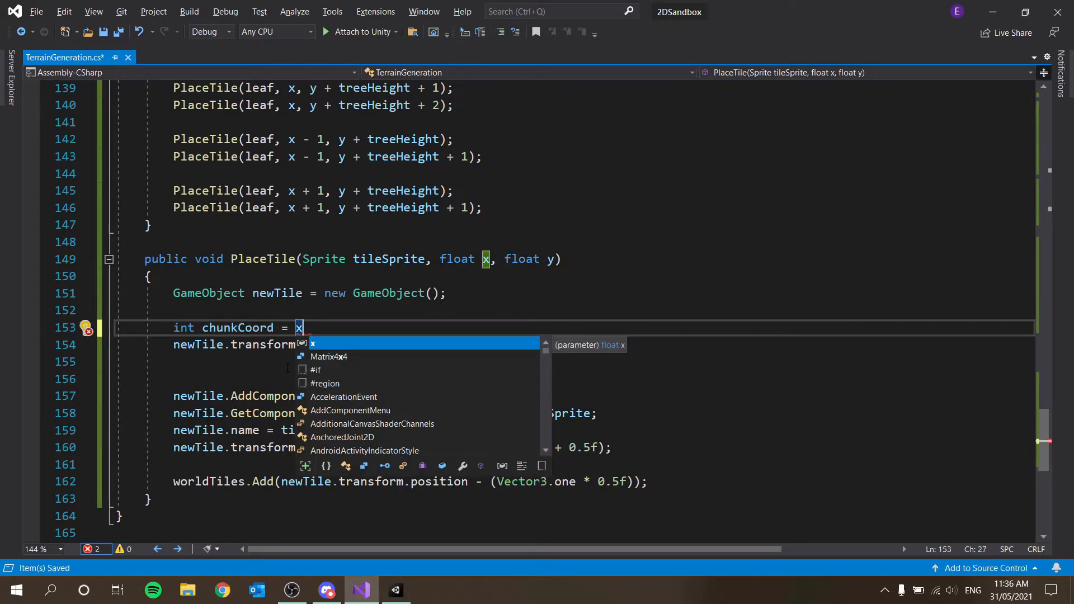
# - Select the Mathf.Round snapping formula in the Unity Forum answer
pyautogui.click(222, 589)
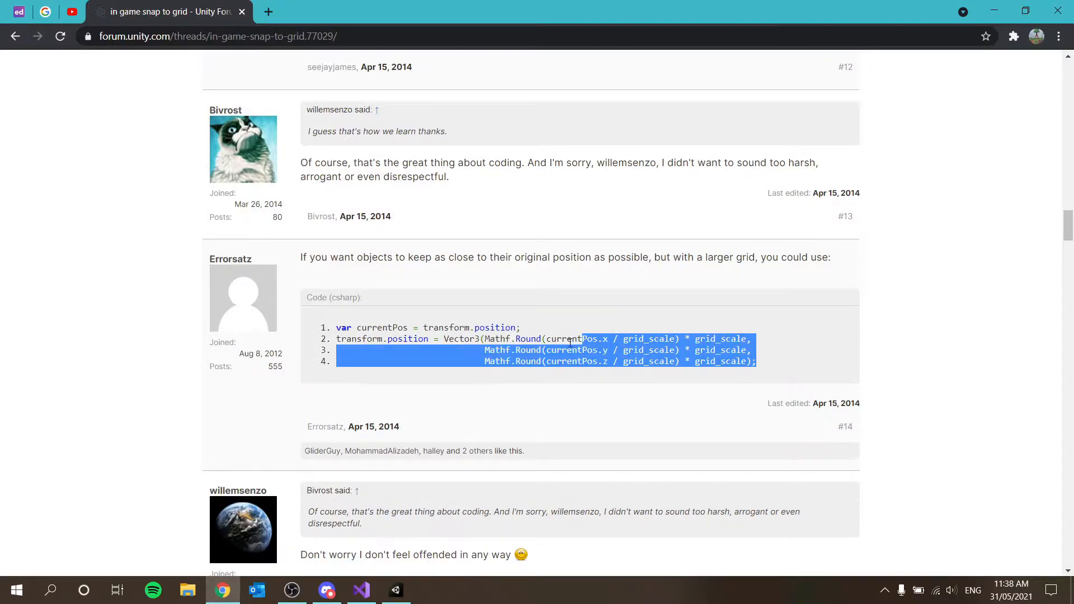
pyautogui.moveTo(569, 339); pyautogui.dragTo(692, 350)
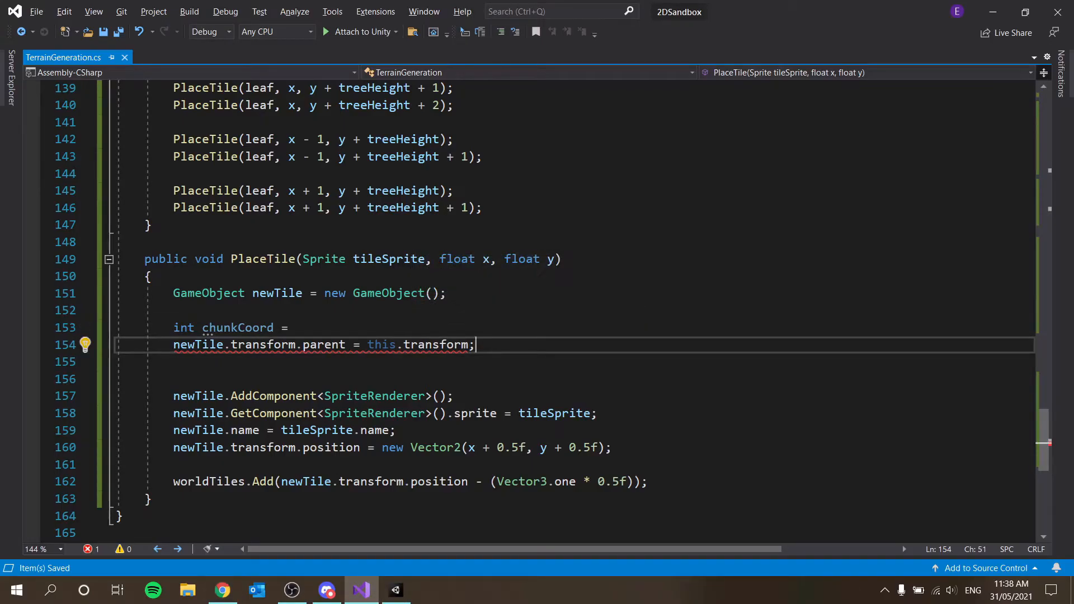
# - Paste the forum formula and adapt it to Mathf.RoundToInt(x / chunkSize) * chunkSize;
pyautogui.write('Mathf.Round(currentPos.x / grid_scale) * grid_scale')
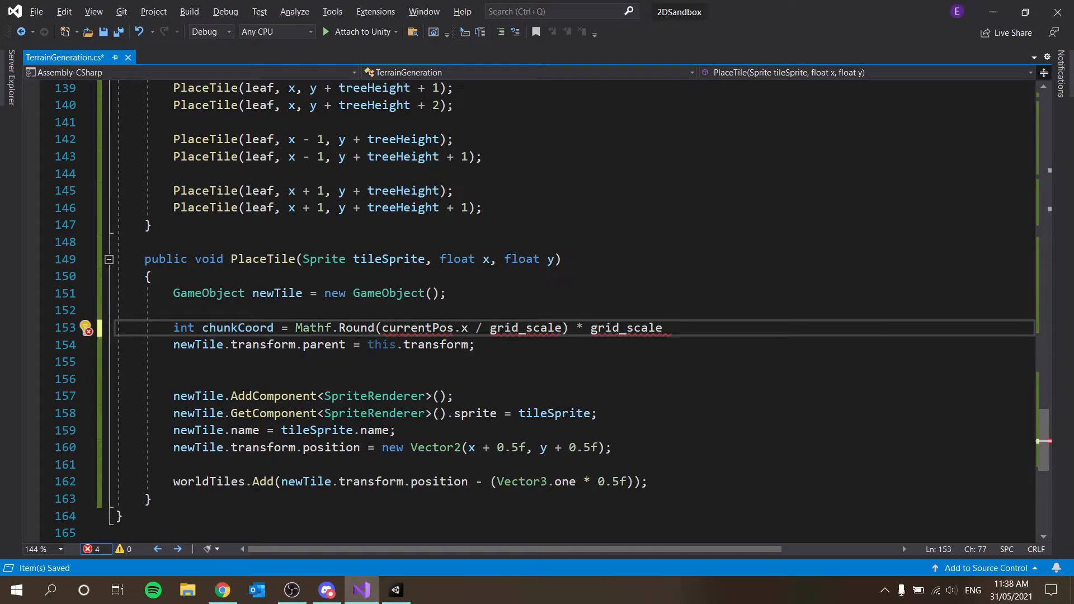
pyautogui.doubleClick(418, 328)
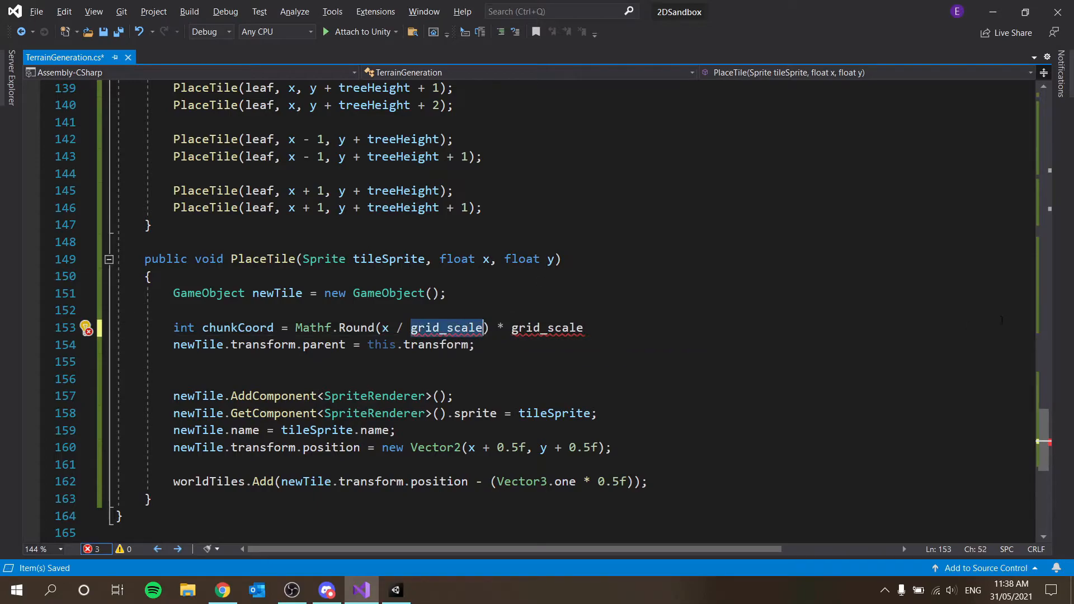
pyautogui.write('chunkSiz')
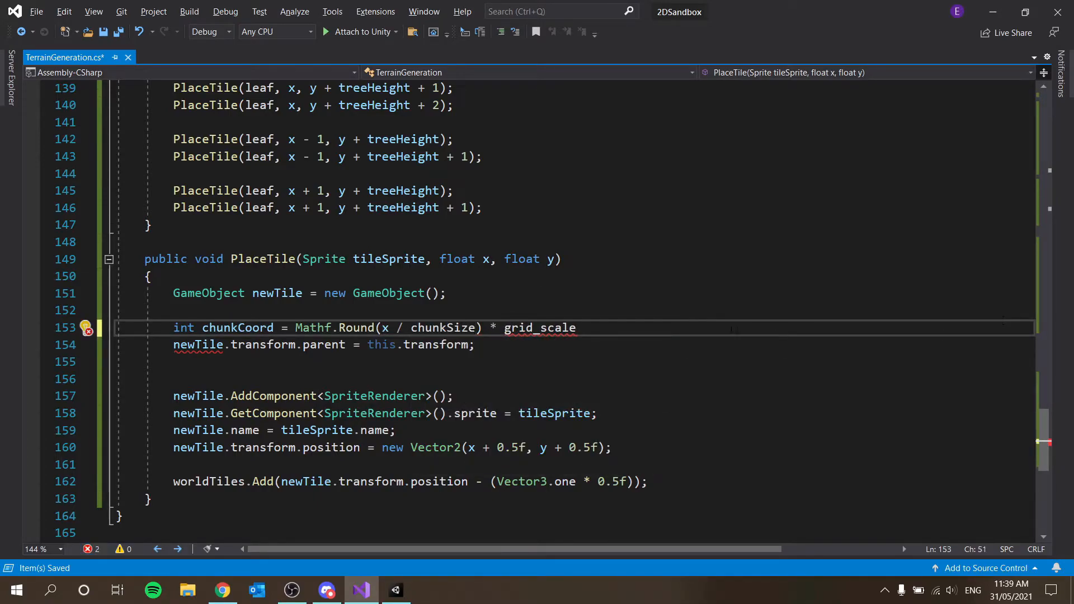
pyautogui.write('chunkSize')
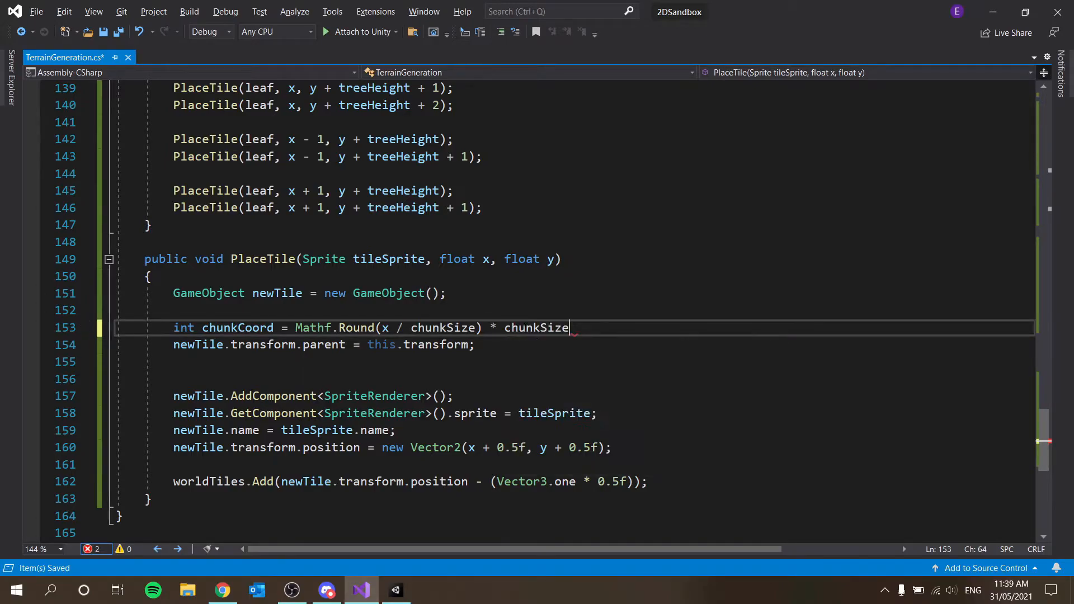
pyautogui.write(';')
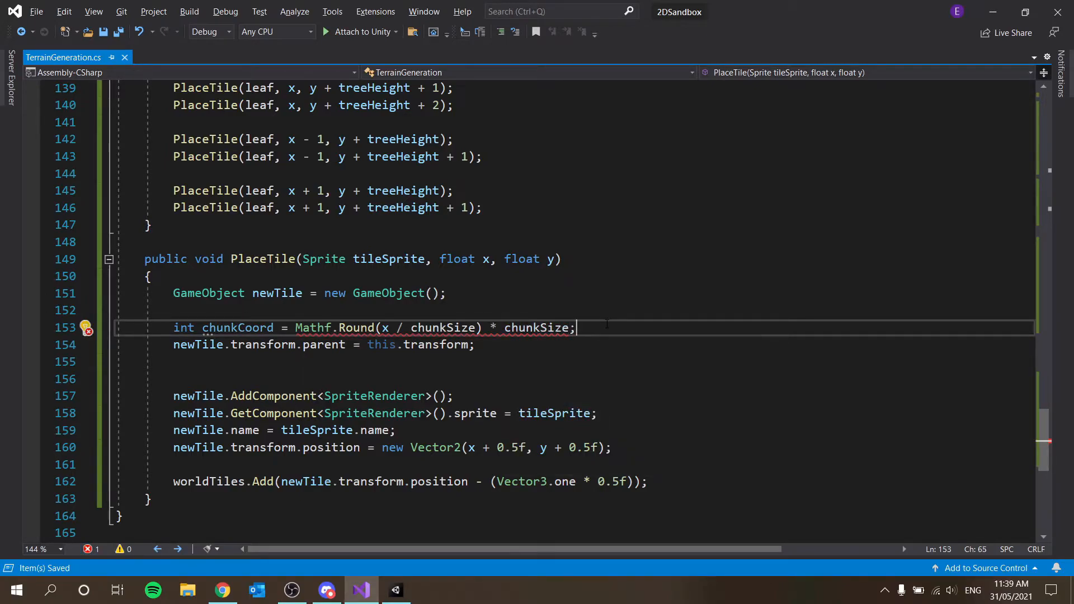
pyautogui.doubleClick(183, 327)
pyautogui.write('To')
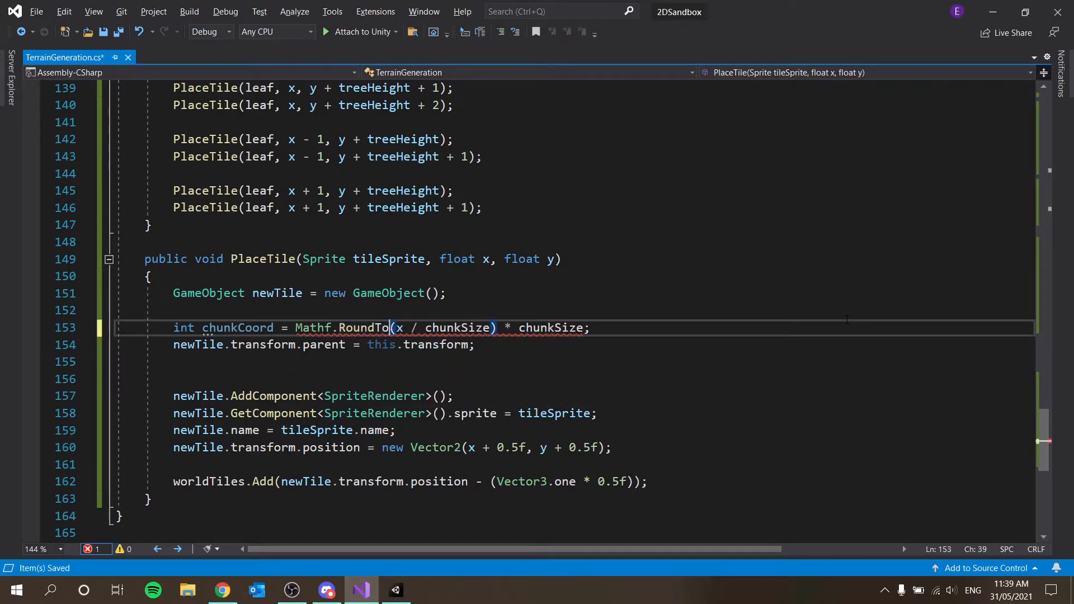
pyautogui.write('Int')
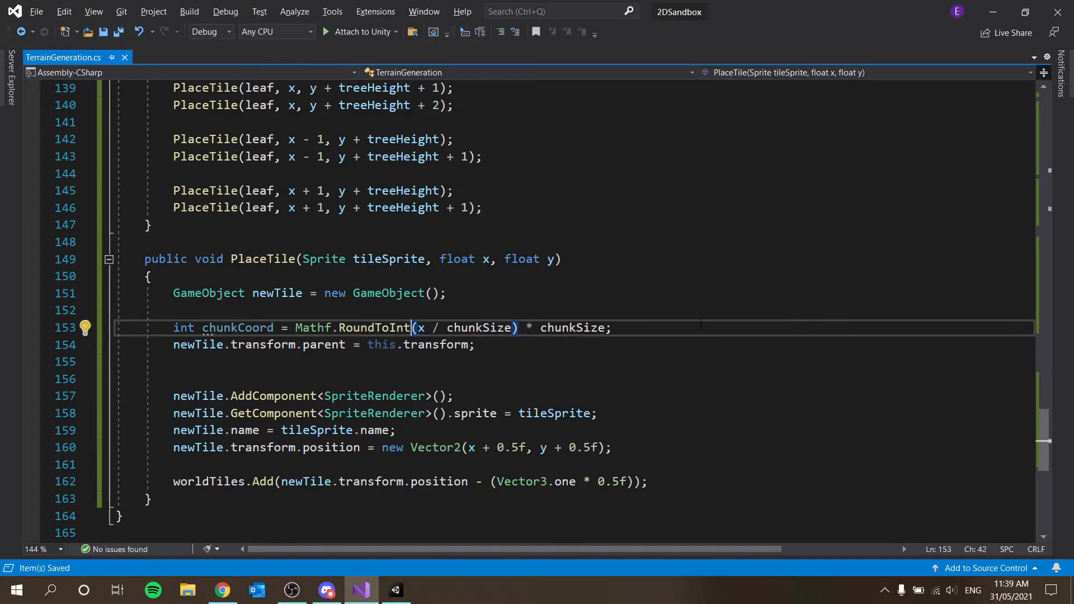
pyautogui.doubleClick(374, 327)
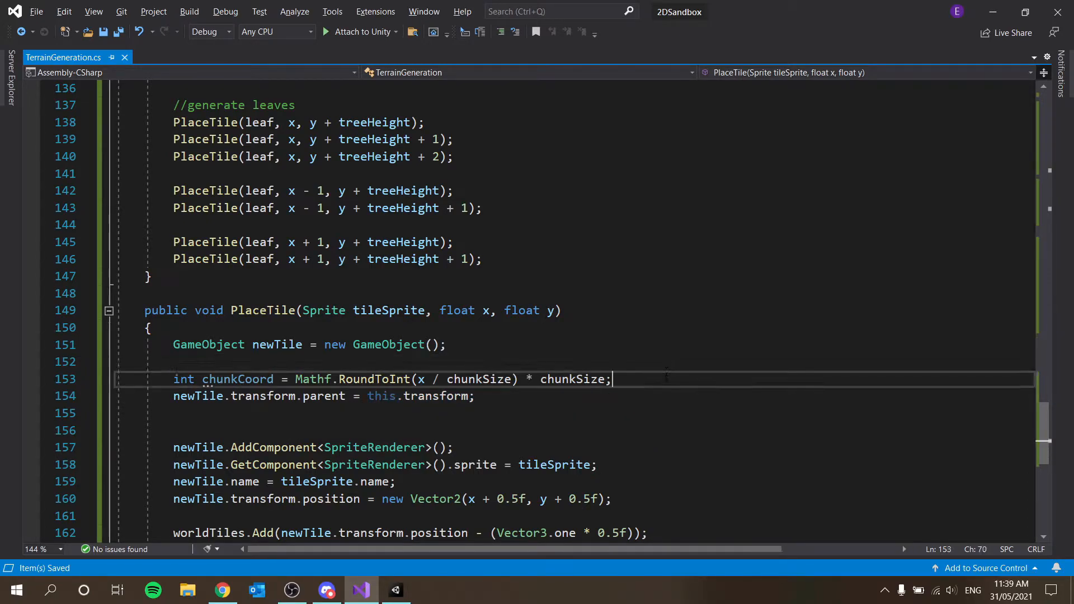
# - Finish the chunkCoord line so x is divided by chunkSize
pyautogui.write('chunkSize /=')
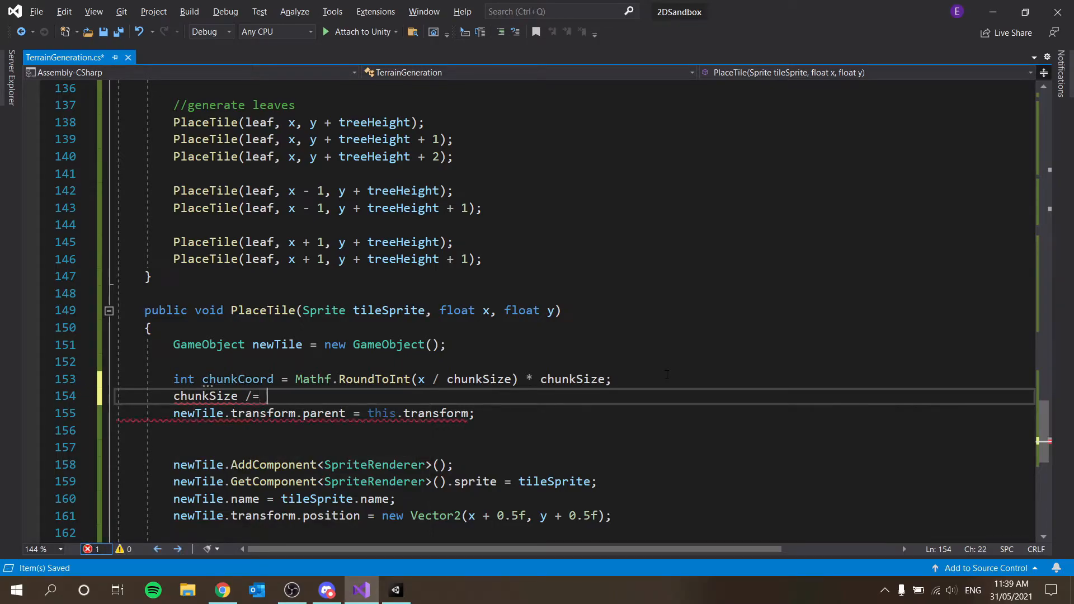
pyautogui.write('chunk')
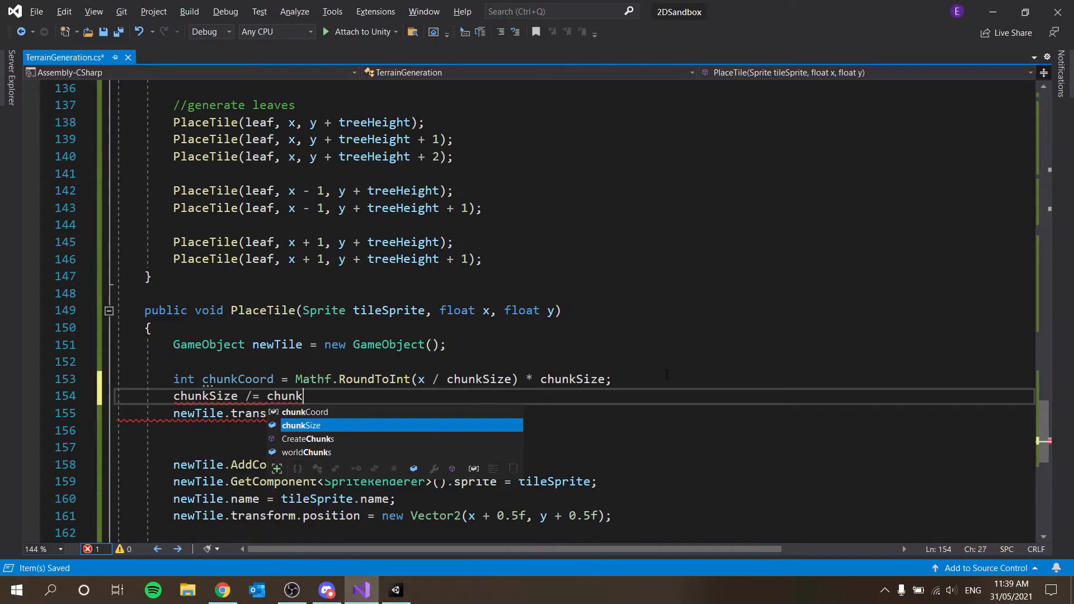
pyautogui.write('Size')
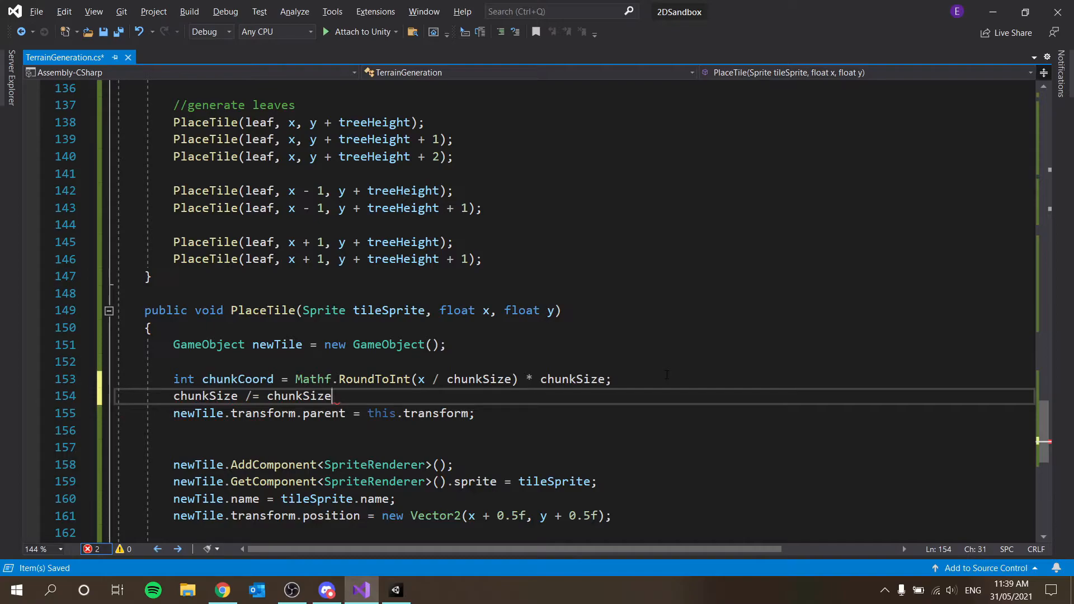
pyautogui.write(';')
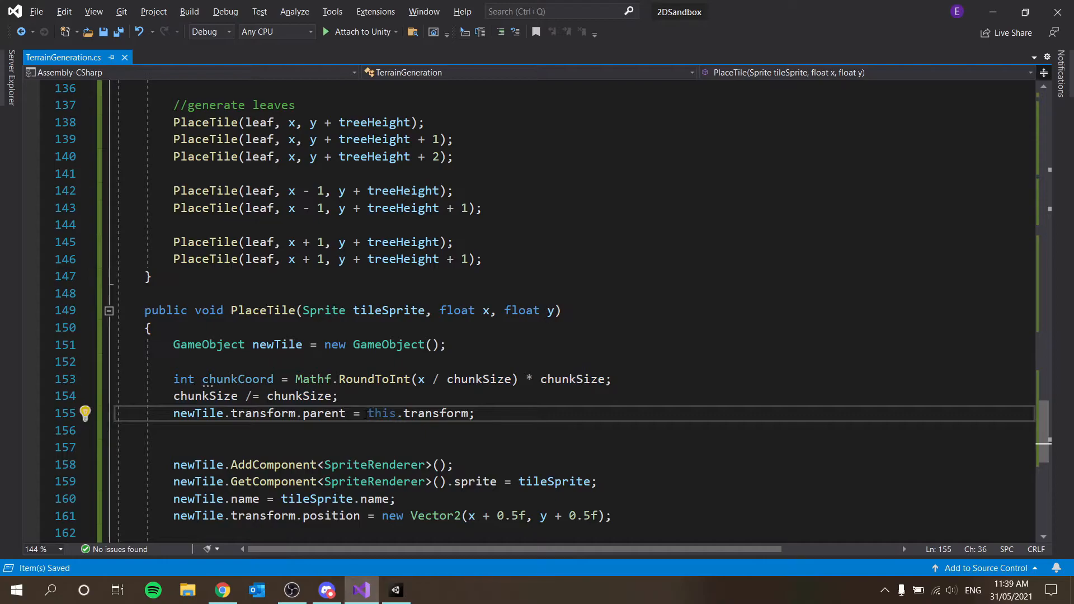
# - Replace this.transform with worldChunks[chunkCoord].transform as the new tile's parent
pyautogui.moveTo(368, 413); pyautogui.dragTo(470, 413)
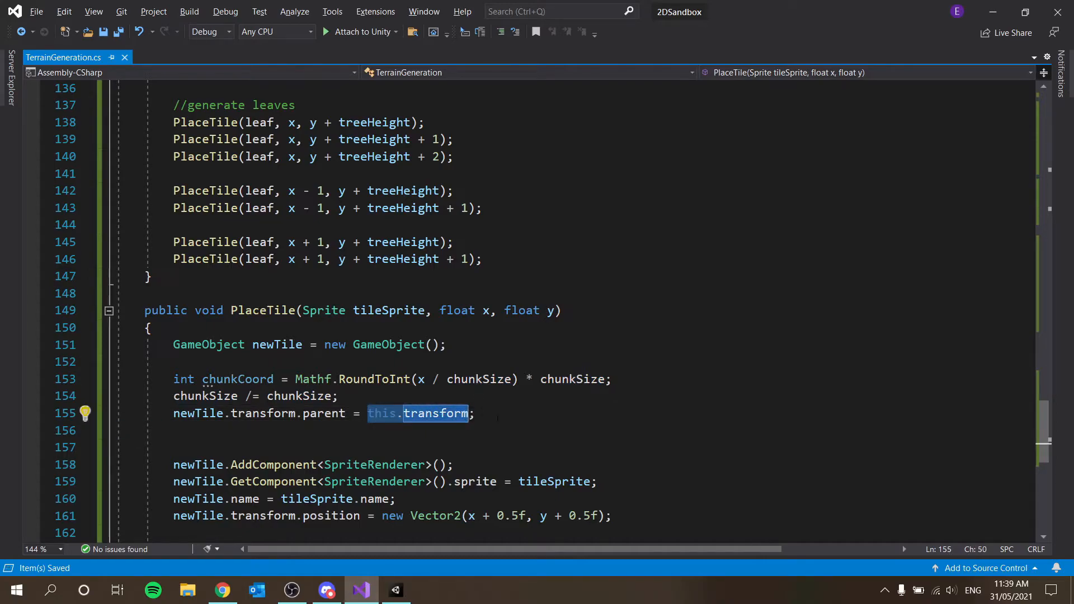
pyautogui.write('worldChunks')
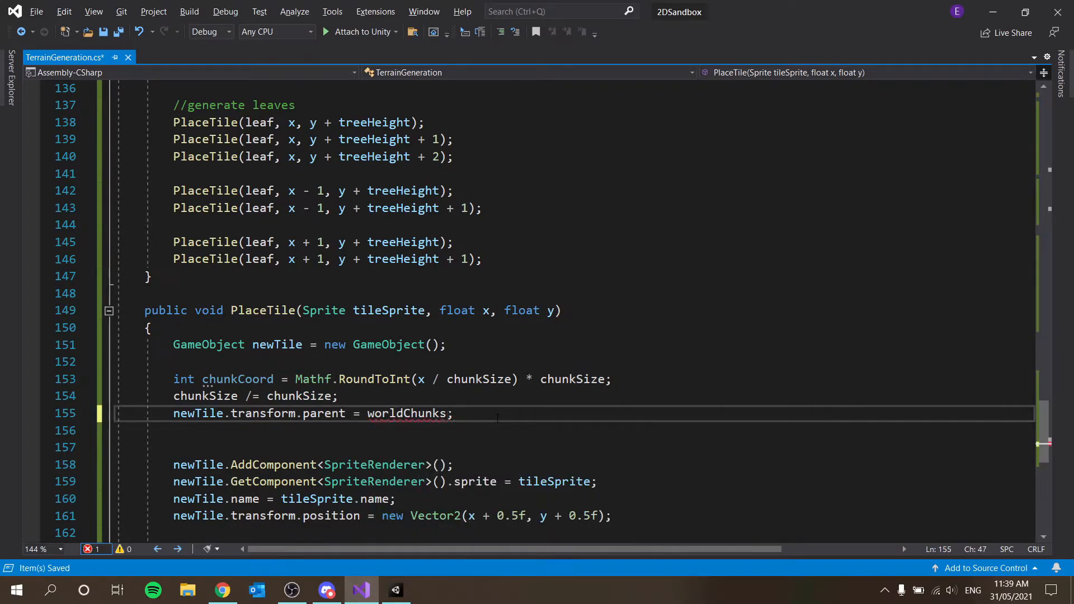
pyautogui.write('[')
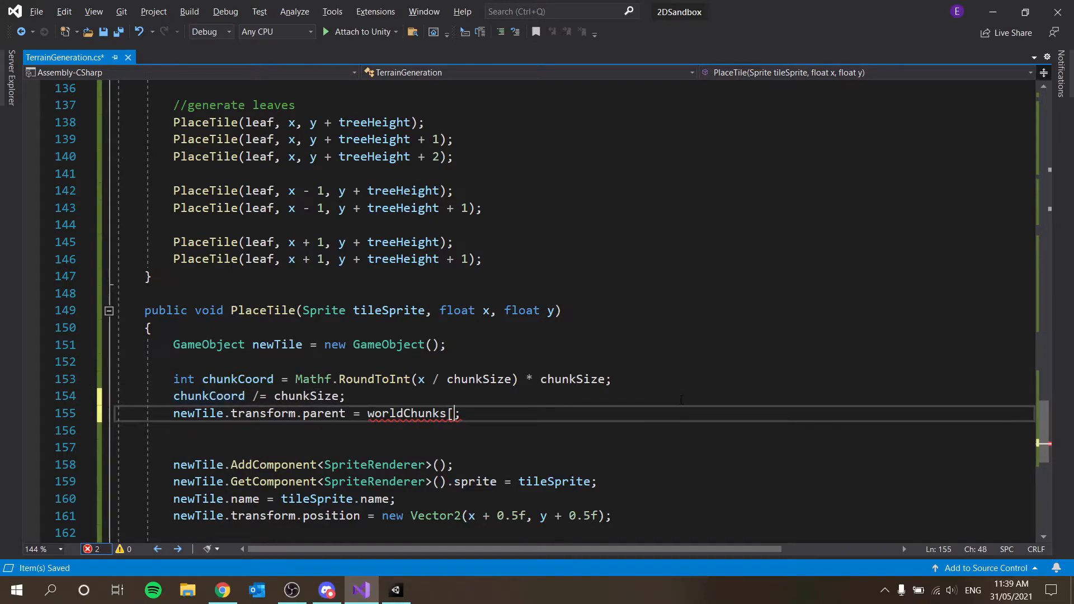
pyautogui.write('chunkCoord')
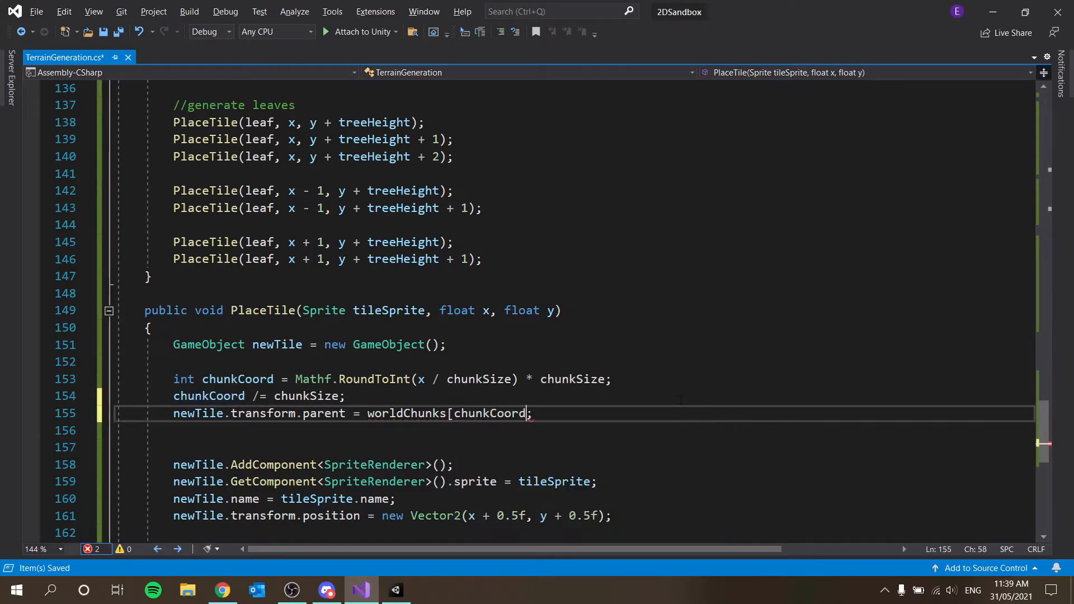
pyautogui.write(']')
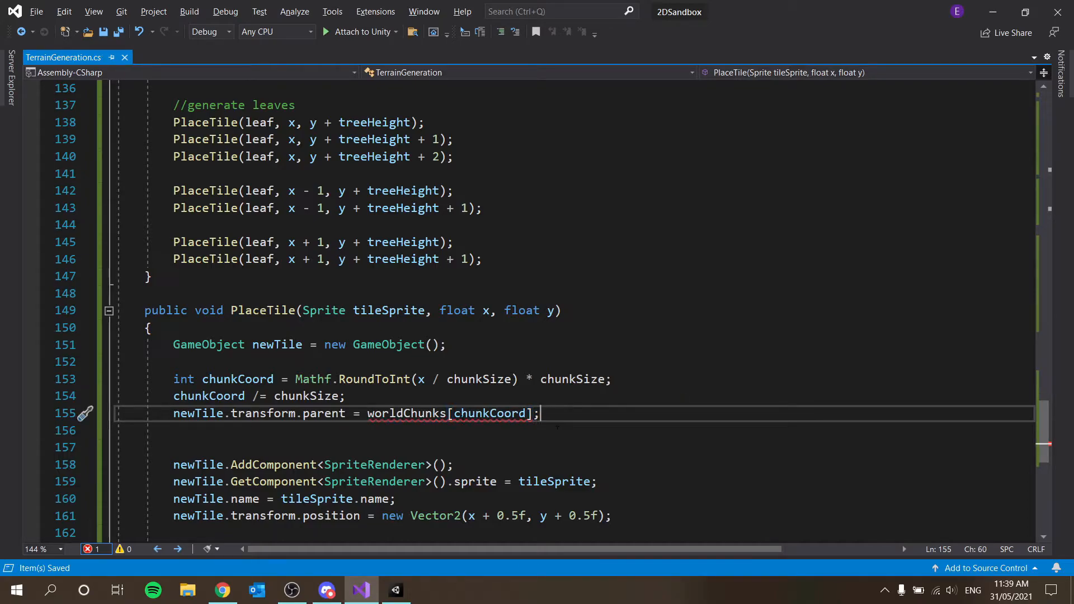
pyautogui.write('.t')
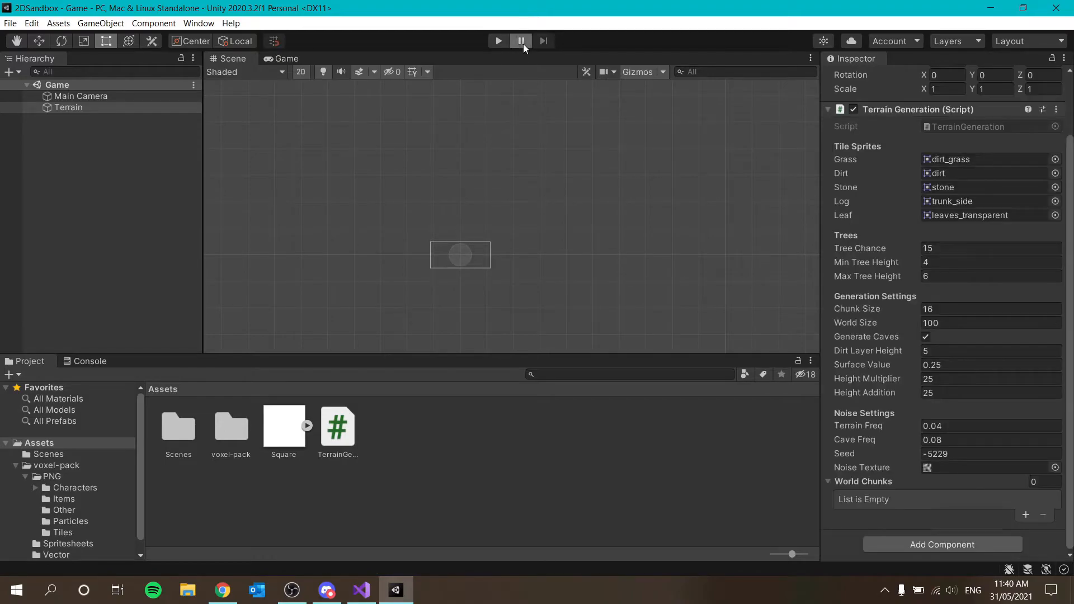
# - Return to Unity and start Play mode to generate the terrain
pyautogui.click(498, 40)
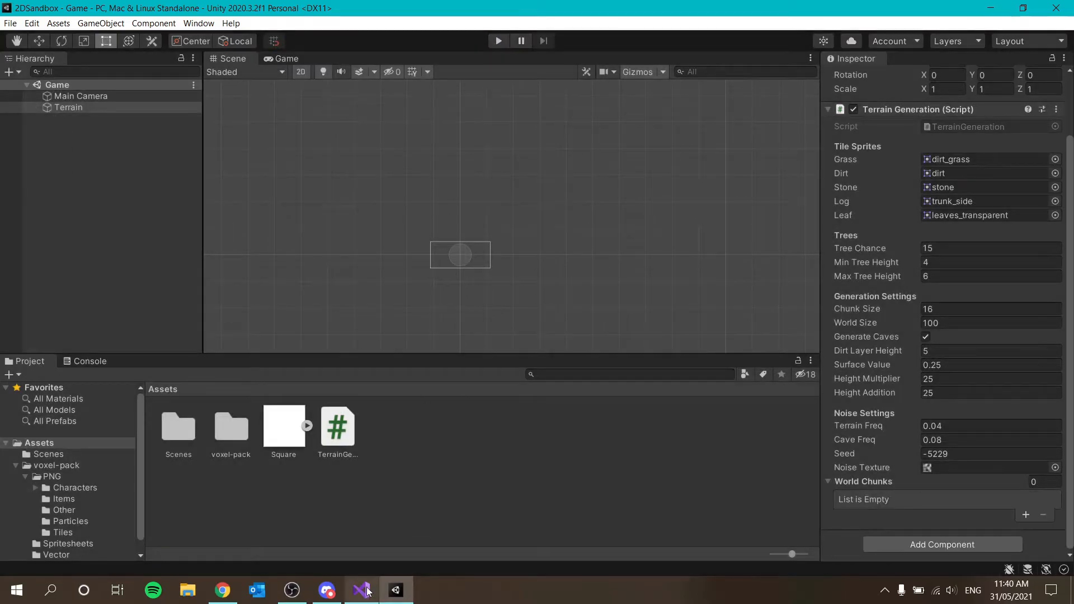
pyautogui.click(361, 589)
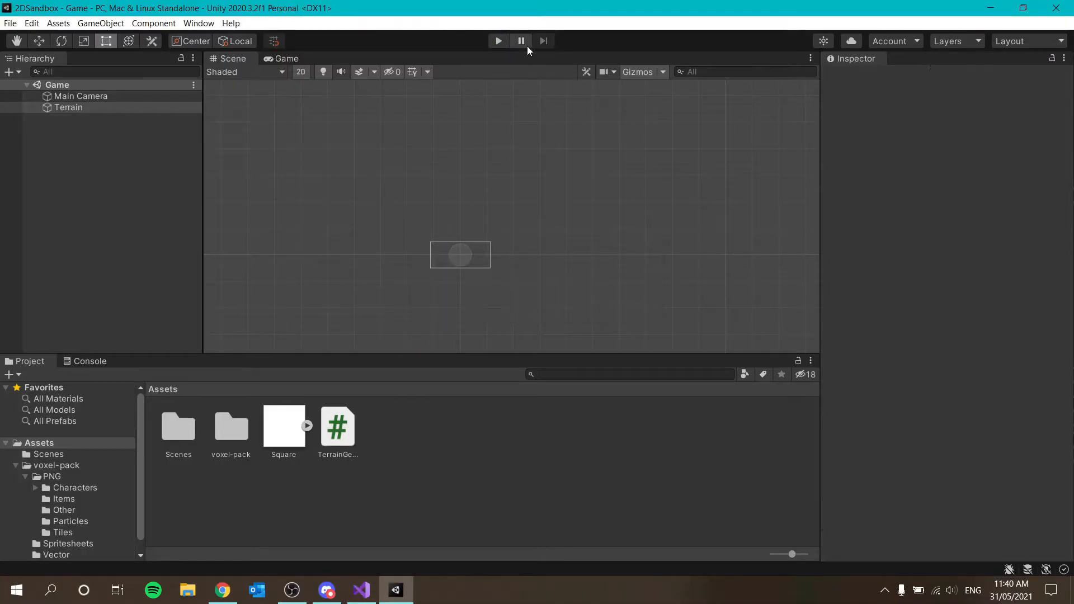
pyautogui.click(67, 107)
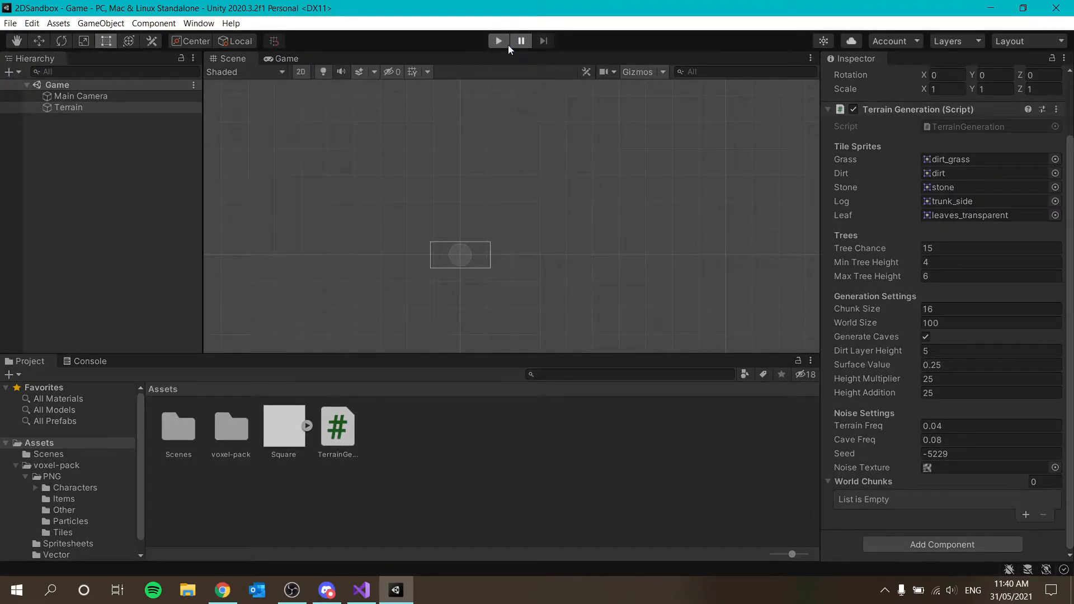
pyautogui.click(497, 40)
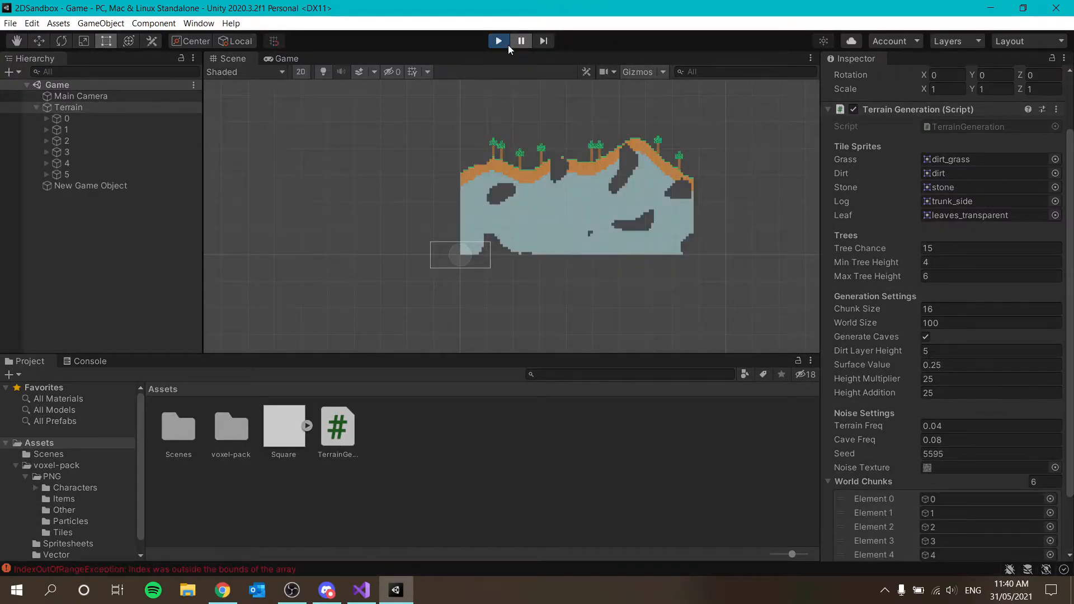
# - Select chunks 0, 1, 2 and 4 and move them apart
pyautogui.click(67, 118)
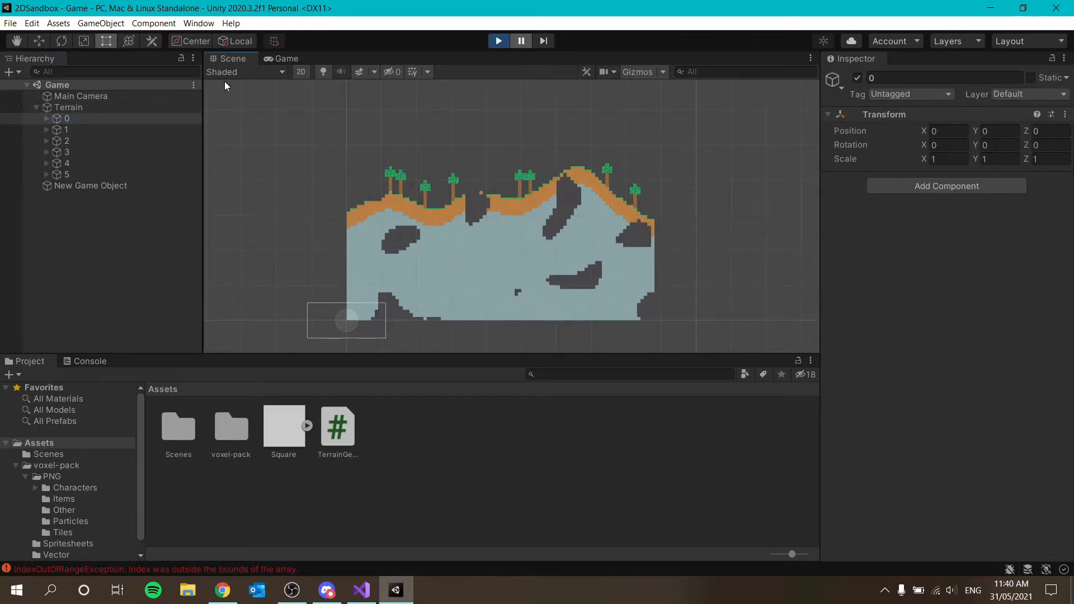
pyautogui.click(67, 118)
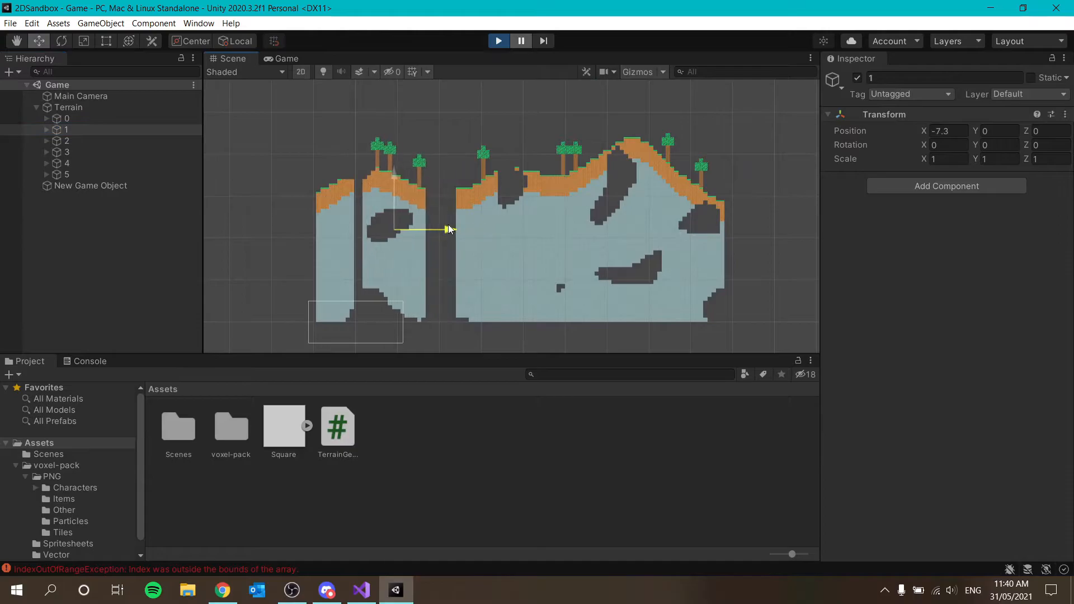
pyautogui.click(67, 140)
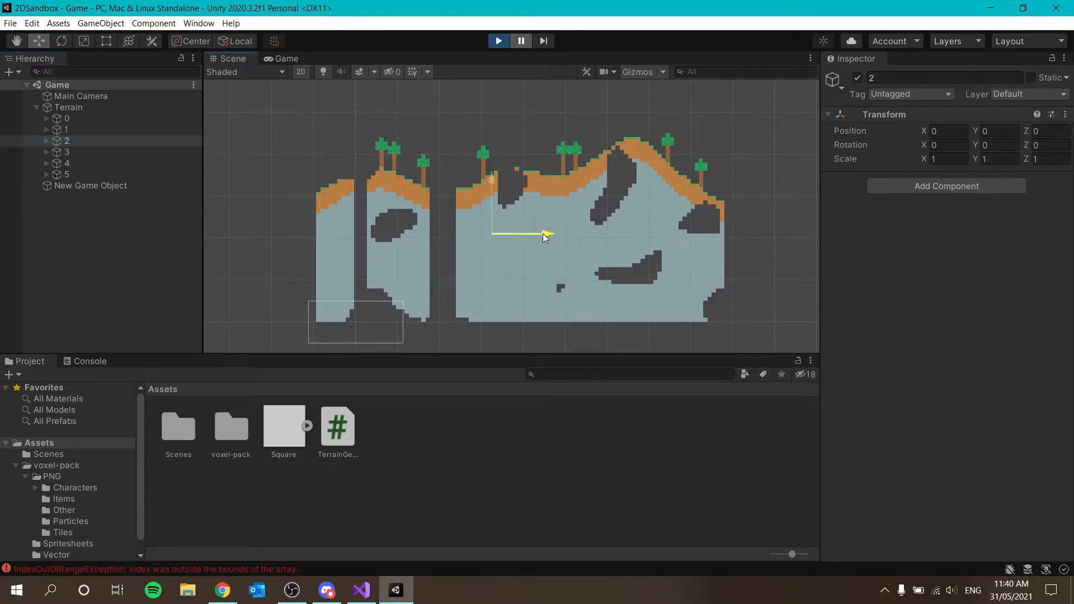
pyautogui.click(67, 152)
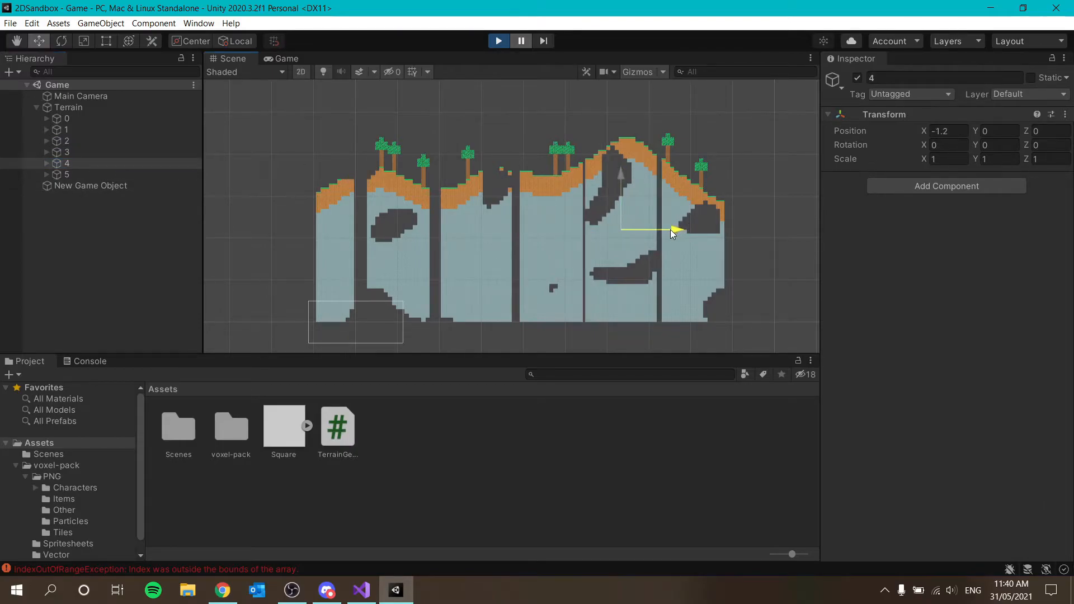
pyautogui.click(66, 174)
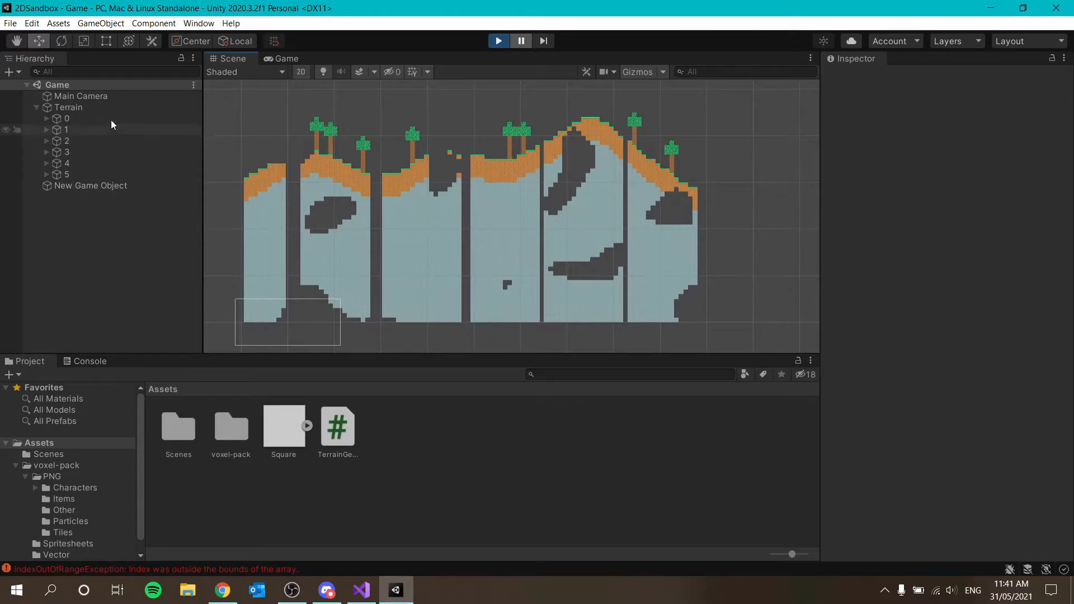
# - Stop the game and change Terrain's Chunk Size to 20 in the Inspector
pyautogui.click(67, 107)
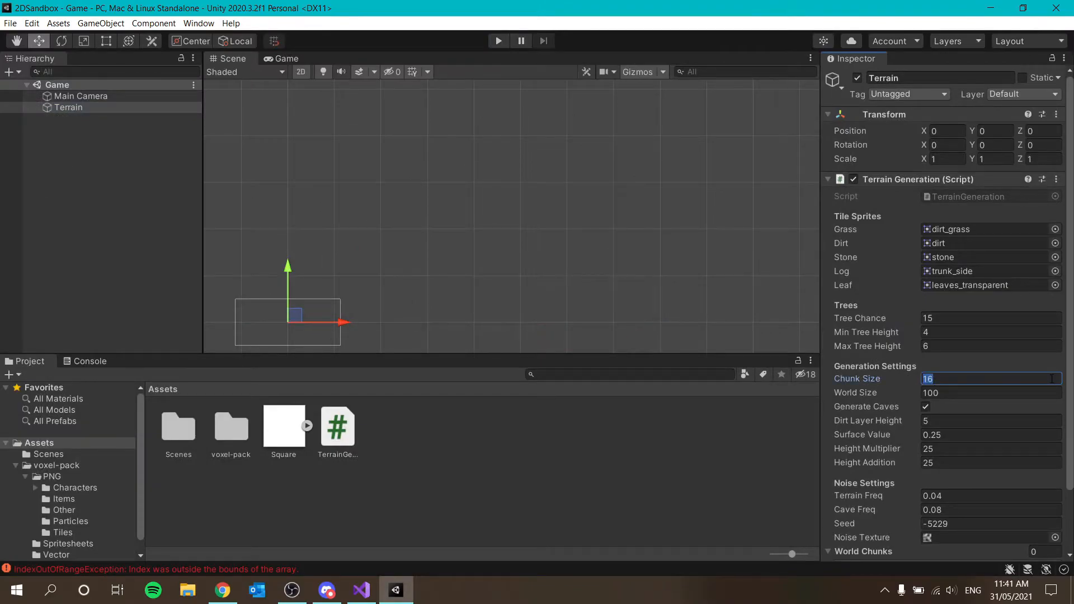
pyautogui.click(991, 392)
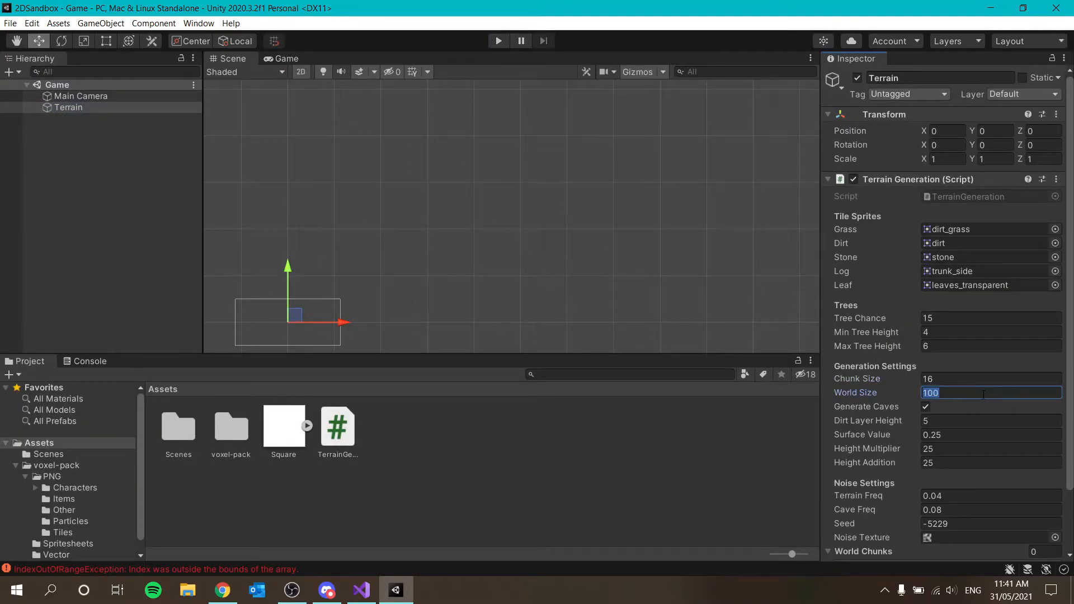
pyautogui.click(989, 378)
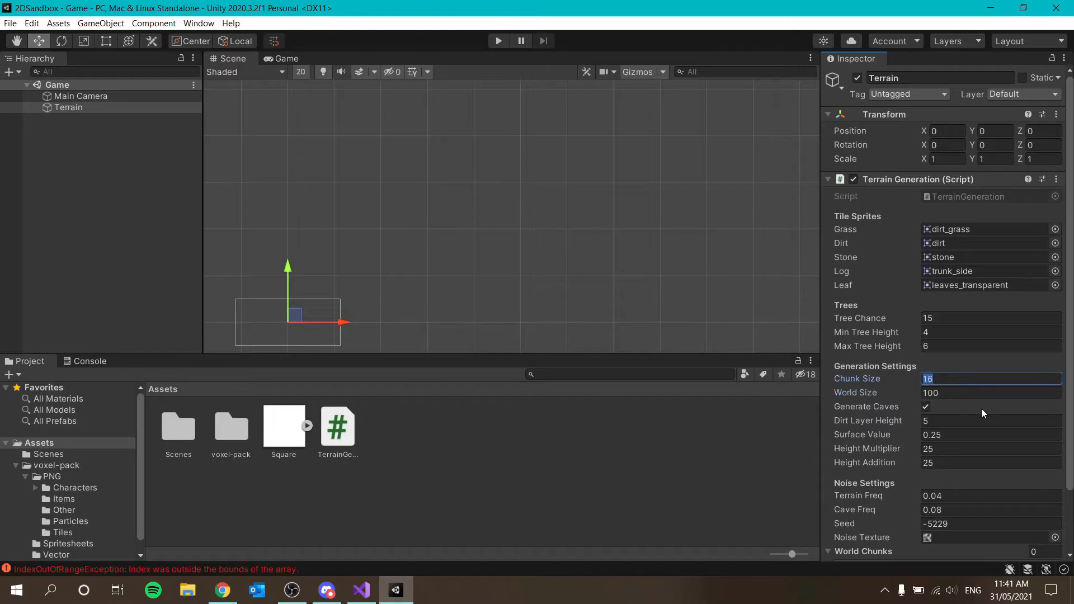
pyautogui.click(990, 392)
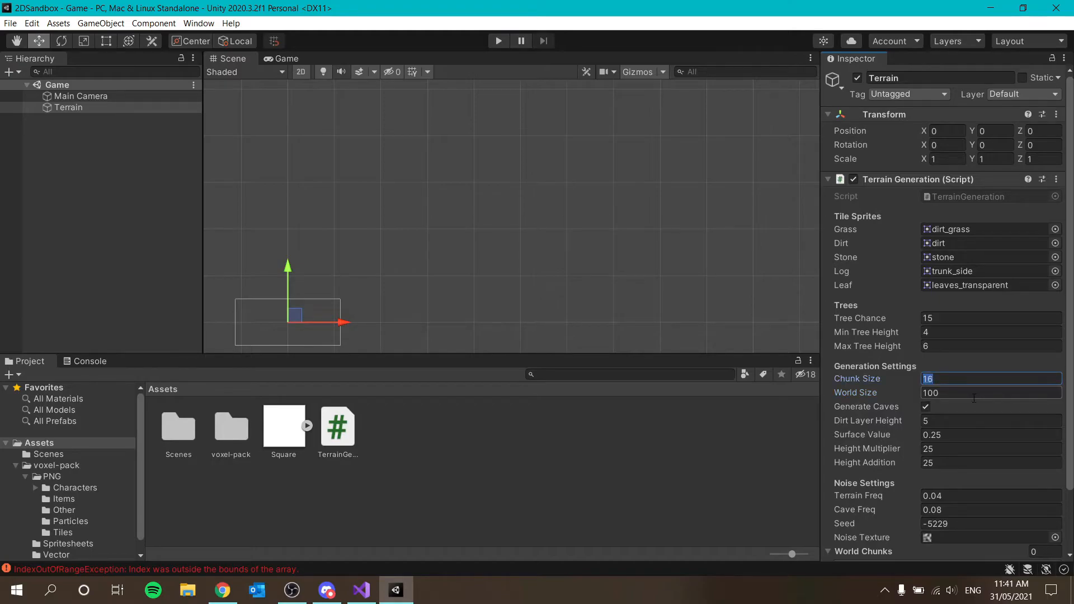
pyautogui.write('10')
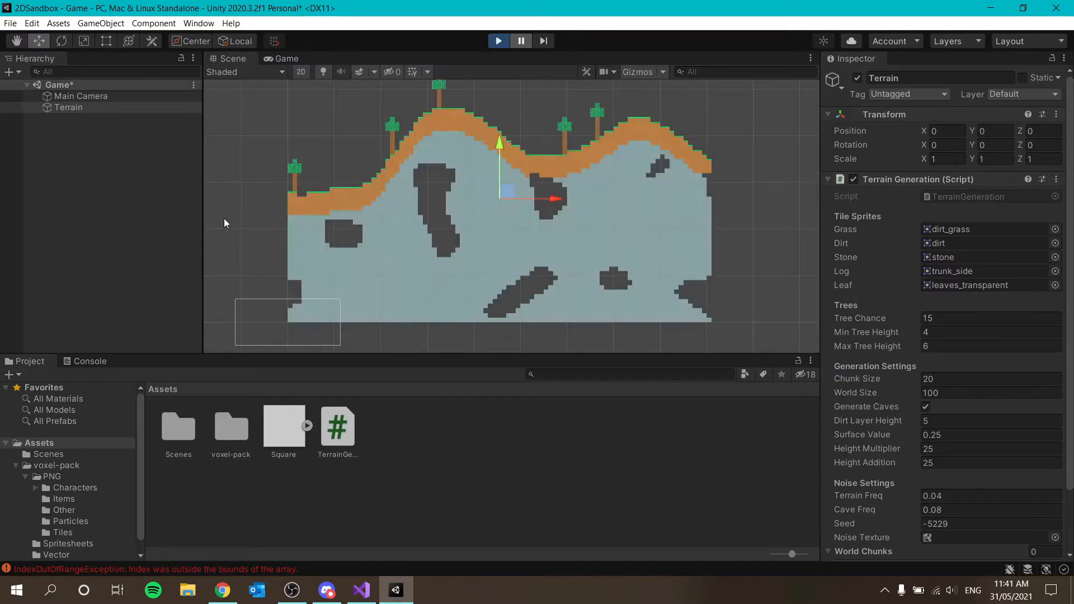
# - Move chunks 0, 1 and 3 apart, then stop the running game
pyautogui.click(66, 162)
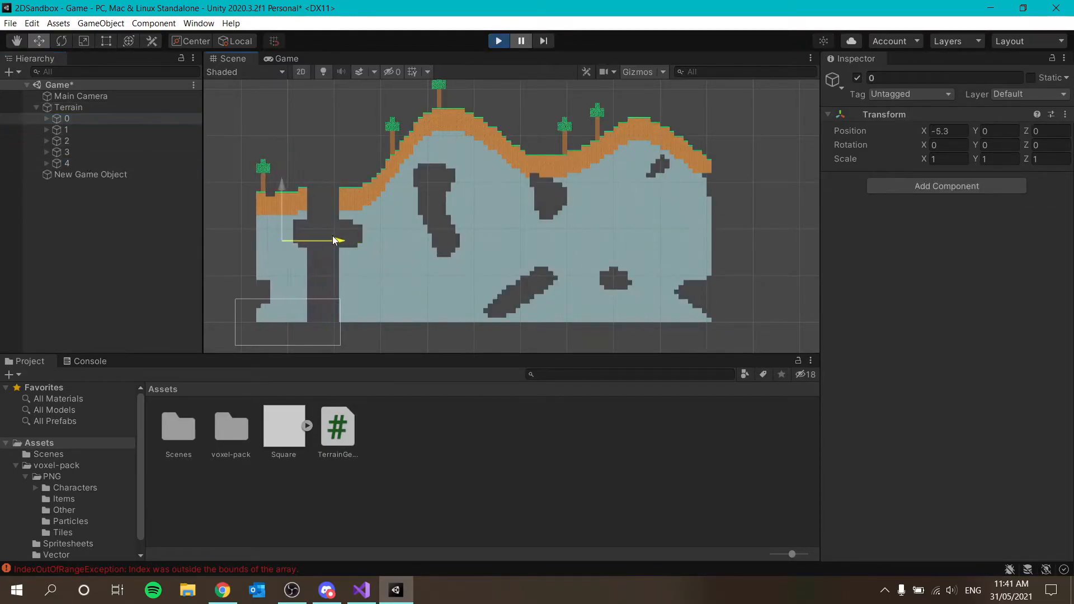
pyautogui.click(67, 129)
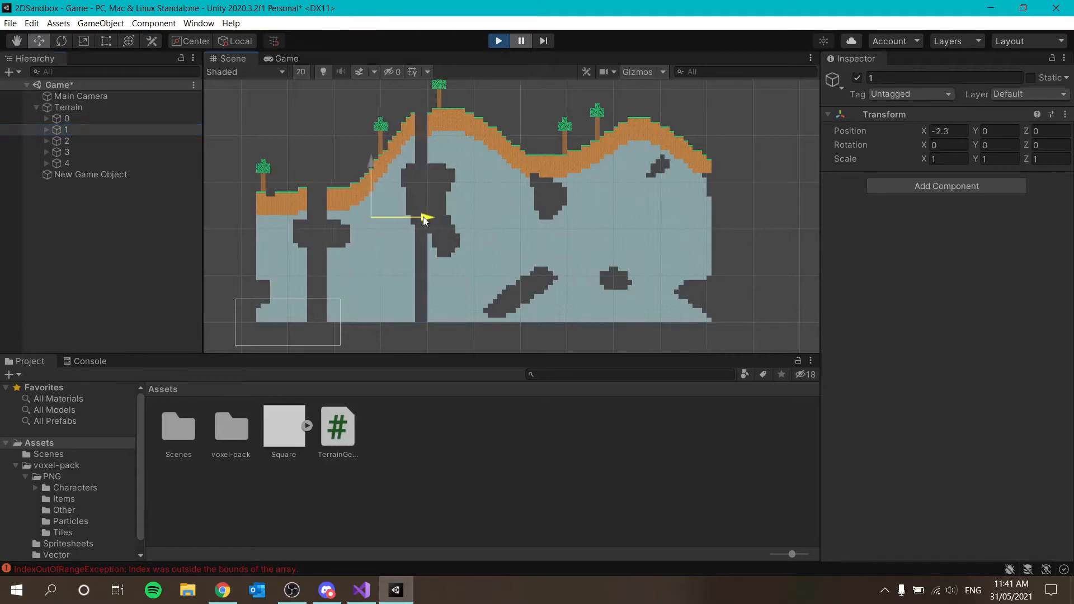
pyautogui.click(67, 141)
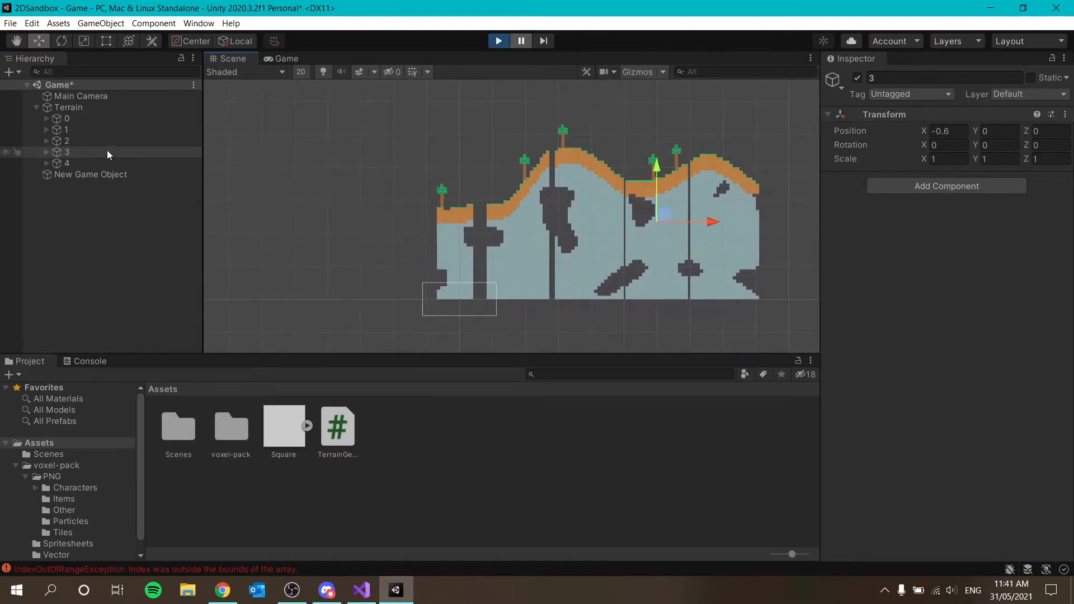
pyautogui.click(46, 152)
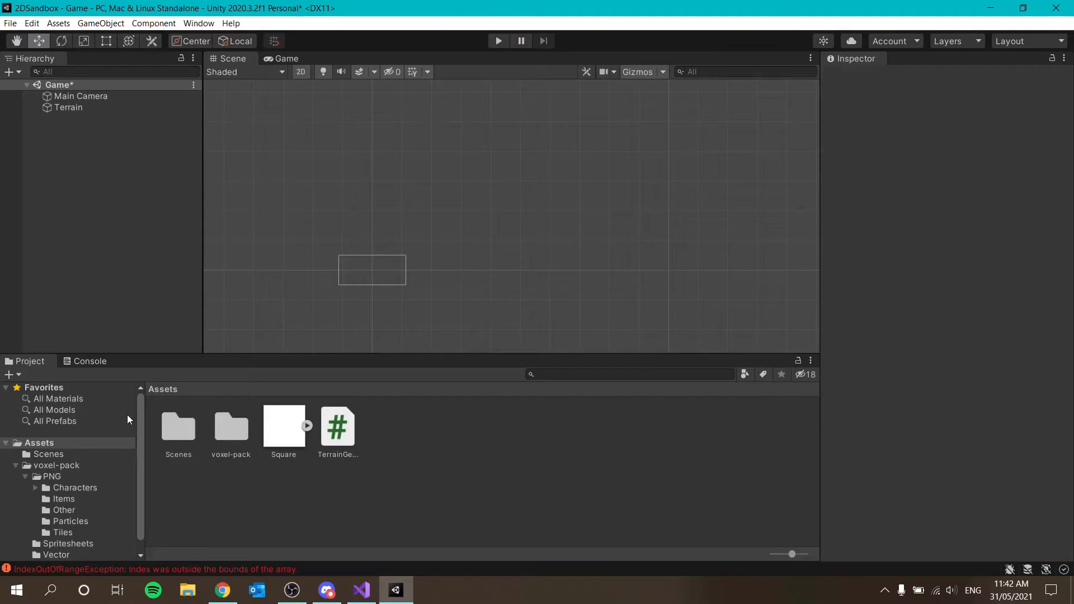
pyautogui.click(89, 361)
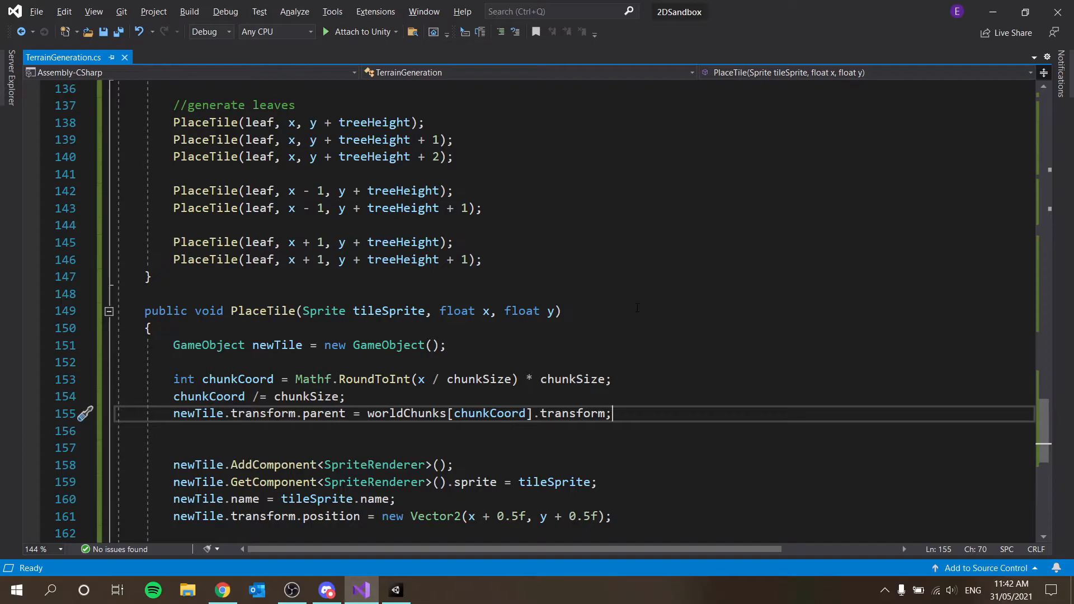
# - Make chunkCoord a float from Mathf.Round and index worldChunks with an (int) cast
pyautogui.click(338, 379)
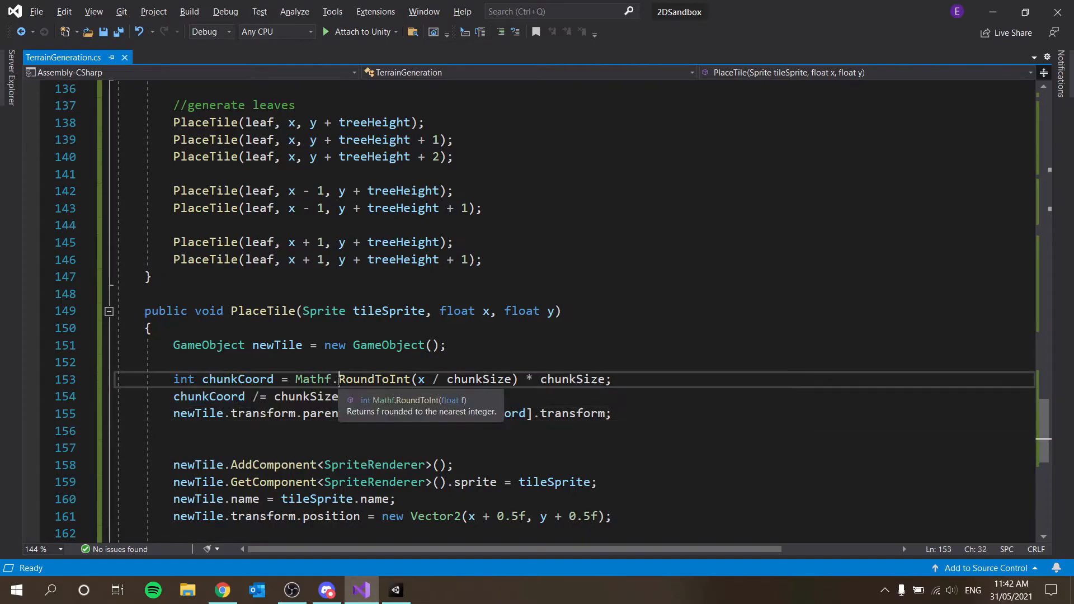
pyautogui.doubleClick(373, 379)
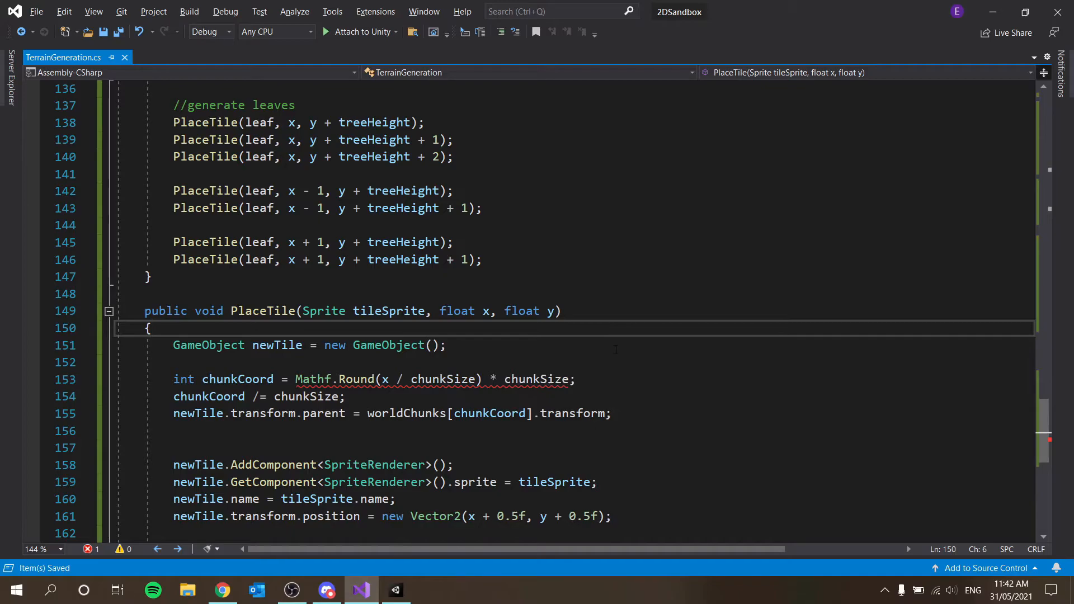
pyautogui.doubleClick(183, 378)
pyautogui.write('floa')
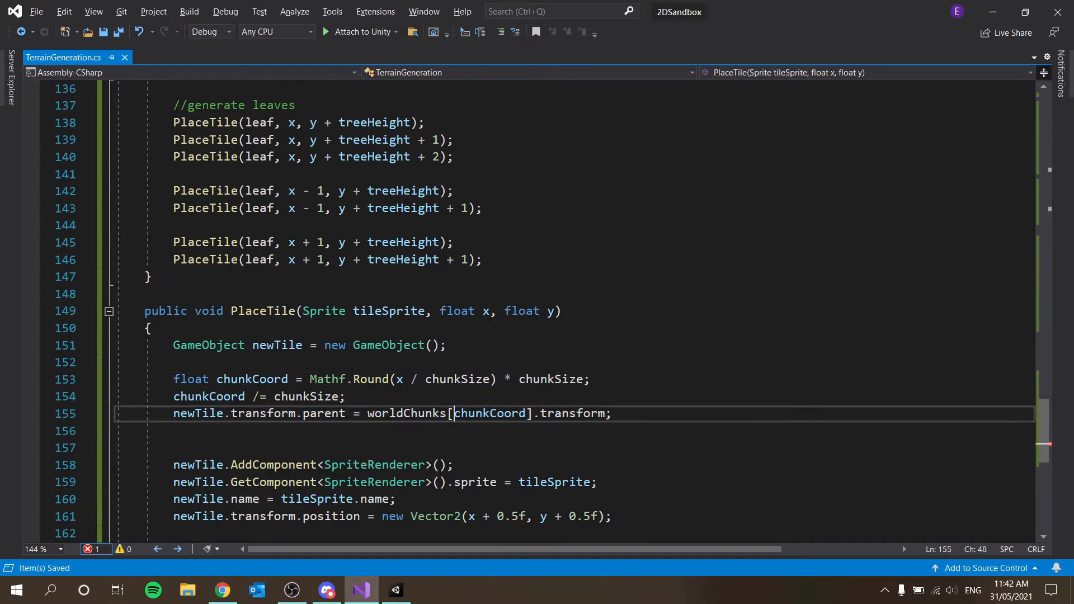
pyautogui.write('(int)')
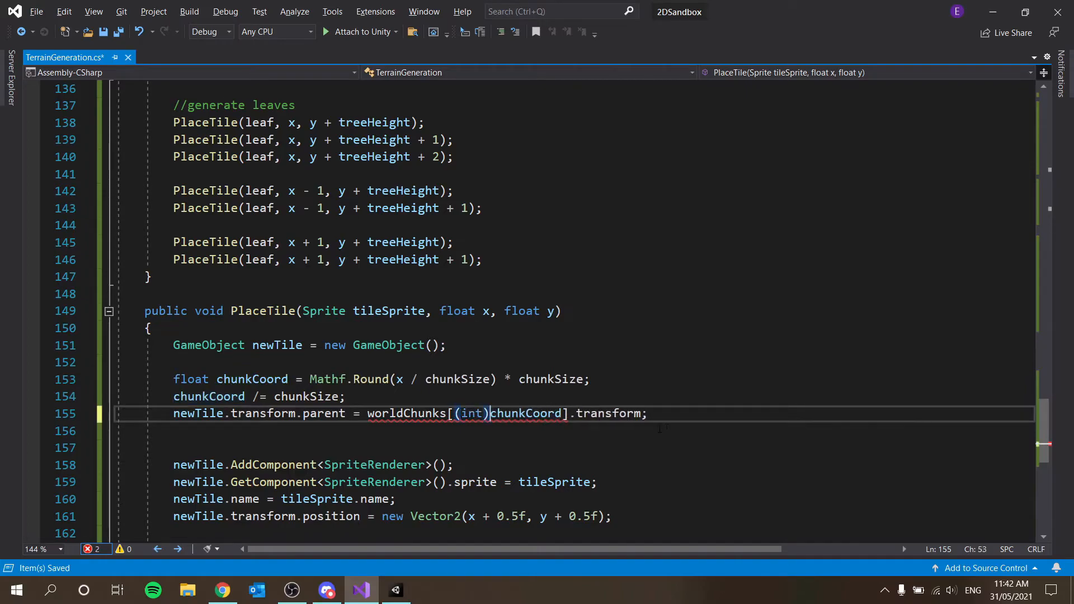
pyautogui.click(394, 589)
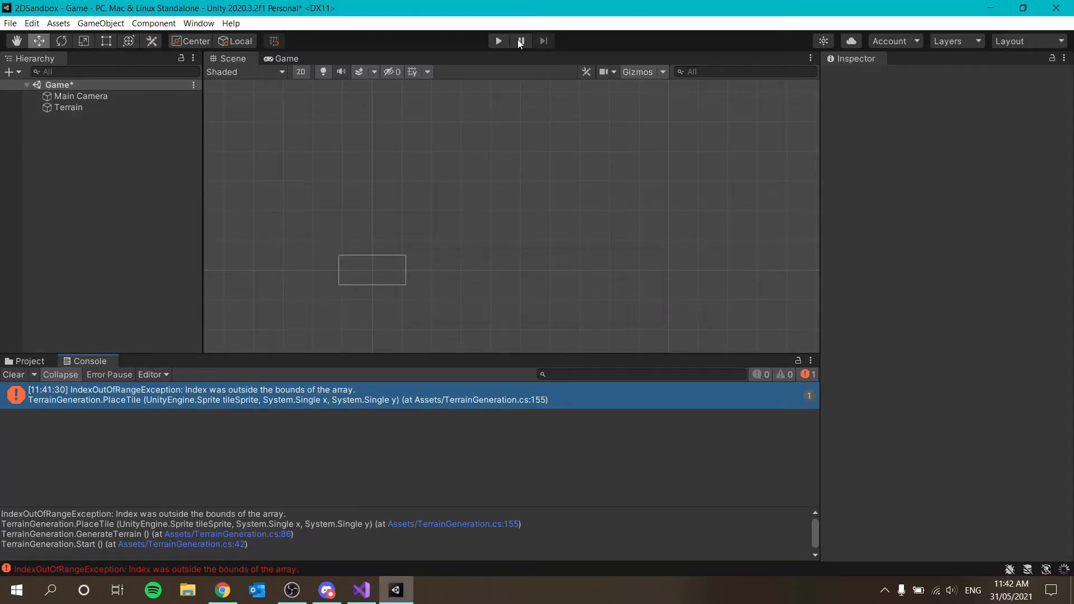
# - Play the scene to test the cast; chunks 0–4 build but IndexOutOfRangeException persists
pyautogui.click(498, 40)
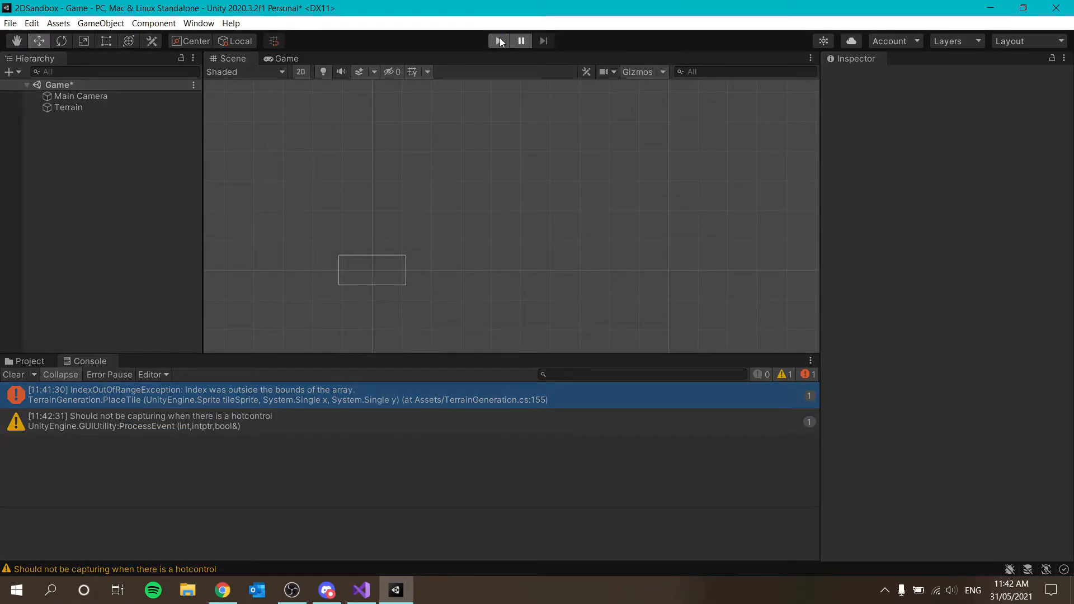
pyautogui.click(499, 41)
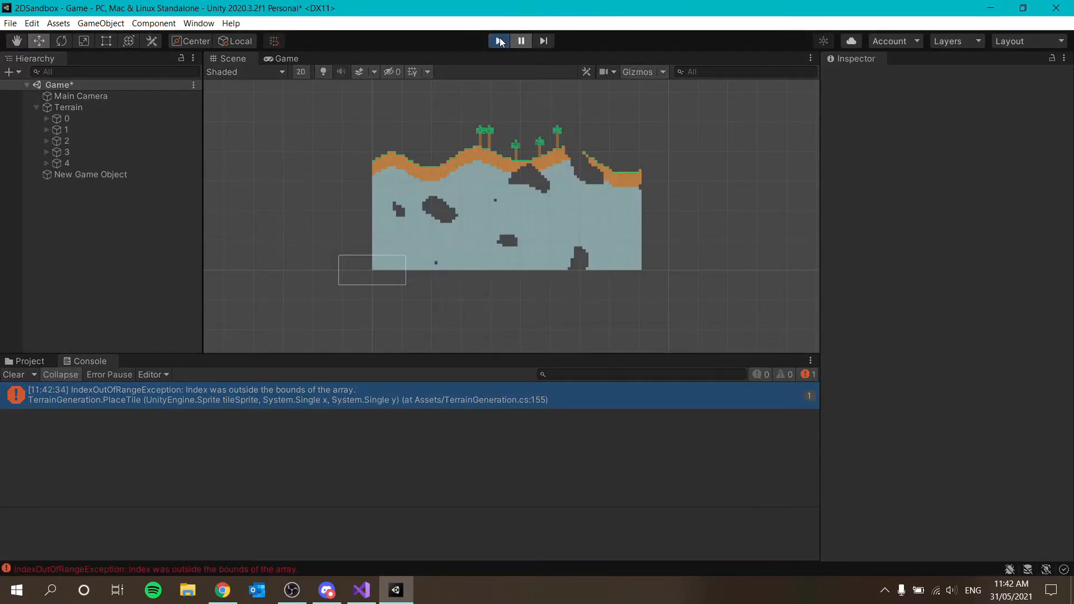
pyautogui.click(67, 118)
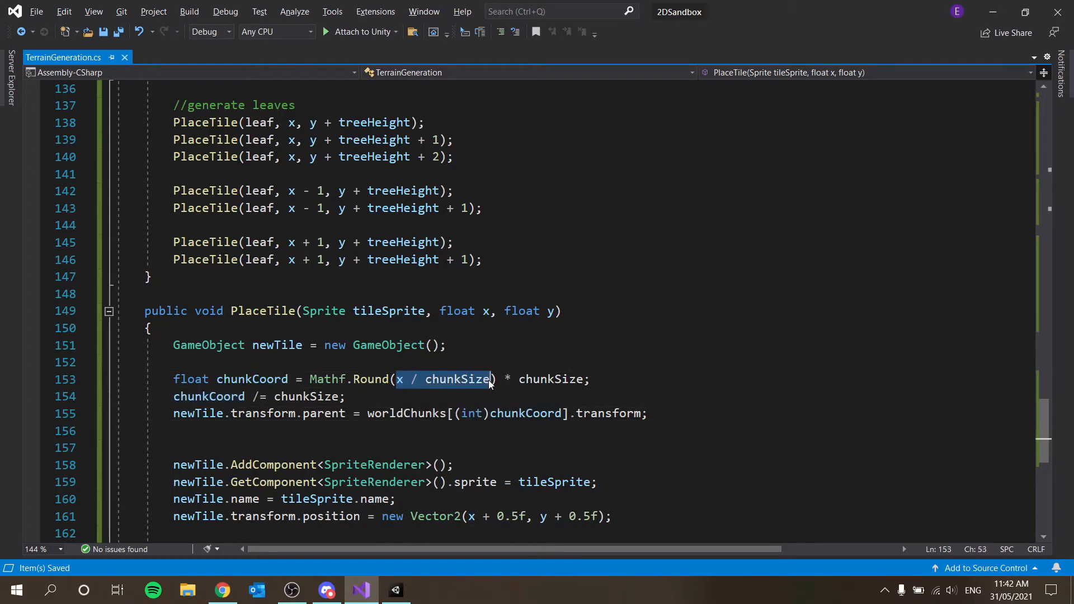
# - Delete the 'chunkCoord /= chunkSize;' line from PlaceTile and save
pyautogui.click(589, 378)
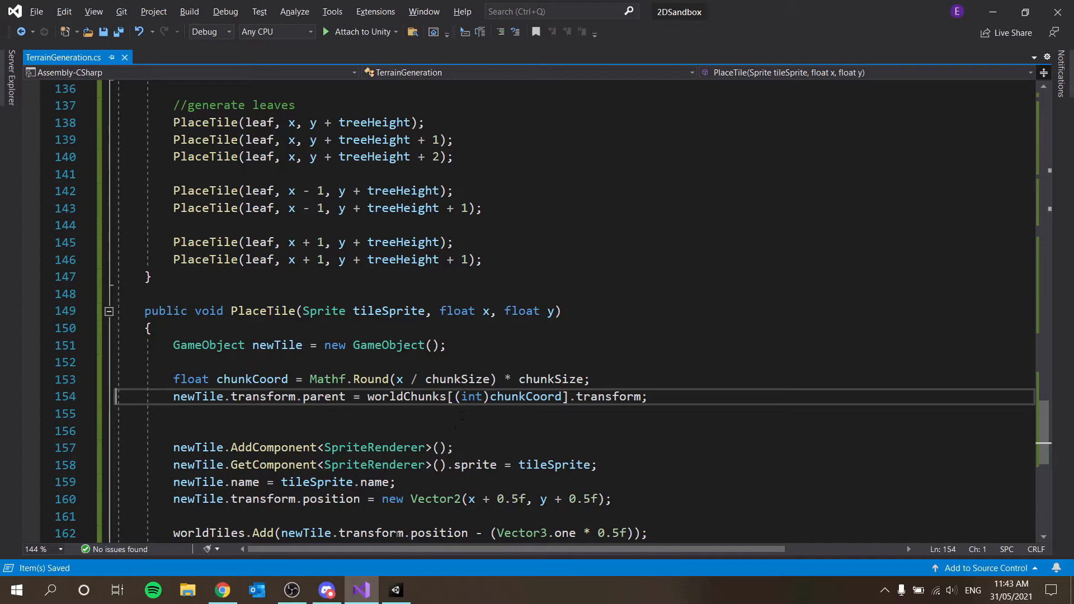
pyautogui.click(394, 590)
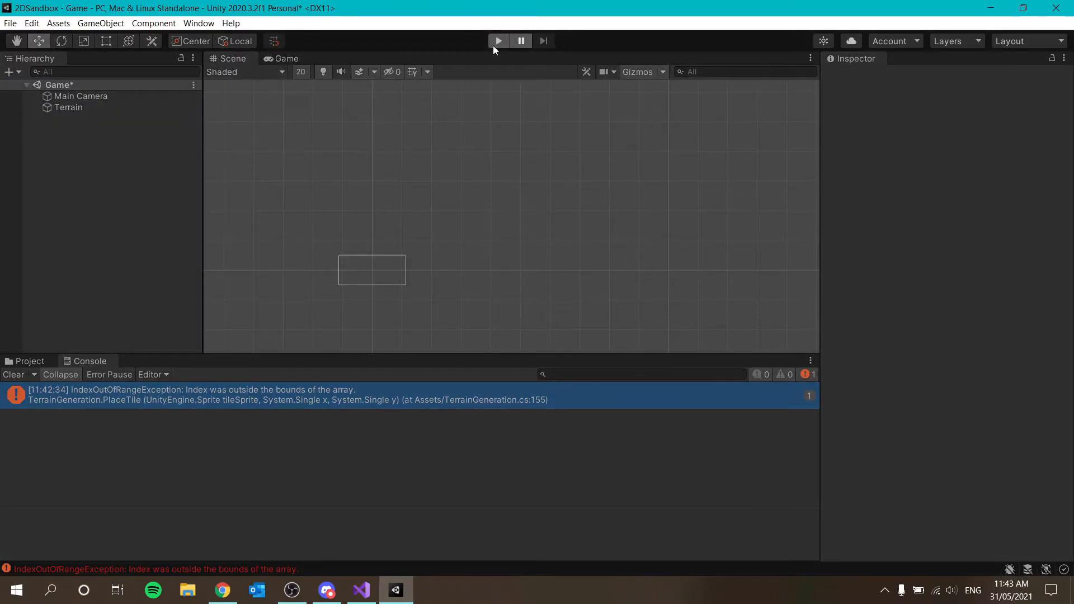
# - Rerun terrain generation and clear the IndexOutOfRangeException from the Console
pyautogui.click(498, 40)
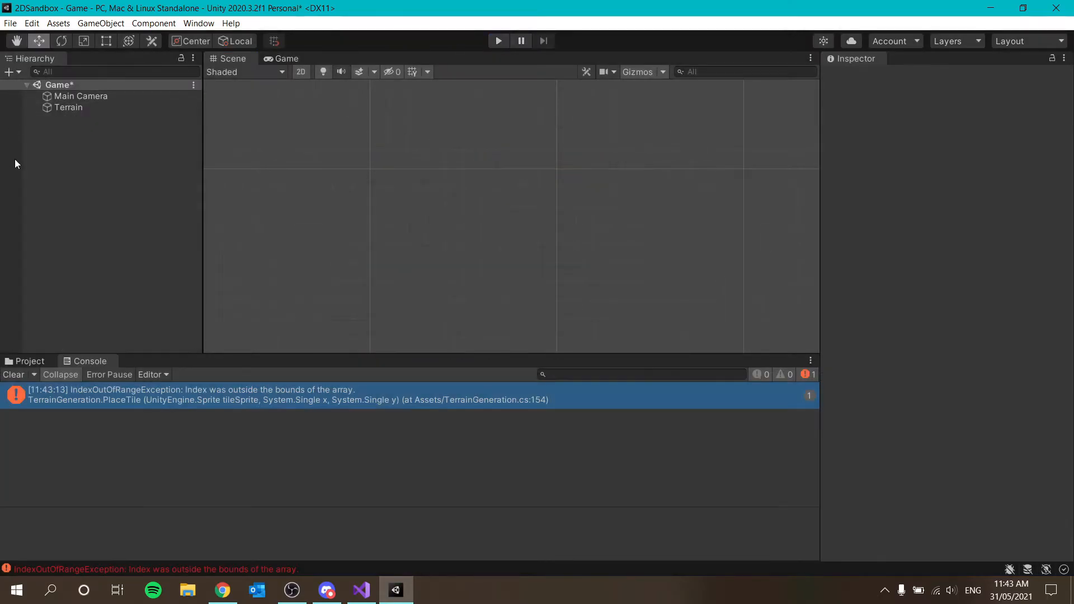
pyautogui.click(13, 375)
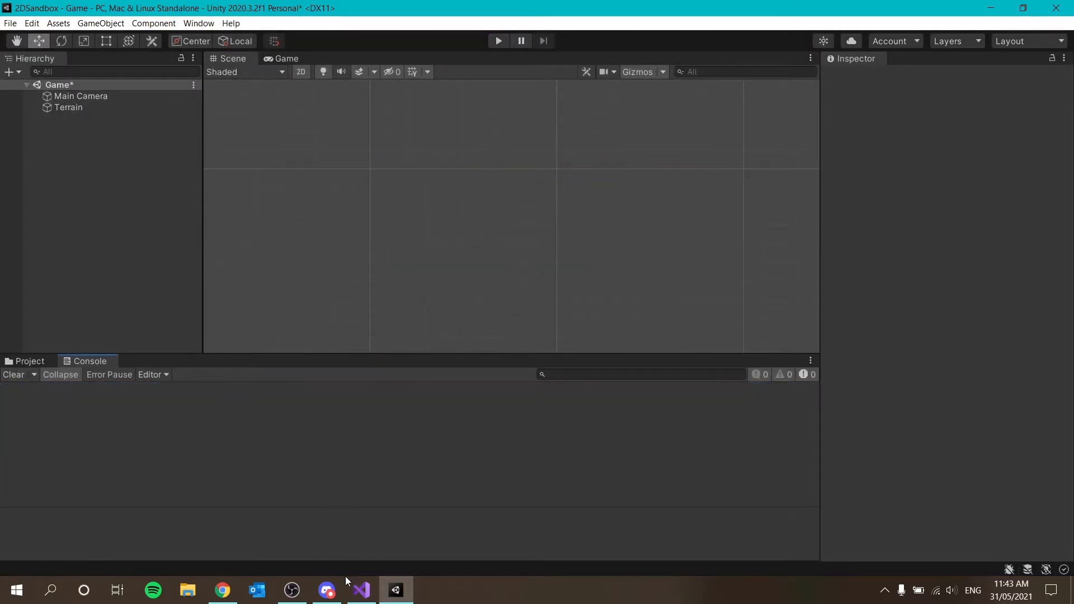
pyautogui.click(360, 590)
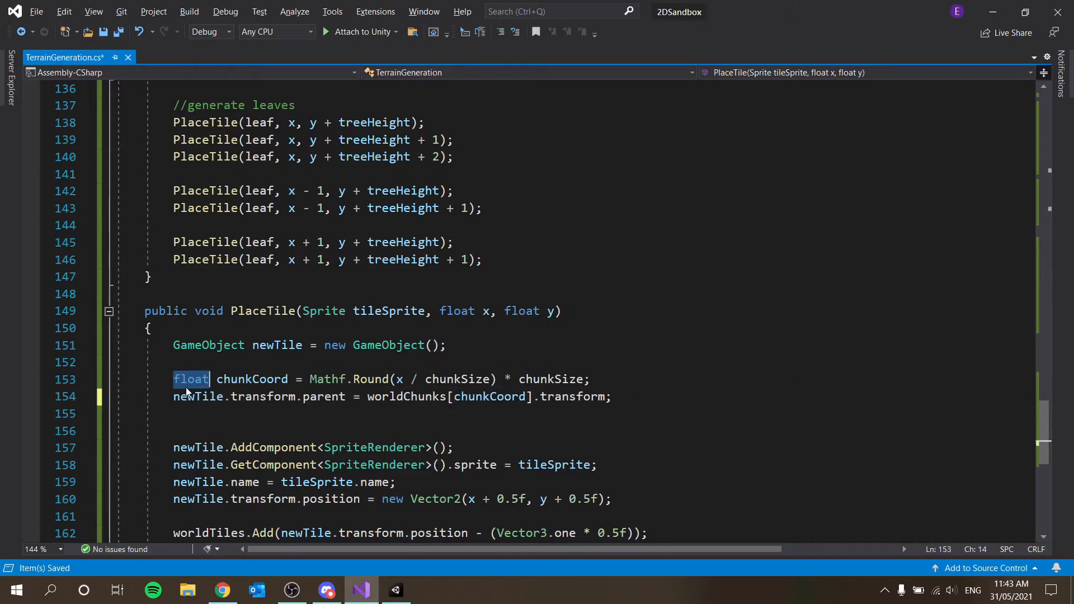
# - Rewrite chunkCoord as int: Mathf.RoundToInt(x / chunkSize) * chunkSize, divided by chunkSize
pyautogui.write('int')
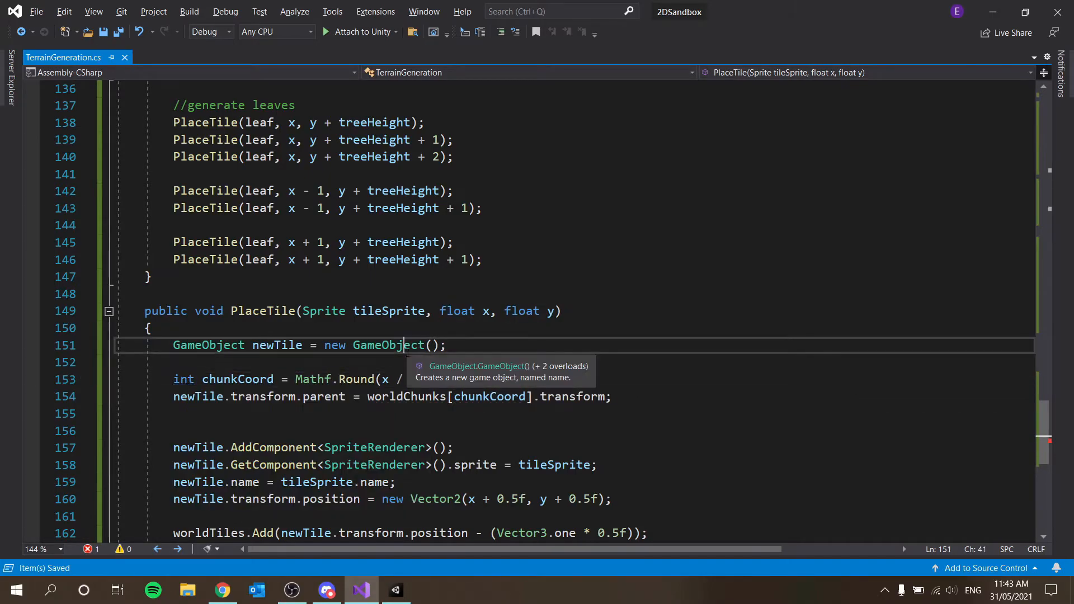
pyautogui.doubleClick(388, 345)
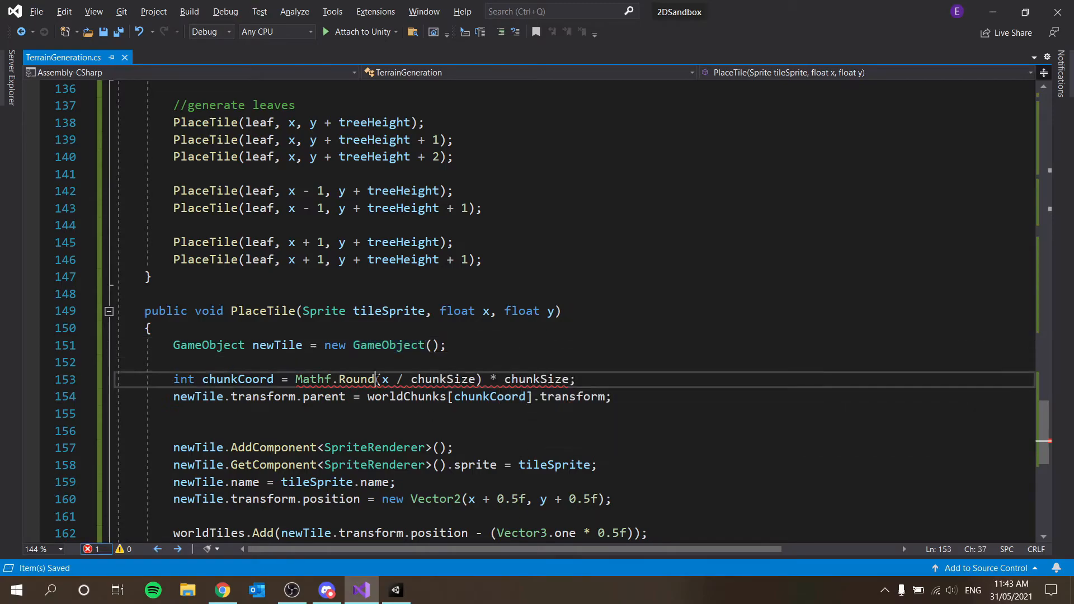
pyautogui.doubleClick(355, 379)
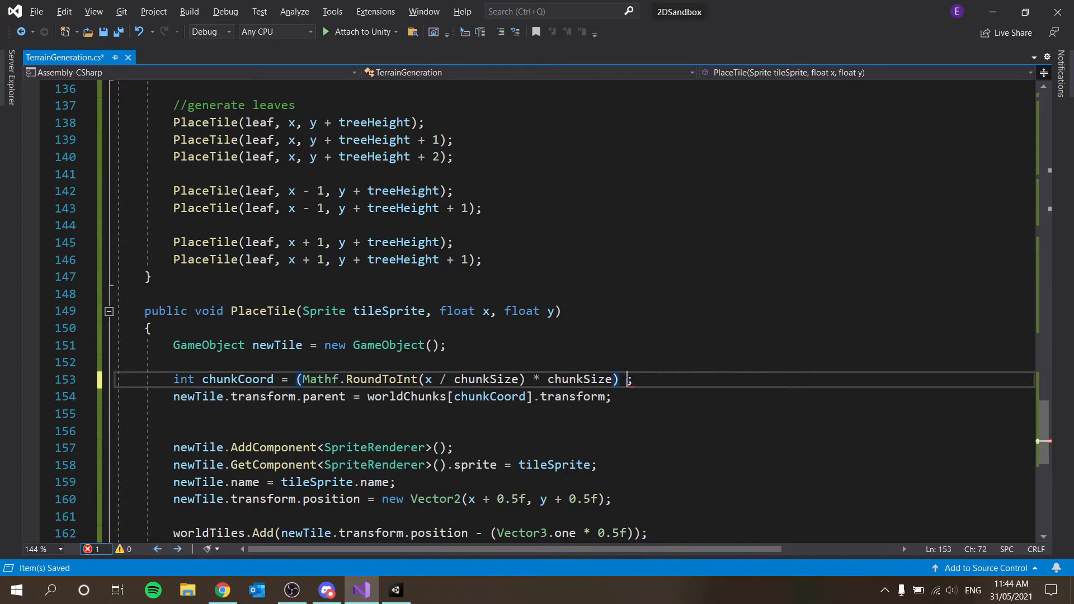
pyautogui.write('/ chunkCoo')
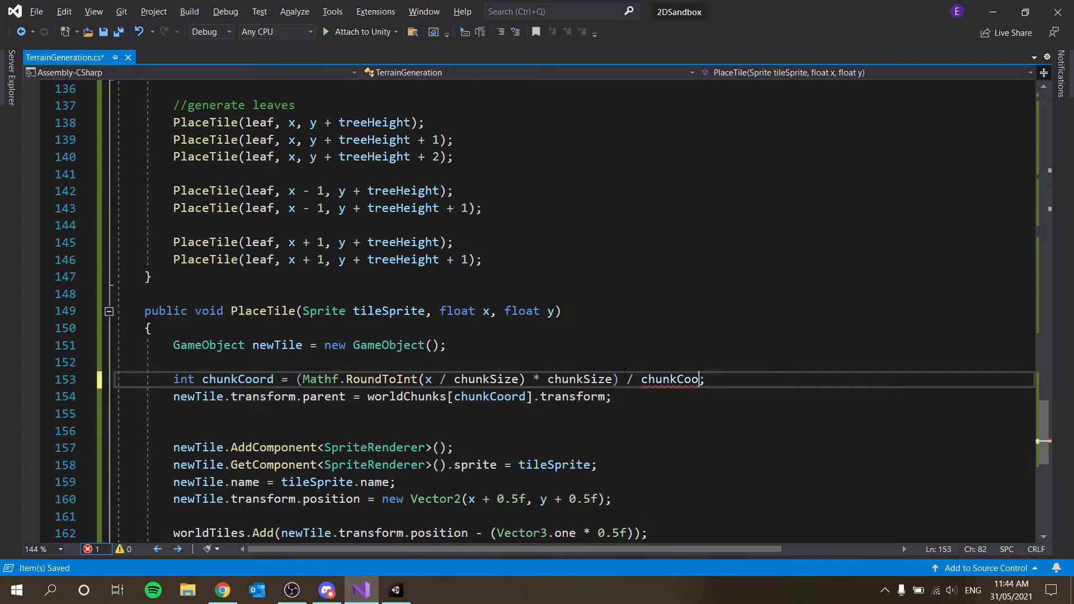
pyautogui.press('BackSpace')
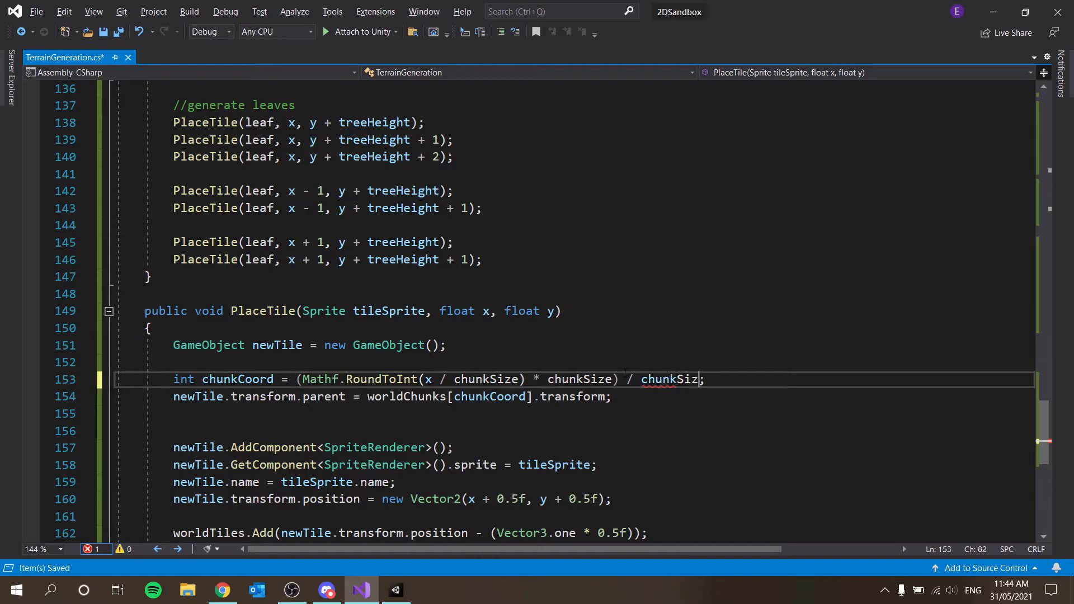
pyautogui.write('e')
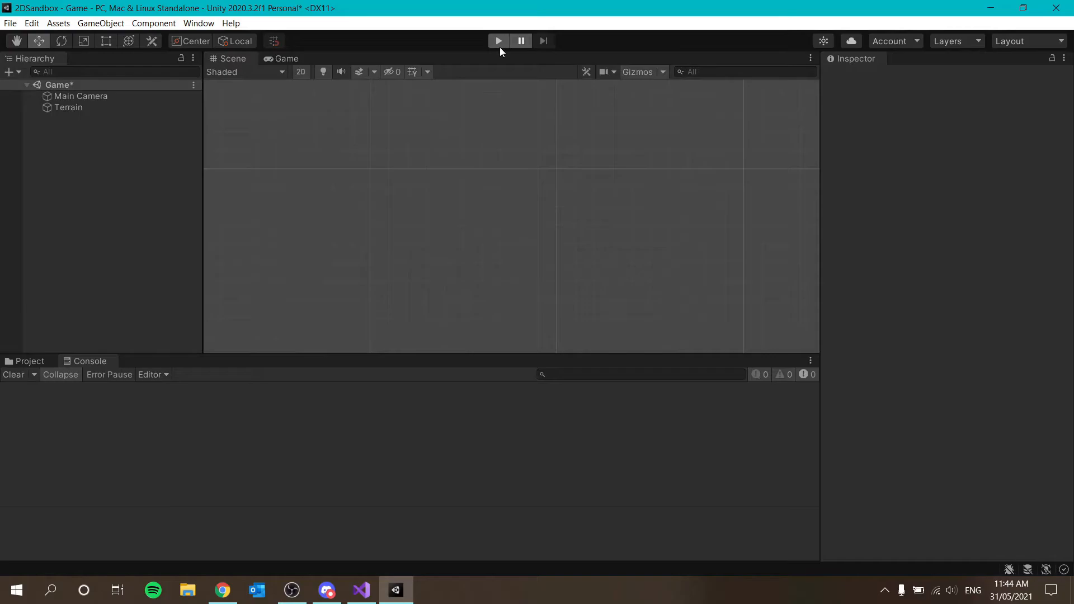
# - Play the generator, drag chunks 4, 3 and 0 apart in the Scene view, then stop
pyautogui.click(497, 40)
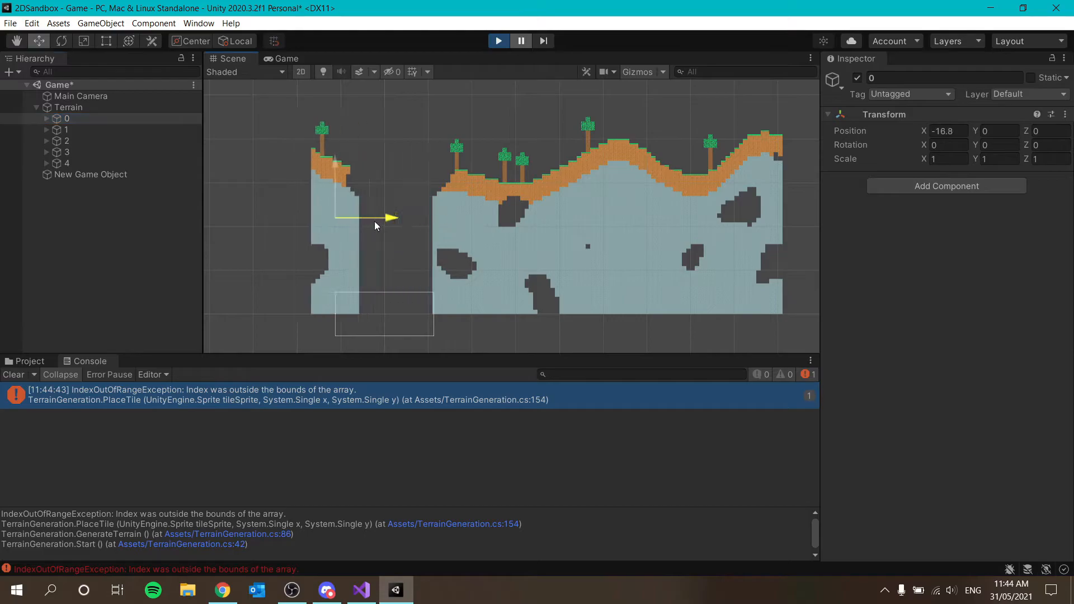
pyautogui.click(67, 163)
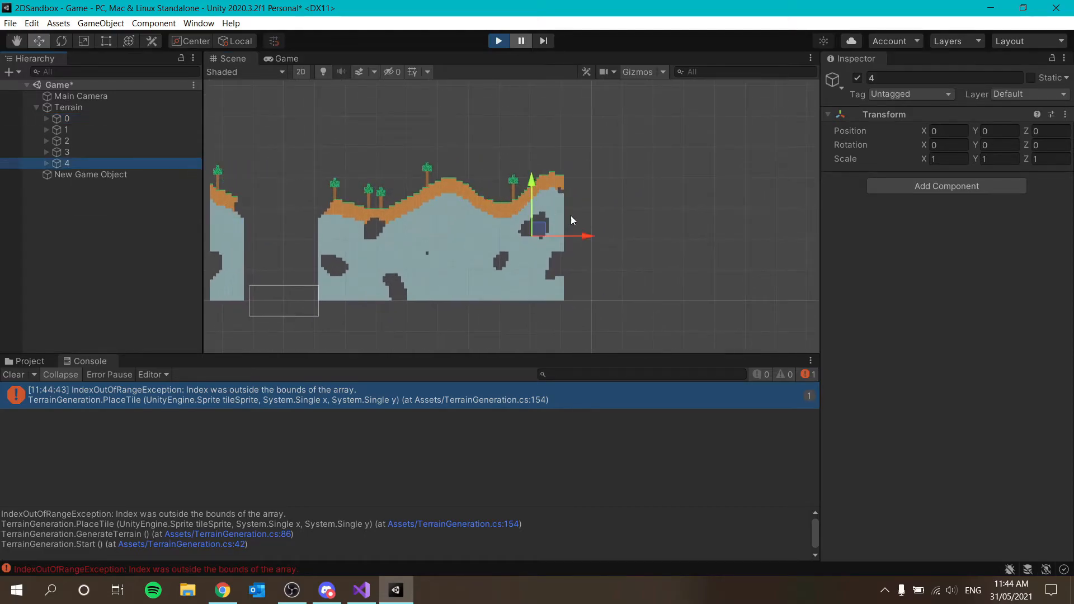
pyautogui.moveTo(537, 227); pyautogui.dragTo(567, 227)
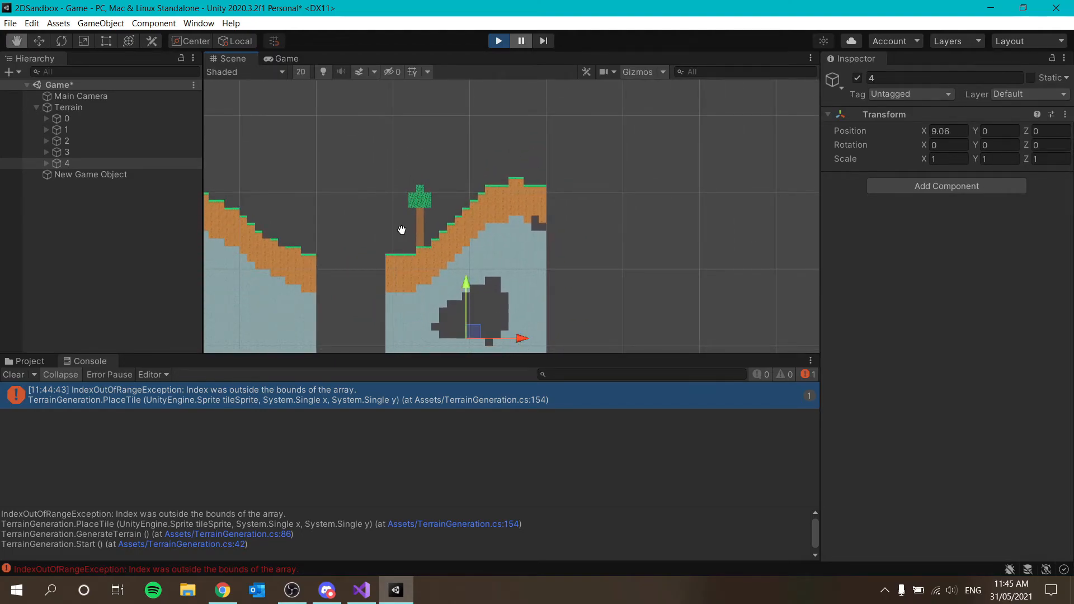
pyautogui.click(67, 152)
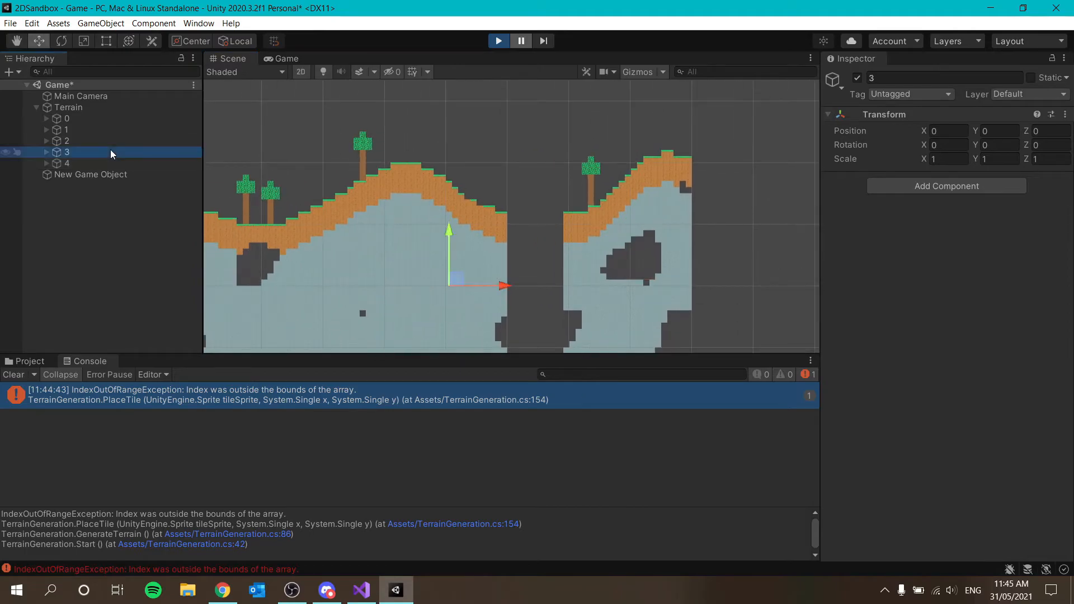
pyautogui.moveTo(504, 285); pyautogui.dragTo(501, 286)
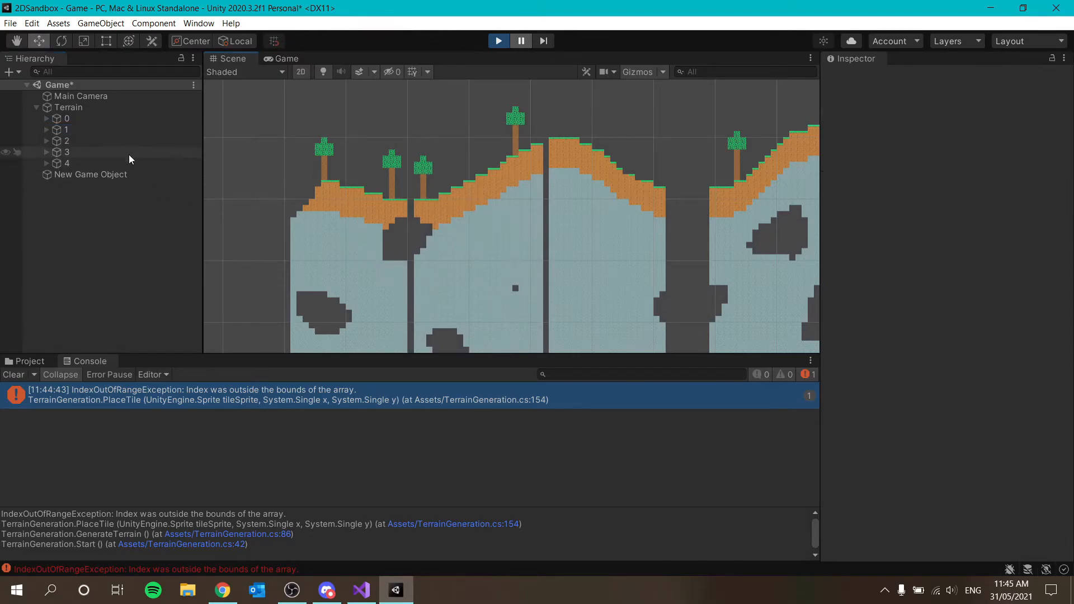
pyautogui.click(67, 130)
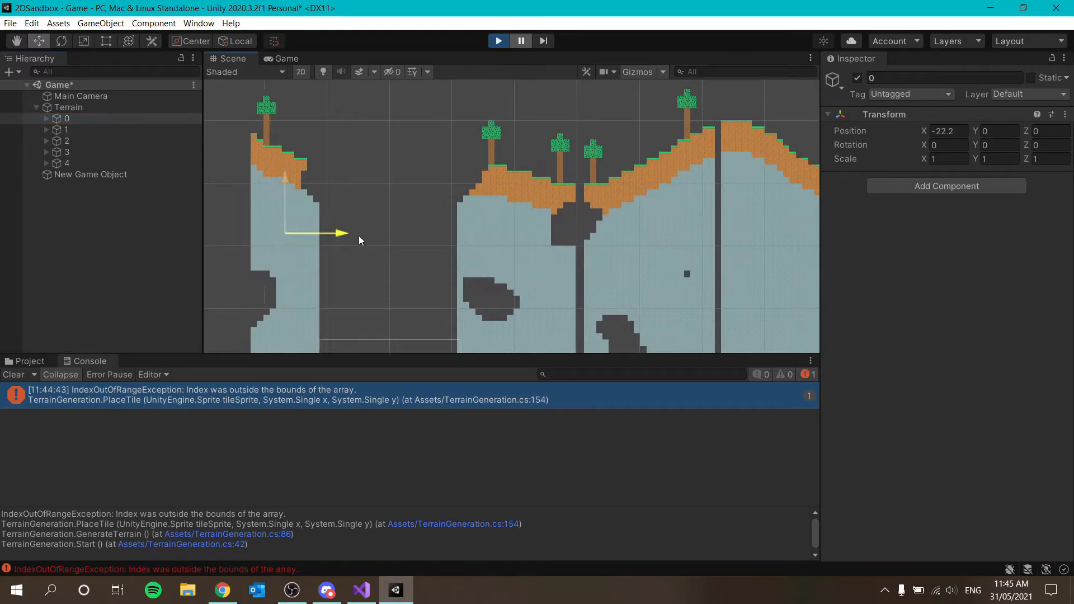
pyautogui.moveTo(339, 232); pyautogui.dragTo(473, 234)
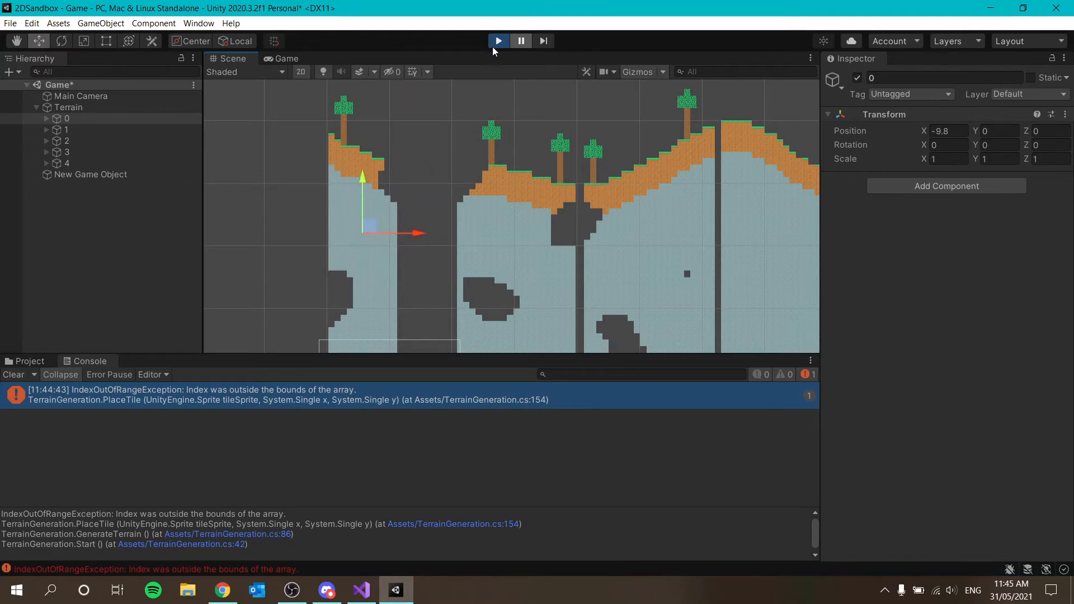
pyautogui.click(361, 590)
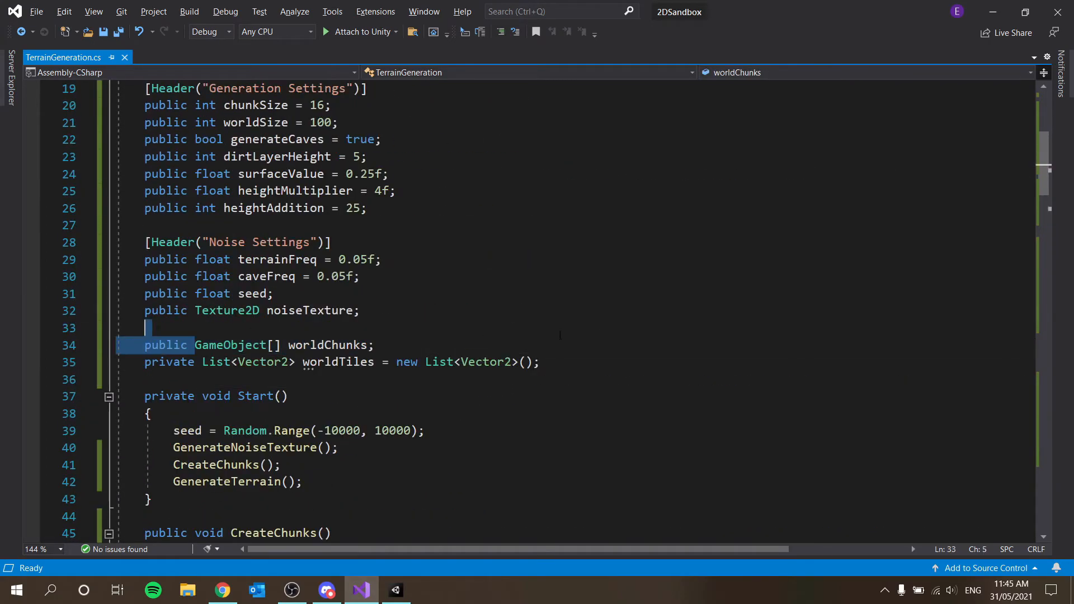
pyautogui.doubleClick(229, 345)
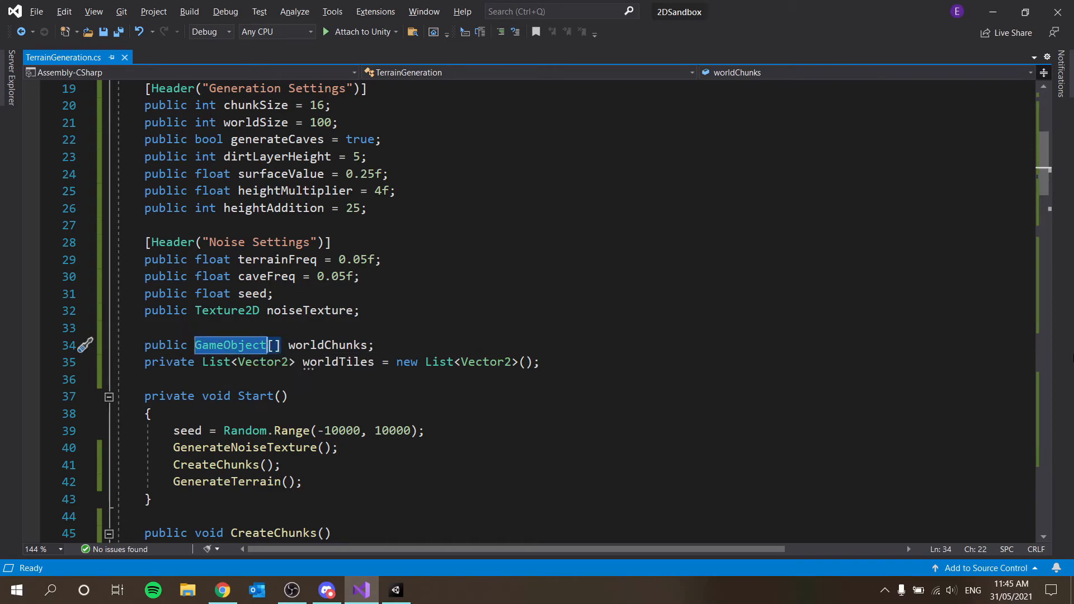
pyautogui.write('L')
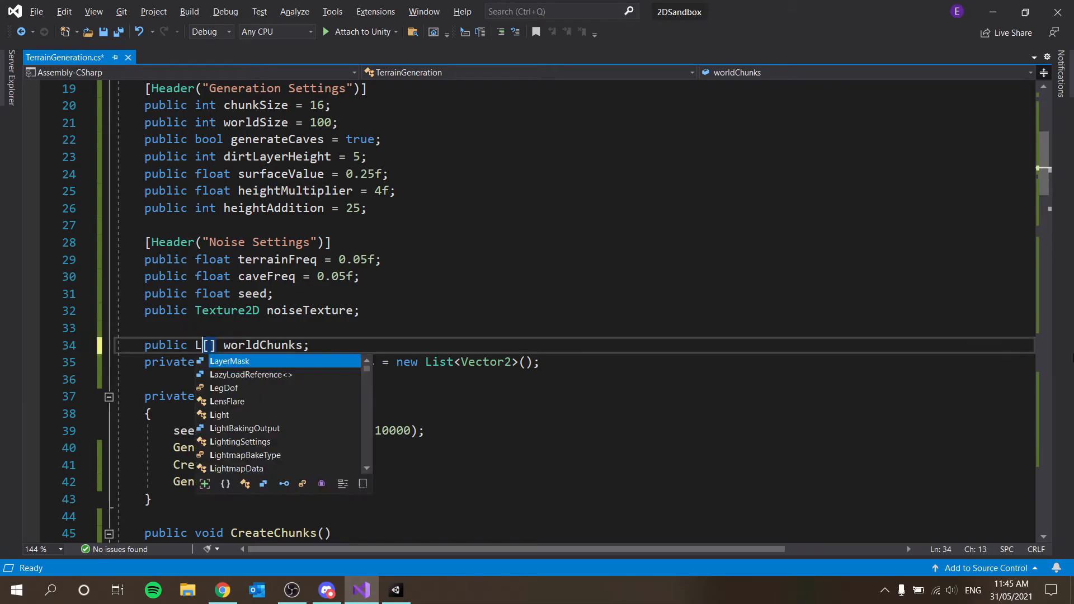
pyautogui.write('ist')
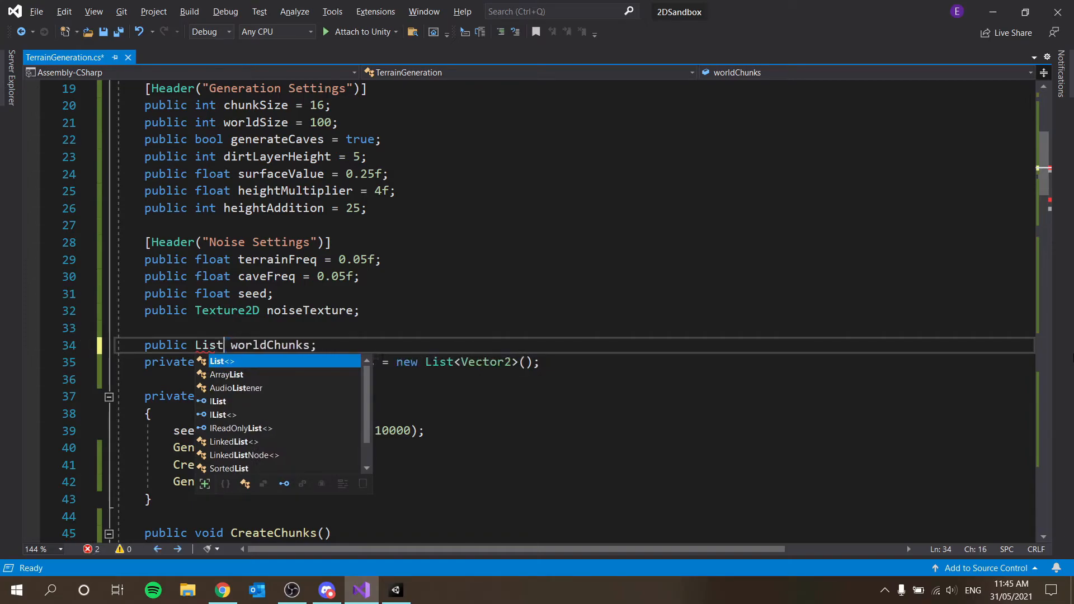
pyautogui.write('<Int')
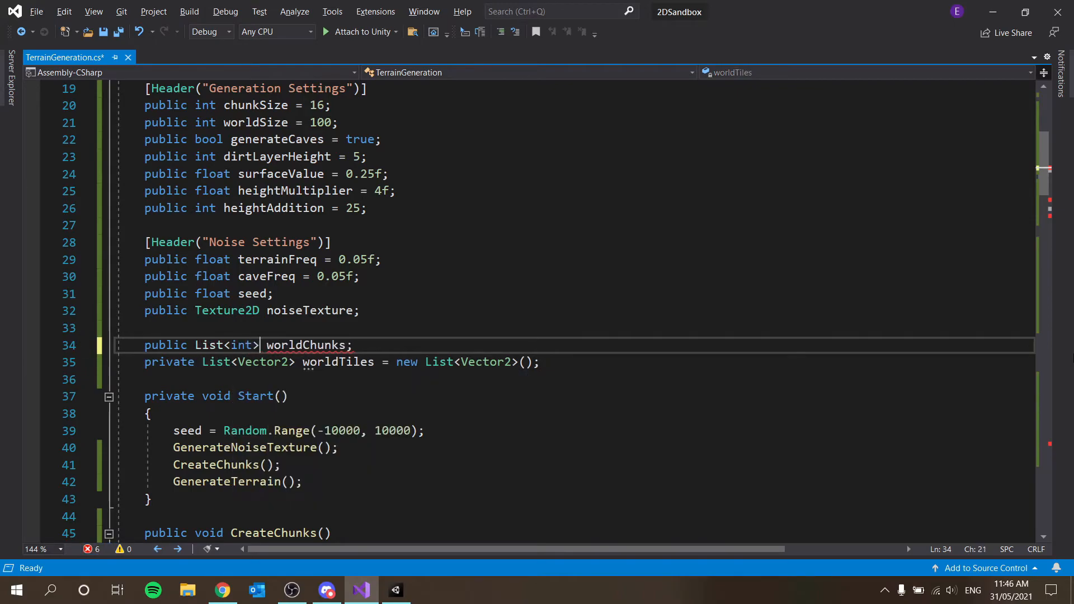
pyautogui.doubleClick(307, 345)
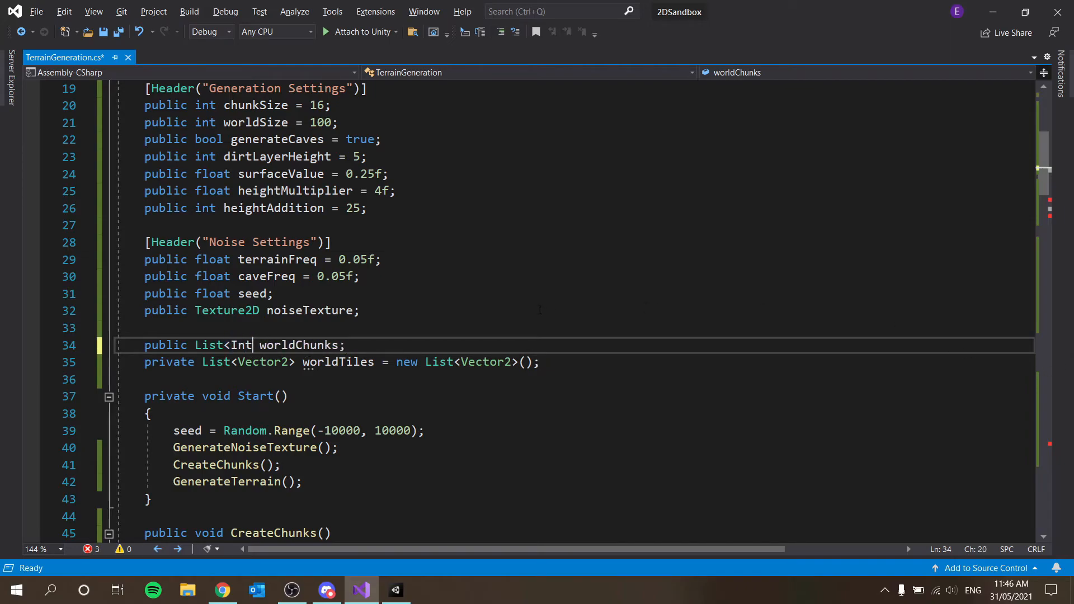
pyautogui.write('GameObject[]')
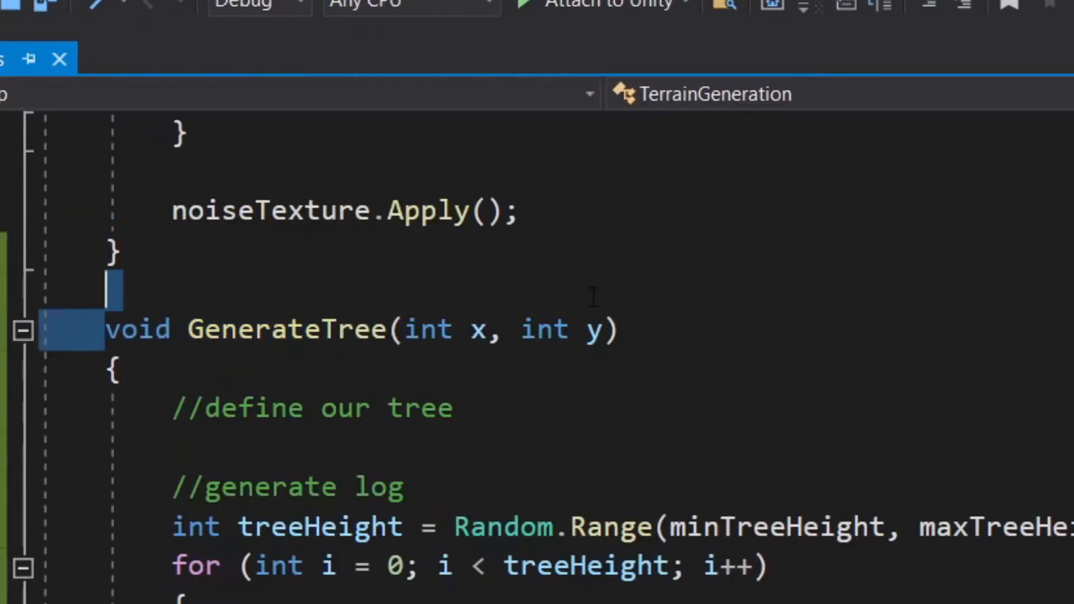
pyautogui.doubleClick(545, 330)
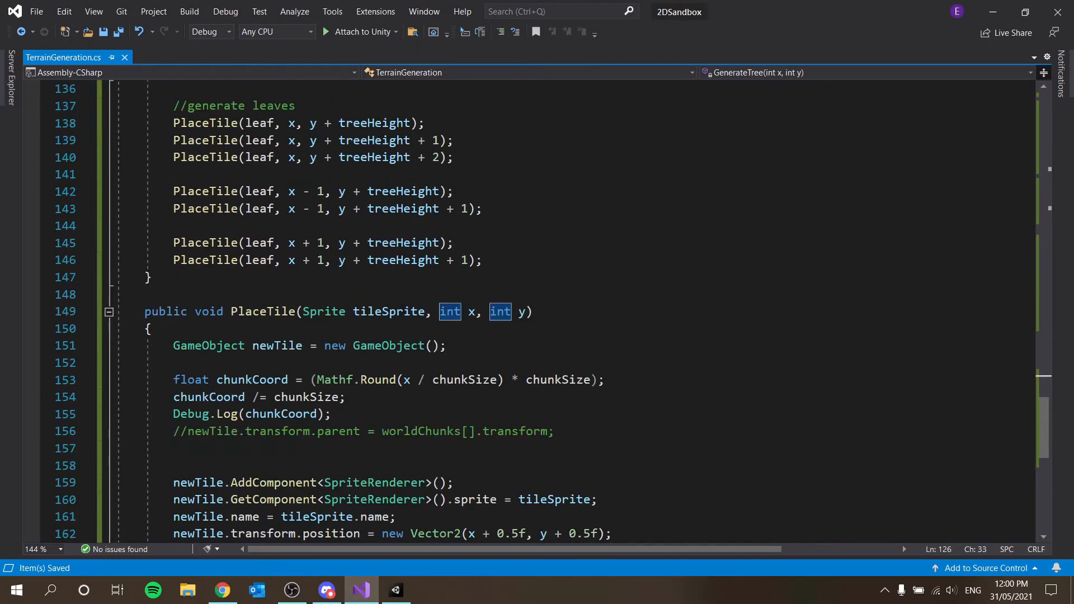
pyautogui.write('float')
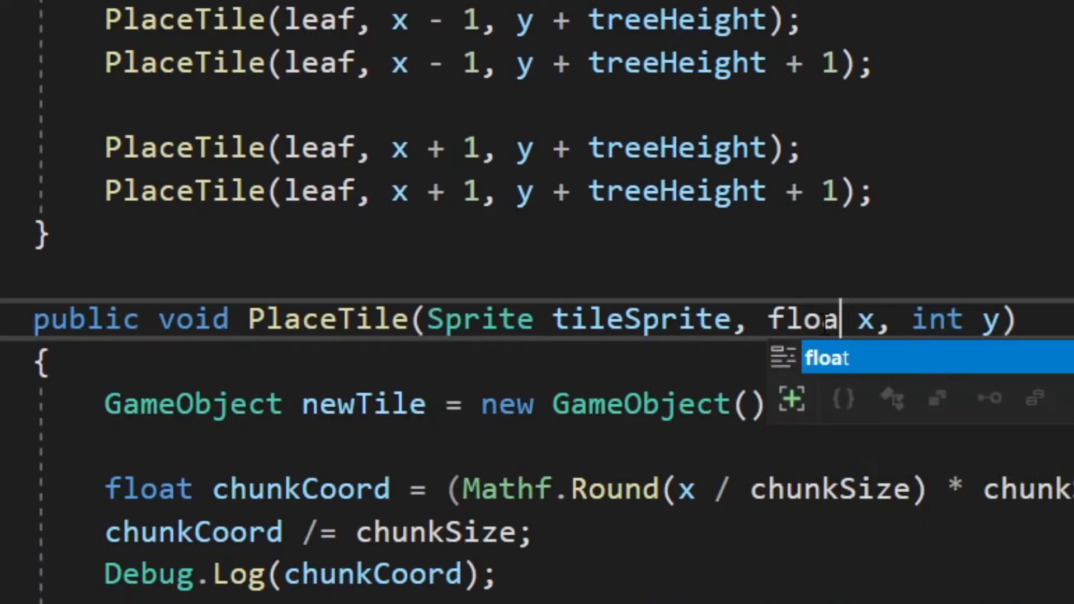
pyautogui.press('Tab')
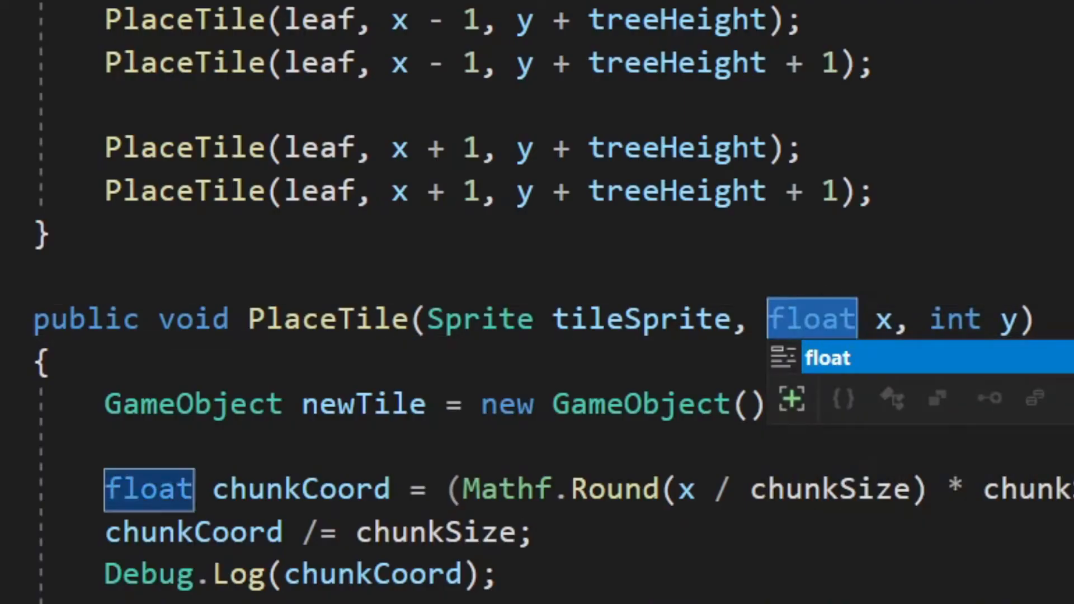
pyautogui.write('int')
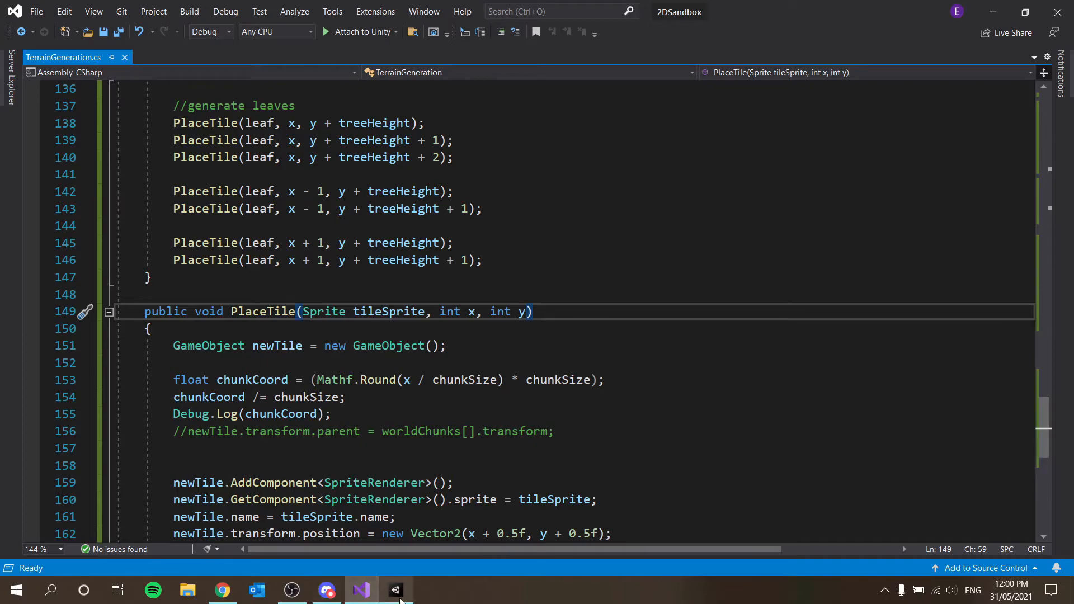
pyautogui.moveTo(311, 379); pyautogui.dragTo(605, 379)
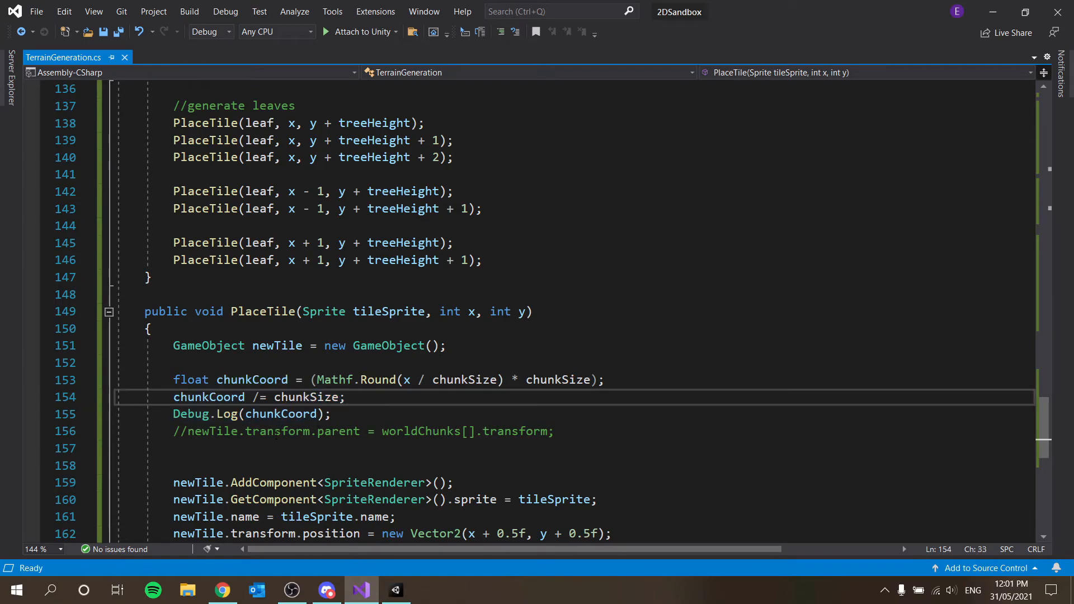
# - Restore the parenting line to use worldChunks[(int)chunkCoord] and save the script
pyautogui.click(394, 590)
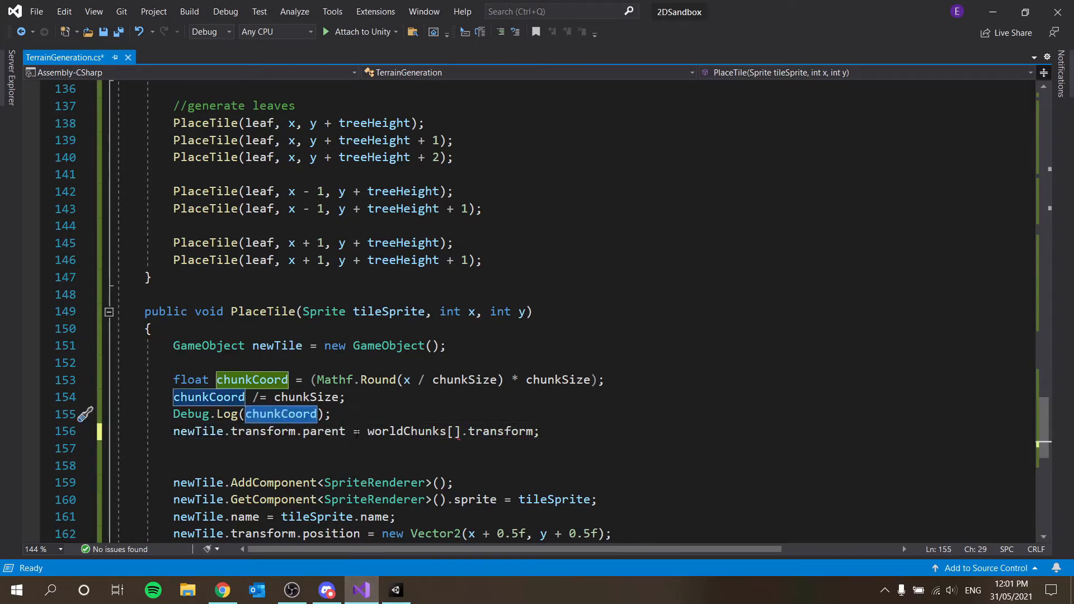
pyautogui.write('chunkCoord')
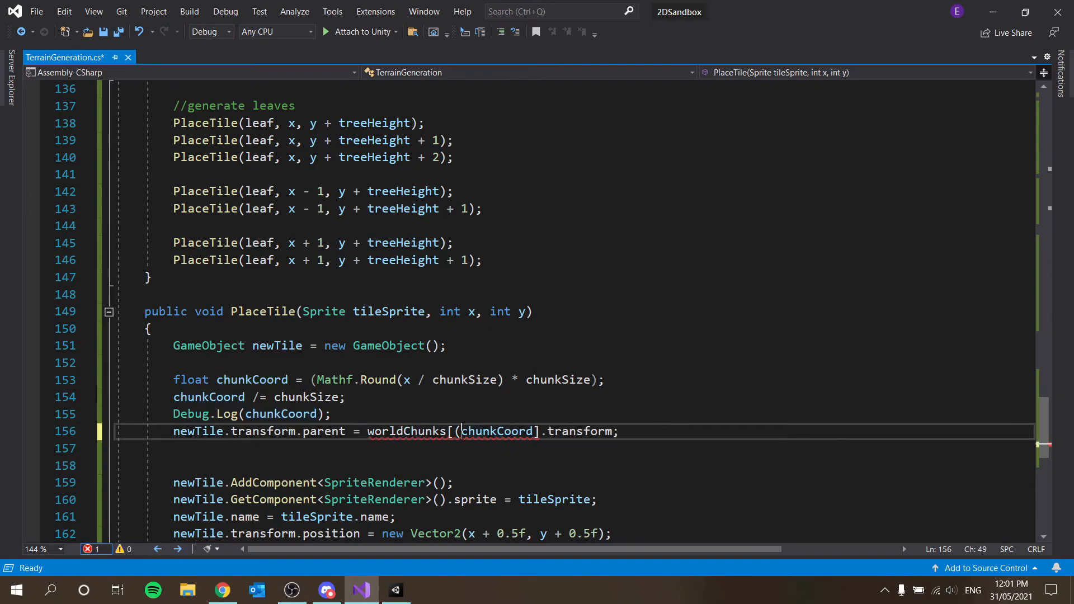
pyautogui.write('(int)')
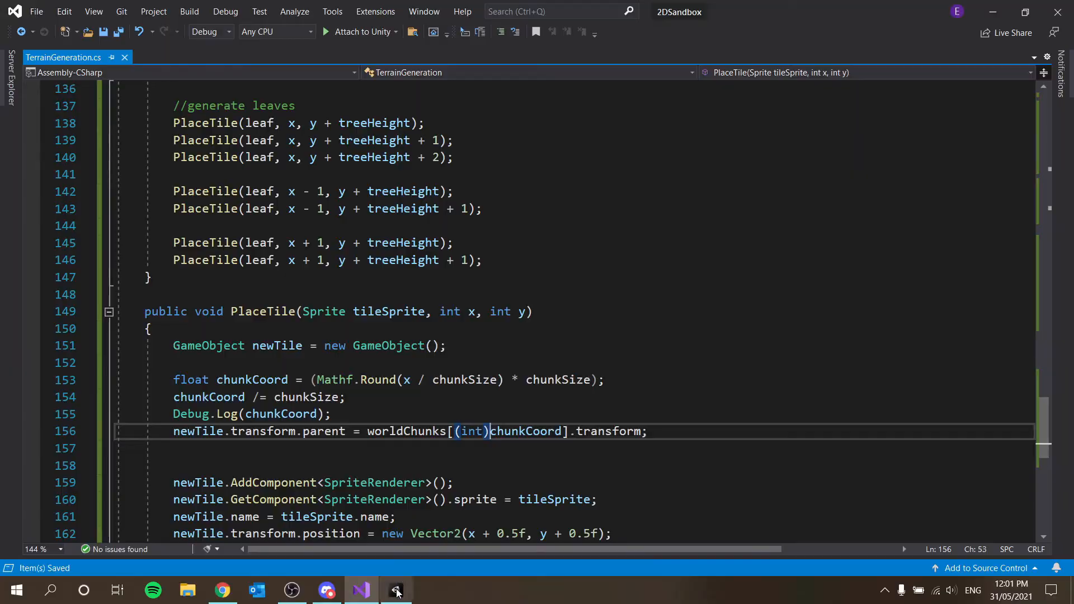
pyautogui.click(395, 589)
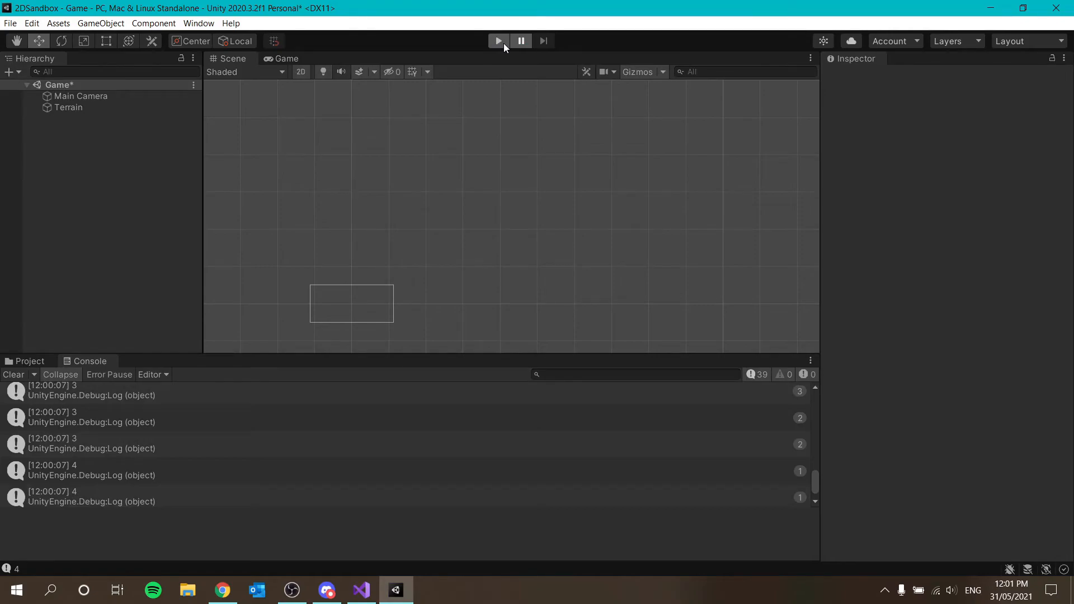
# - Play the scene and move chunk 2 to confirm tiles are grouped under chunks 0–4
pyautogui.click(498, 40)
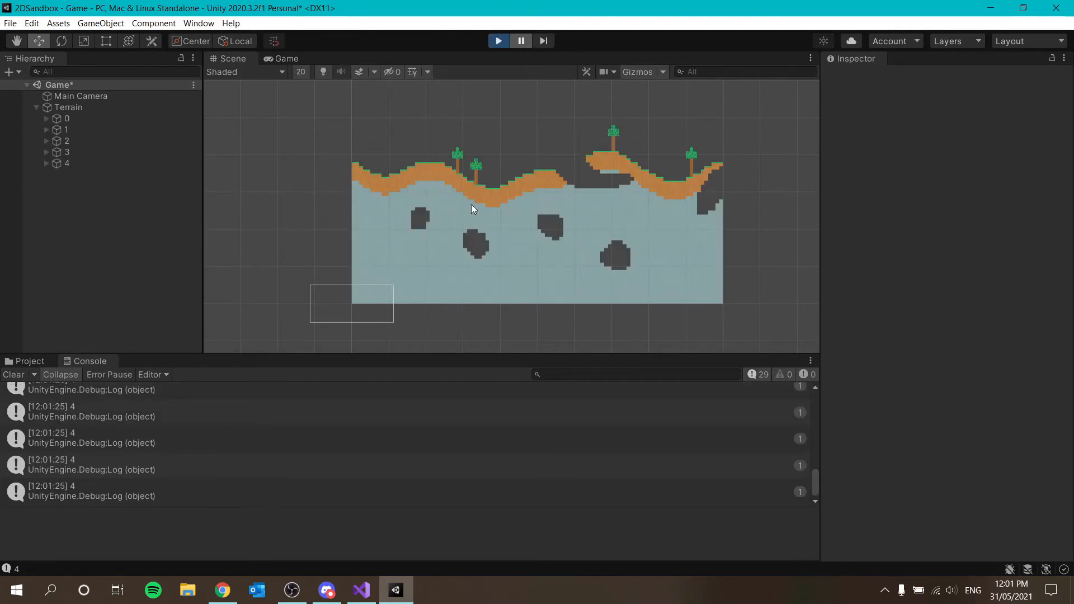
pyautogui.click(67, 118)
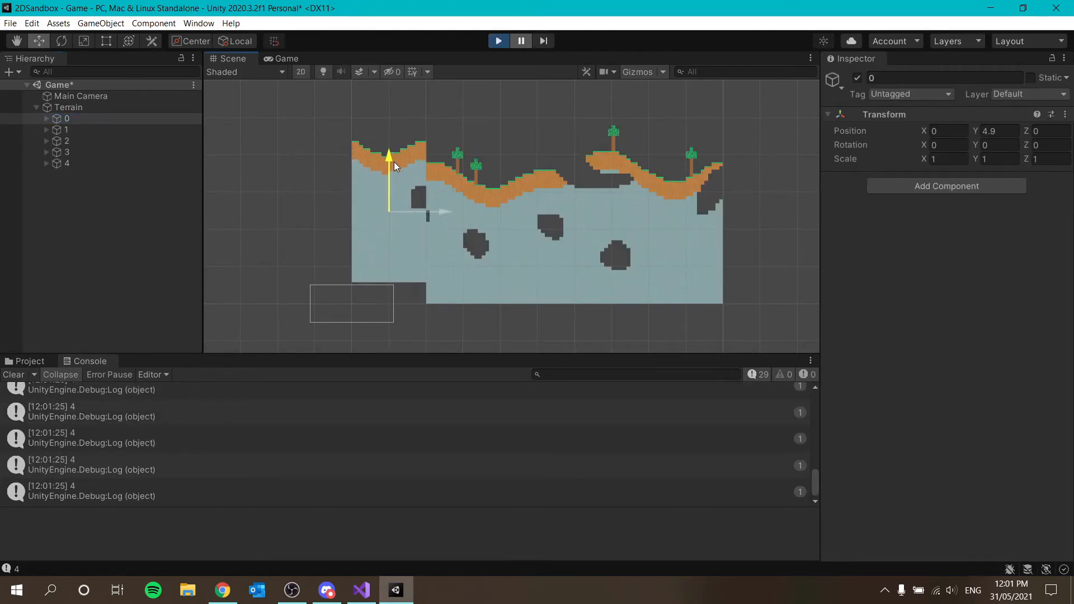
pyautogui.click(66, 129)
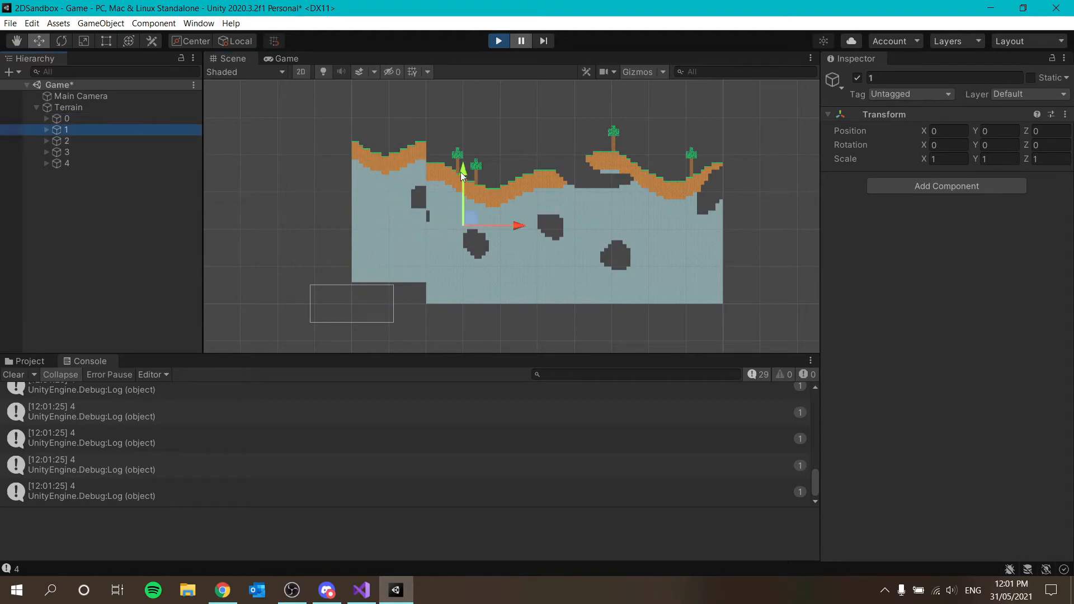
pyautogui.moveTo(463, 171); pyautogui.dragTo(366, 188)
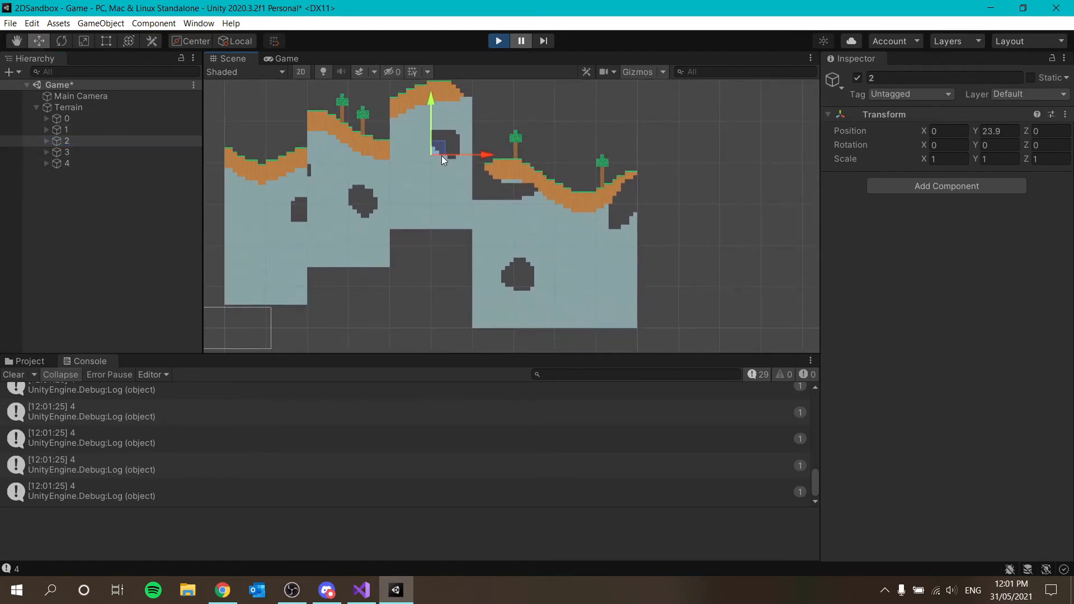
pyautogui.click(67, 152)
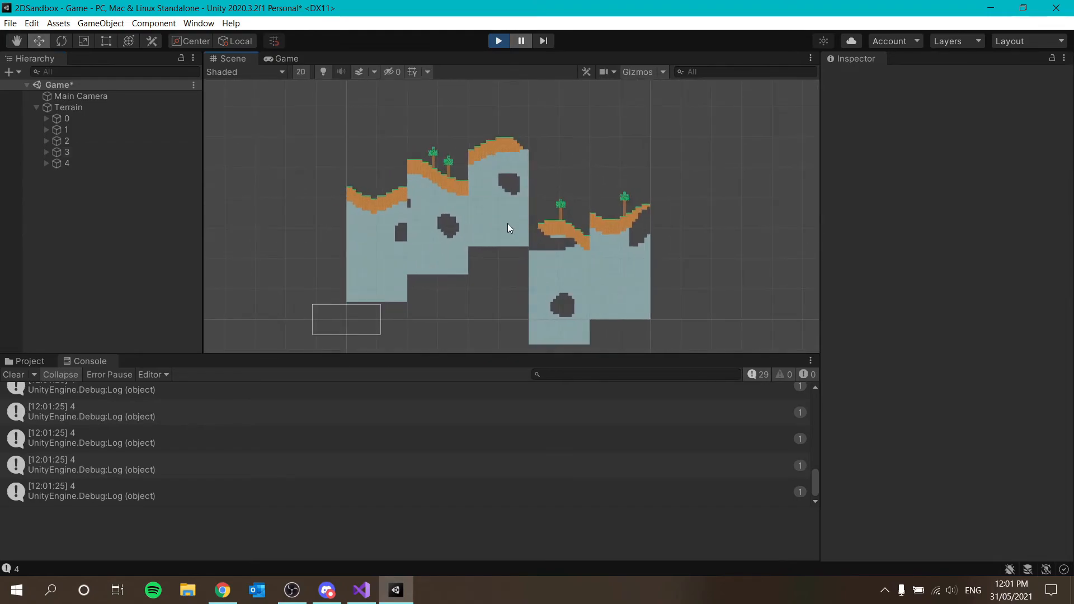
# - Clear the Console, exit play mode, and show the Project assets
pyautogui.click(13, 375)
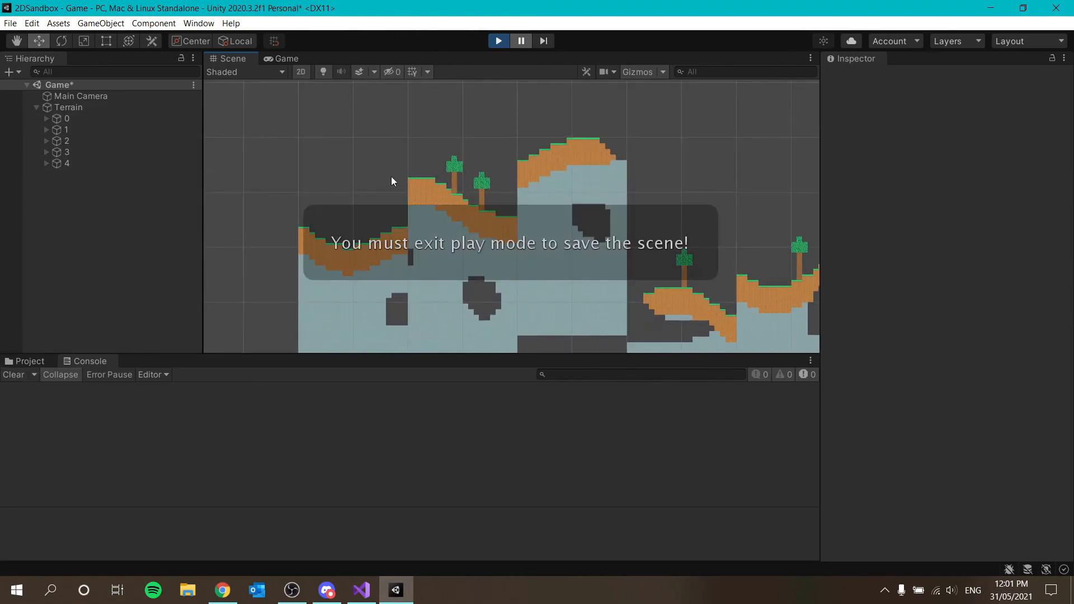
pyautogui.click(498, 41)
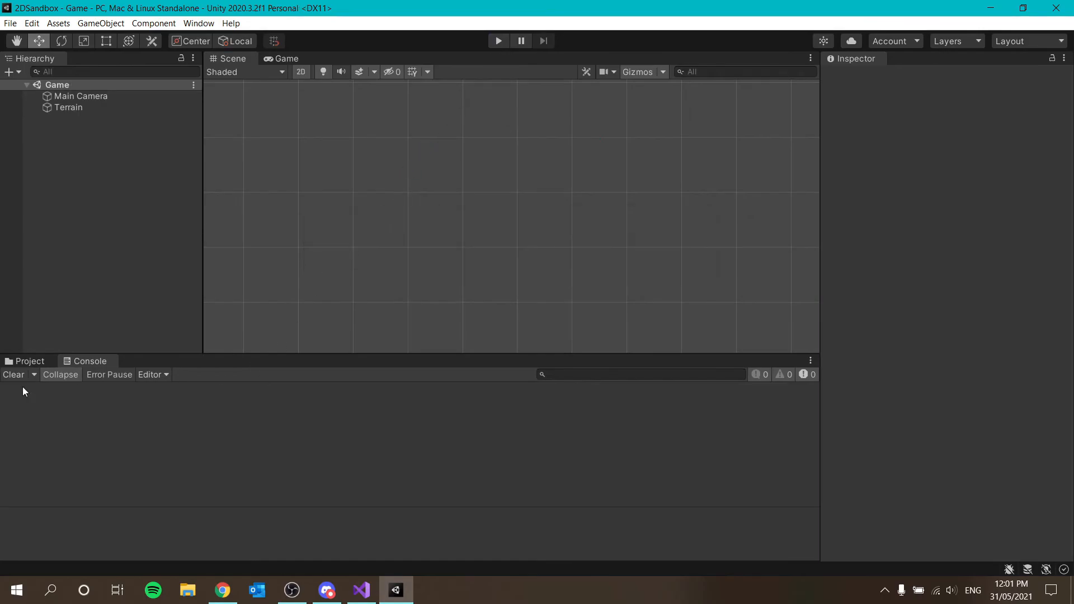
pyautogui.click(30, 361)
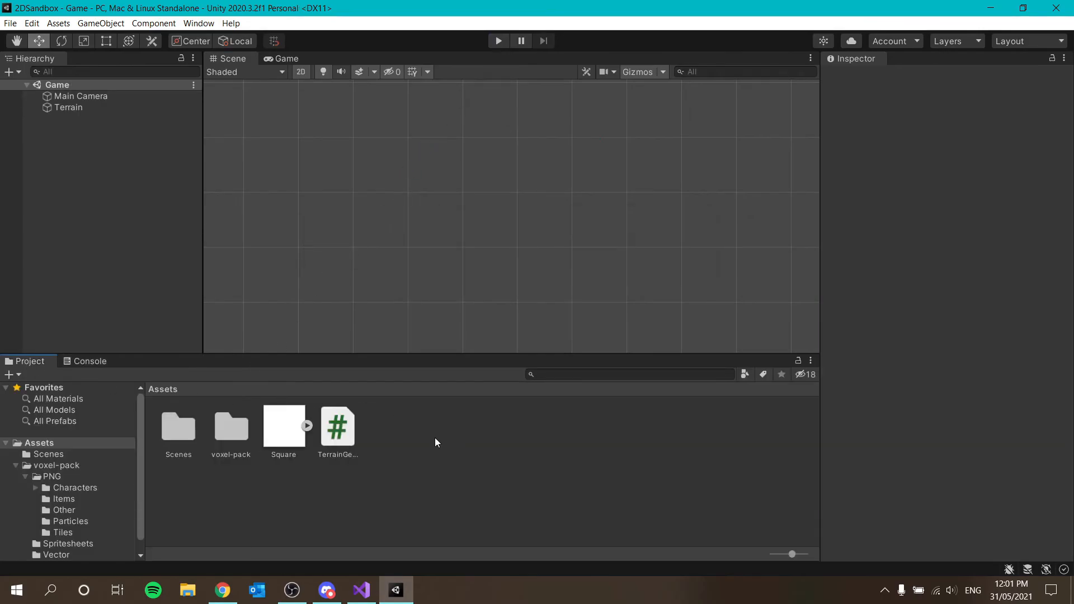
pyautogui.click(360, 589)
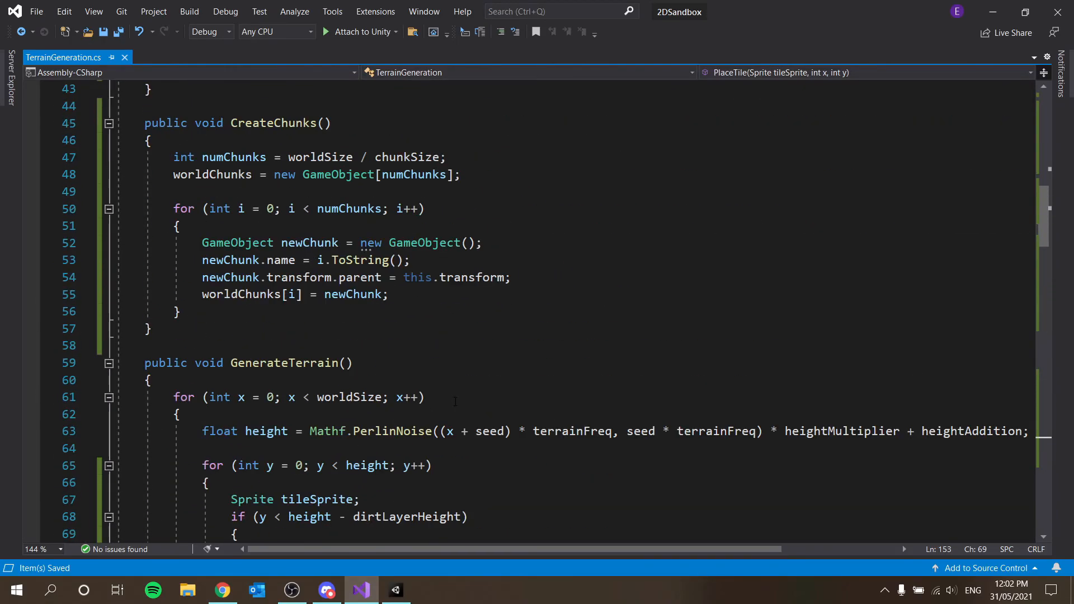
# - Scroll through TerrainGeneration.cs from the sprite fields down to GenerateTree
pyautogui.scroll(3)
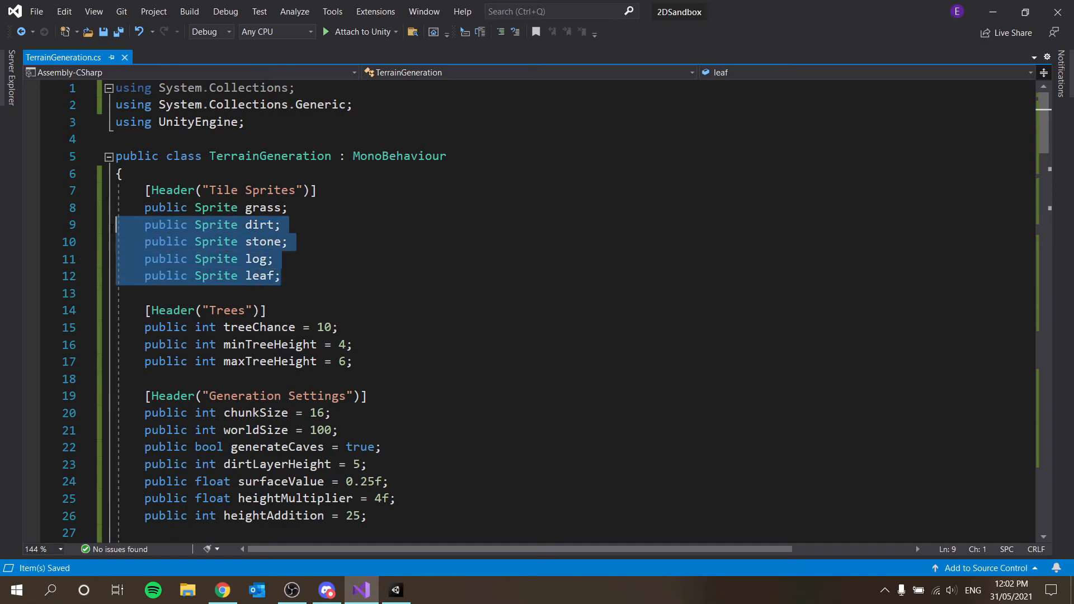
pyautogui.click(279, 276)
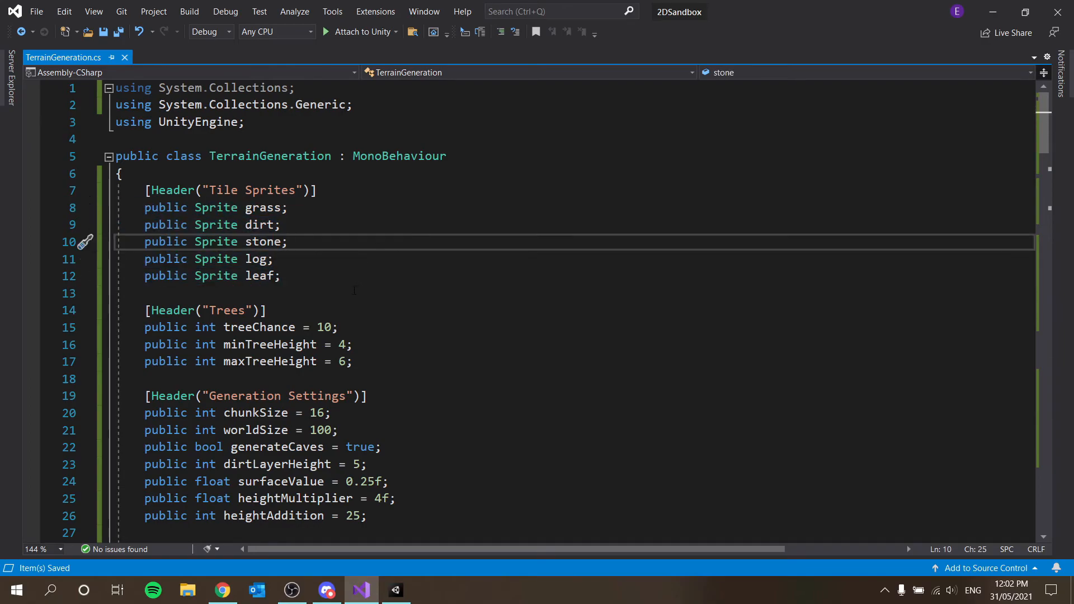
pyautogui.scroll(-3)
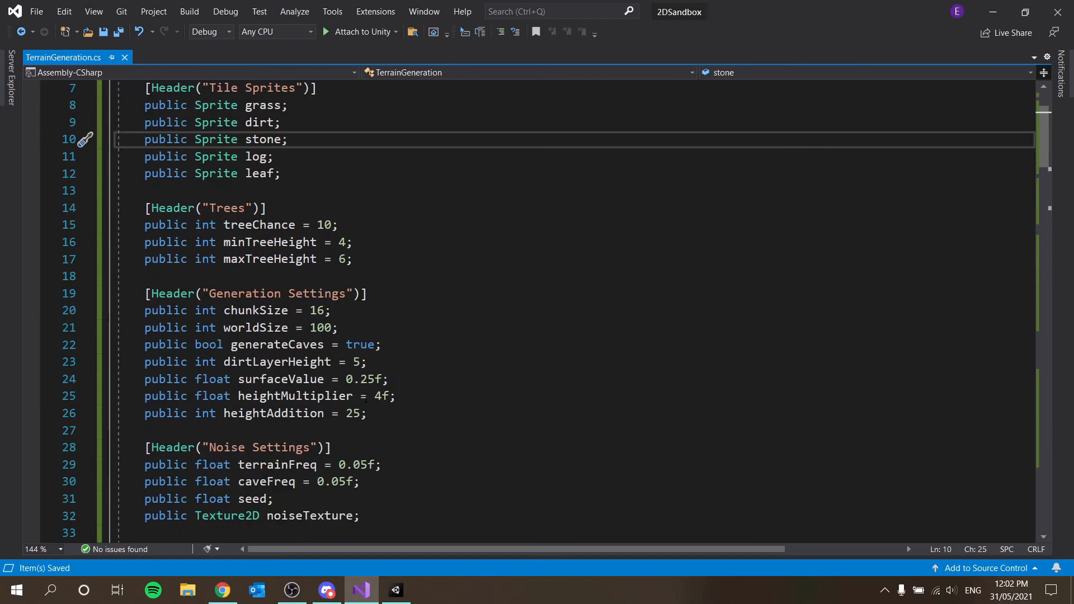
pyautogui.scroll(-3)
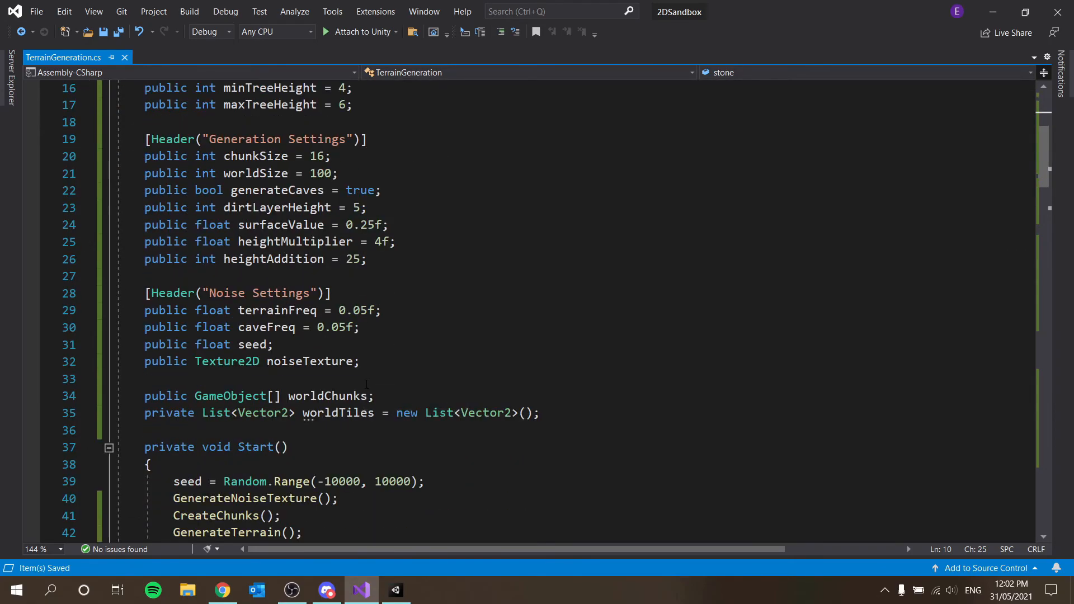
pyautogui.scroll(-3)
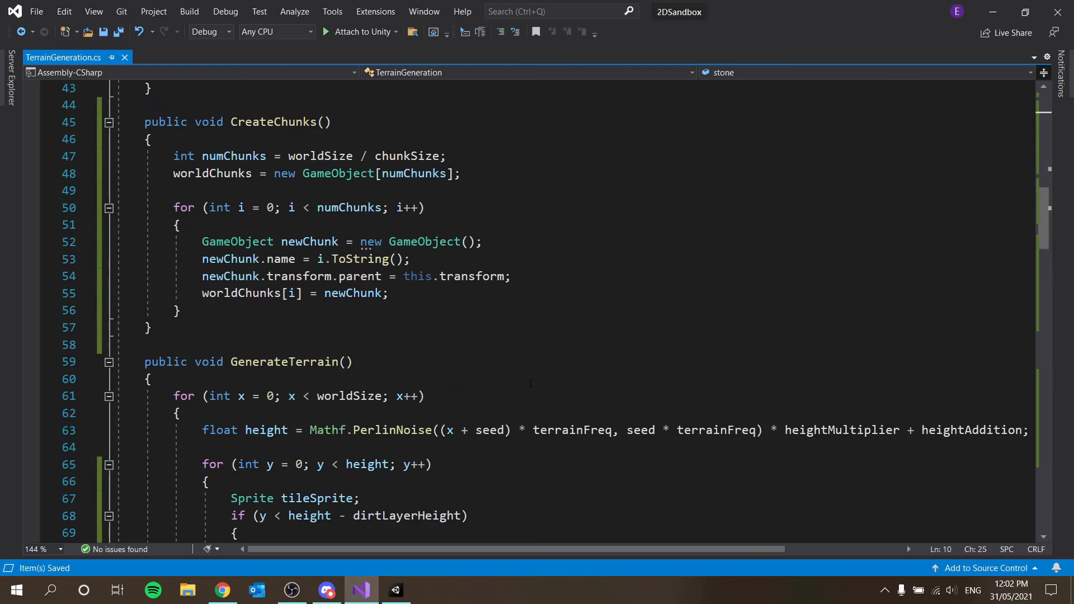
pyautogui.scroll(-3)
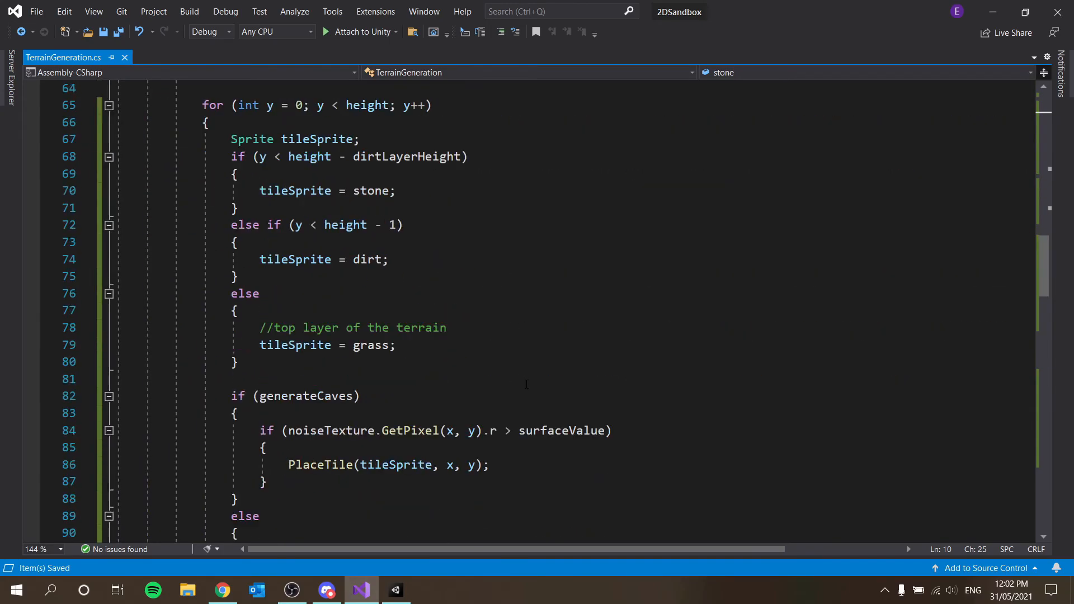
pyautogui.scroll(-3)
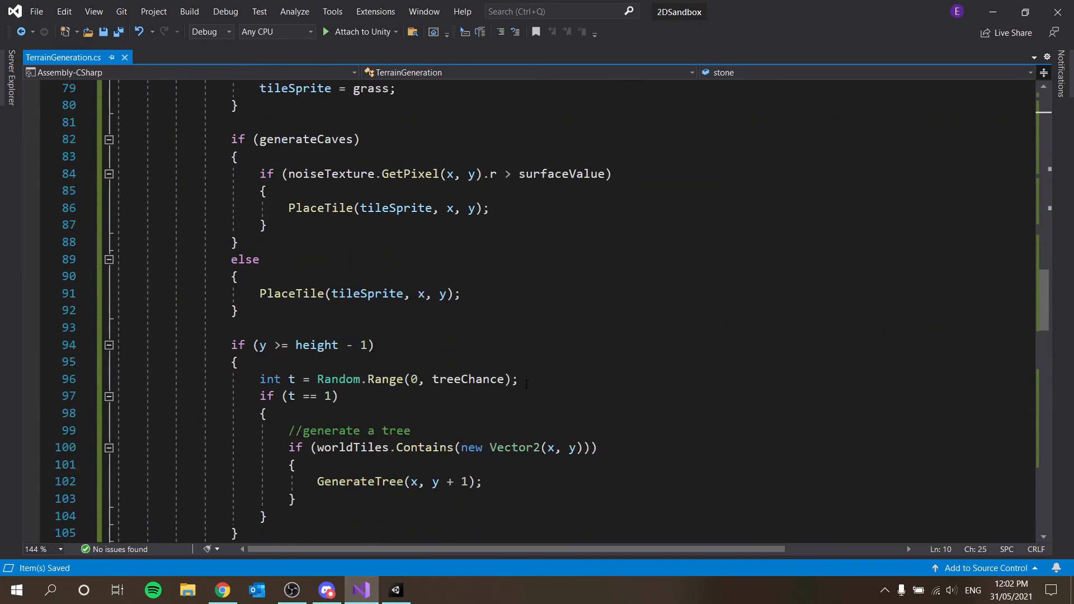
pyautogui.scroll(-3)
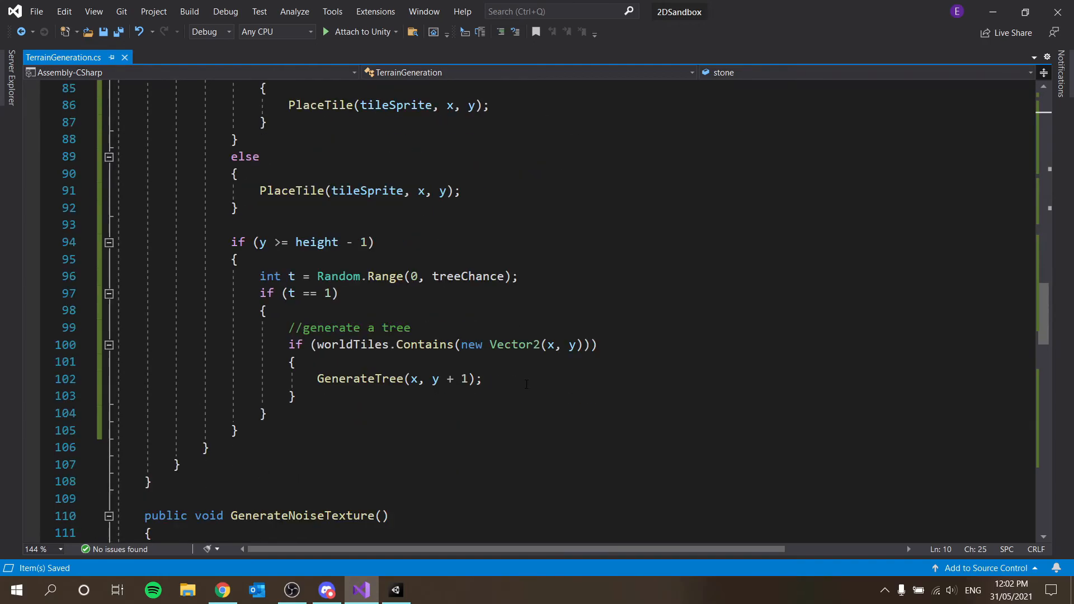
pyautogui.scroll(-3)
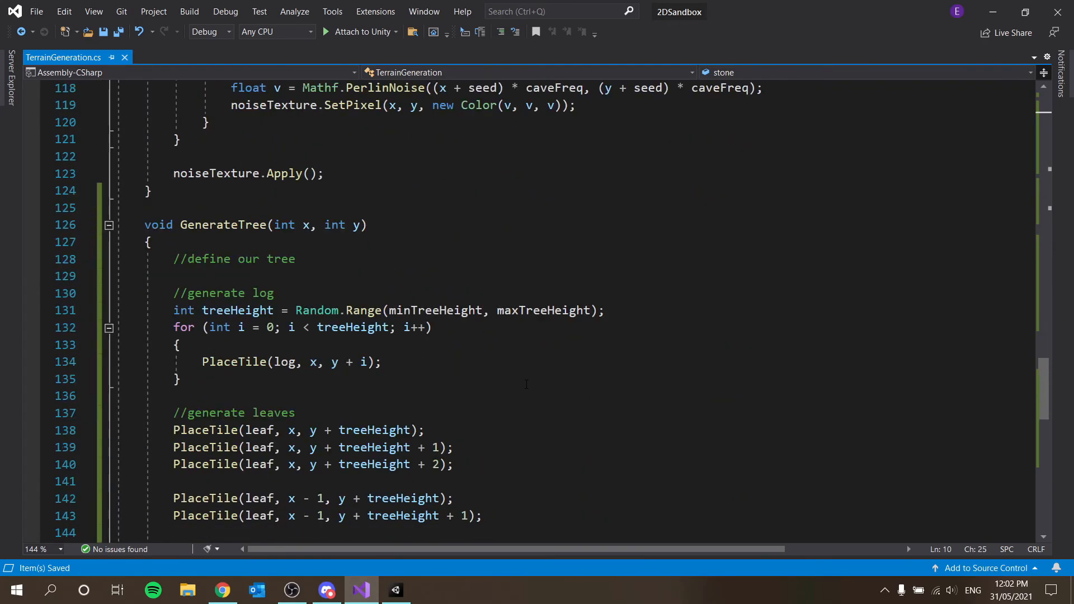
pyautogui.scroll(-3)
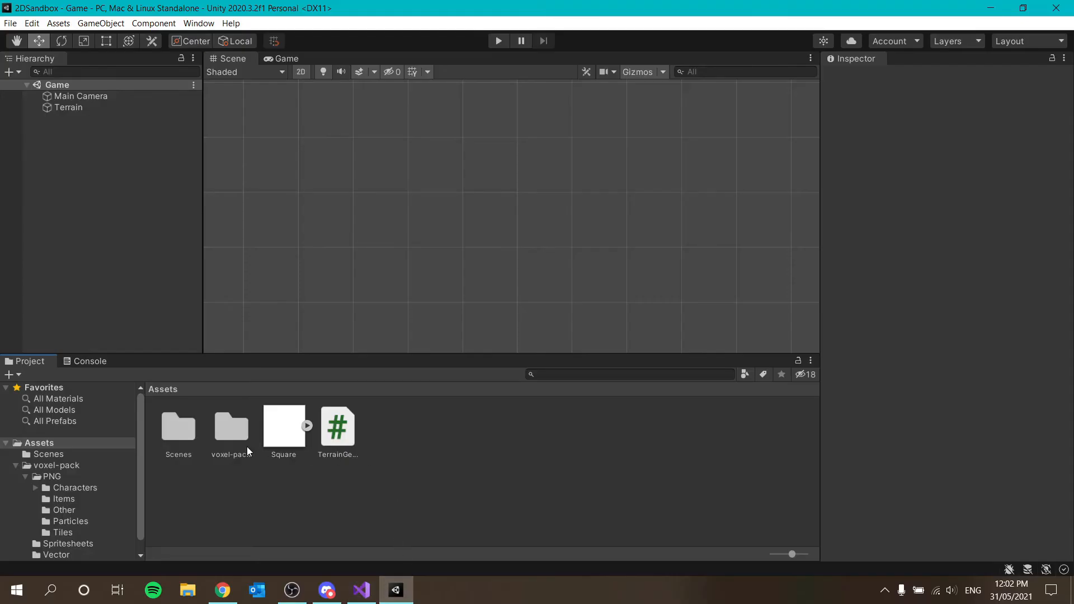
# - Browse voxel-pack's PNG/Tiles to the grass4 sprite, then select Terrain to show its settings
pyautogui.doubleClick(231, 426)
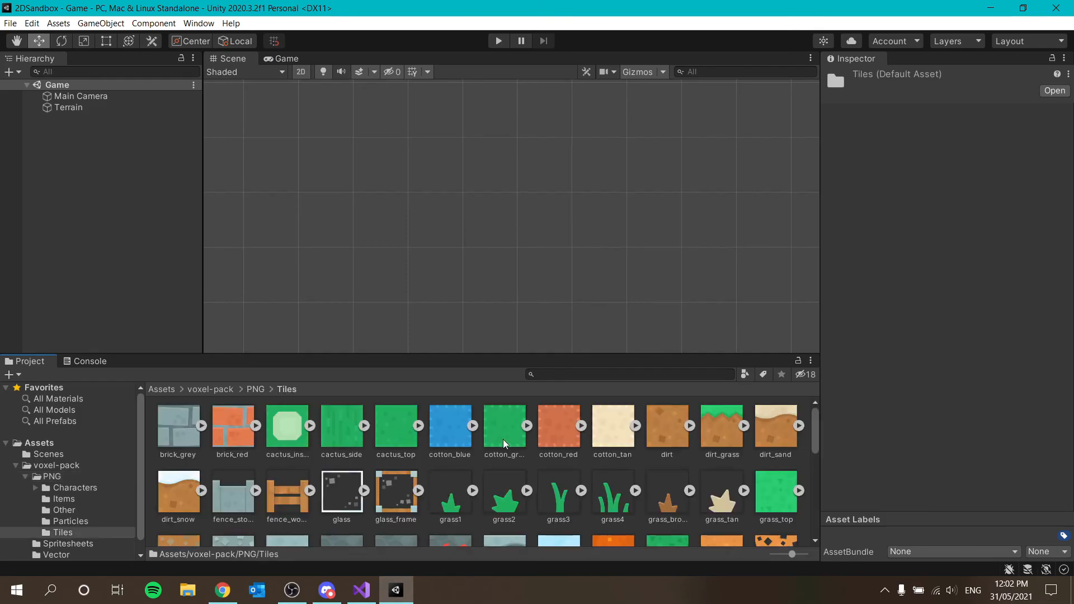
pyautogui.click(558, 490)
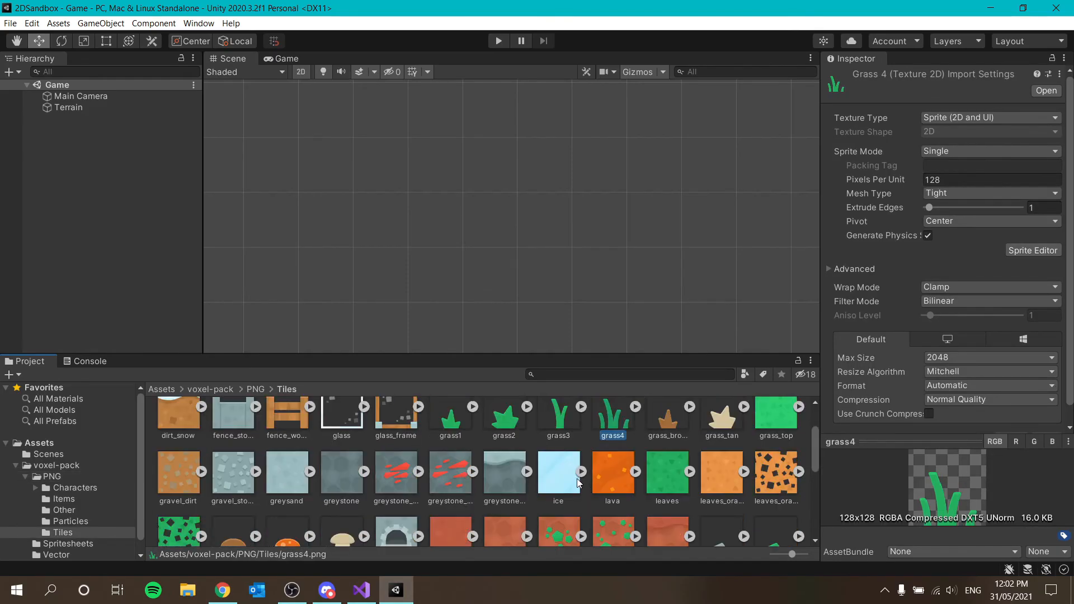
pyautogui.scroll(-3)
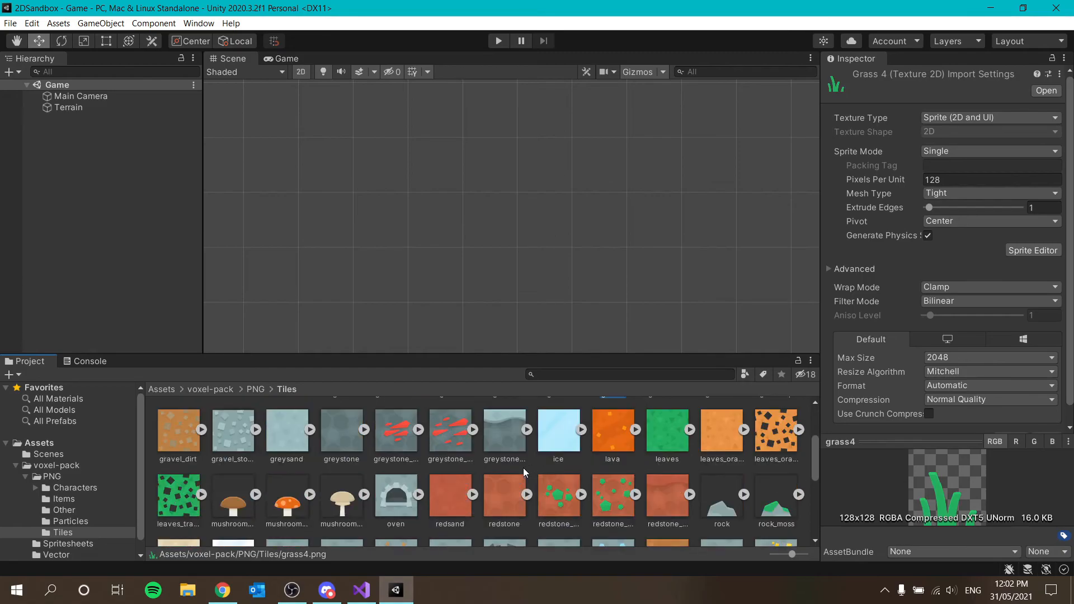
pyautogui.scroll(-3)
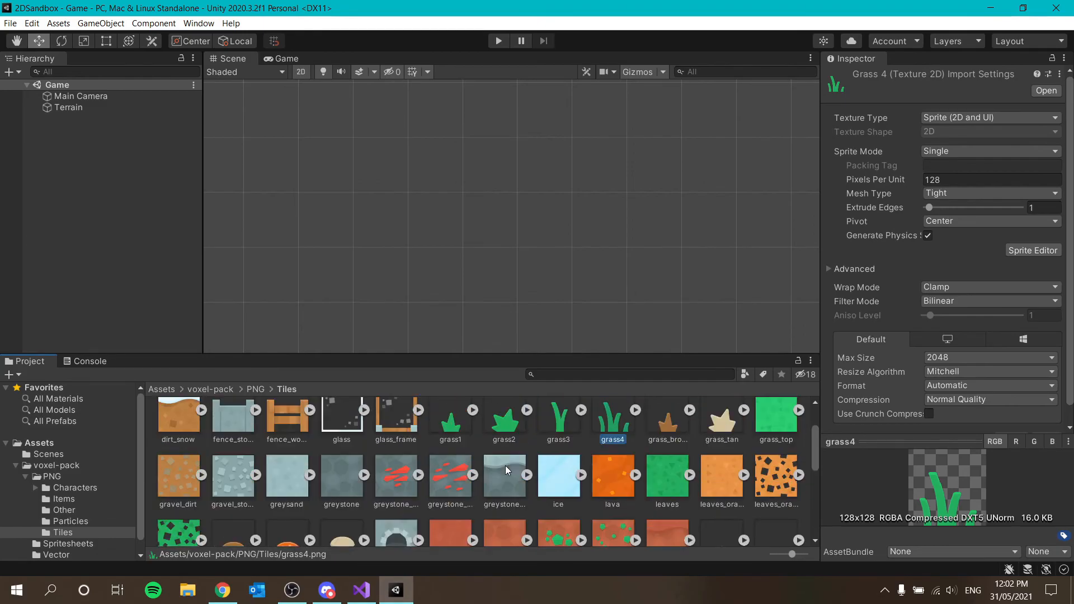
pyautogui.click(68, 107)
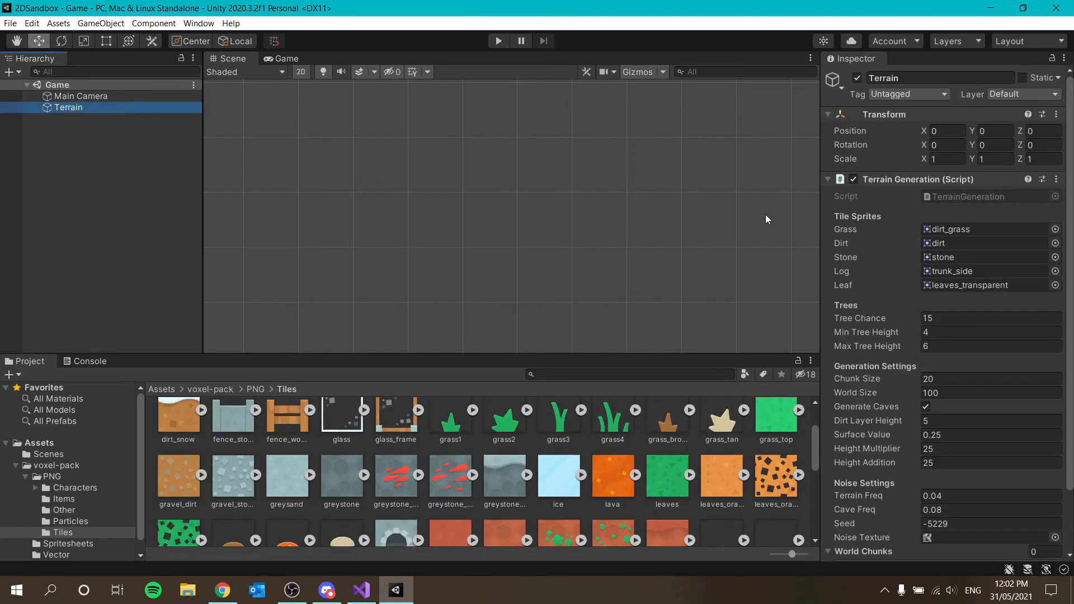
# - Set World Size to 400, regenerate the terrain, and inspect the last chunk, 19
pyautogui.click(991, 392)
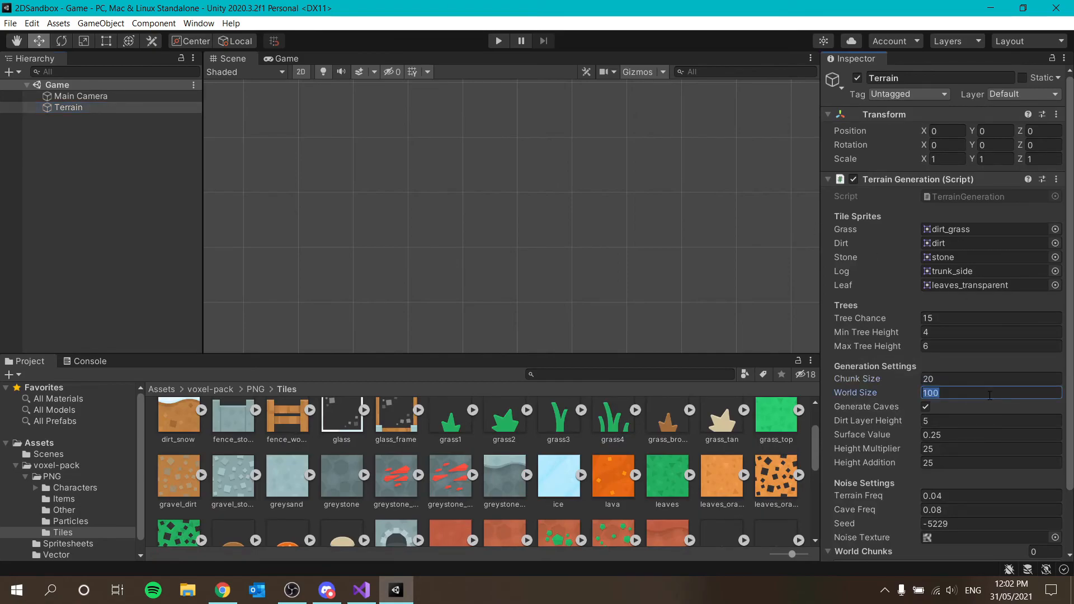
pyautogui.write('4')
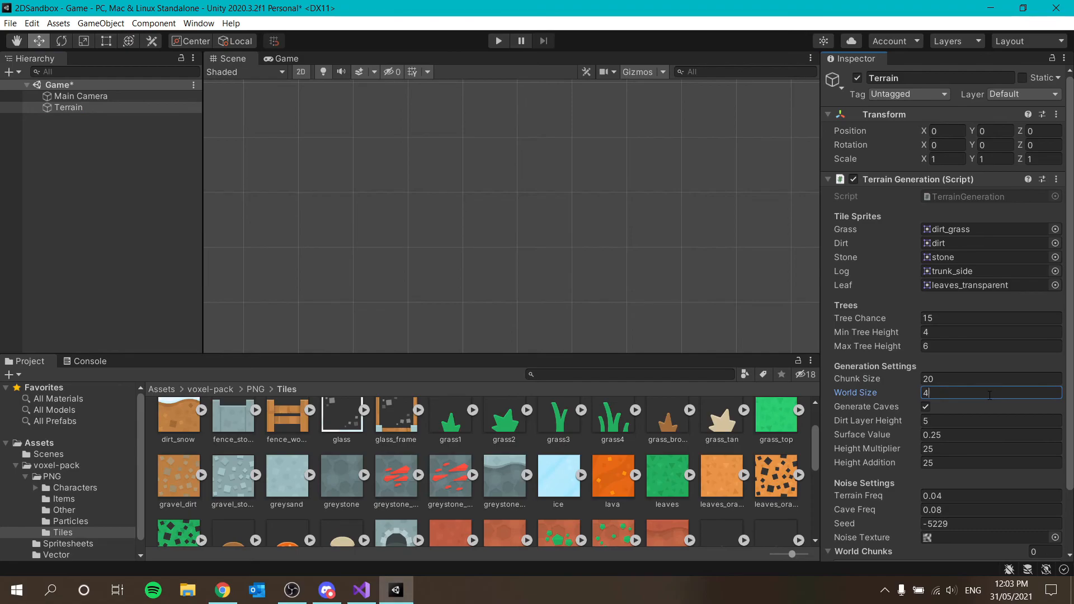
pyautogui.write('00')
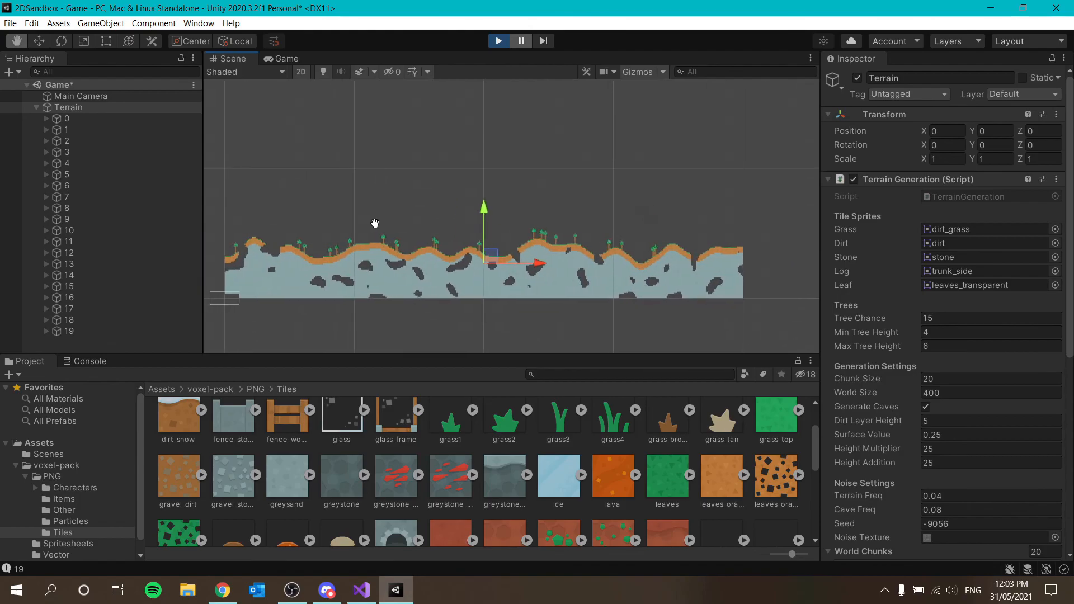
pyautogui.click(115, 204)
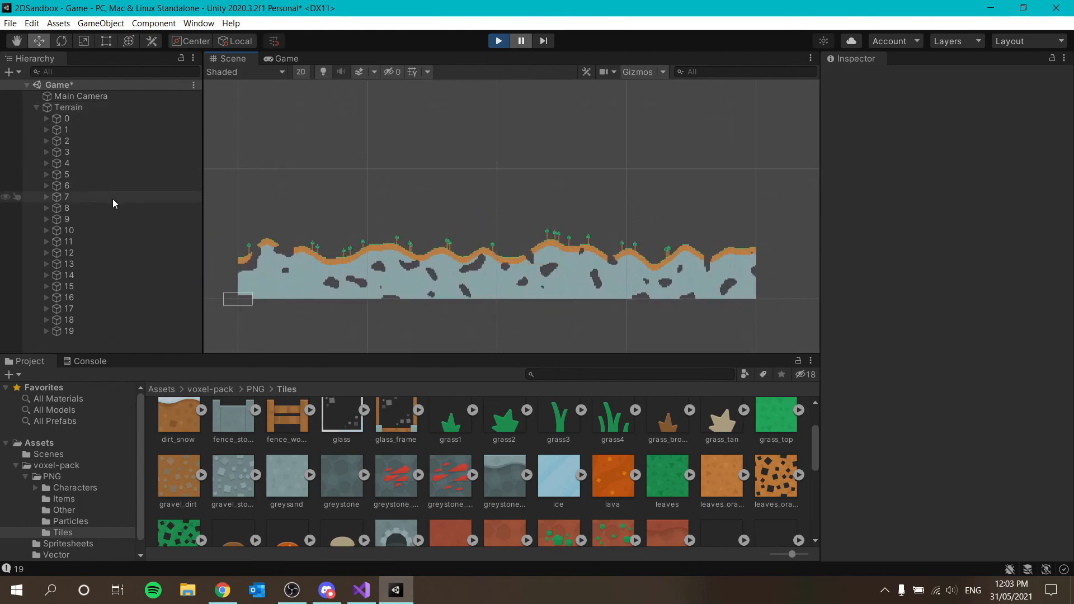
pyautogui.click(68, 331)
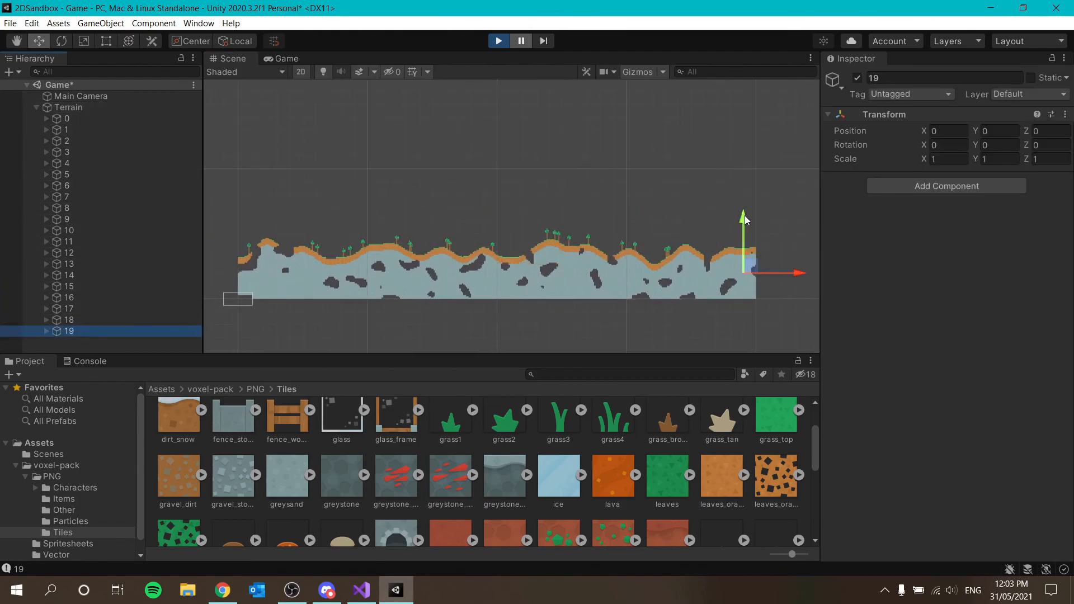